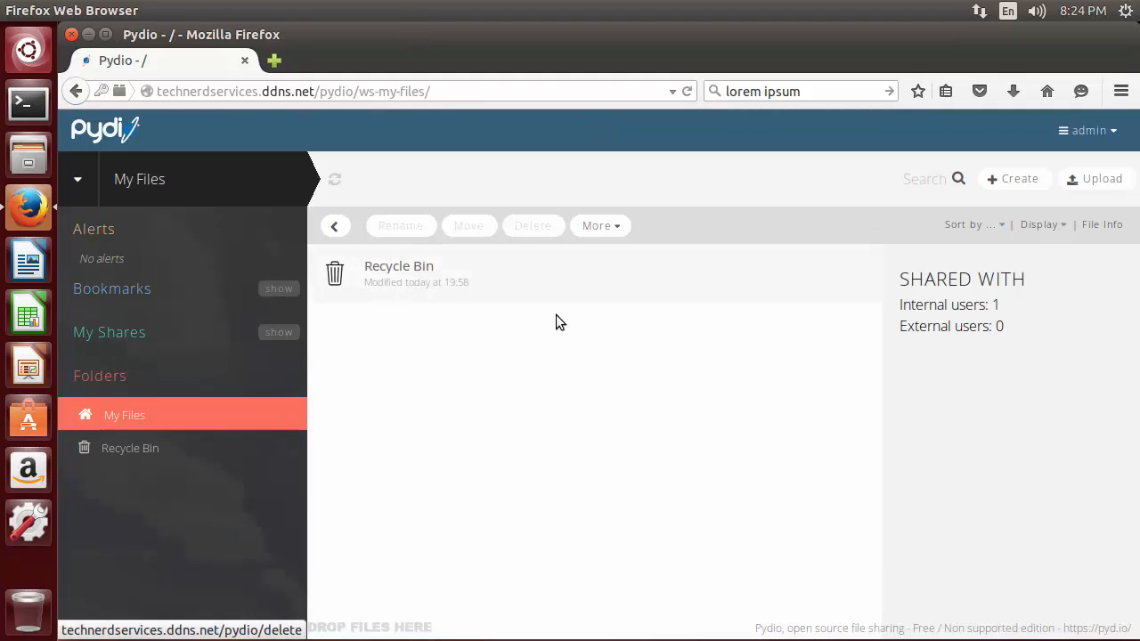
Step: Upload Sample.docx from the Desktop folder into My Files
{"action": "left_click", "coordinate": [1095, 178]}
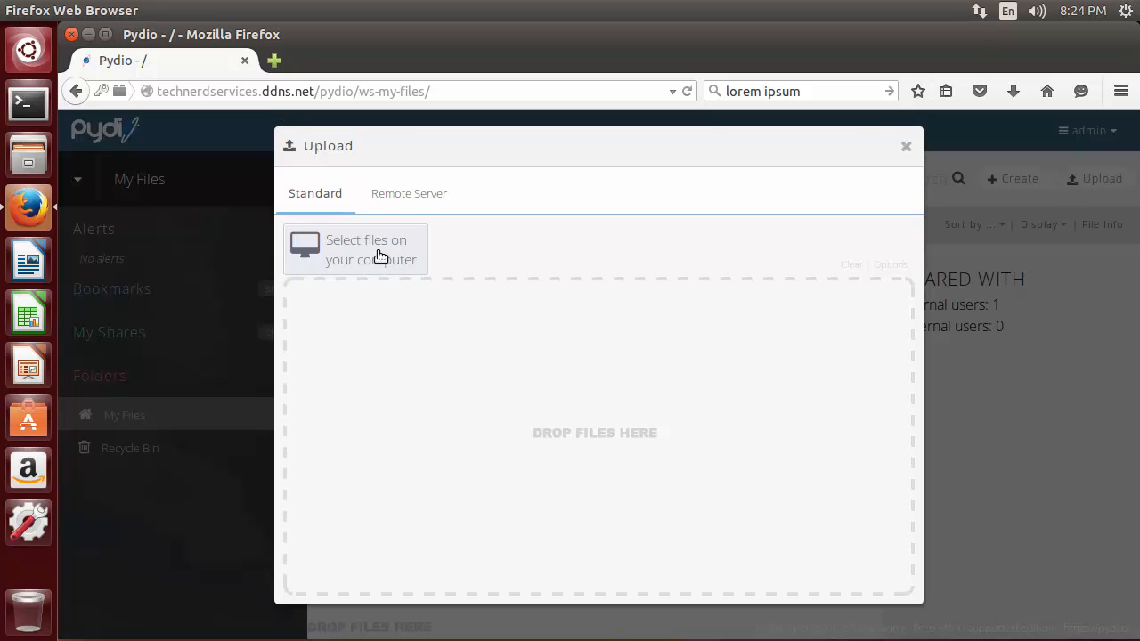
{"action": "left_click", "coordinate": [365, 249]}
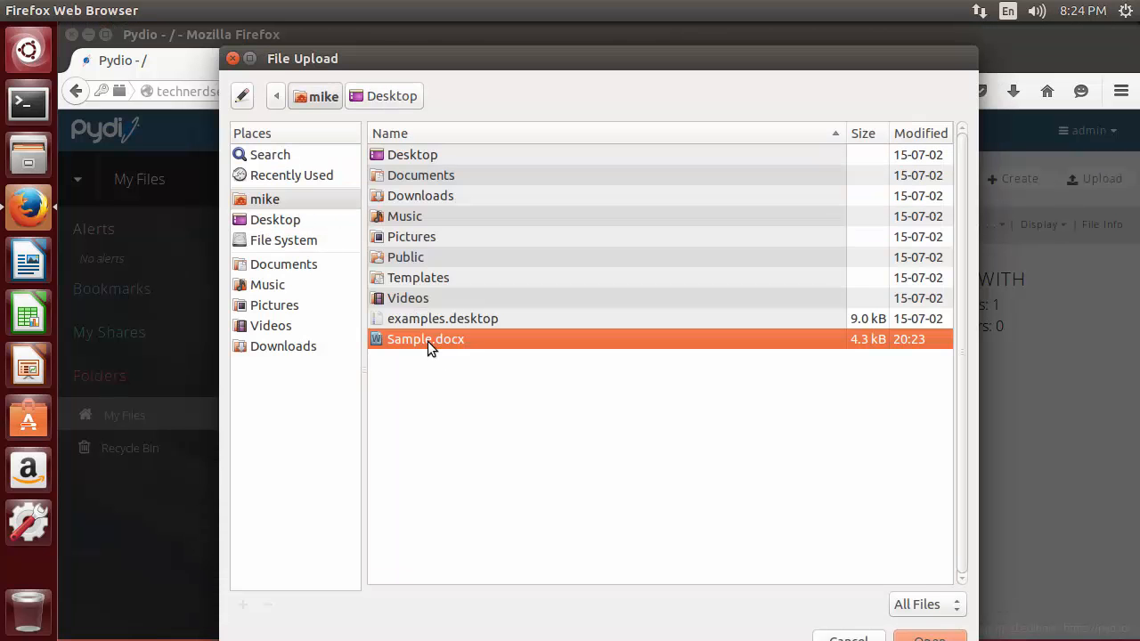
{"action": "left_click", "coordinate": [930, 638]}
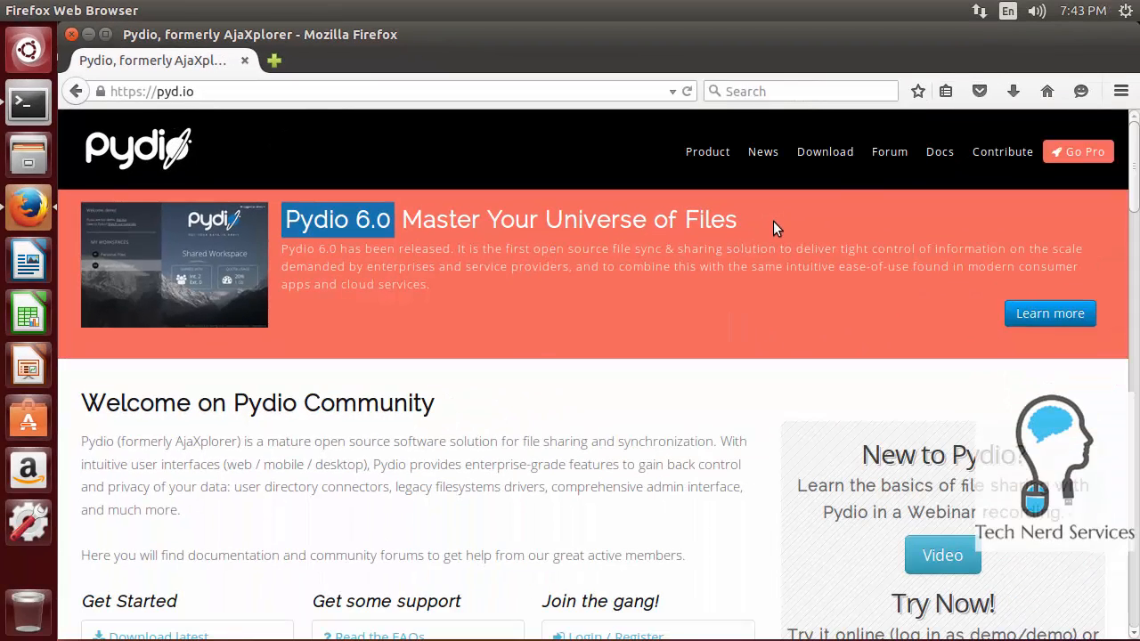
{"action": "mouse_move", "coordinate": [615, 257]}
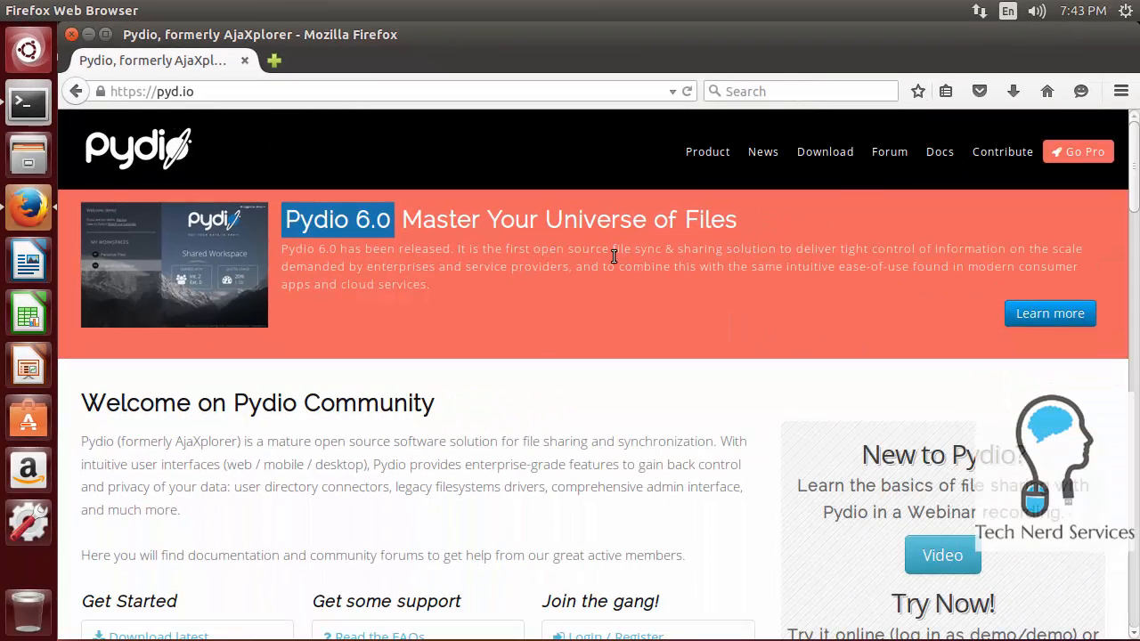
{"action": "mouse_move", "coordinate": [737, 265]}
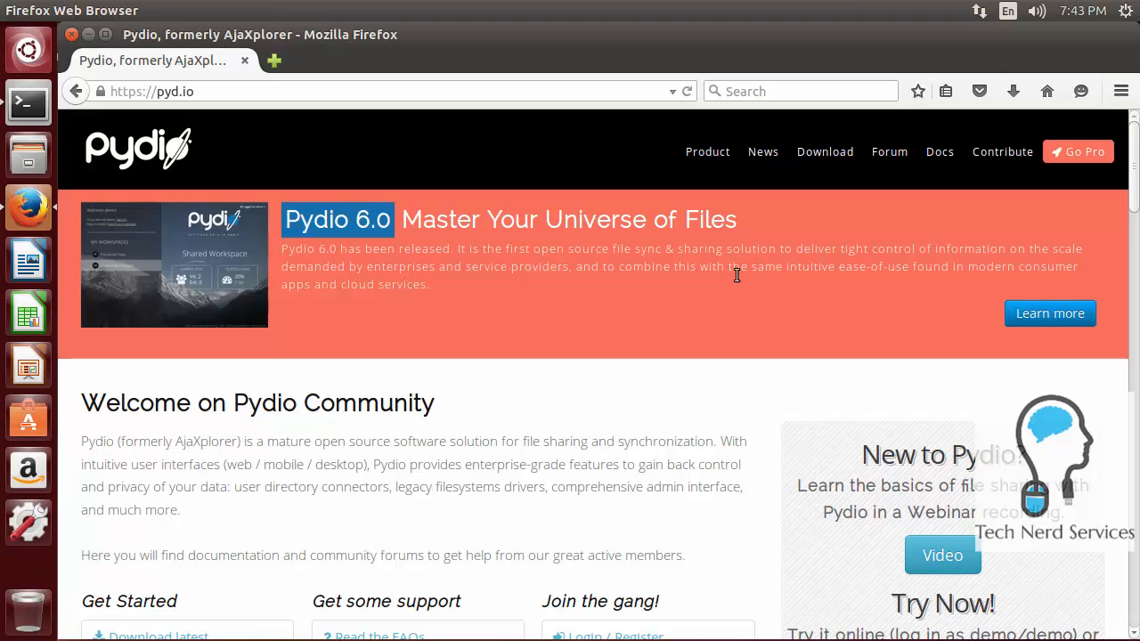
{"action": "mouse_move", "coordinate": [529, 303]}
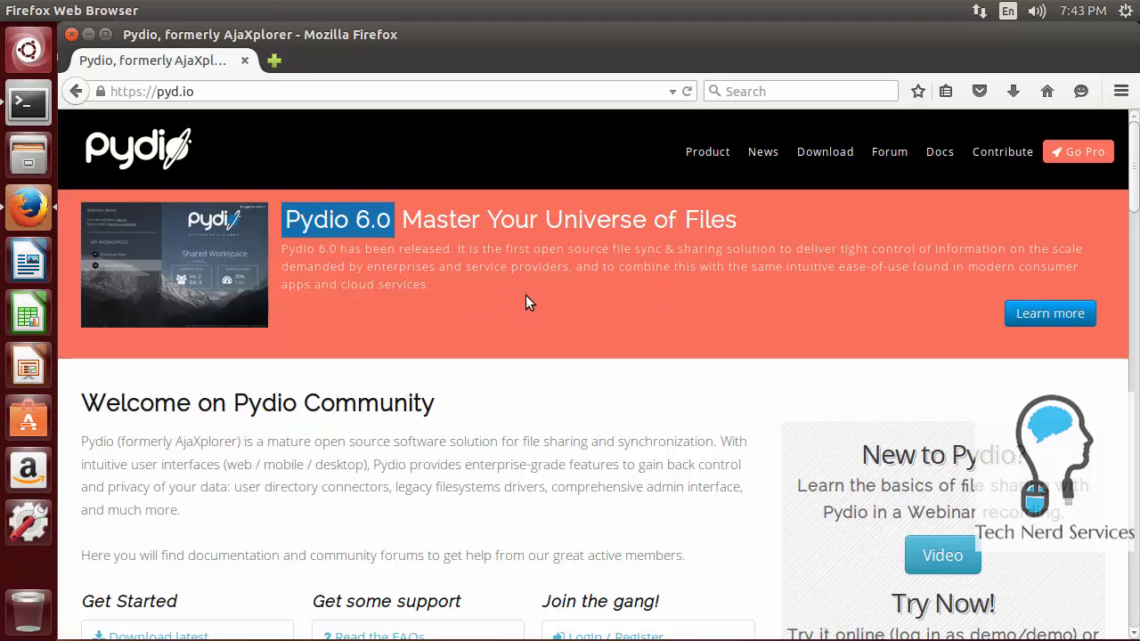
Step: Scroll through the pyd.io home page to its feature sections, recent topics and releases
{"action": "scroll", "scroll_direction": "down", "scroll_amount": 3}
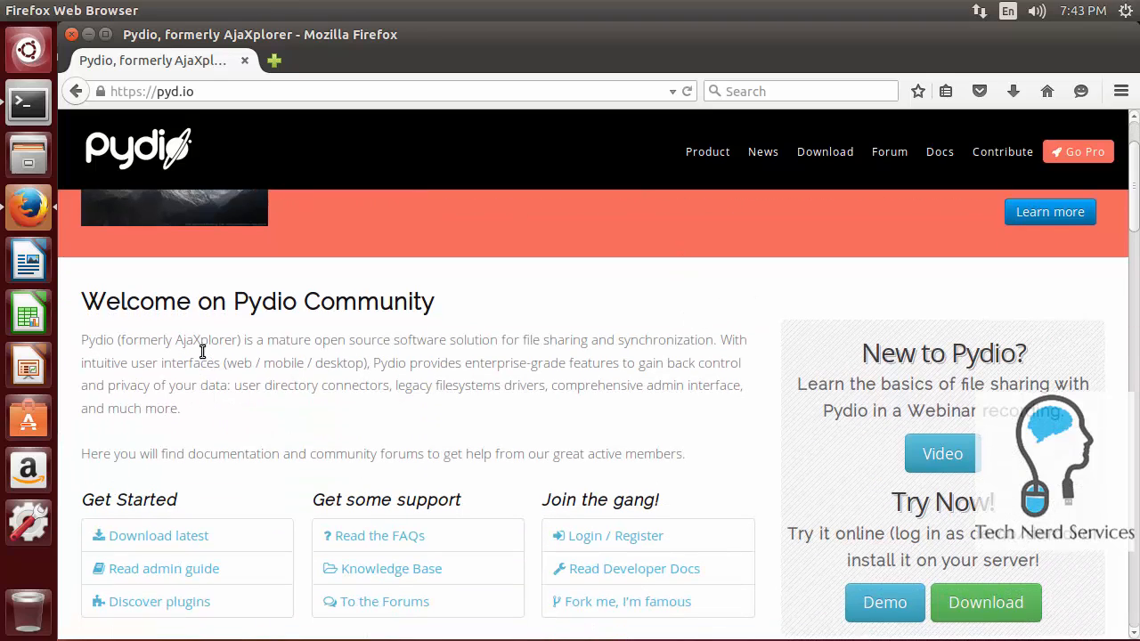
{"action": "mouse_move", "coordinate": [895, 483]}
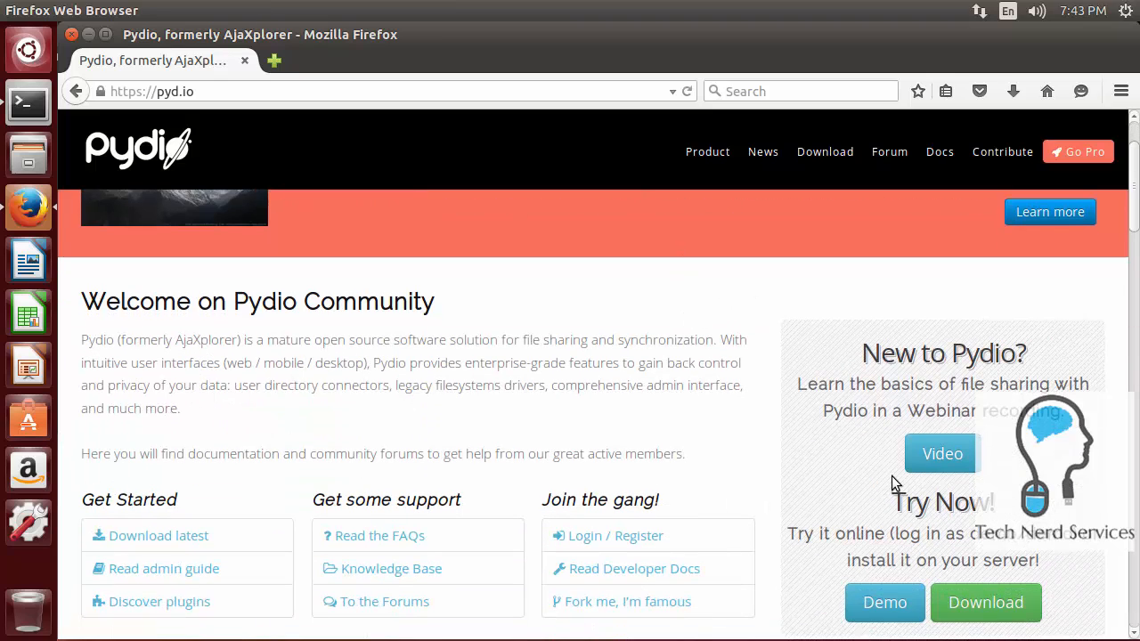
{"action": "mouse_move", "coordinate": [221, 437]}
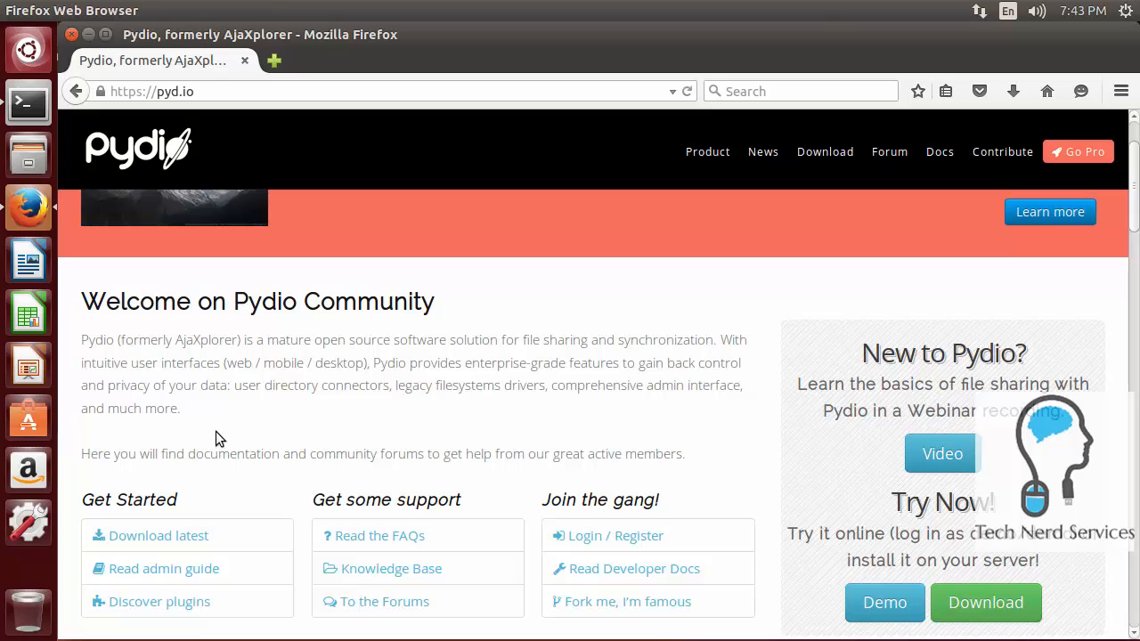
{"action": "mouse_move", "coordinate": [726, 490]}
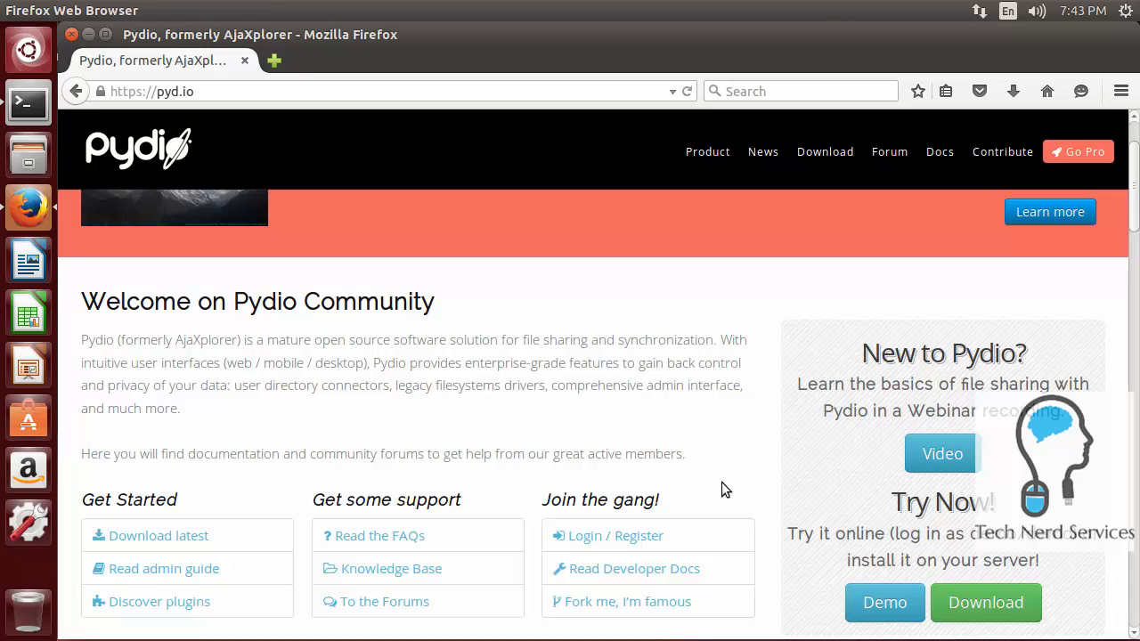
{"action": "scroll", "scroll_direction": "down", "scroll_amount": 3}
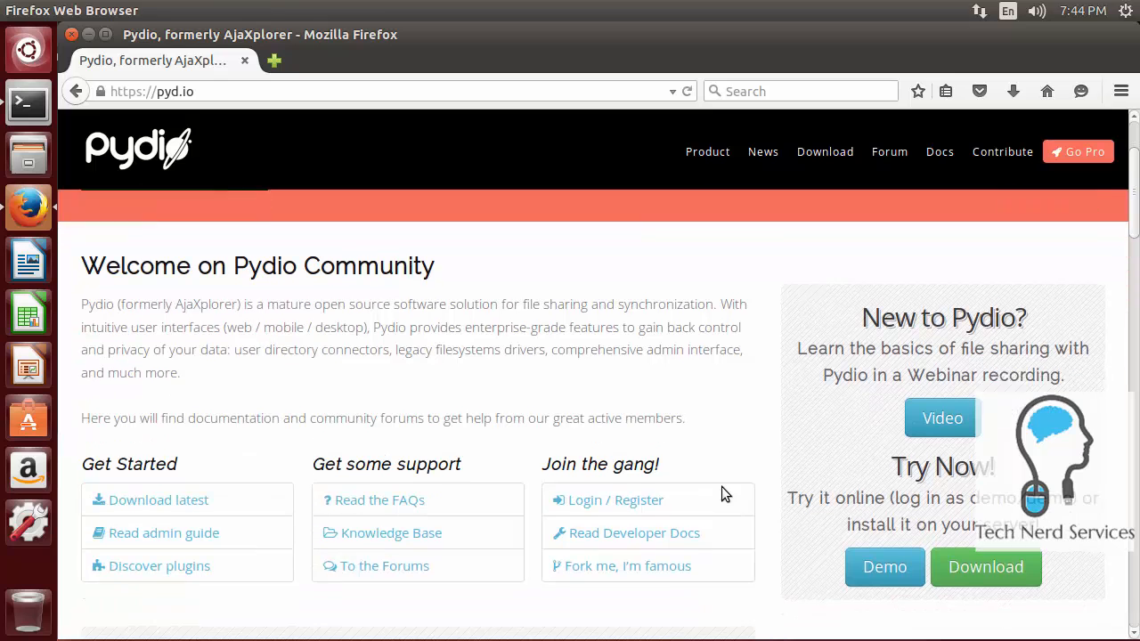
{"action": "scroll", "scroll_direction": "down", "scroll_amount": 3}
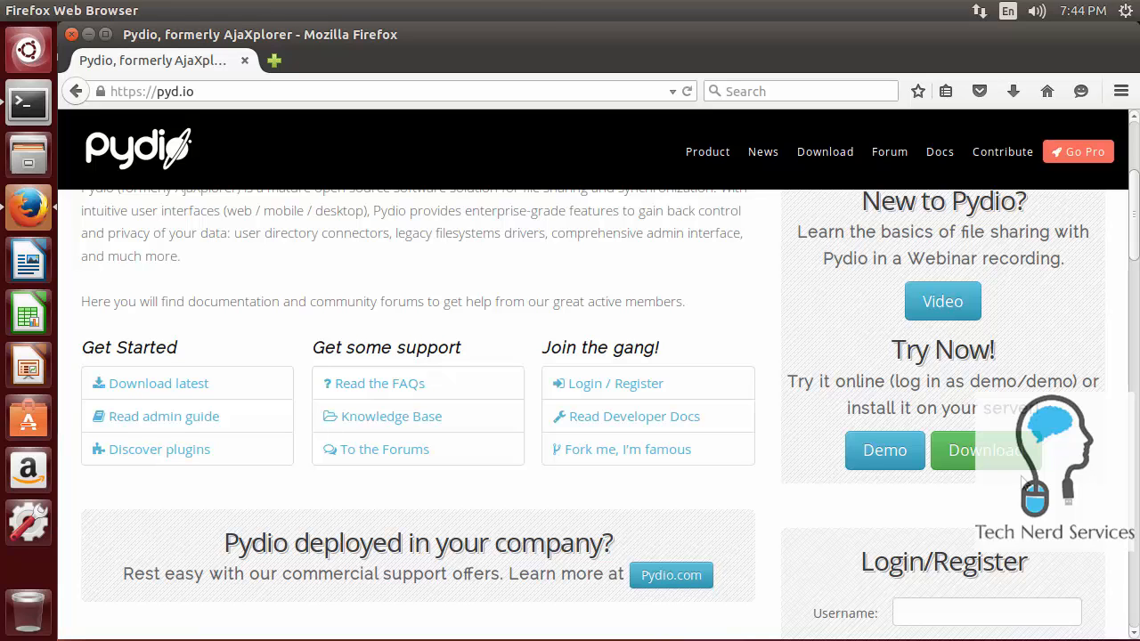
{"action": "scroll", "scroll_direction": "down", "scroll_amount": 3}
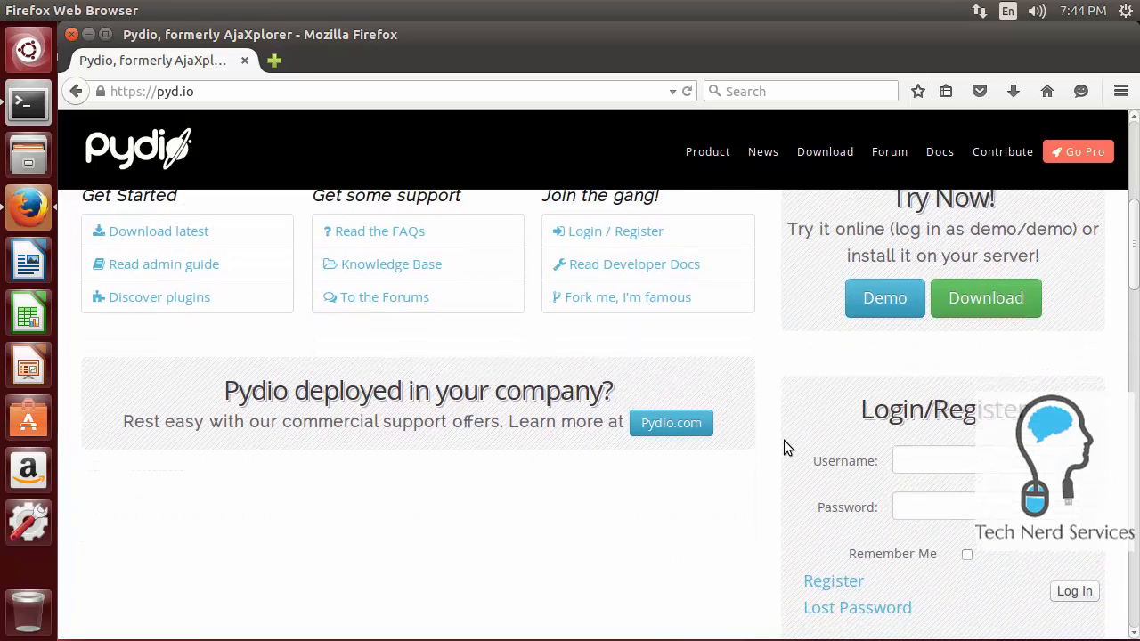
{"action": "scroll", "scroll_direction": "down", "scroll_amount": 3}
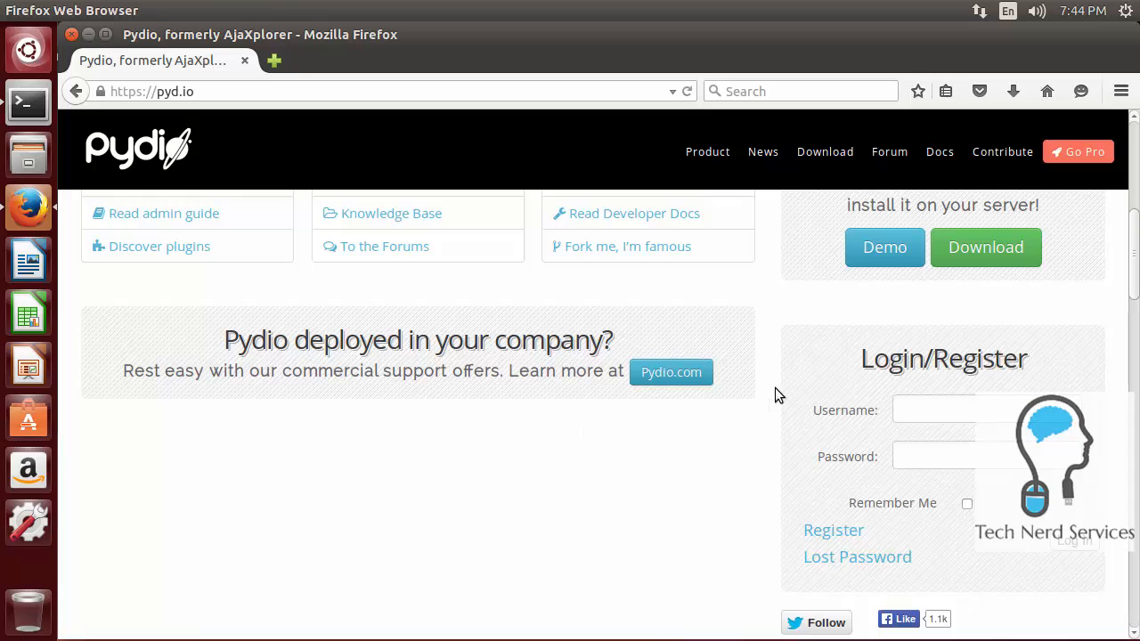
{"action": "scroll", "scroll_direction": "down", "scroll_amount": 3}
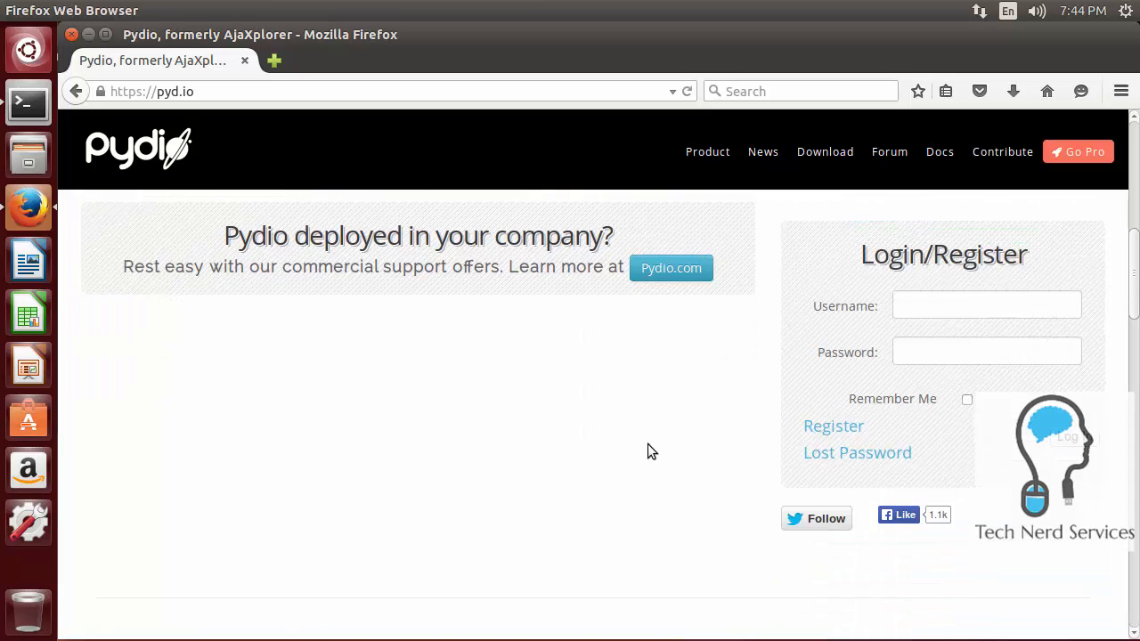
{"action": "scroll", "scroll_direction": "down", "scroll_amount": 3}
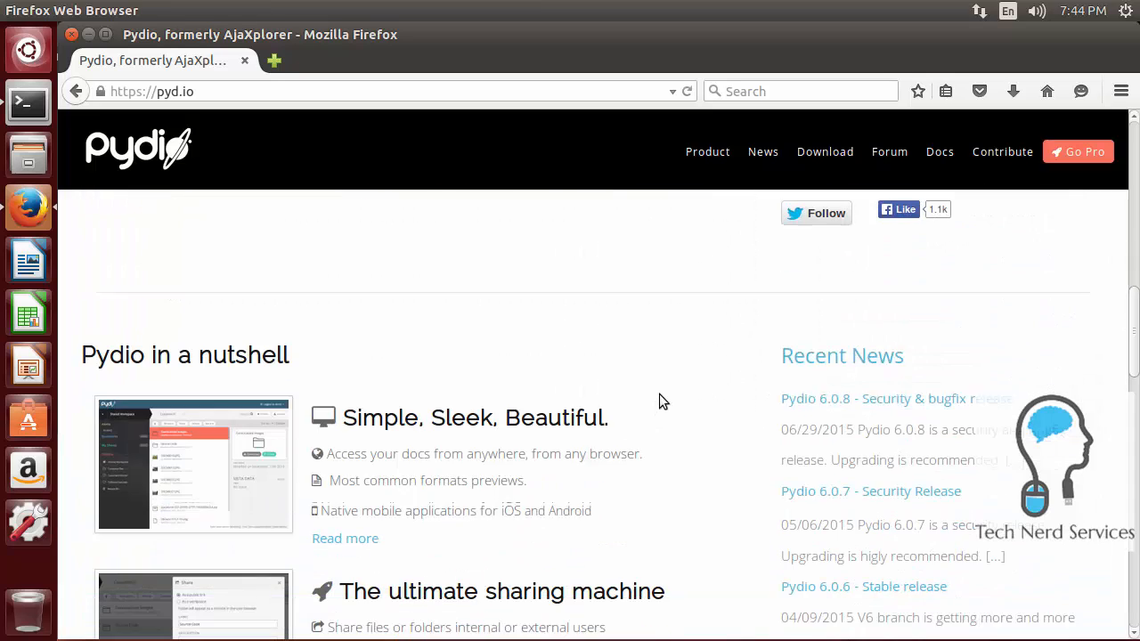
{"action": "scroll", "scroll_direction": "down", "scroll_amount": 3}
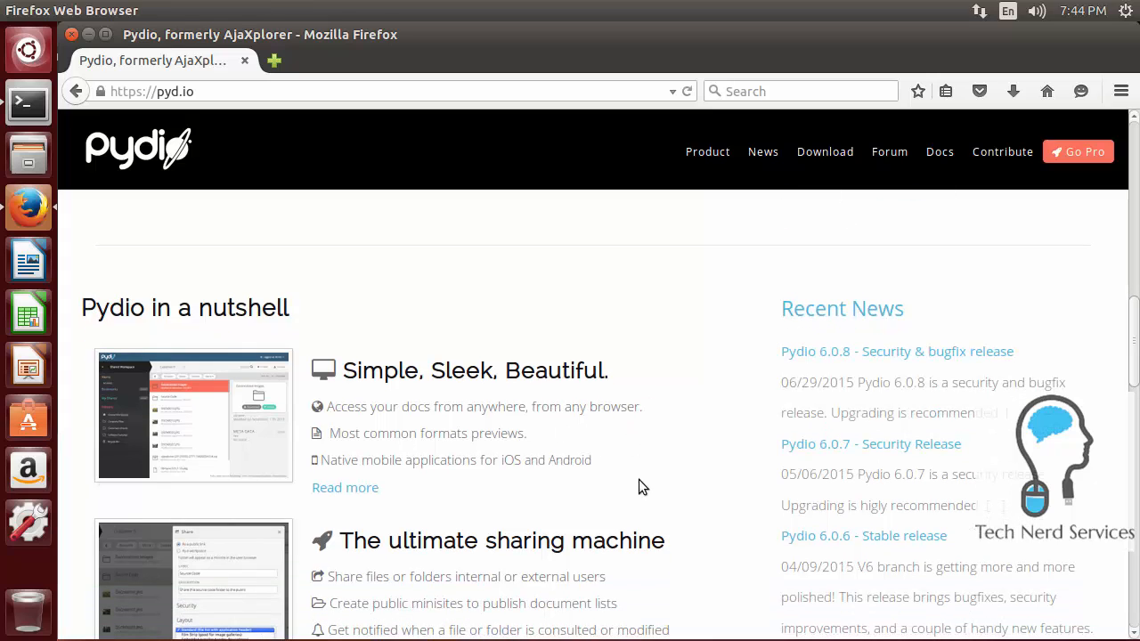
{"action": "mouse_move", "coordinate": [623, 479]}
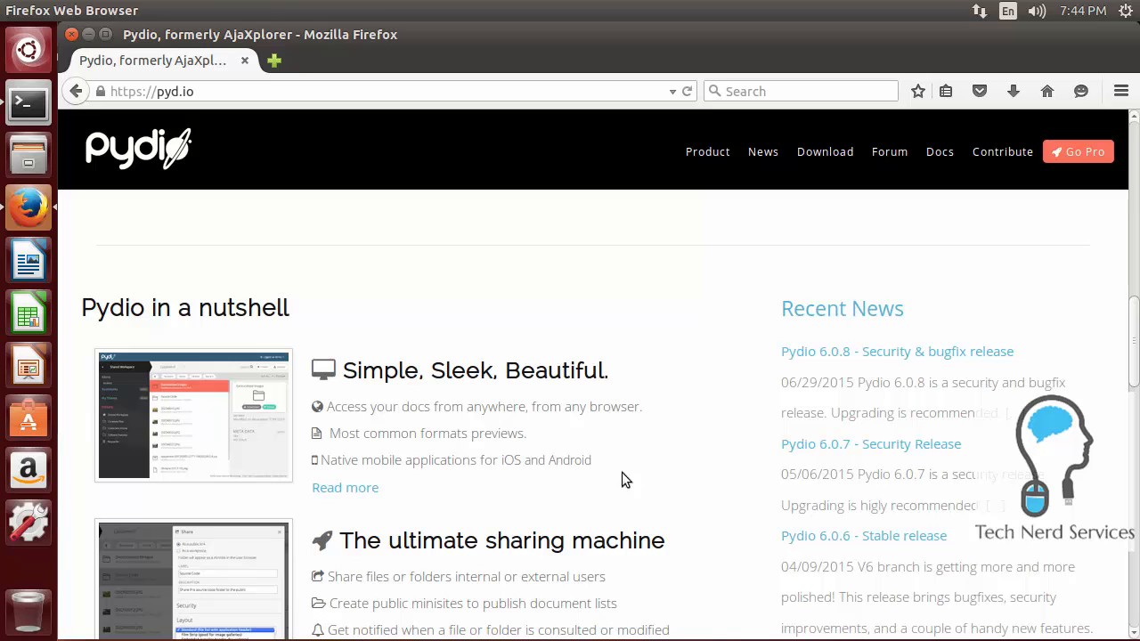
{"action": "scroll", "scroll_direction": "down", "scroll_amount": 3}
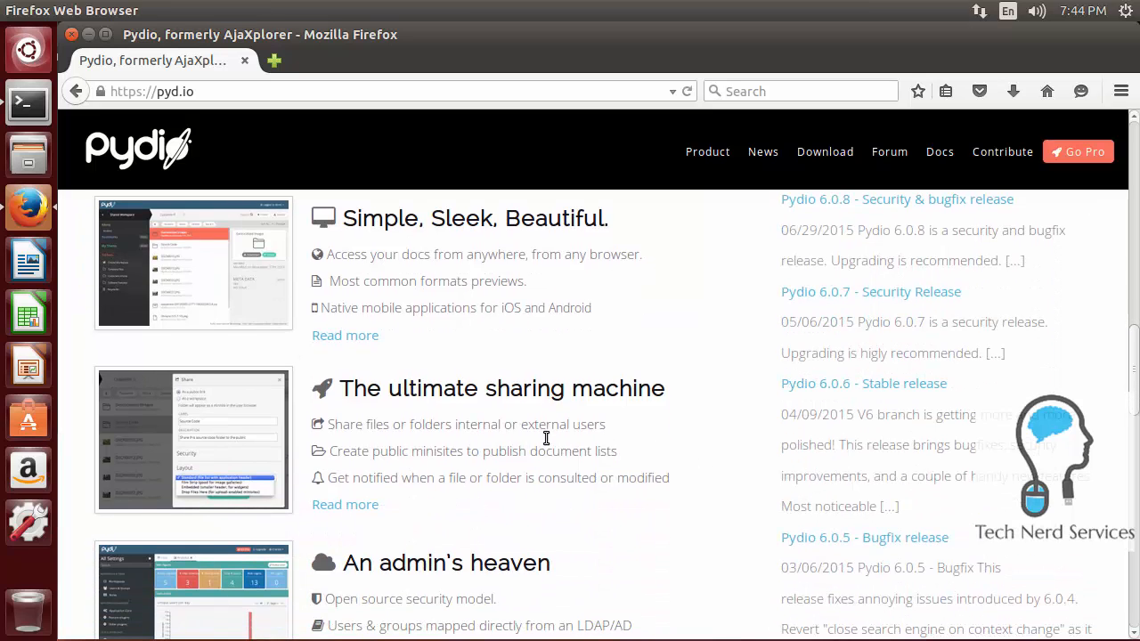
{"action": "mouse_move", "coordinate": [437, 424]}
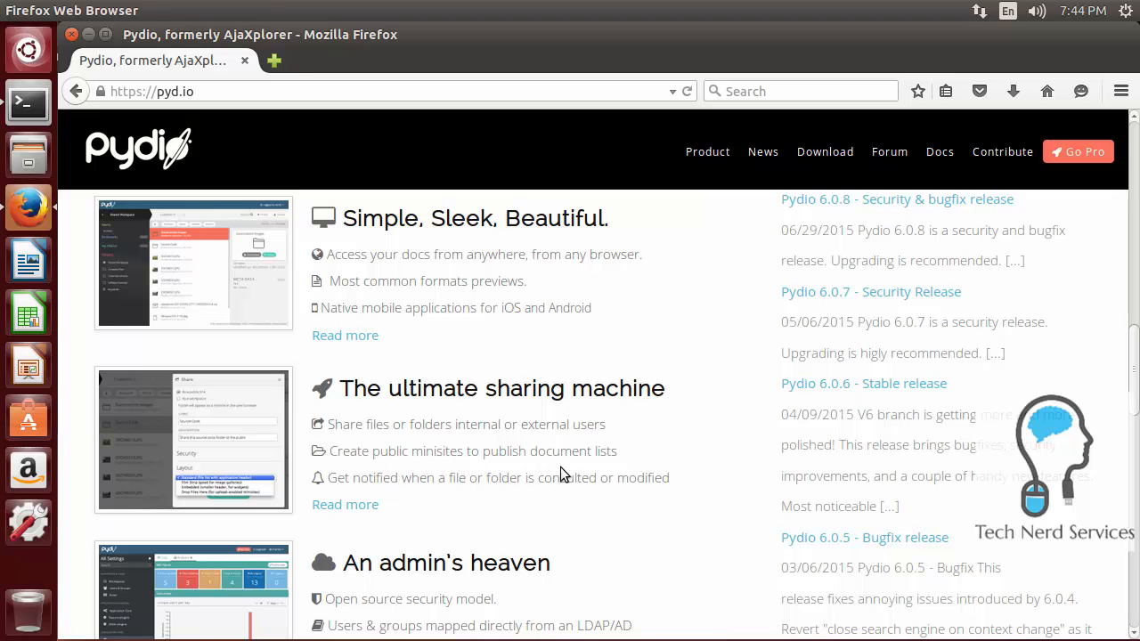
{"action": "mouse_move", "coordinate": [512, 511]}
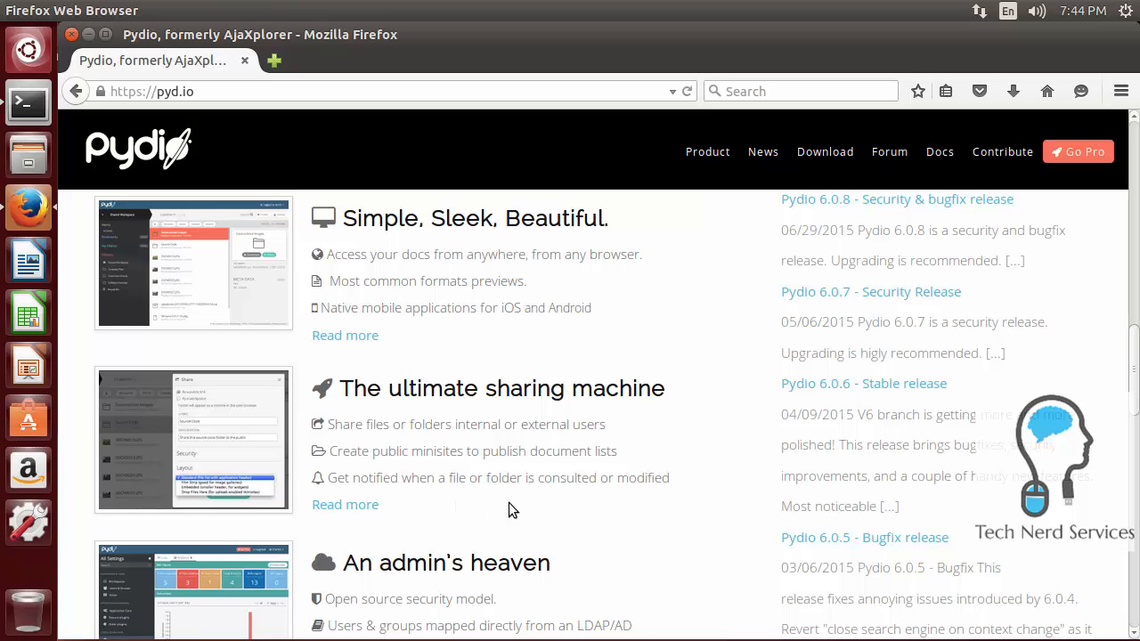
{"action": "scroll", "scroll_direction": "down", "scroll_amount": 3}
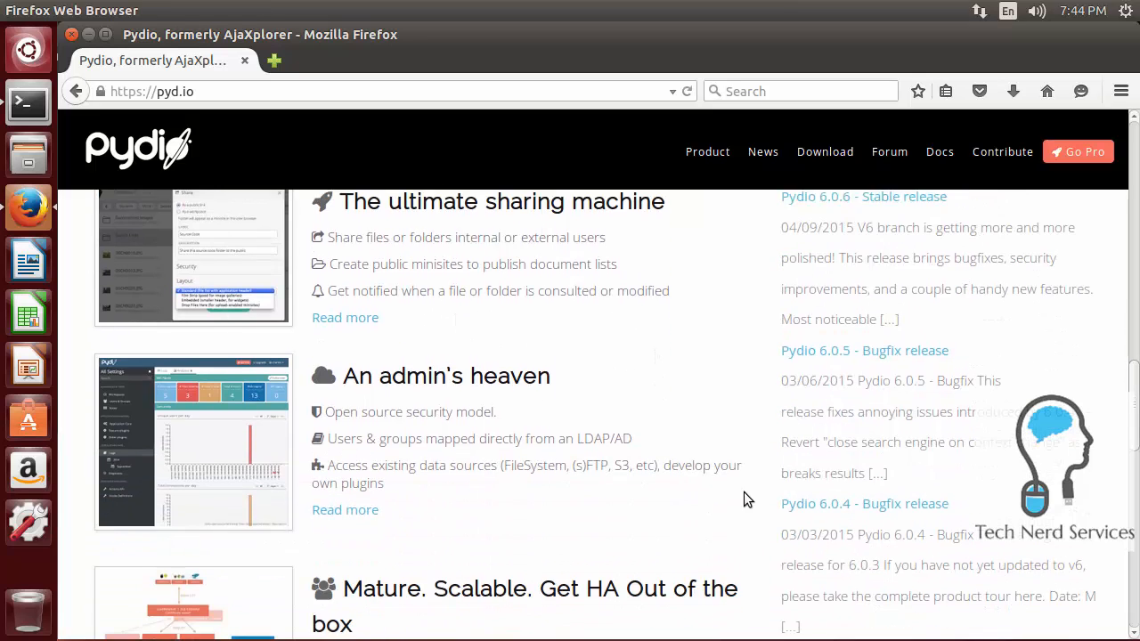
{"action": "scroll", "scroll_direction": "down", "scroll_amount": 3}
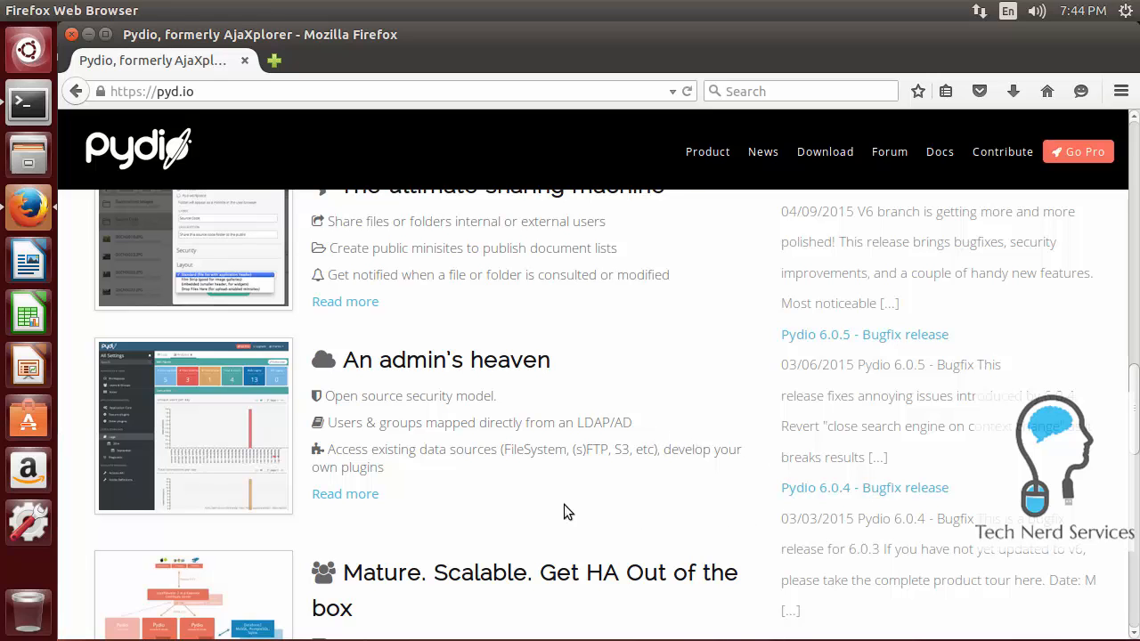
{"action": "scroll", "scroll_direction": "down", "scroll_amount": 3}
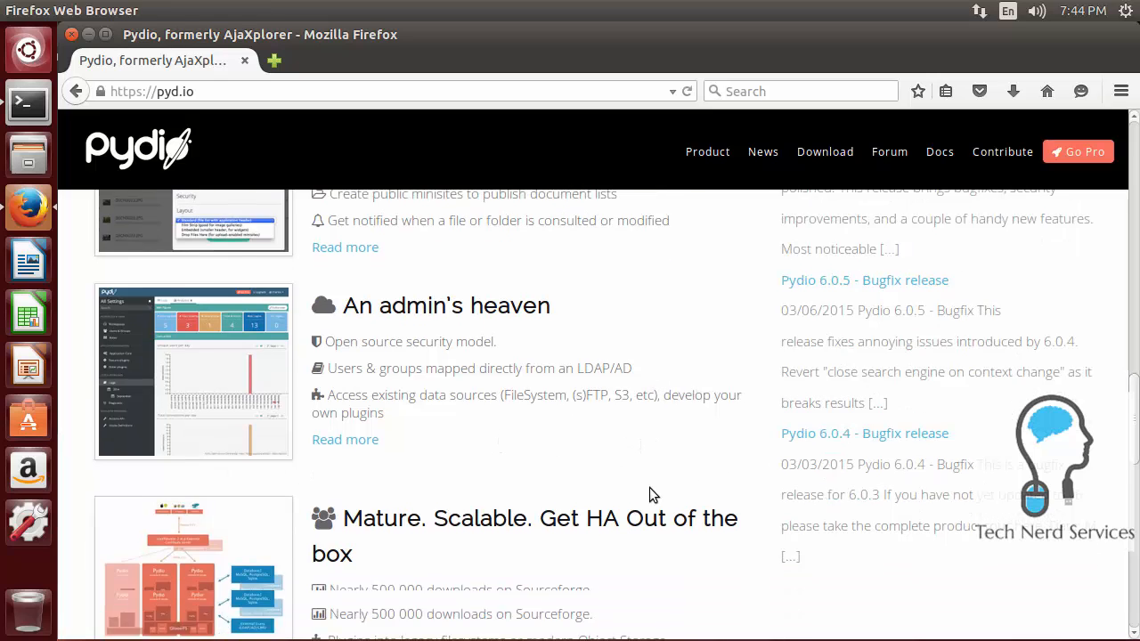
{"action": "scroll", "scroll_direction": "down", "scroll_amount": 3}
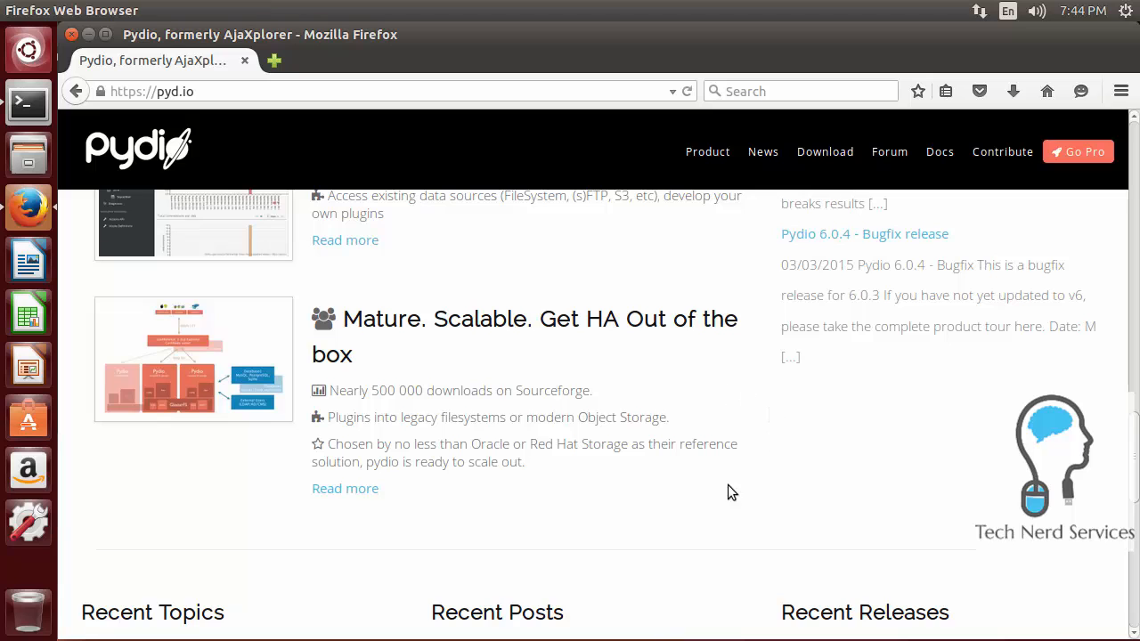
{"action": "scroll", "scroll_direction": "down", "scroll_amount": 3}
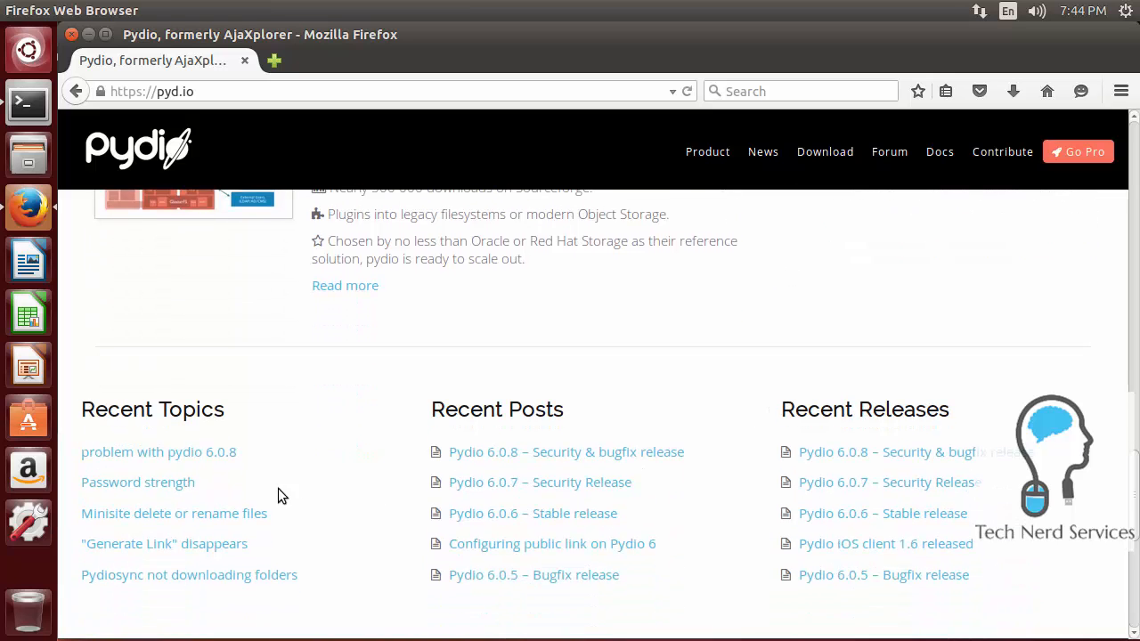
{"action": "mouse_move", "coordinate": [791, 500]}
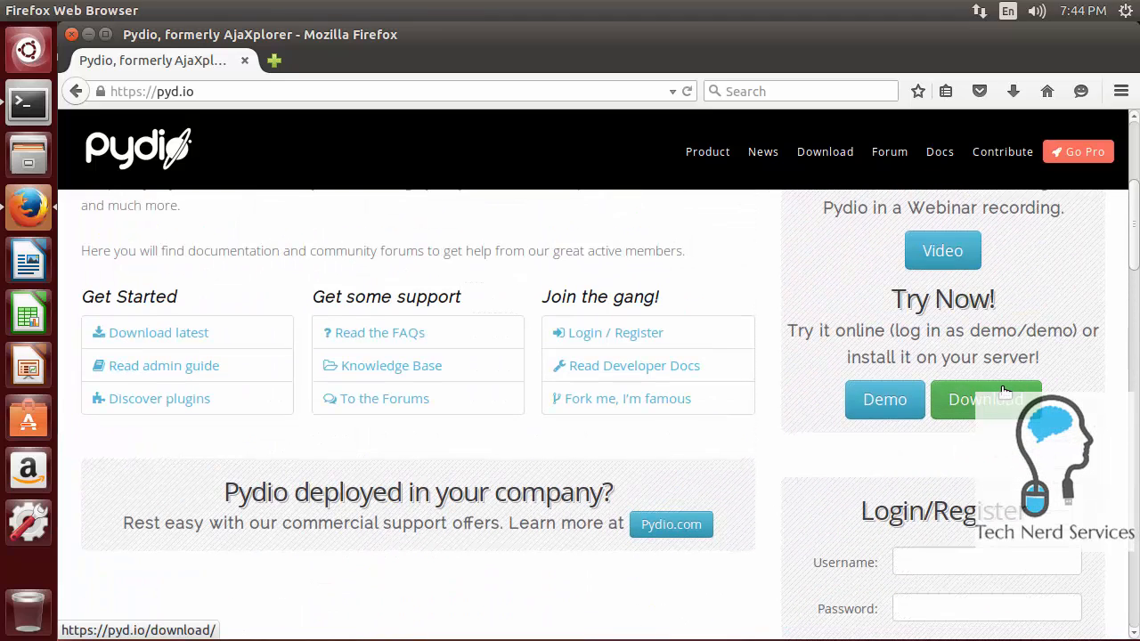
{"action": "mouse_move", "coordinate": [828, 169]}
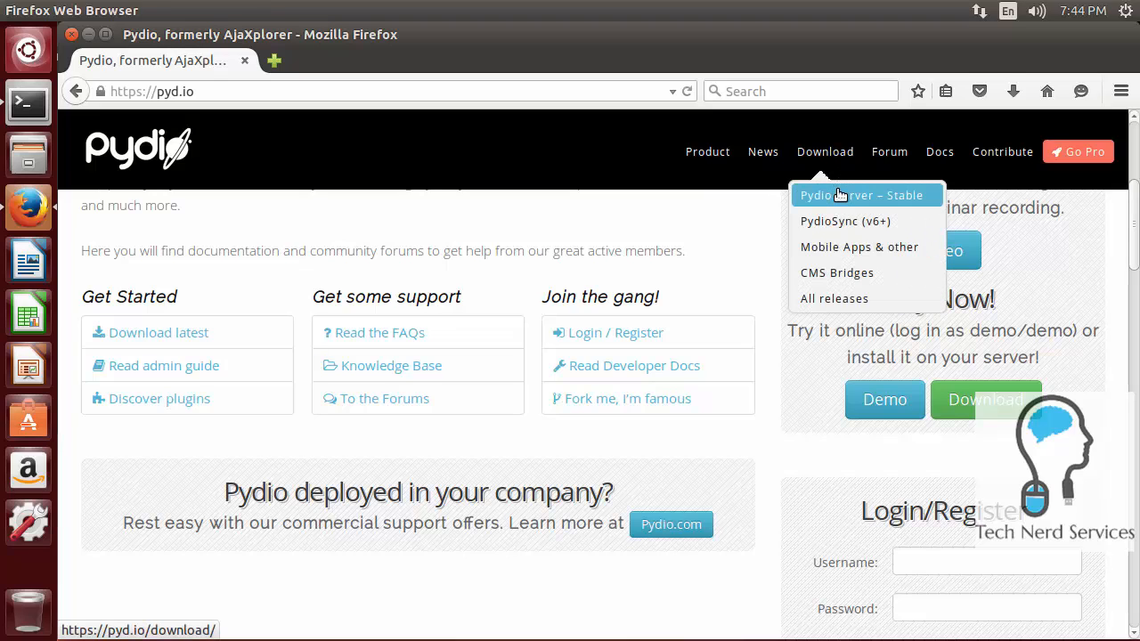
Step: Open the stable Pydio Server download page and scroll to the Debian/Ubuntu DEB instructions
{"action": "left_click", "coordinate": [861, 195]}
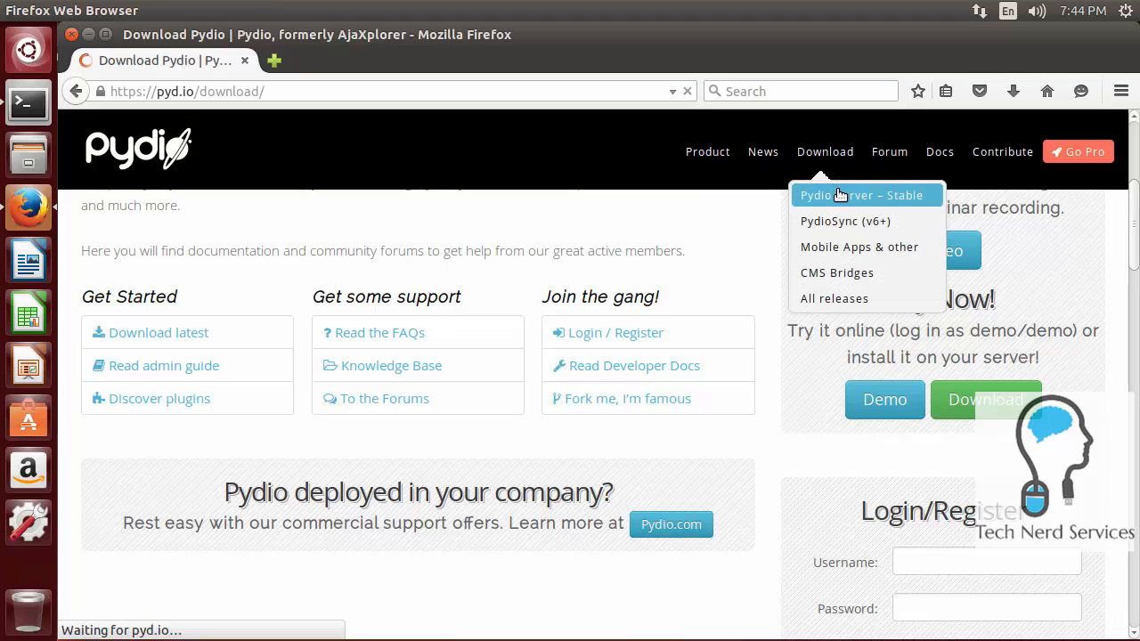
{"action": "left_click", "coordinate": [861, 195]}
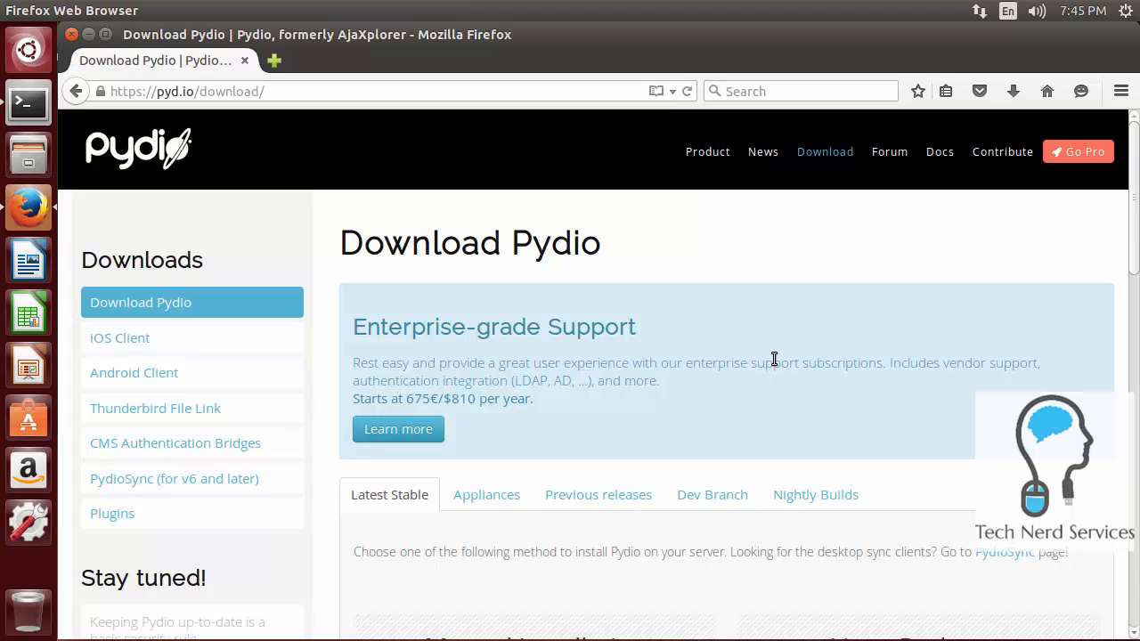
{"action": "scroll", "scroll_direction": "down", "scroll_amount": 3}
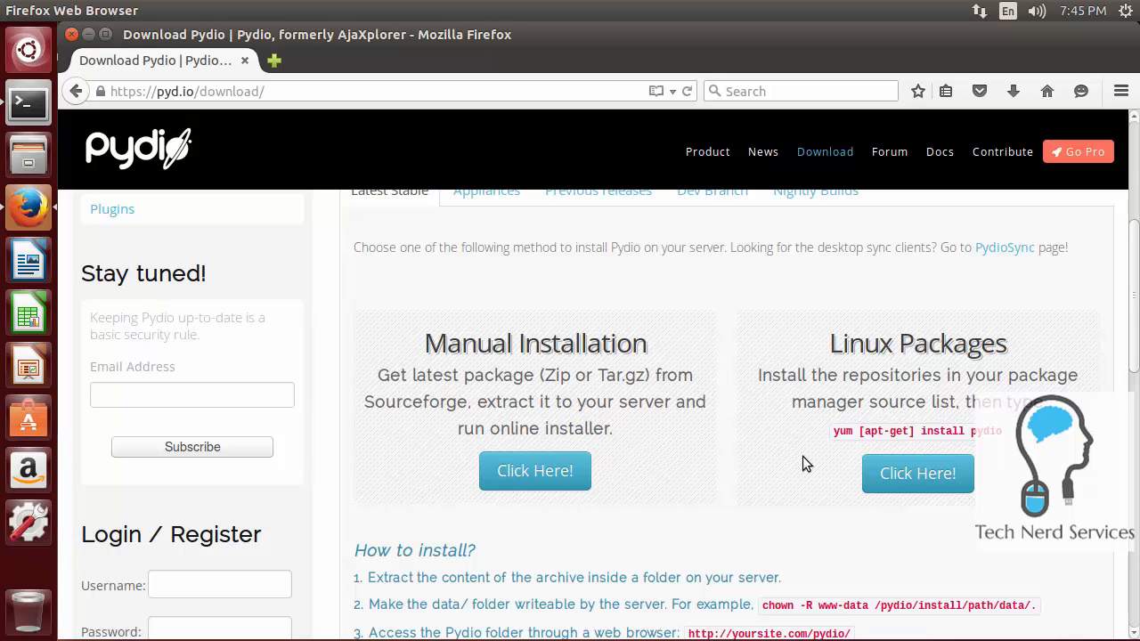
{"action": "mouse_move", "coordinate": [836, 483]}
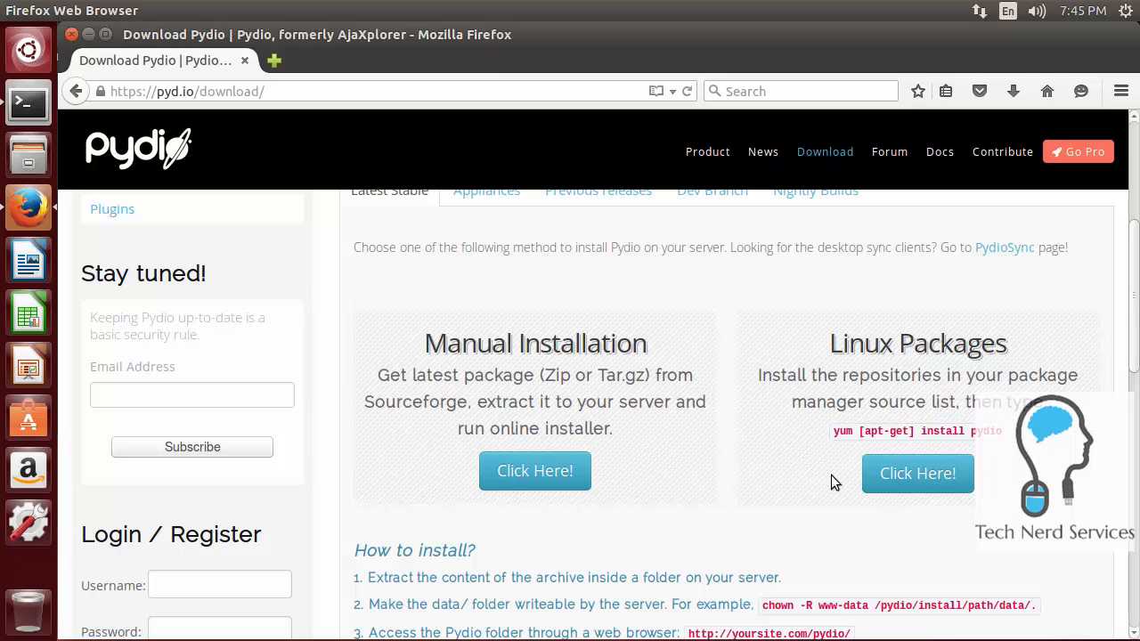
{"action": "mouse_move", "coordinate": [918, 473]}
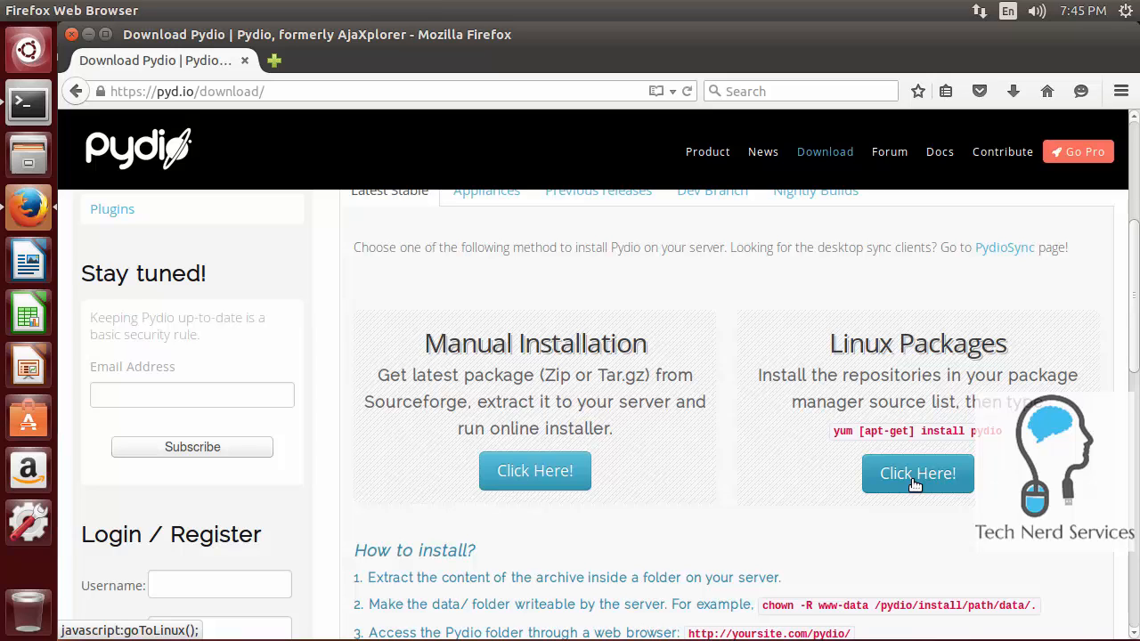
{"action": "scroll", "scroll_direction": "down", "scroll_amount": 3}
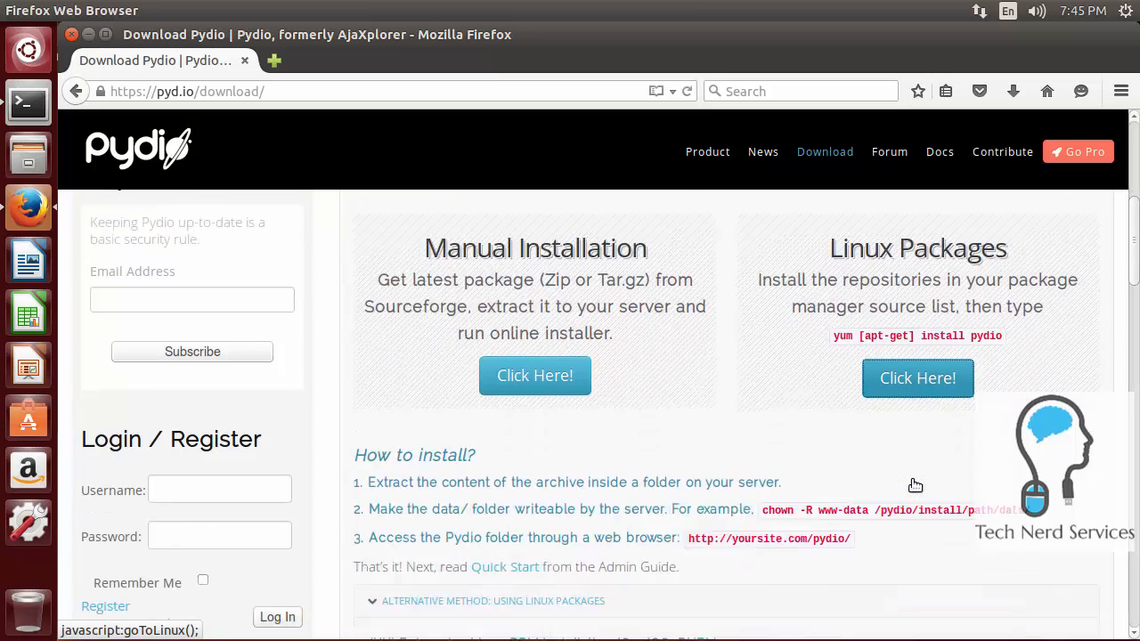
{"action": "scroll", "scroll_direction": "down", "scroll_amount": 3}
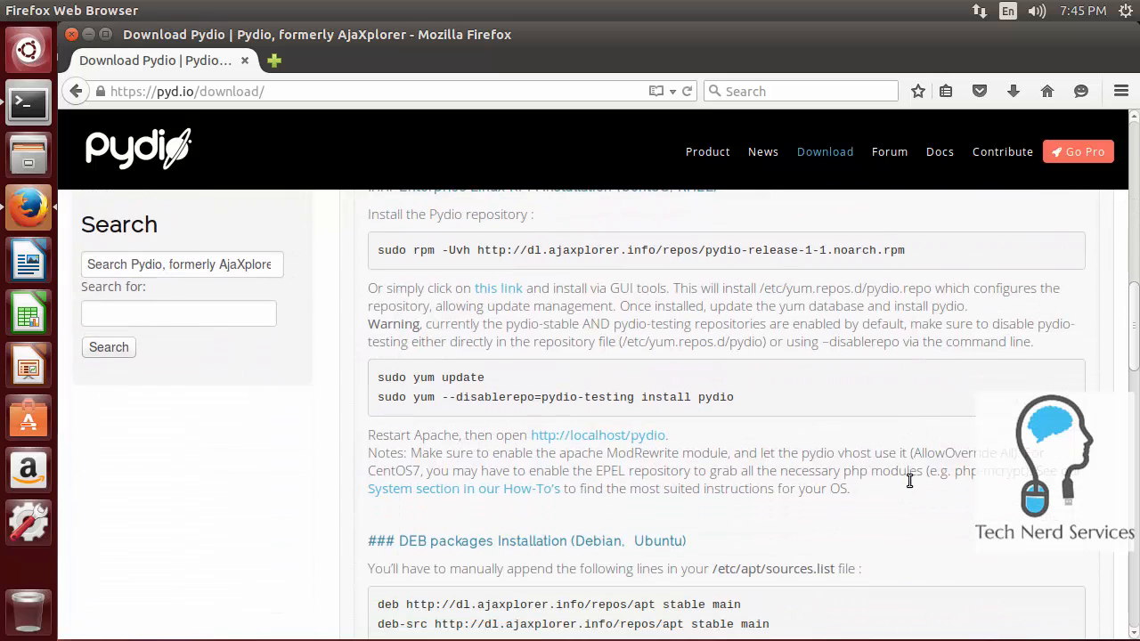
{"action": "mouse_move", "coordinate": [912, 486]}
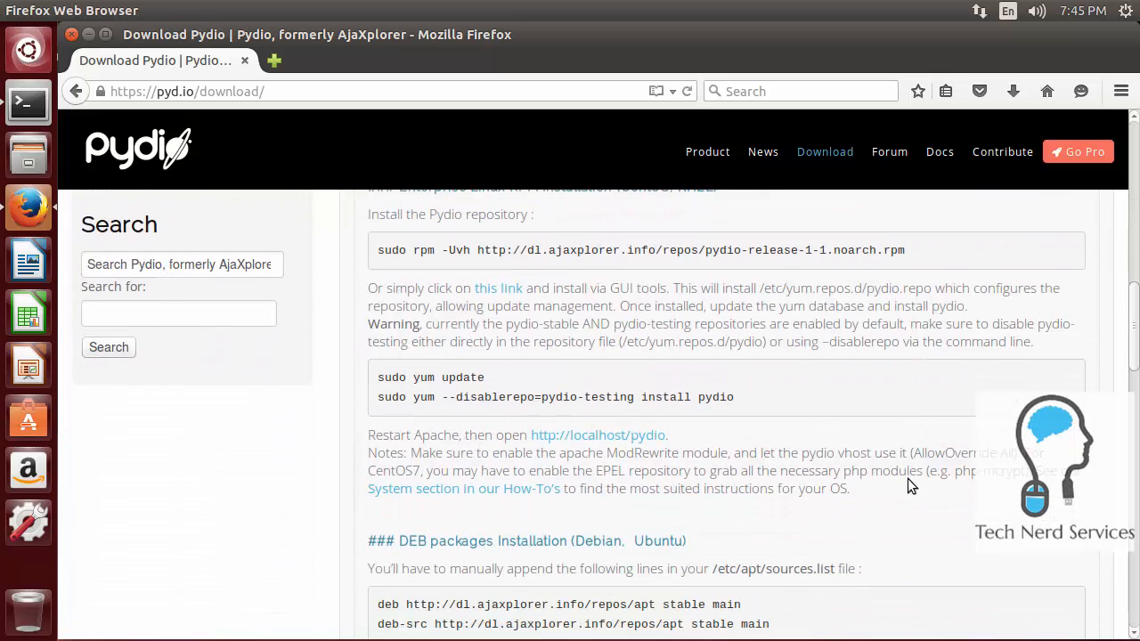
{"action": "scroll", "scroll_direction": "down", "scroll_amount": 3}
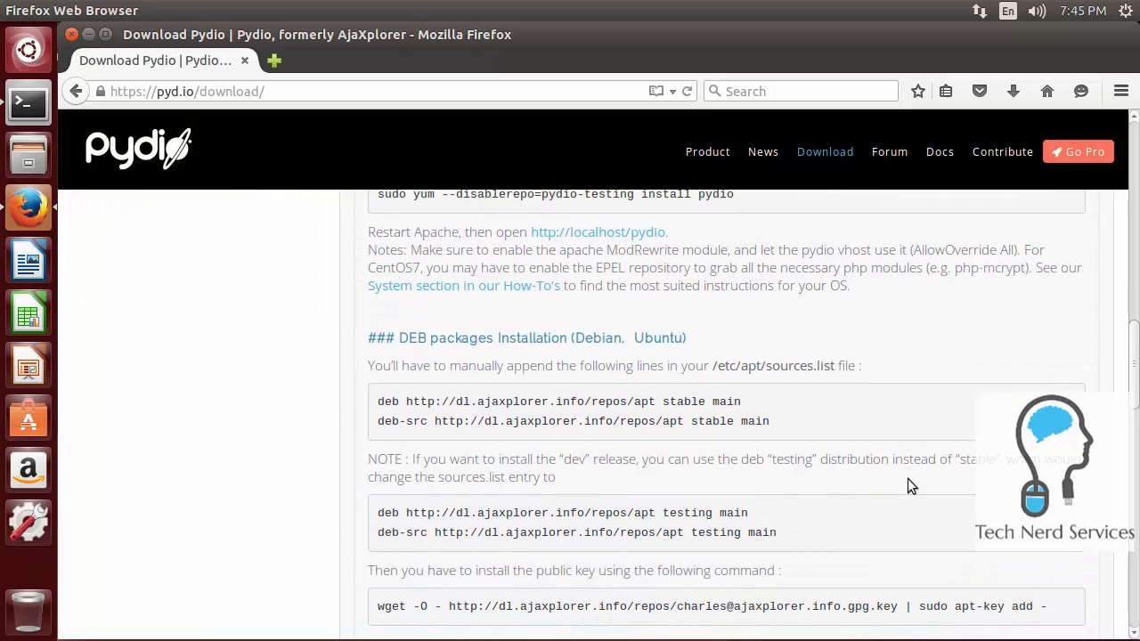
{"action": "scroll", "scroll_direction": "down", "scroll_amount": 3}
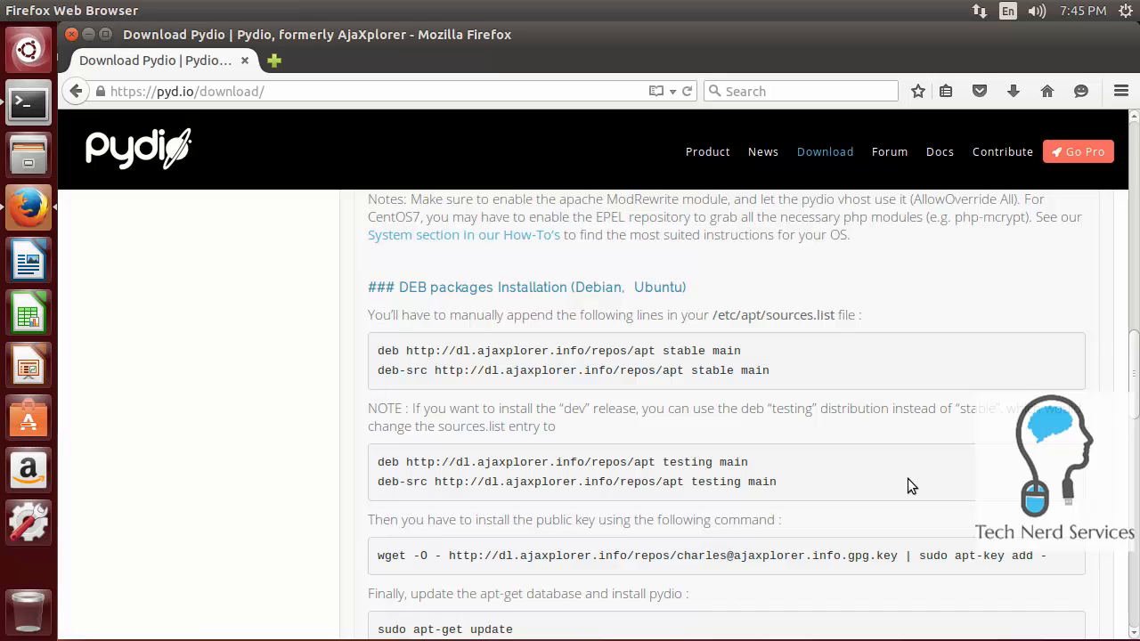
{"action": "mouse_move", "coordinate": [23, 105]}
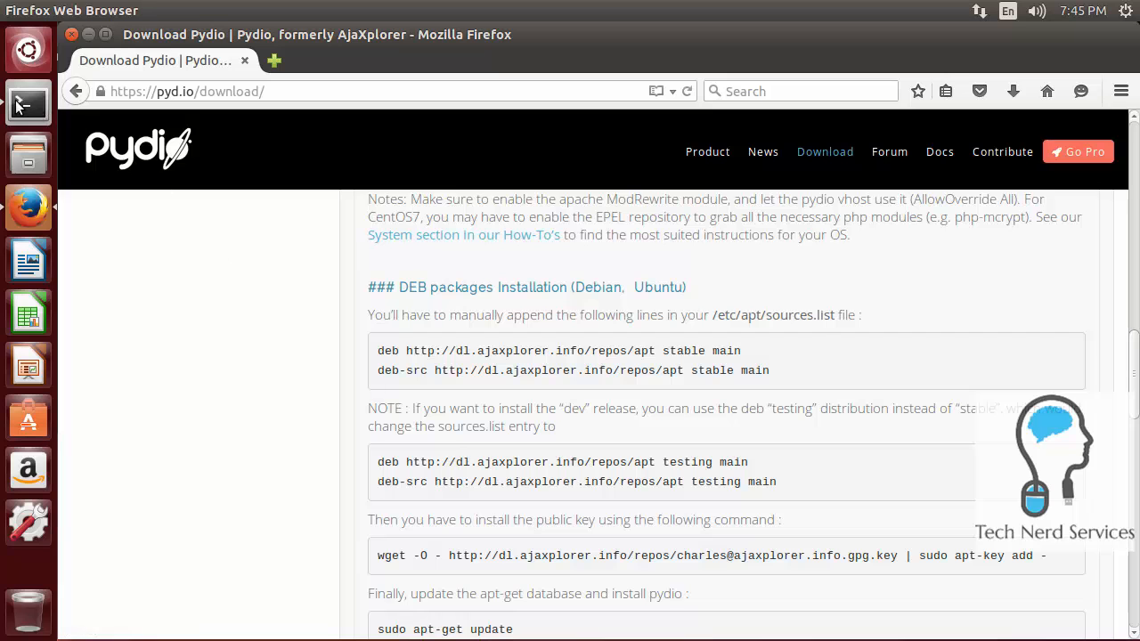
Step: Install tasksel with sudo apt-get install, then launch it with sudo tasksel
{"action": "left_click", "coordinate": [29, 120]}
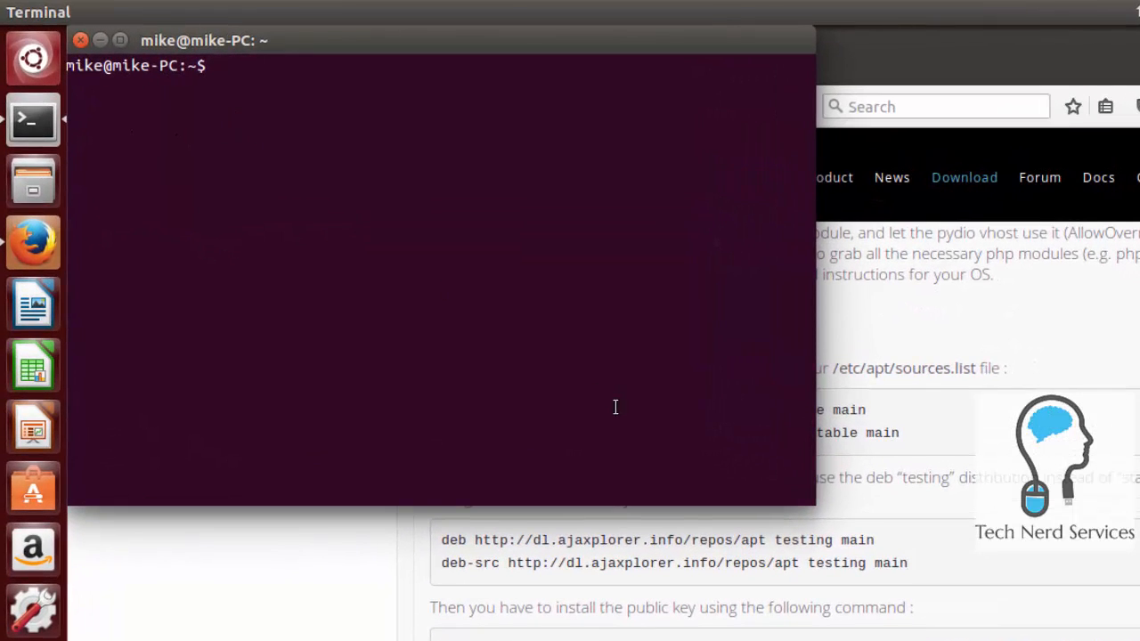
{"action": "type", "text": "sudo a"}
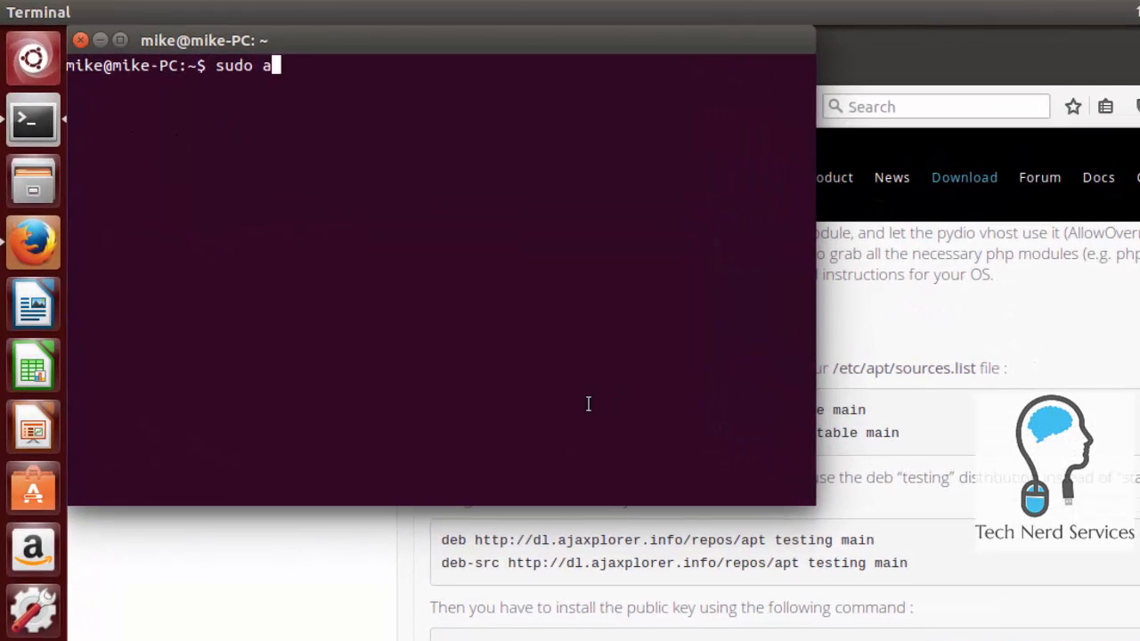
{"action": "type", "text": "pt-get insta"}
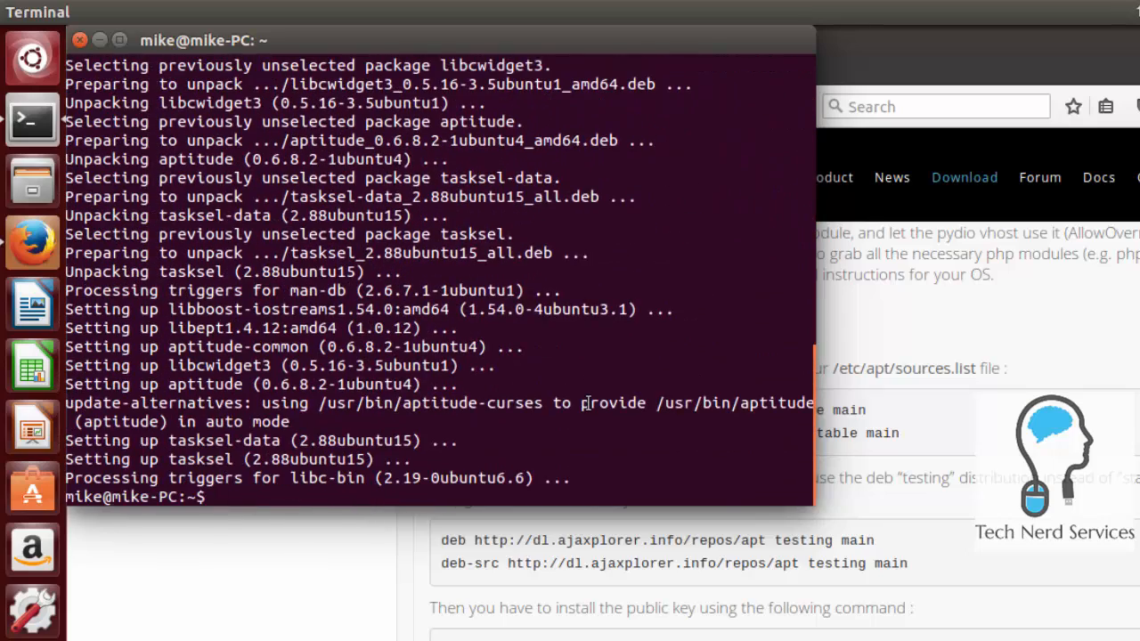
{"action": "type", "text": "sudo tasksel"}
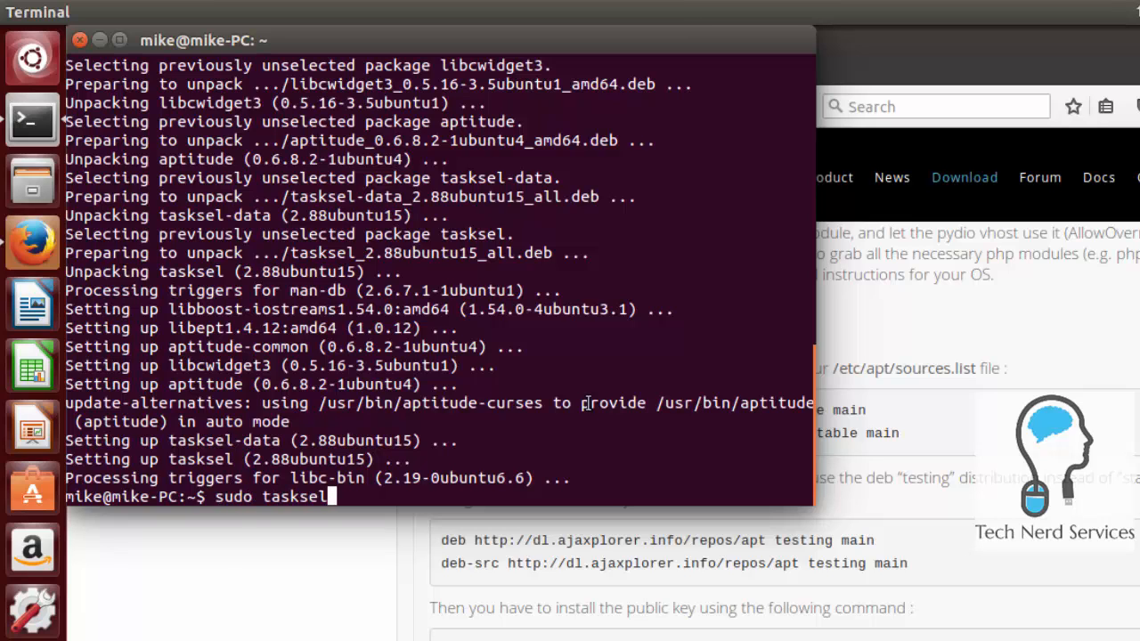
{"action": "key", "text": "Return"}
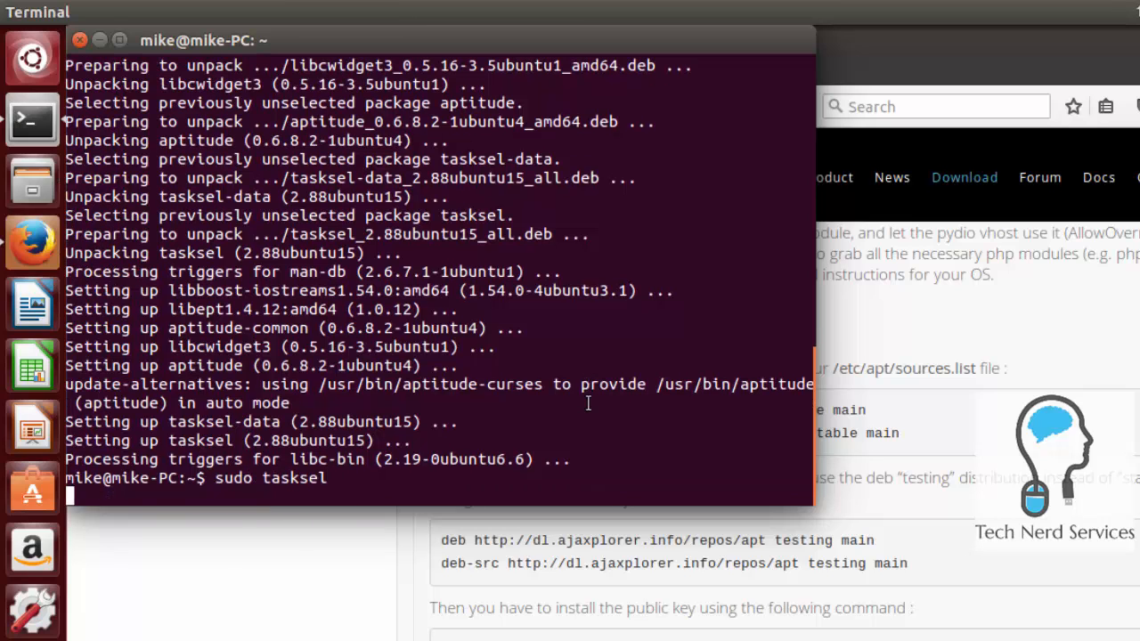
Step: Select LAMP server in tasksel and confirm the MySQL root password to install it
{"action": "key", "text": "Return"}
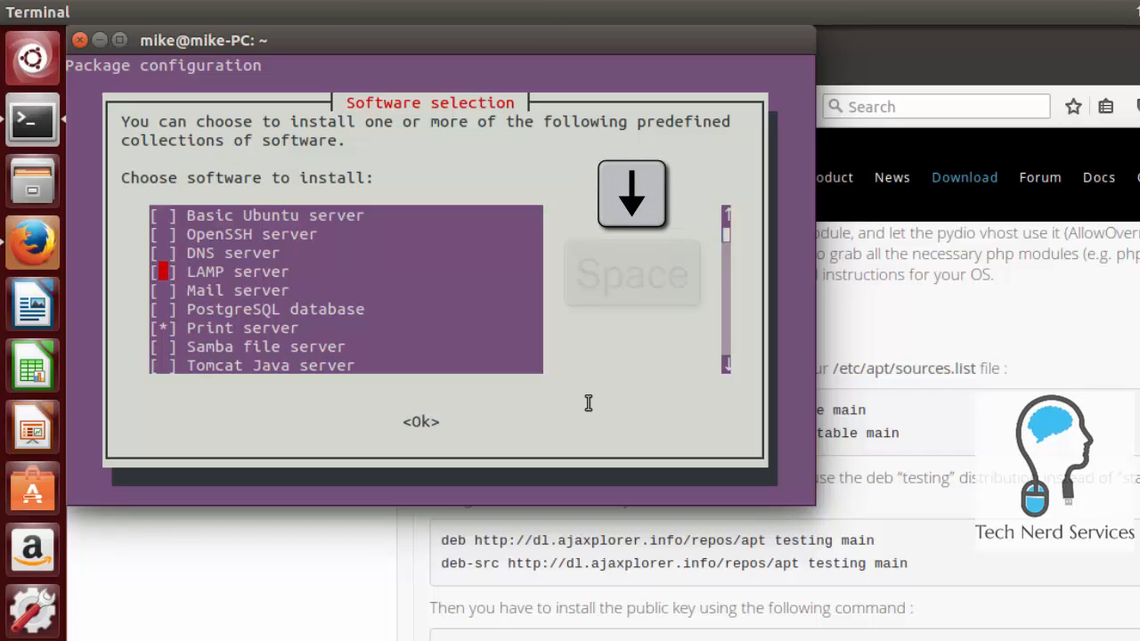
{"action": "key", "text": "space"}
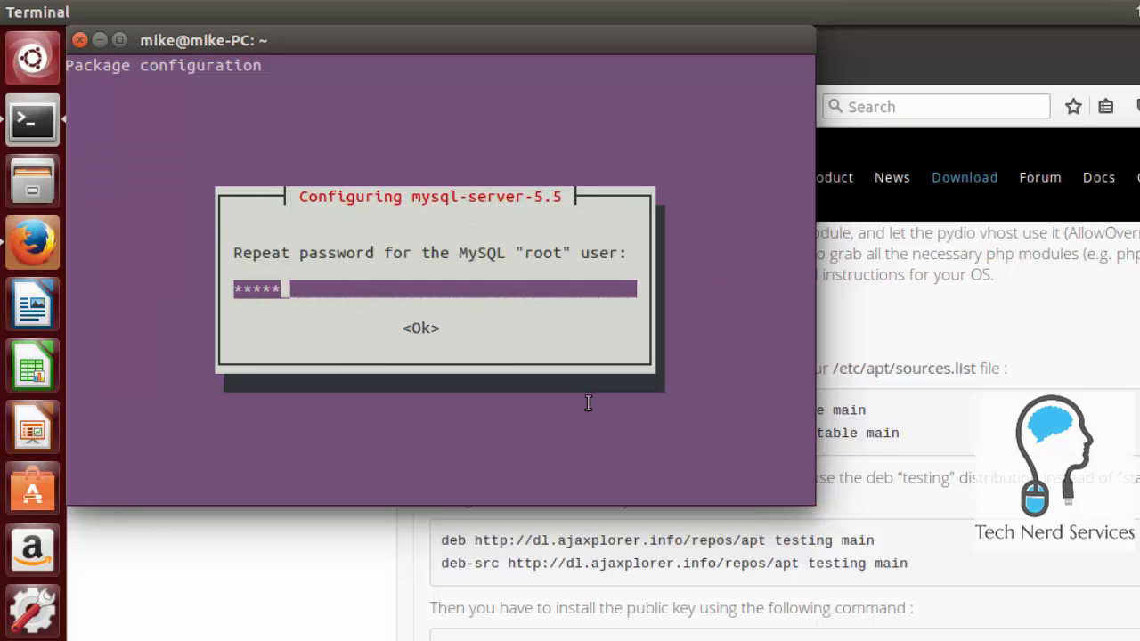
{"action": "left_click", "coordinate": [421, 327]}
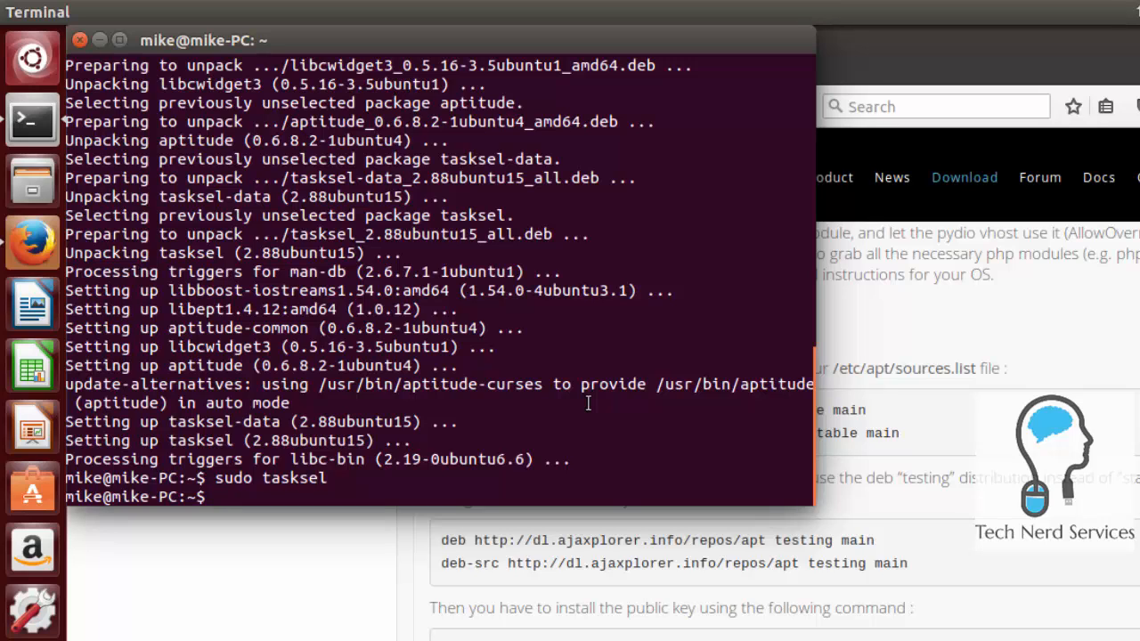
{"action": "mouse_move", "coordinate": [934, 453]}
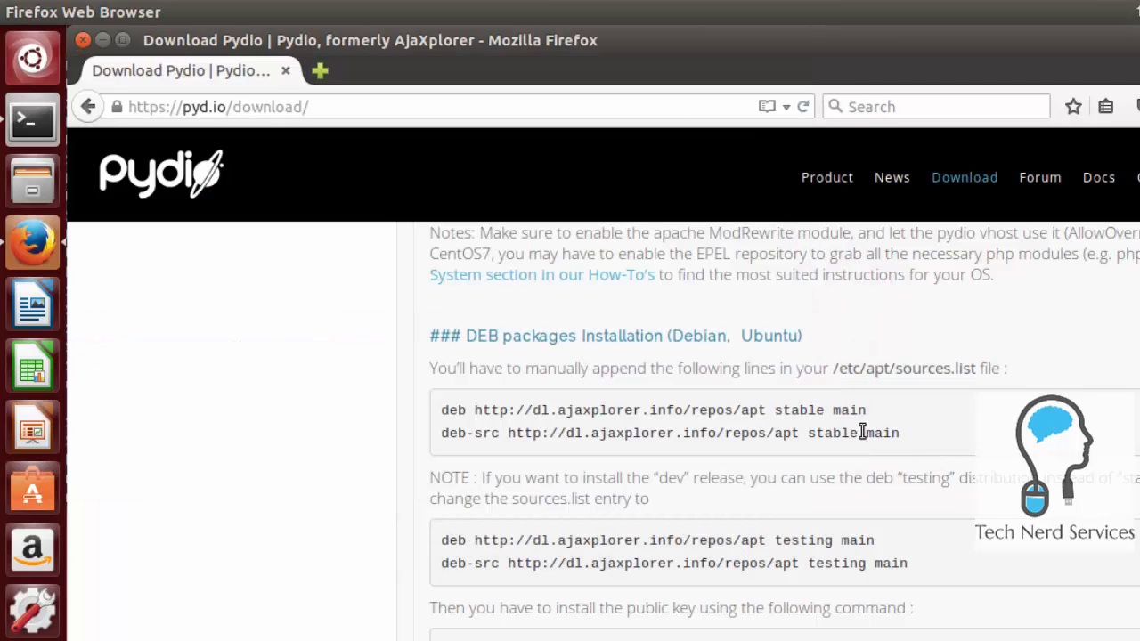
{"action": "mouse_move", "coordinate": [842, 386]}
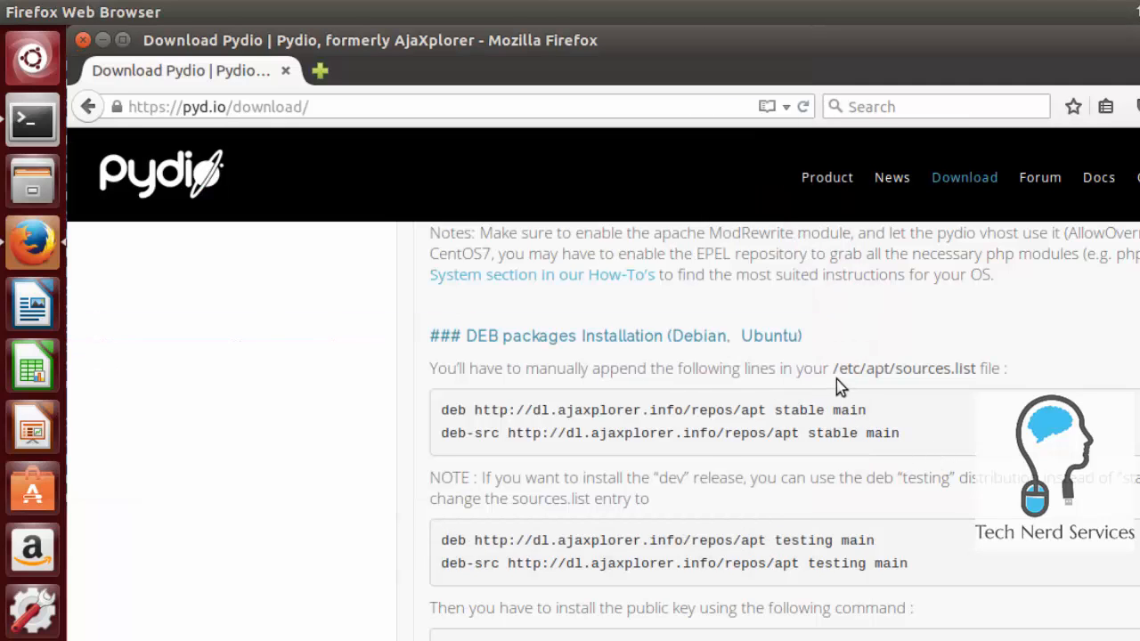
{"action": "mouse_move", "coordinate": [979, 387]}
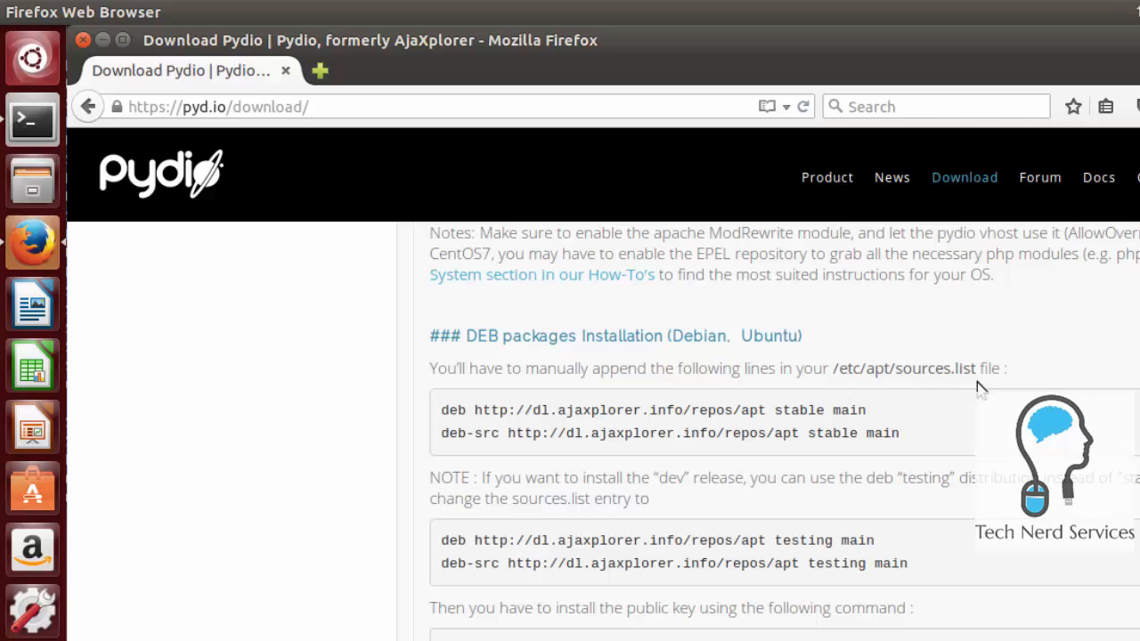
Step: Copy the /etc/apt/sources.list path and run sudo nano /etc/apt/sources.list in Terminal
{"action": "double_click", "coordinate": [952, 368]}
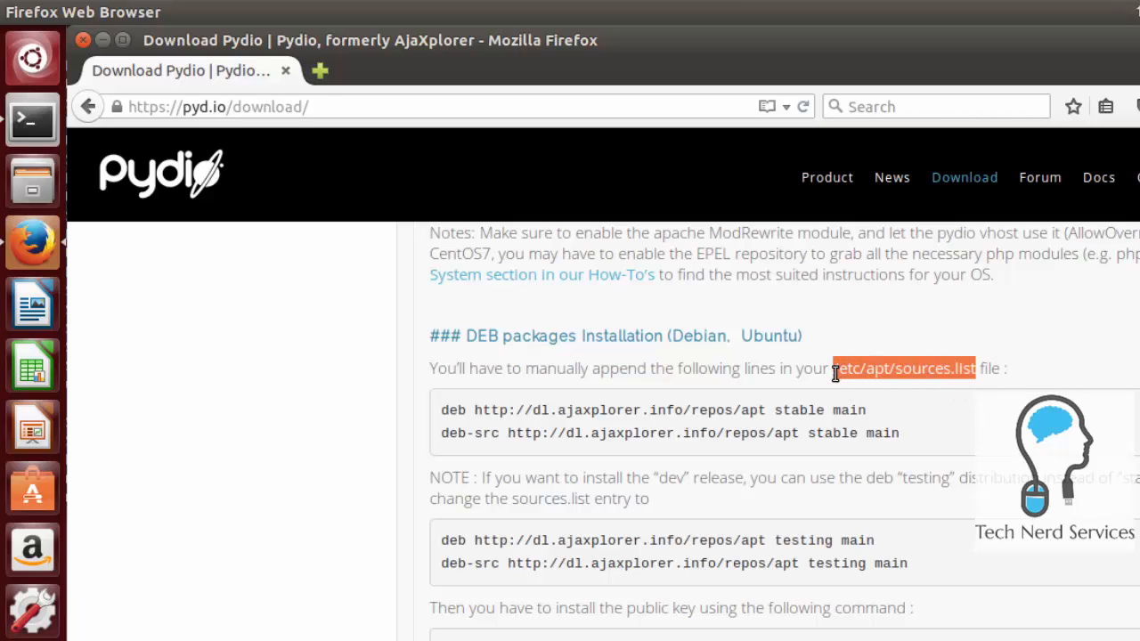
{"action": "right_click", "coordinate": [904, 368]}
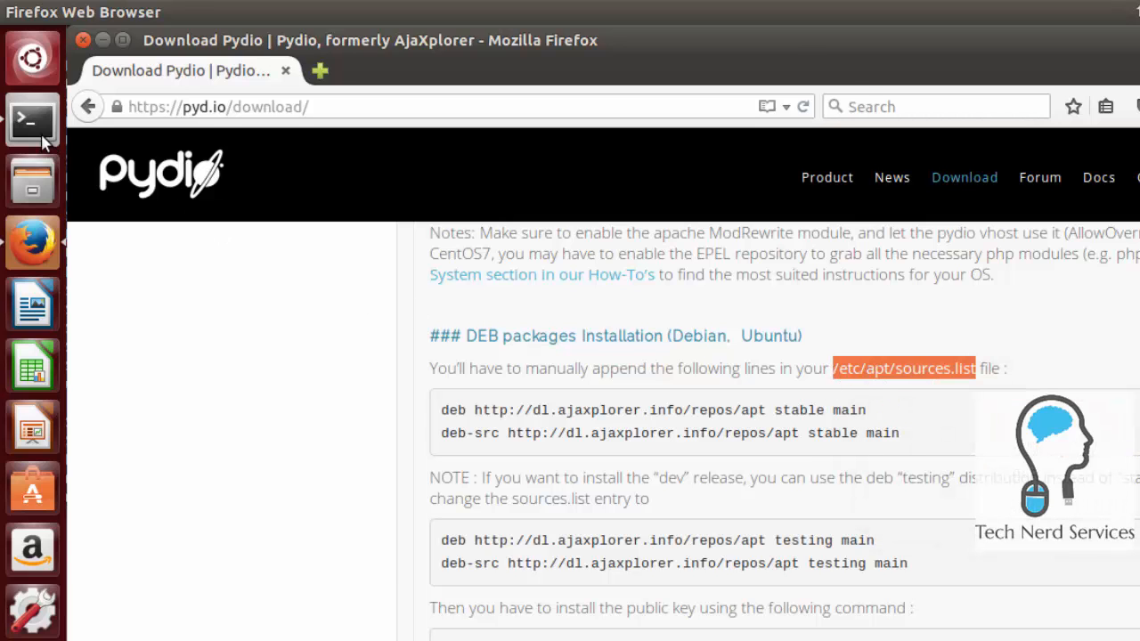
{"action": "left_click", "coordinate": [32, 119]}
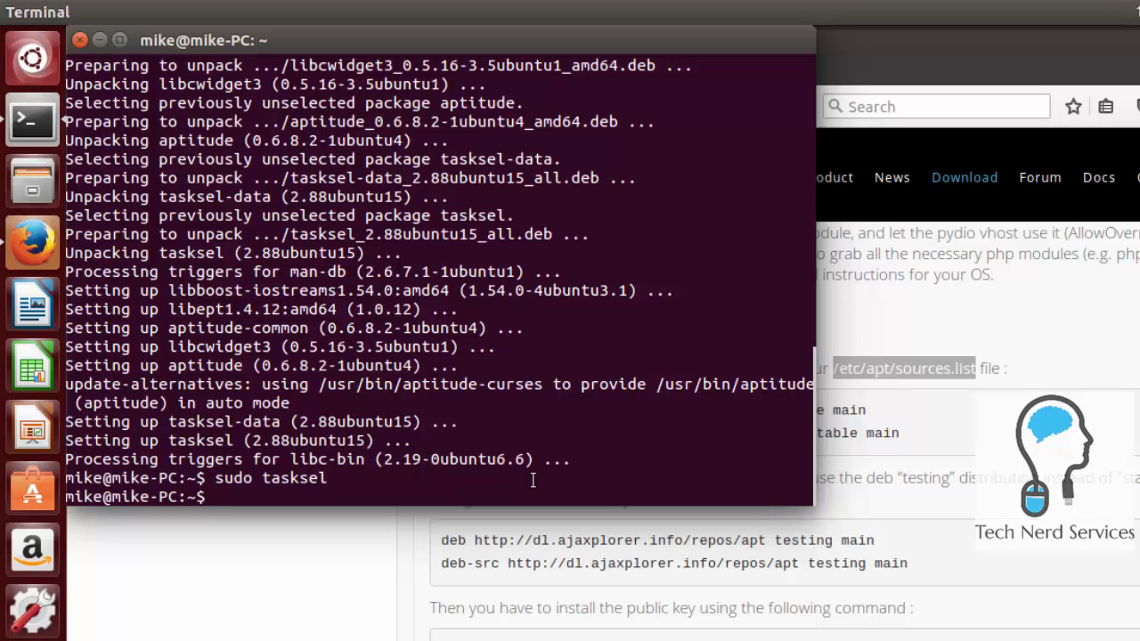
{"action": "type", "text": "sudo"}
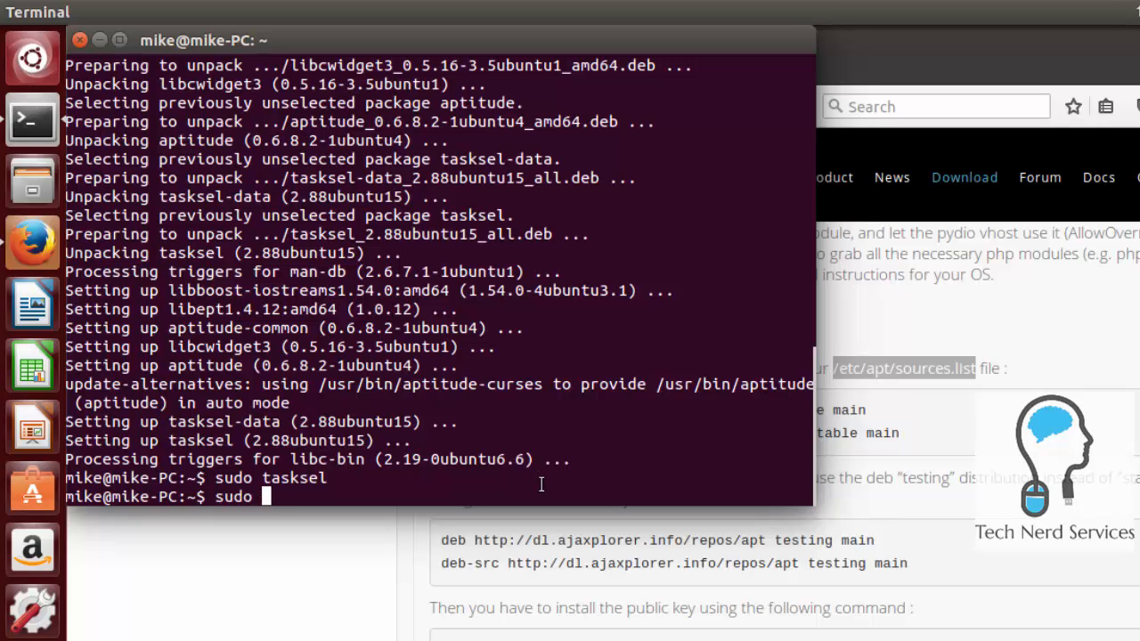
{"action": "type", "text": "nano"}
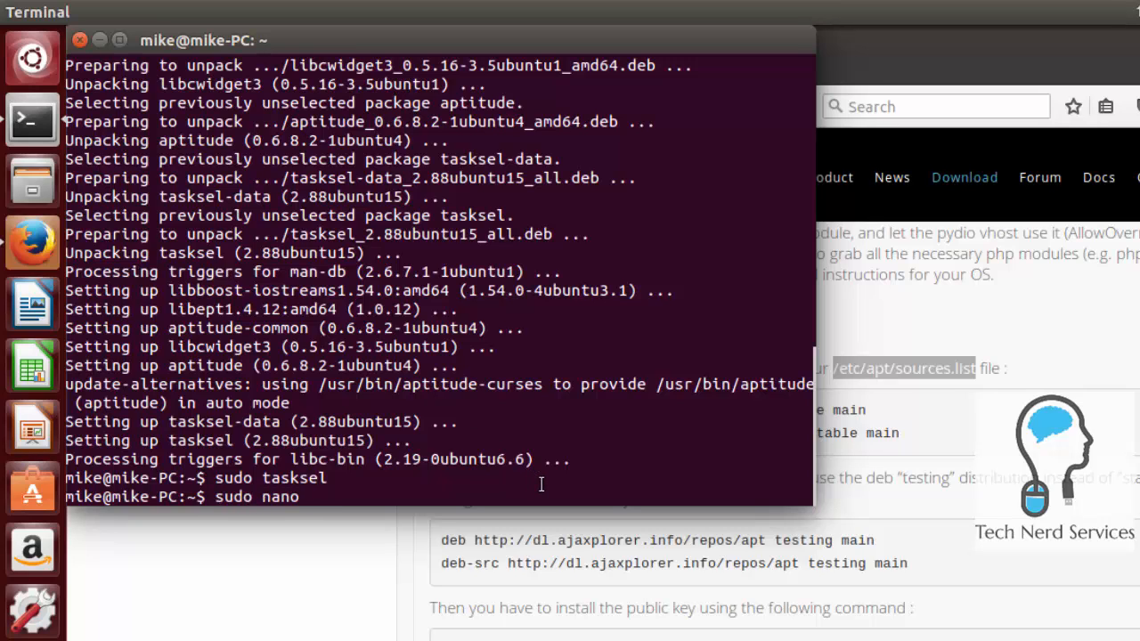
{"action": "type", "text": "/etc/apt/sources.list"}
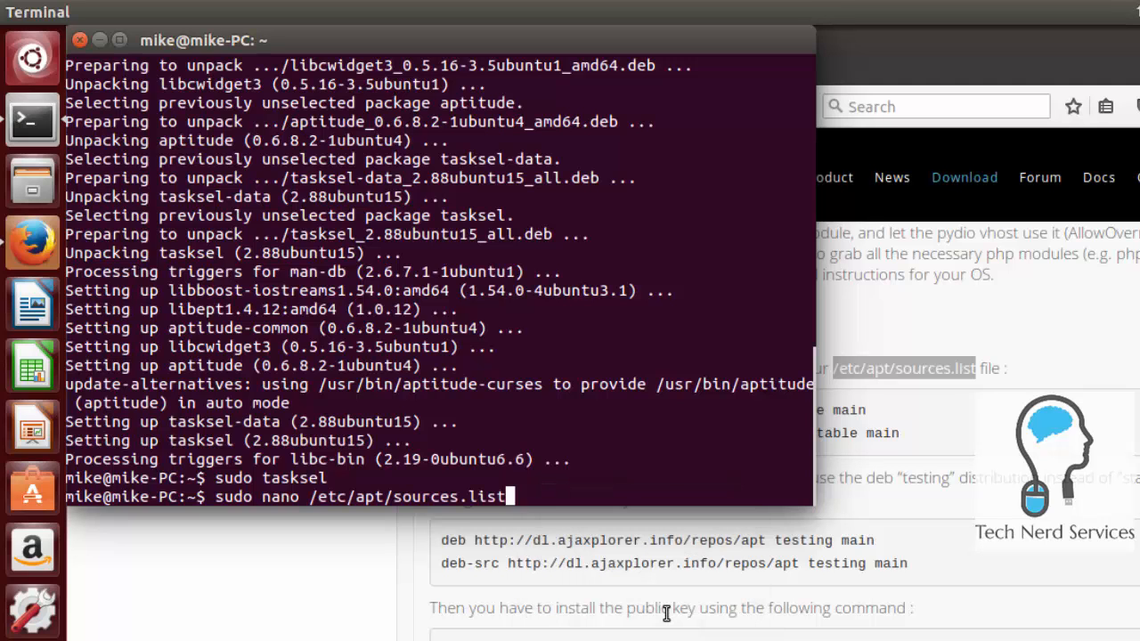
{"action": "key", "text": "Return"}
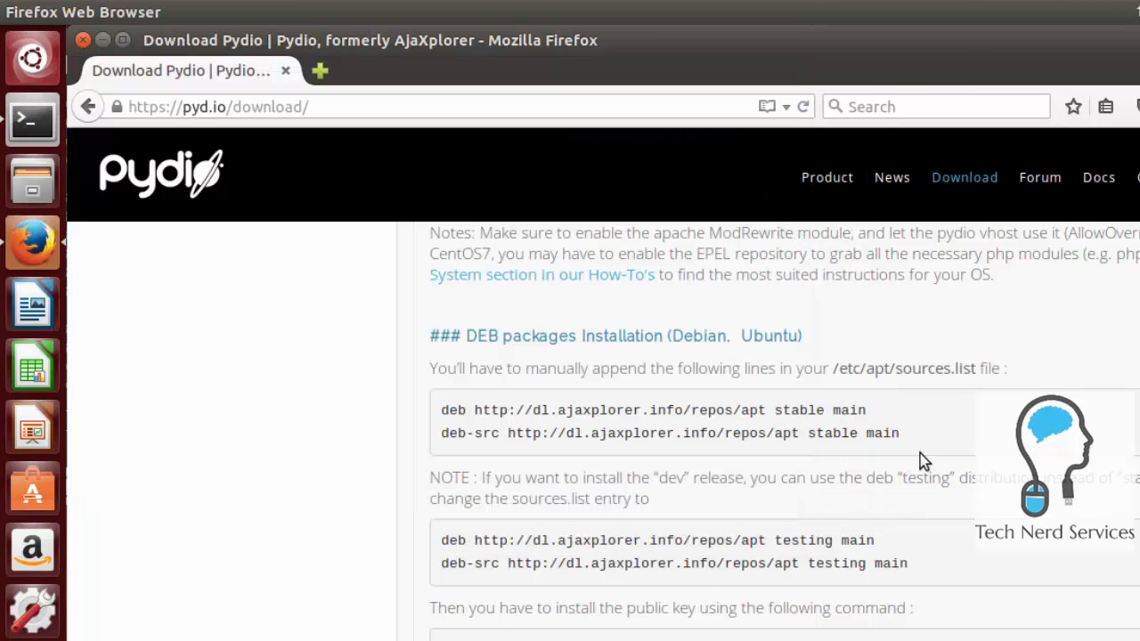
Step: Paste the deb and deb-src dl.ajaxplorer.info lines into sources.list and save
{"action": "left_click_drag", "start_coordinate": [475, 410], "coordinate": [899, 434]}
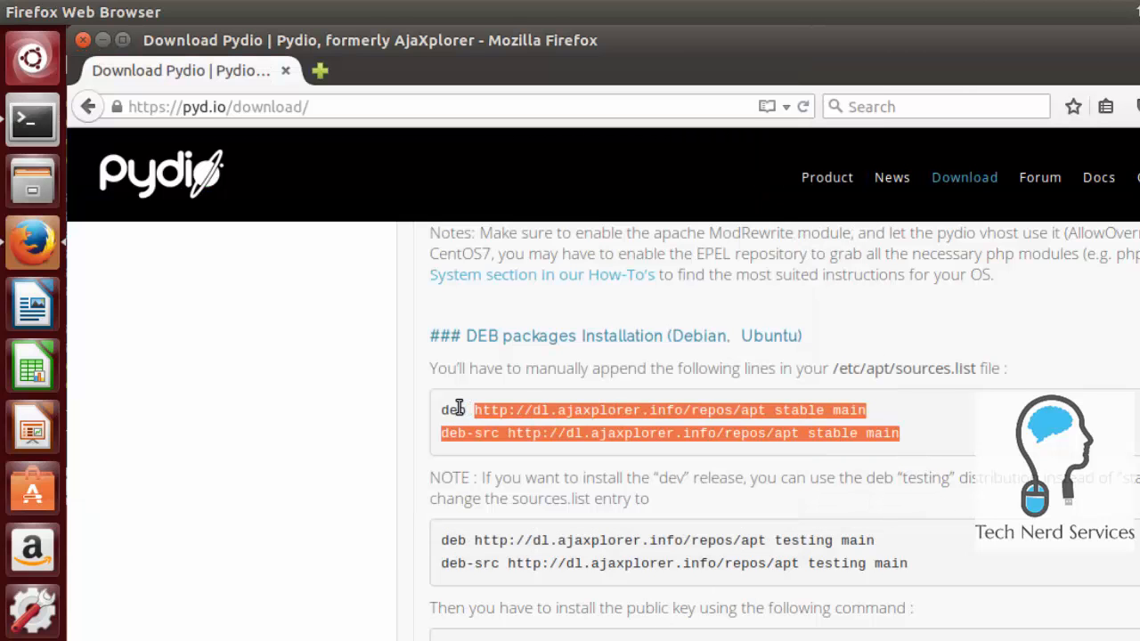
{"action": "right_click", "coordinate": [454, 434]}
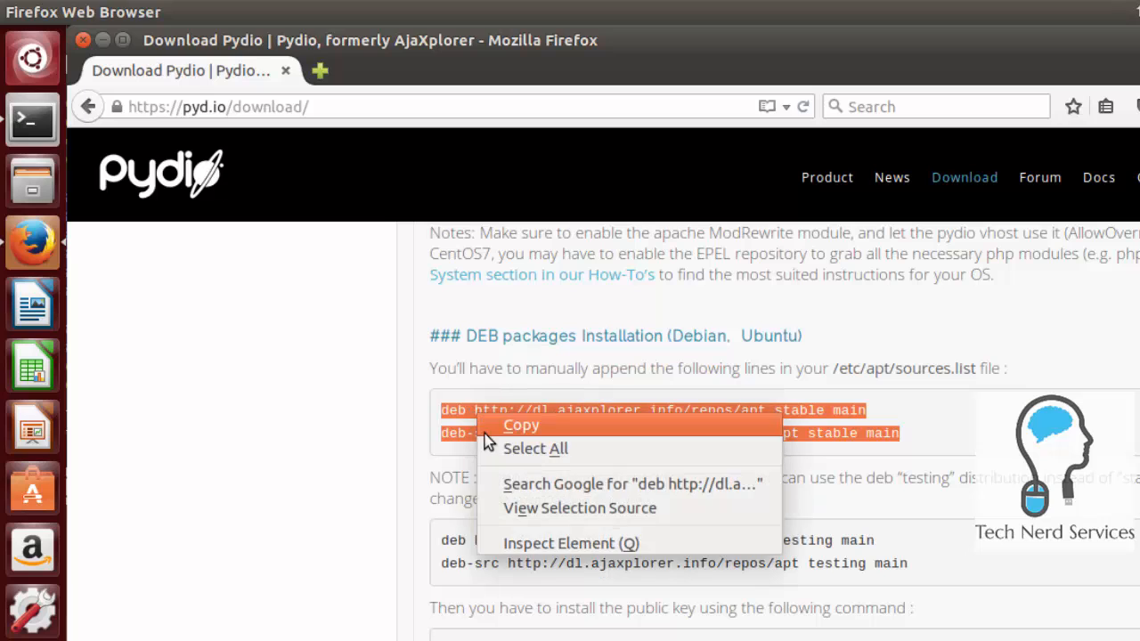
{"action": "left_click", "coordinate": [522, 425]}
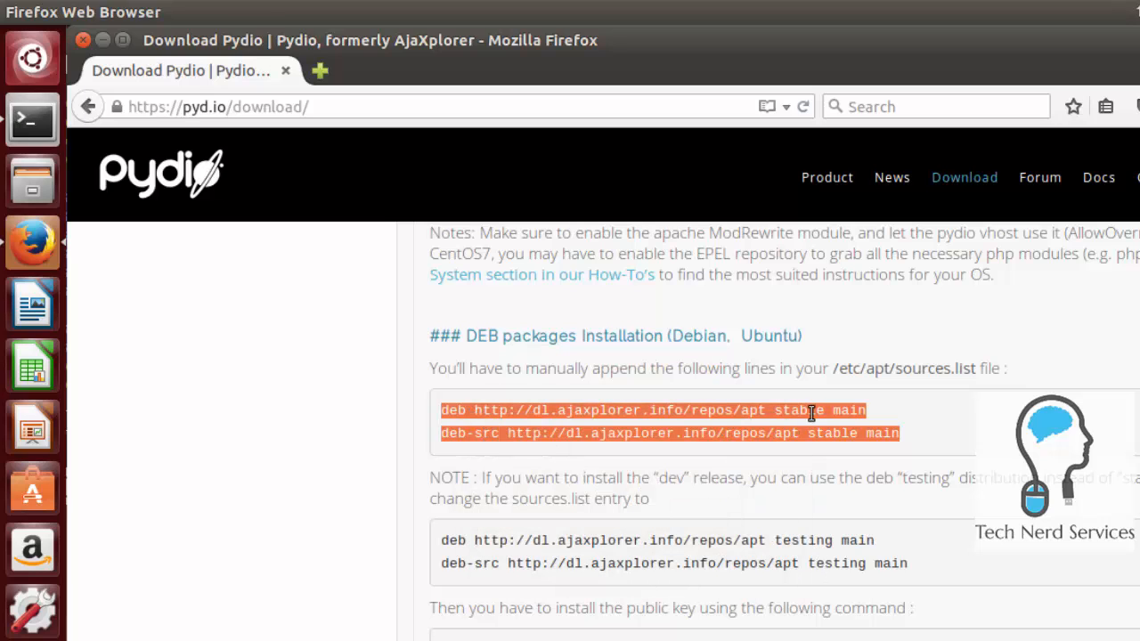
{"action": "mouse_move", "coordinate": [271, 335]}
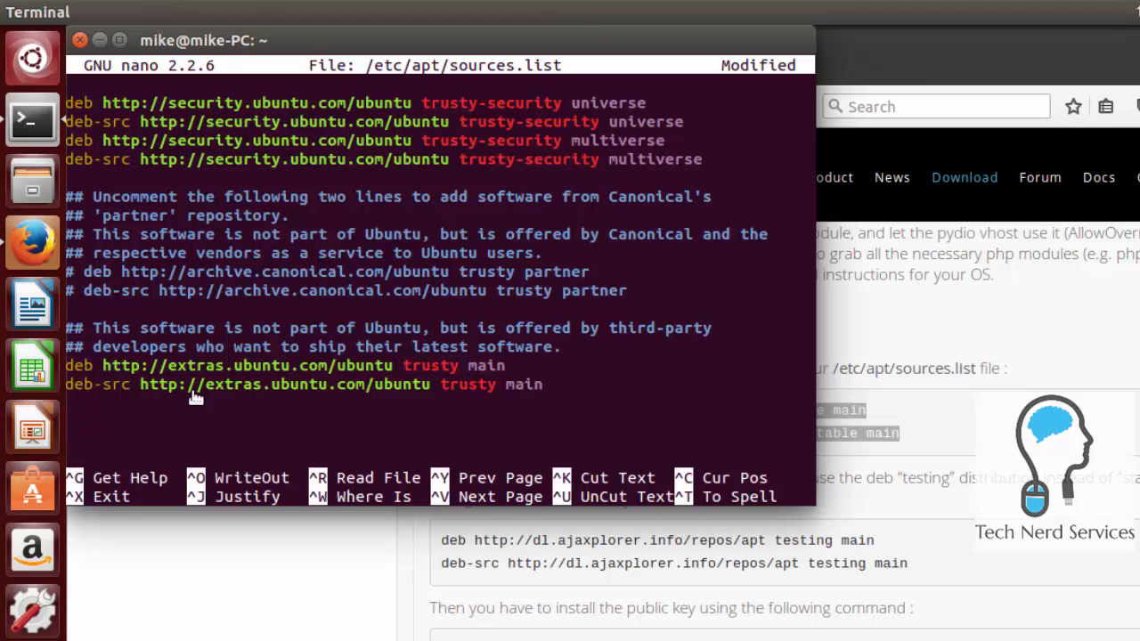
{"action": "right_click", "coordinate": [196, 410]}
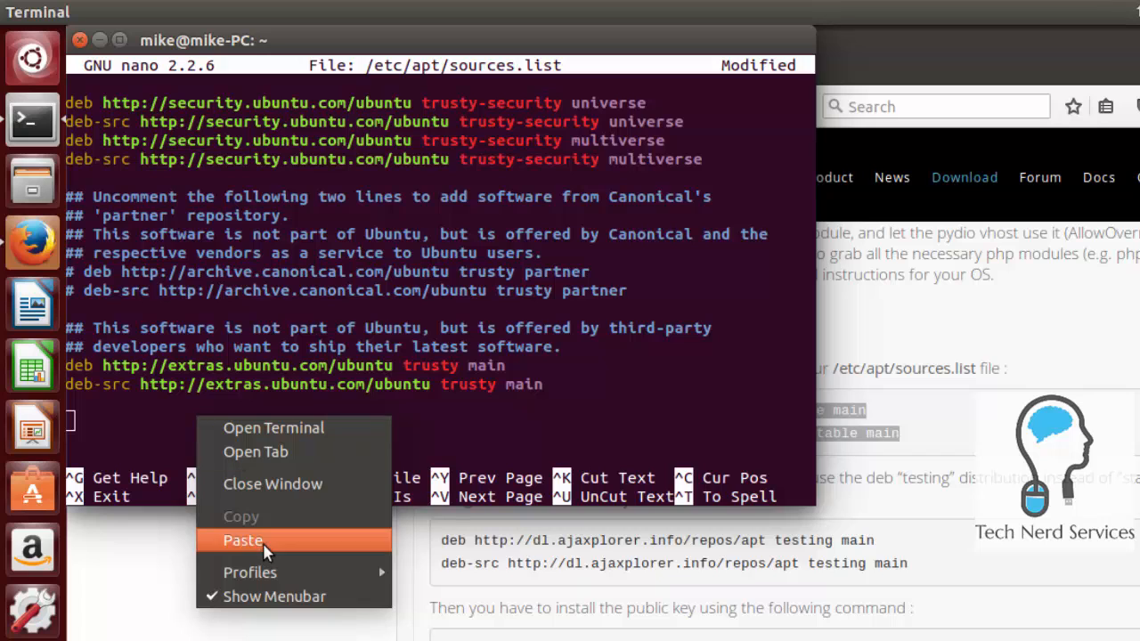
{"action": "left_click", "coordinate": [243, 541]}
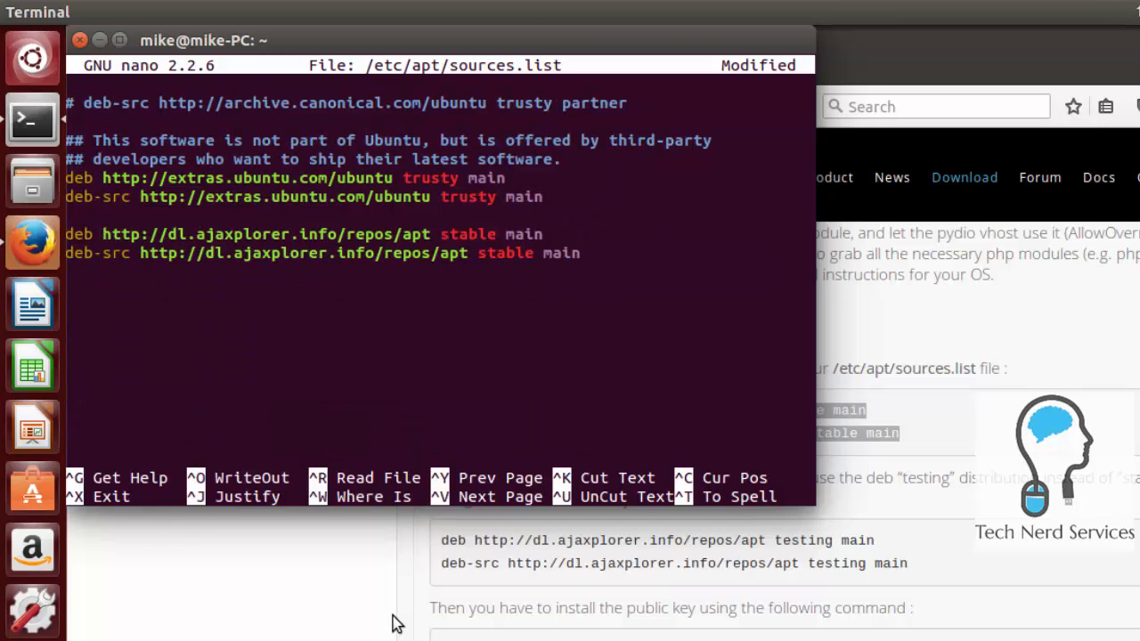
{"action": "key", "text": "ctrl+o"}
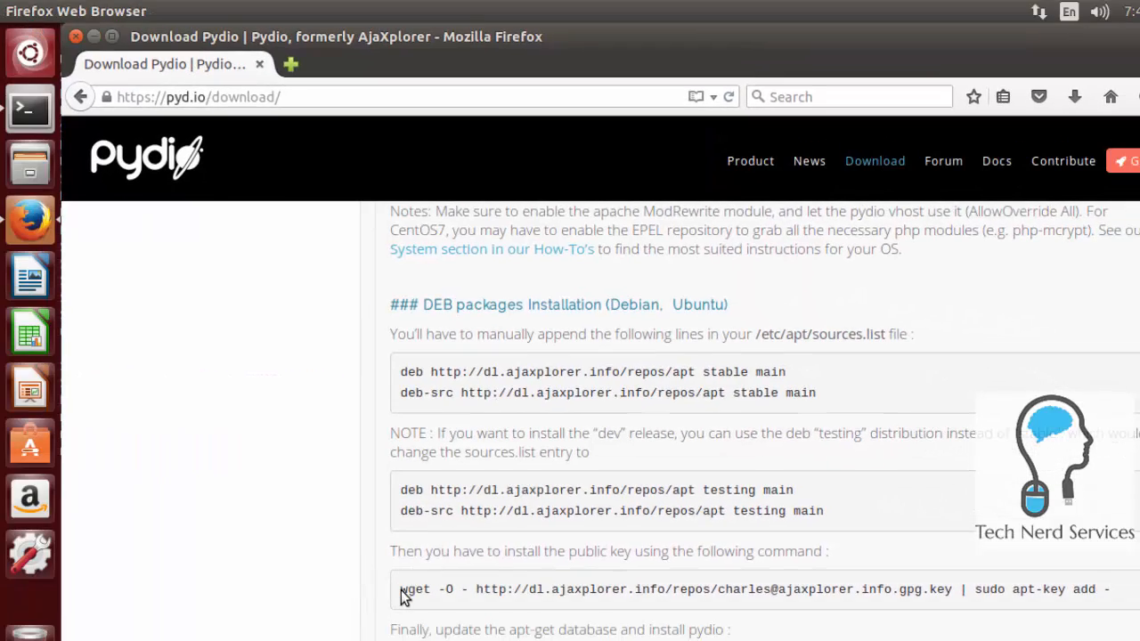
Step: Paste the wget public-key command from the download page into the Terminal prompt
{"action": "left_click_drag", "start_coordinate": [400, 589], "coordinate": [664, 589]}
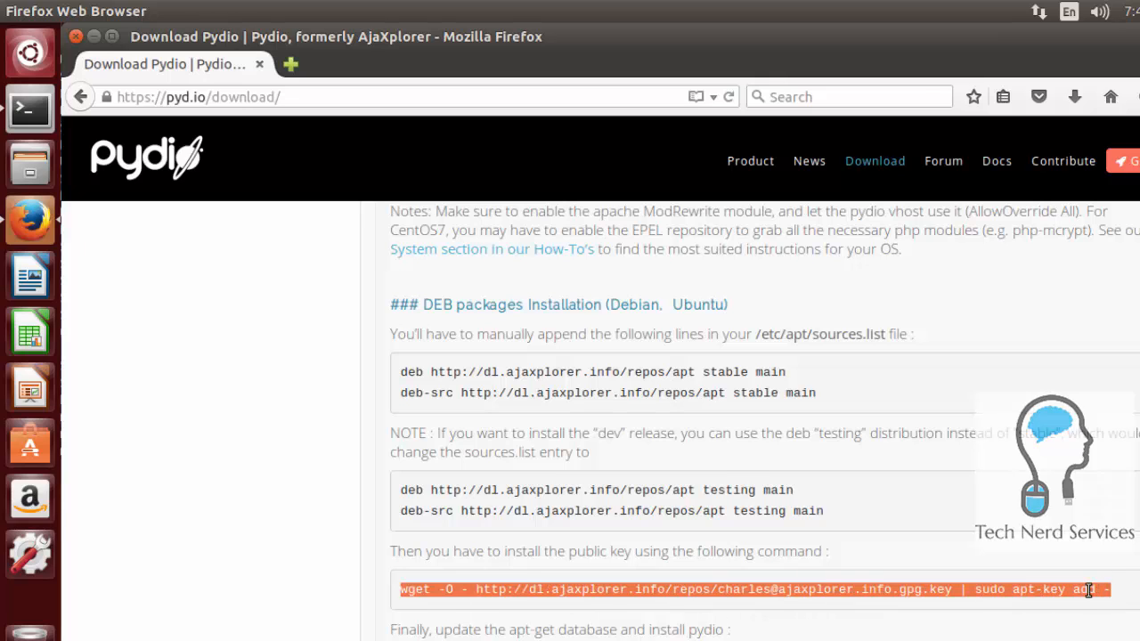
{"action": "right_click", "coordinate": [1089, 589]}
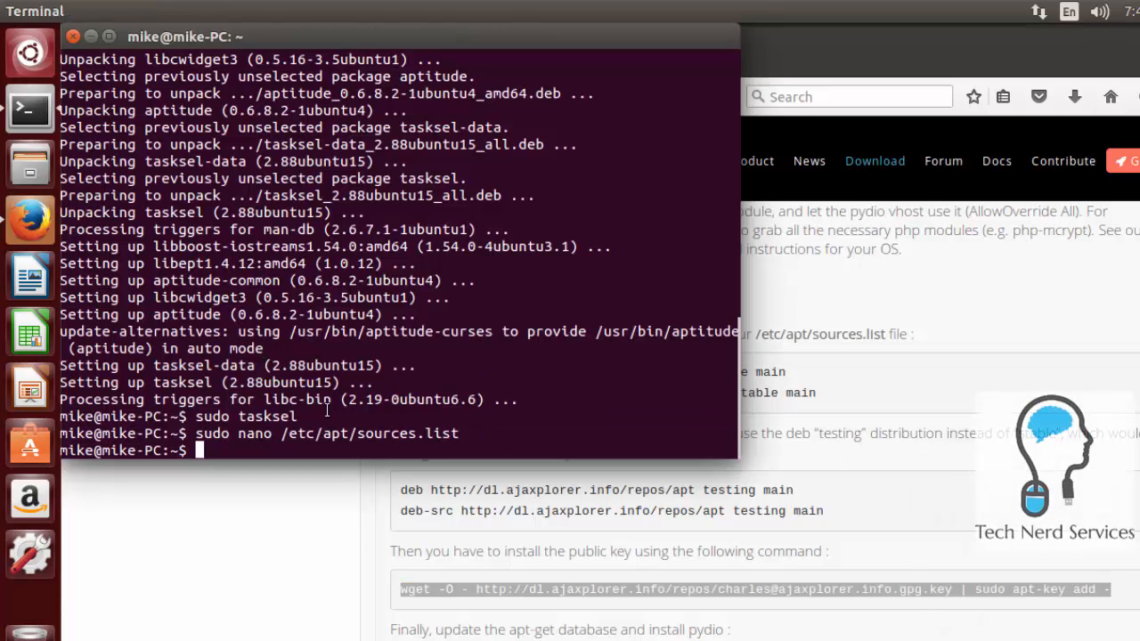
{"action": "right_click", "coordinate": [445, 450]}
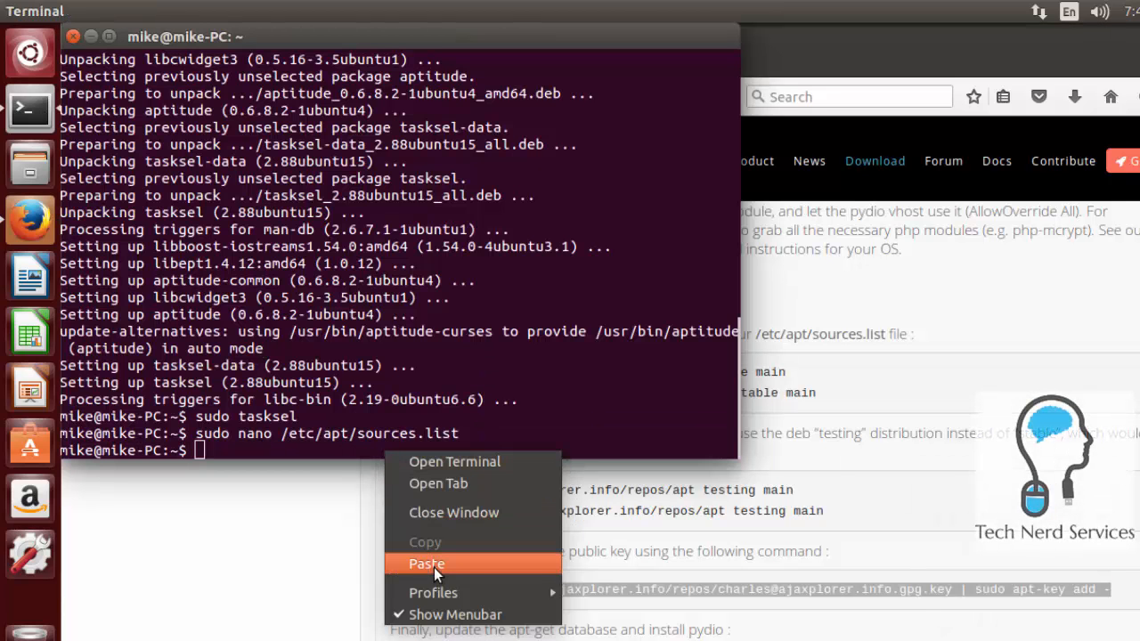
{"action": "left_click", "coordinate": [426, 563]}
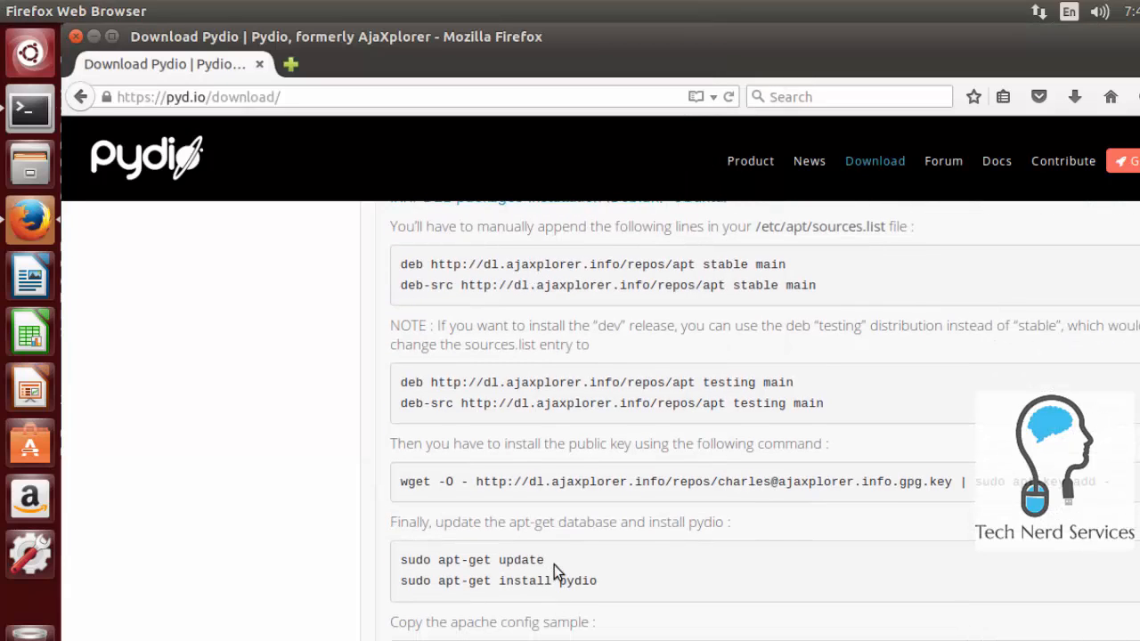
Step: Copy sudo apt-get update into Terminal to refresh the package lists
{"action": "left_click_drag", "start_coordinate": [415, 559], "coordinate": [544, 560]}
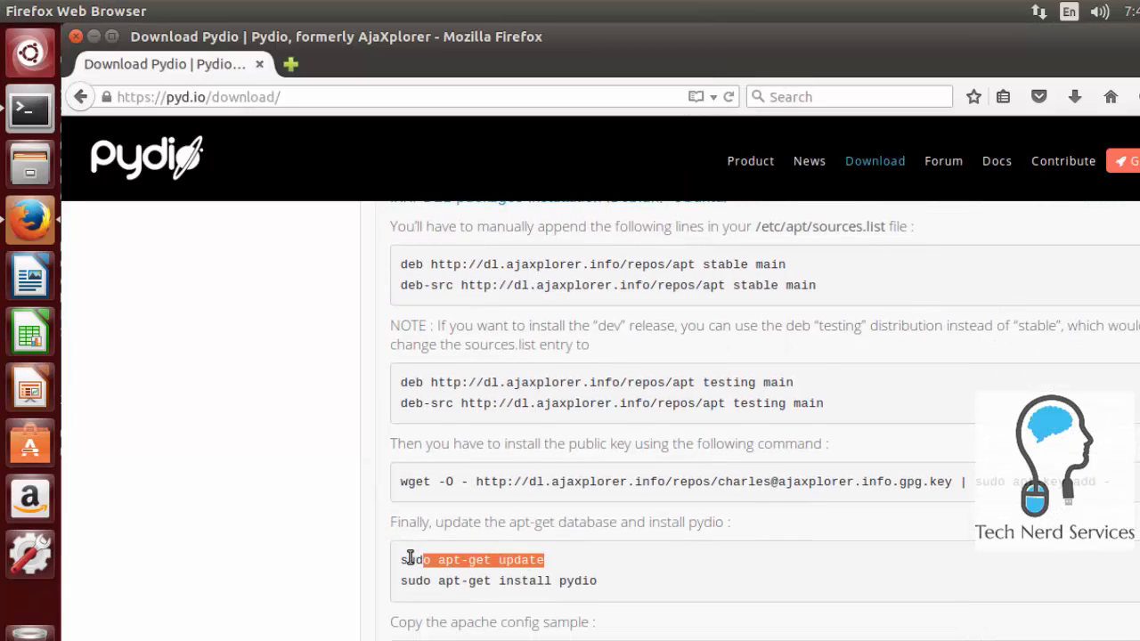
{"action": "right_click", "coordinate": [418, 560]}
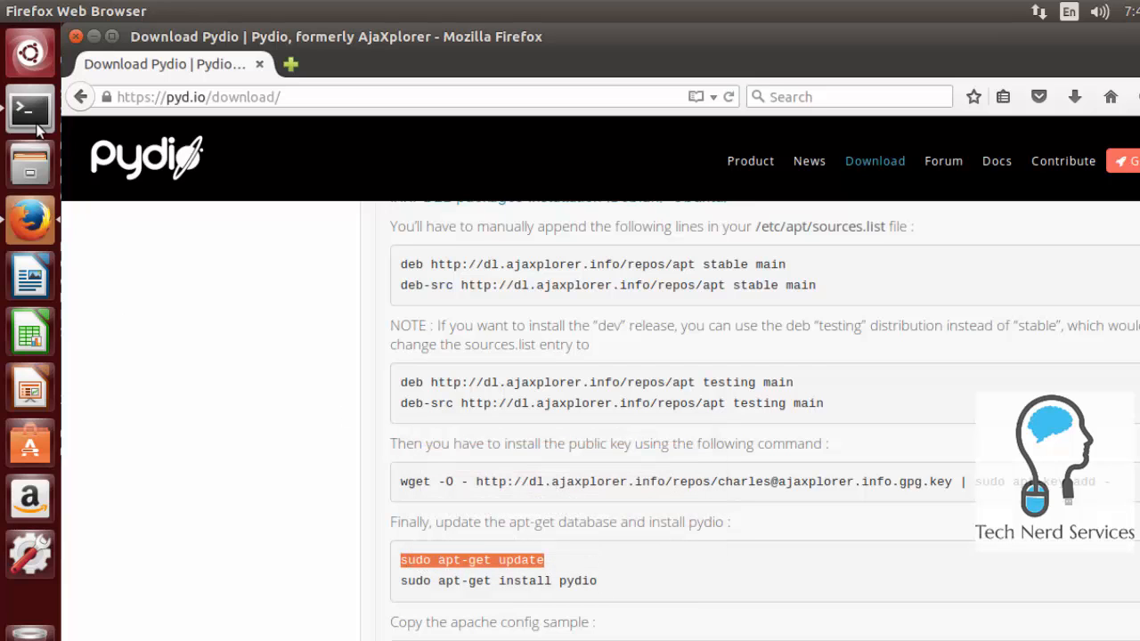
{"action": "right_click", "coordinate": [374, 450]}
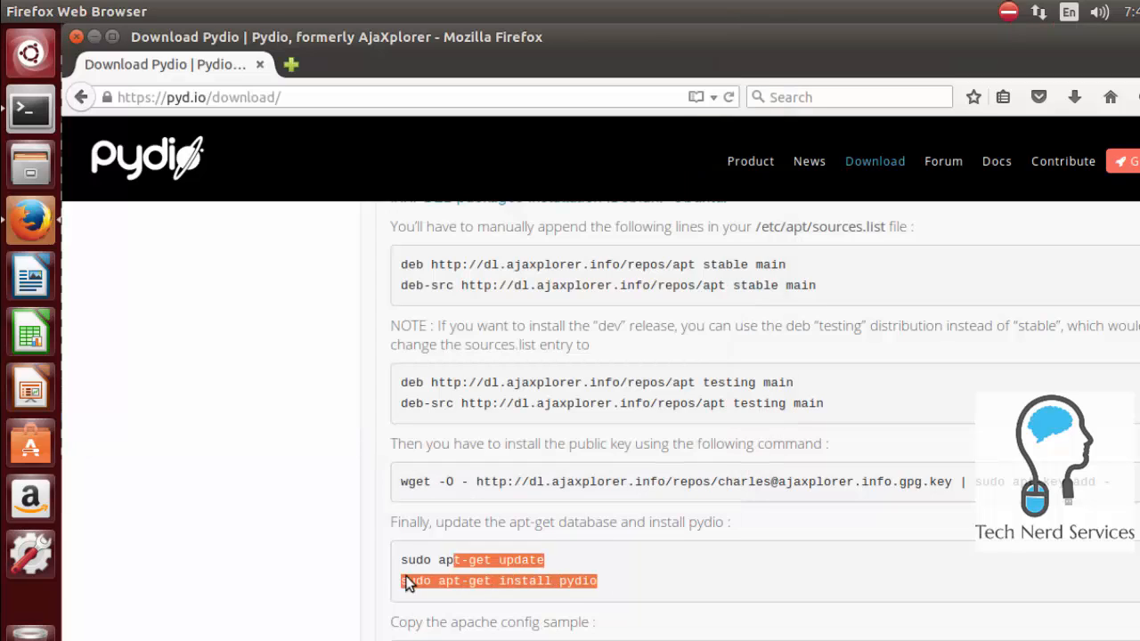
Step: Paste and run sudo apt-get install pydio in Terminal
{"action": "right_click", "coordinate": [410, 581]}
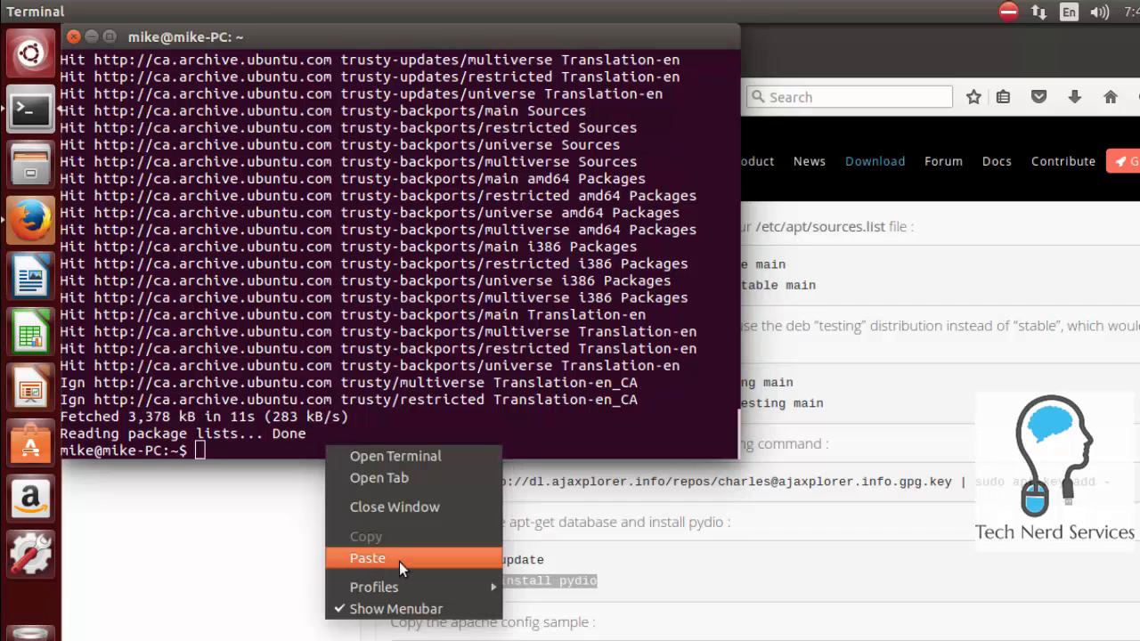
{"action": "left_click", "coordinate": [367, 558]}
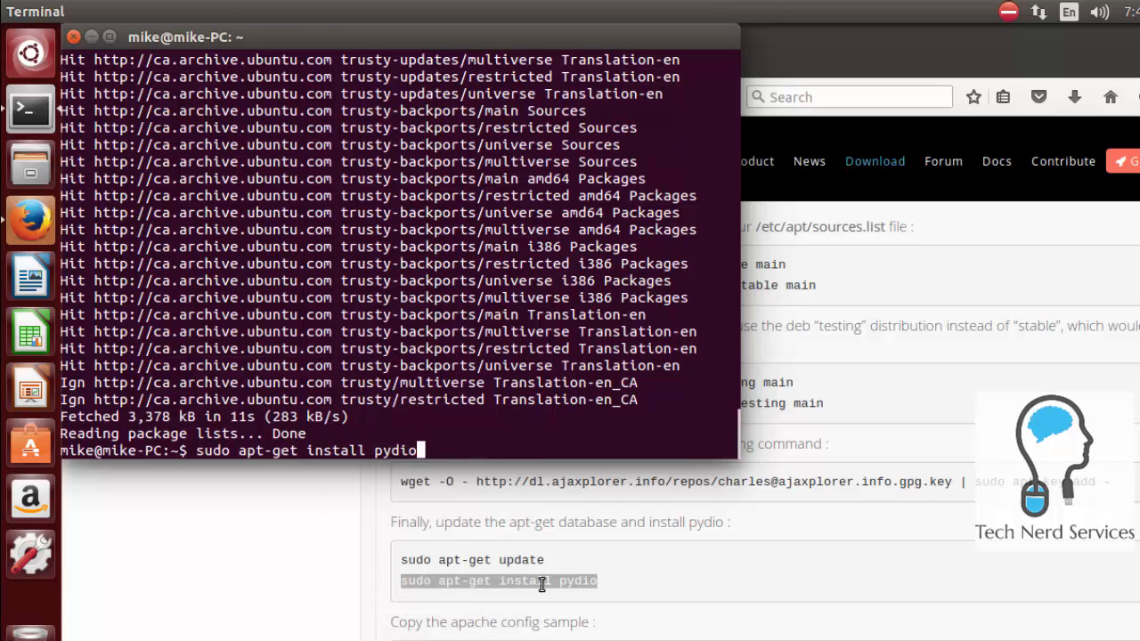
{"action": "key", "text": "Return"}
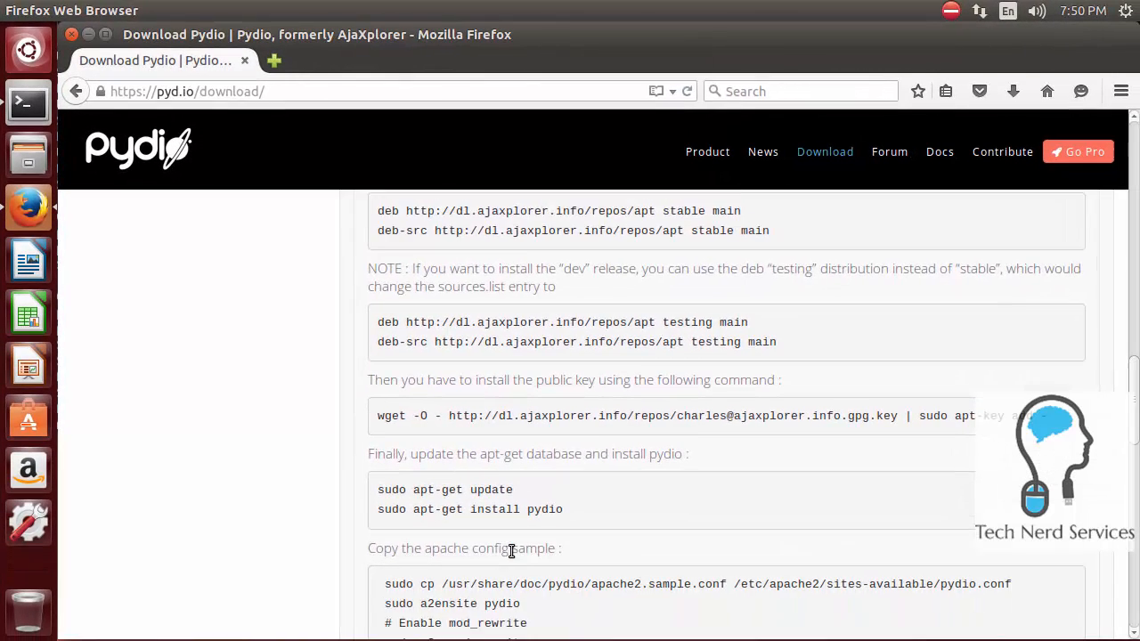
Step: Copy apache2.sample.conf into sites-available and enable the pydio site with a2ensite
{"action": "scroll", "scroll_direction": "down", "scroll_amount": 3}
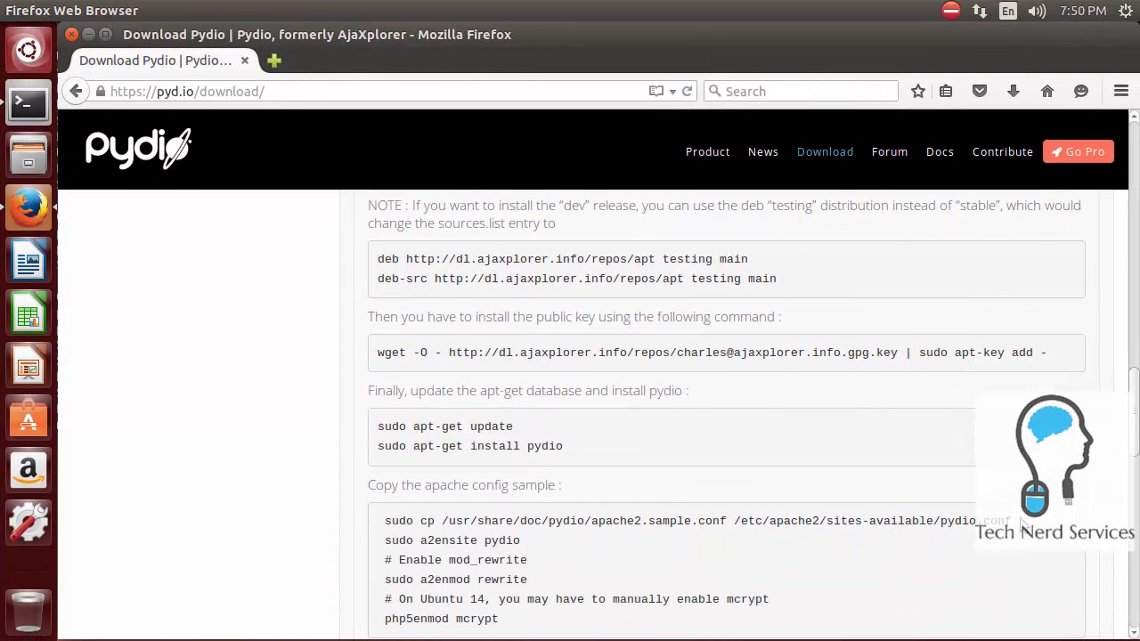
{"action": "left_click_drag", "start_coordinate": [597, 522], "coordinate": [1011, 521]}
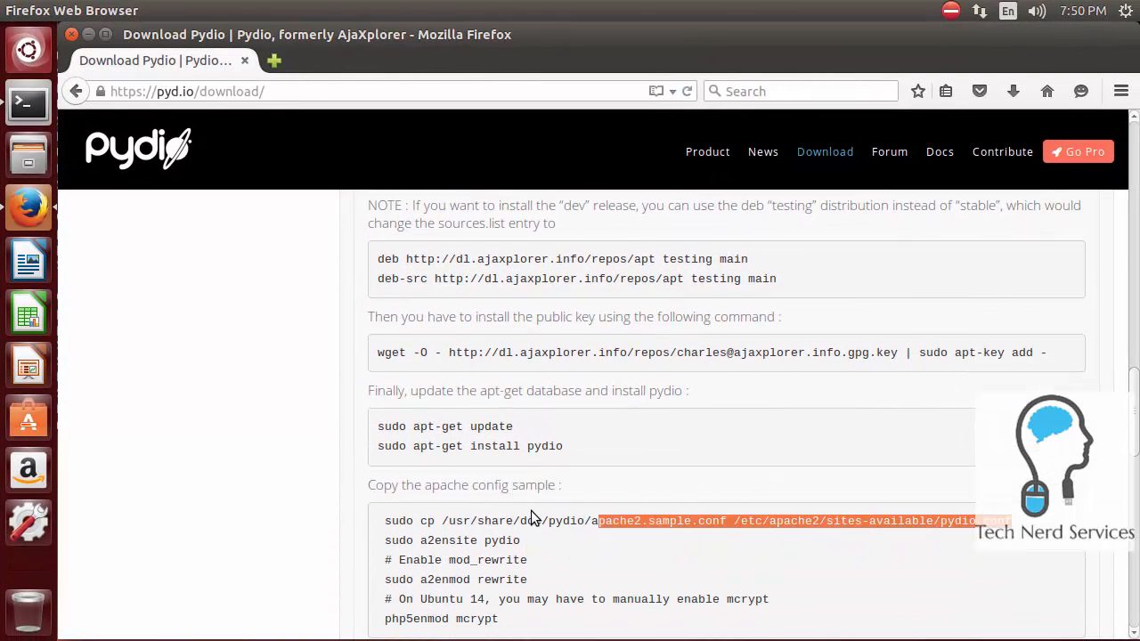
{"action": "left_click_drag", "start_coordinate": [597, 521], "coordinate": [386, 522]}
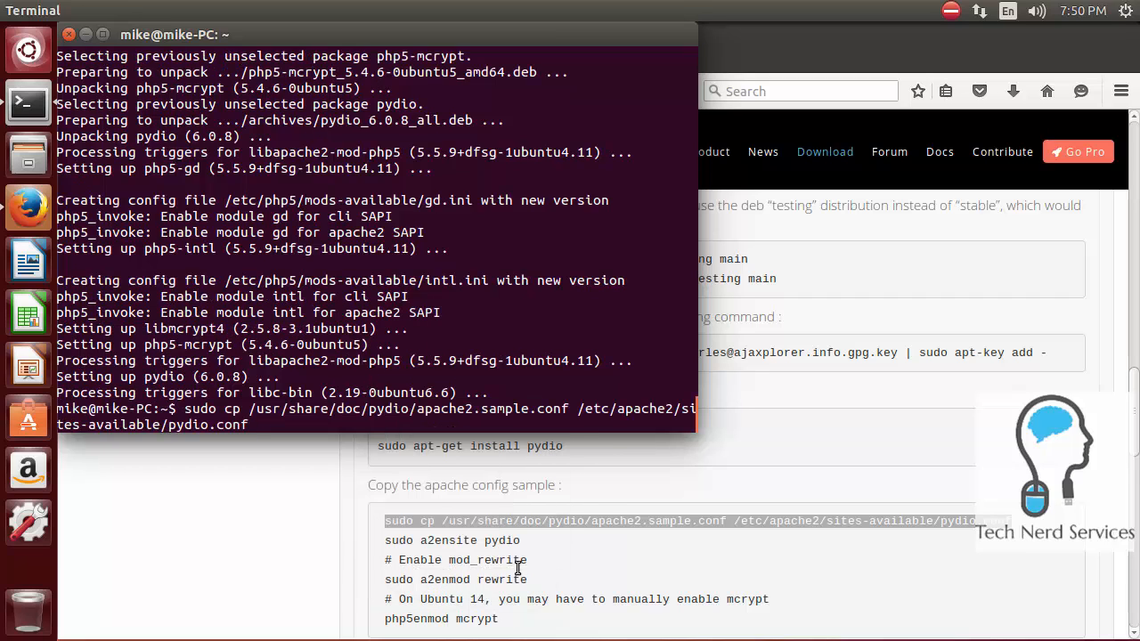
{"action": "key", "text": "Return"}
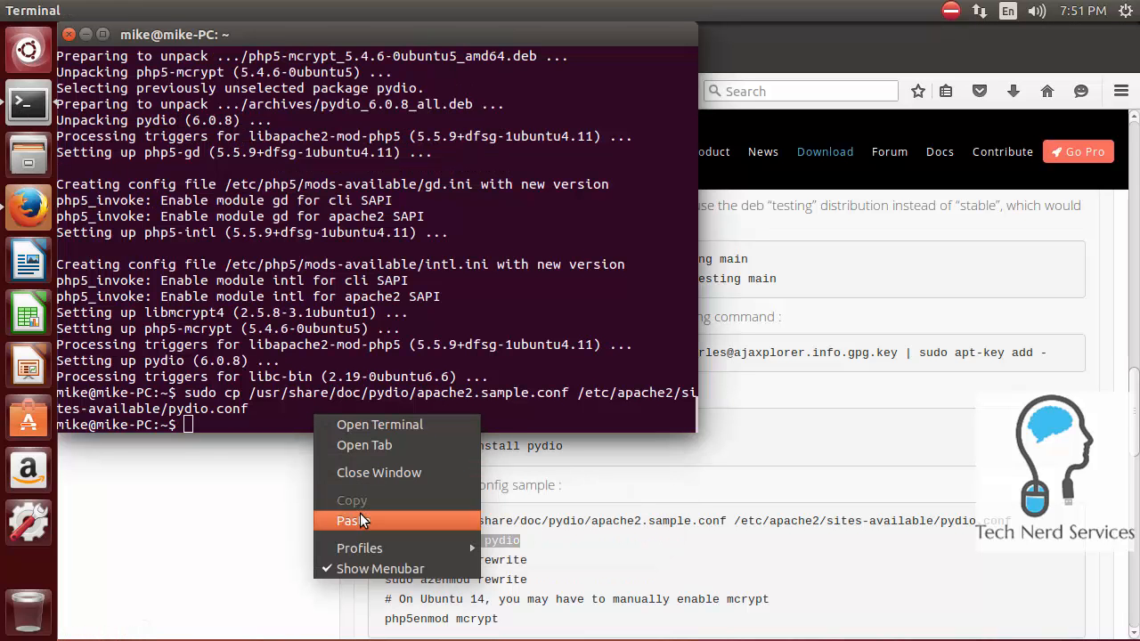
{"action": "left_click", "coordinate": [350, 521]}
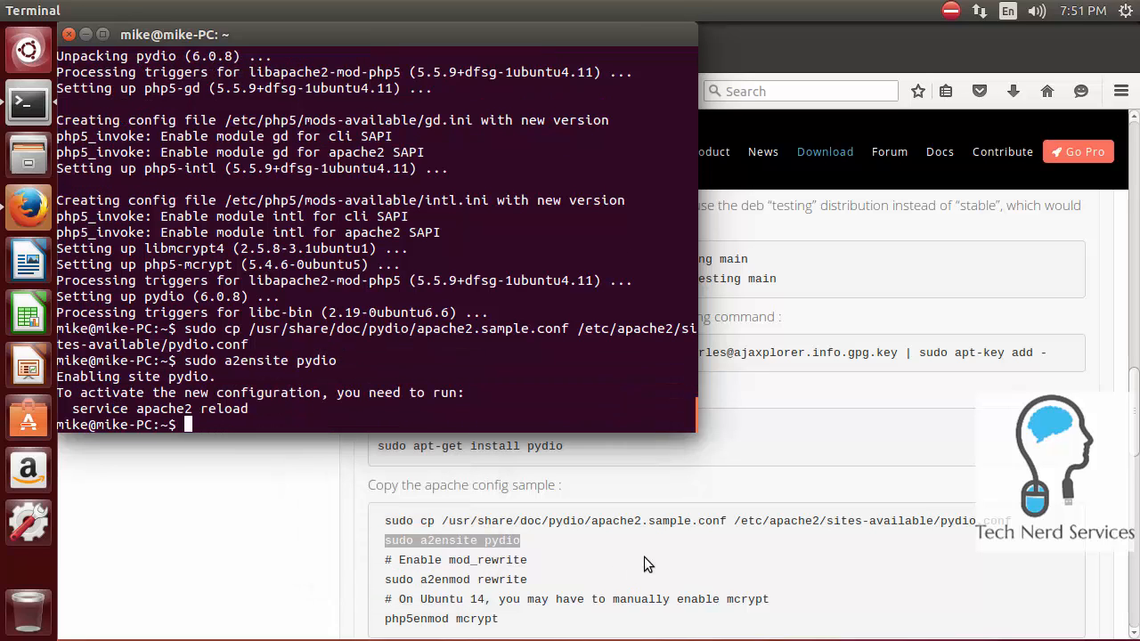
{"action": "mouse_move", "coordinate": [597, 579]}
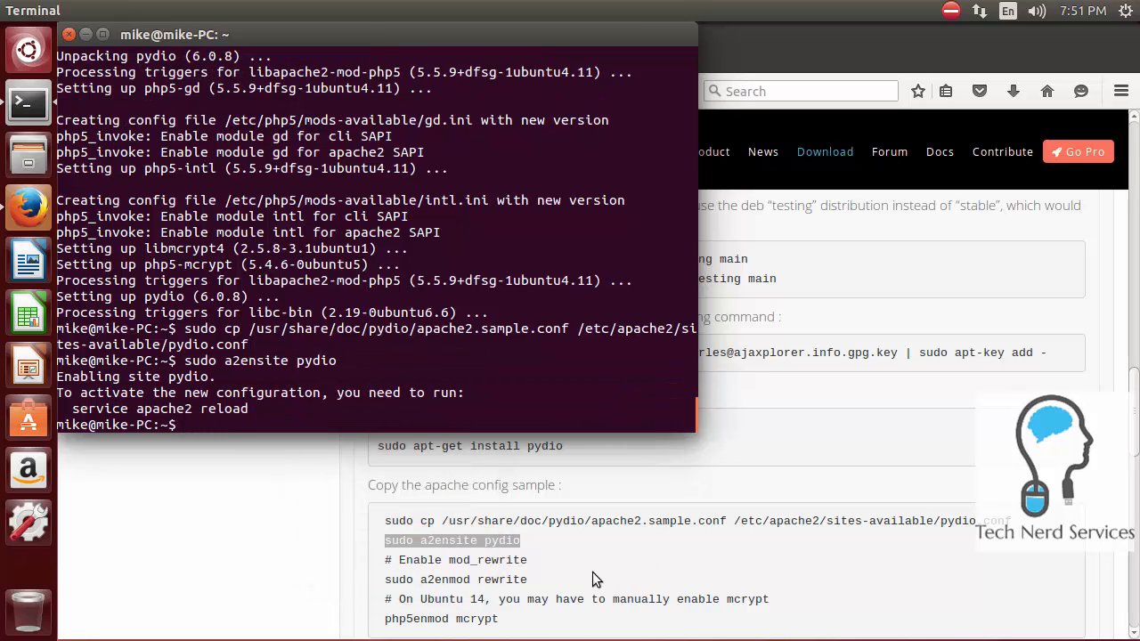
Step: Enable the Apache rewrite module with a2enmod rewrite
{"action": "left_click", "coordinate": [27, 208]}
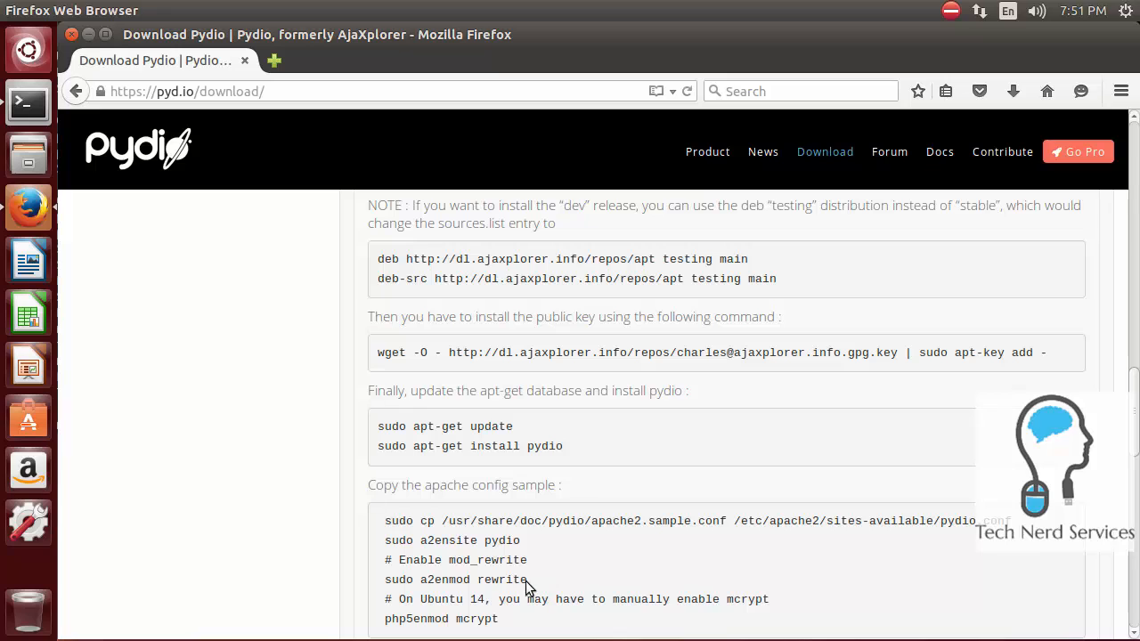
{"action": "double_click", "coordinate": [456, 579]}
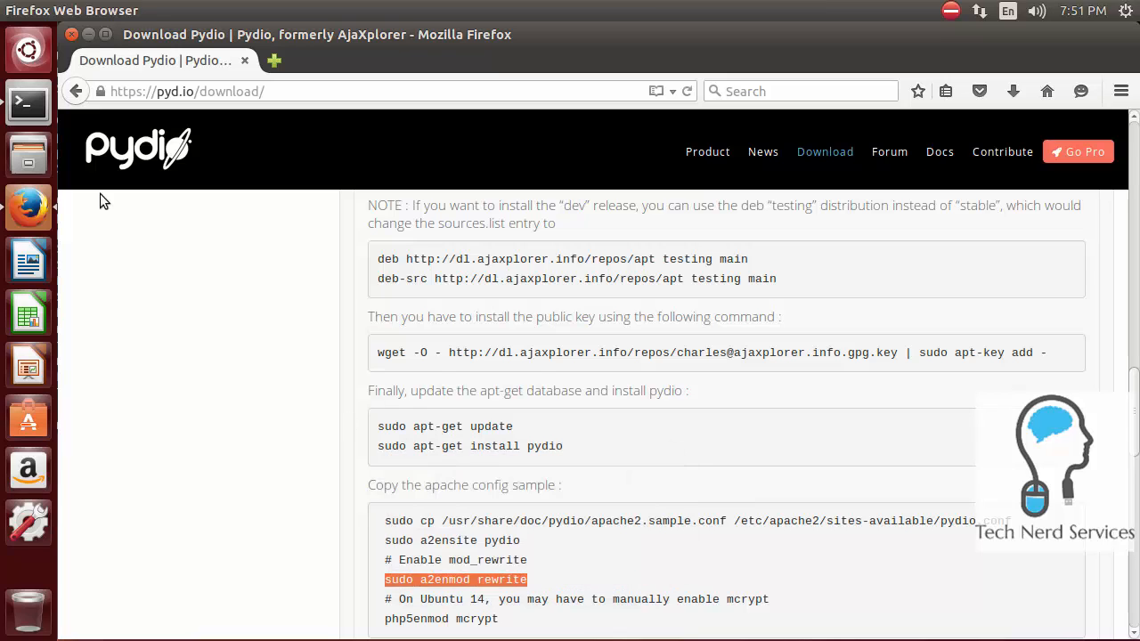
{"action": "left_click", "coordinate": [27, 102]}
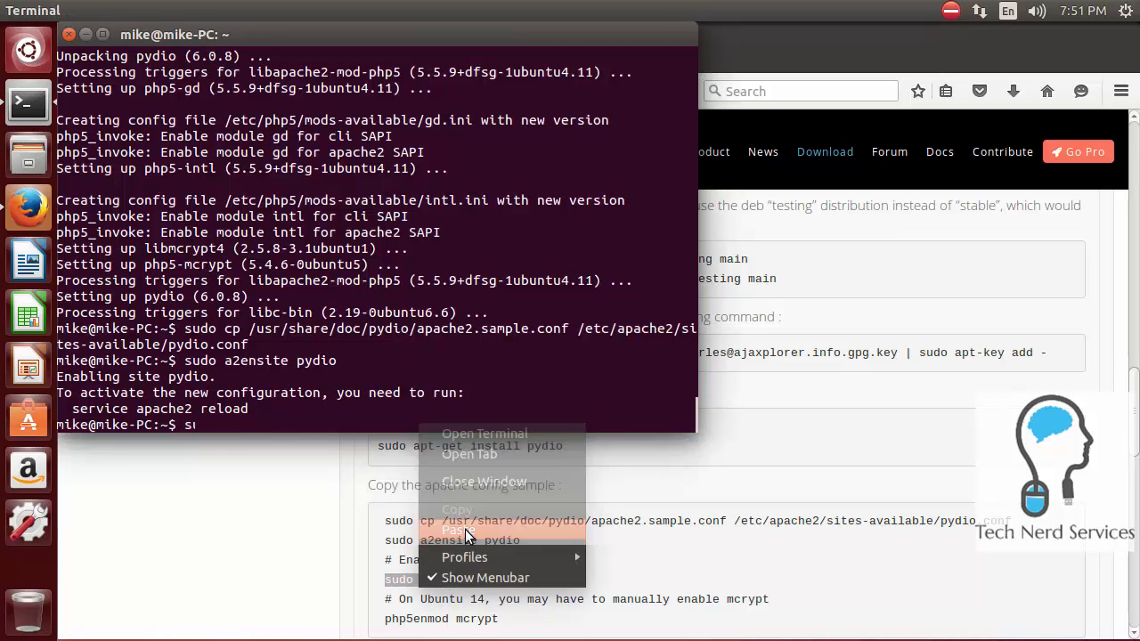
{"action": "left_click", "coordinate": [458, 529]}
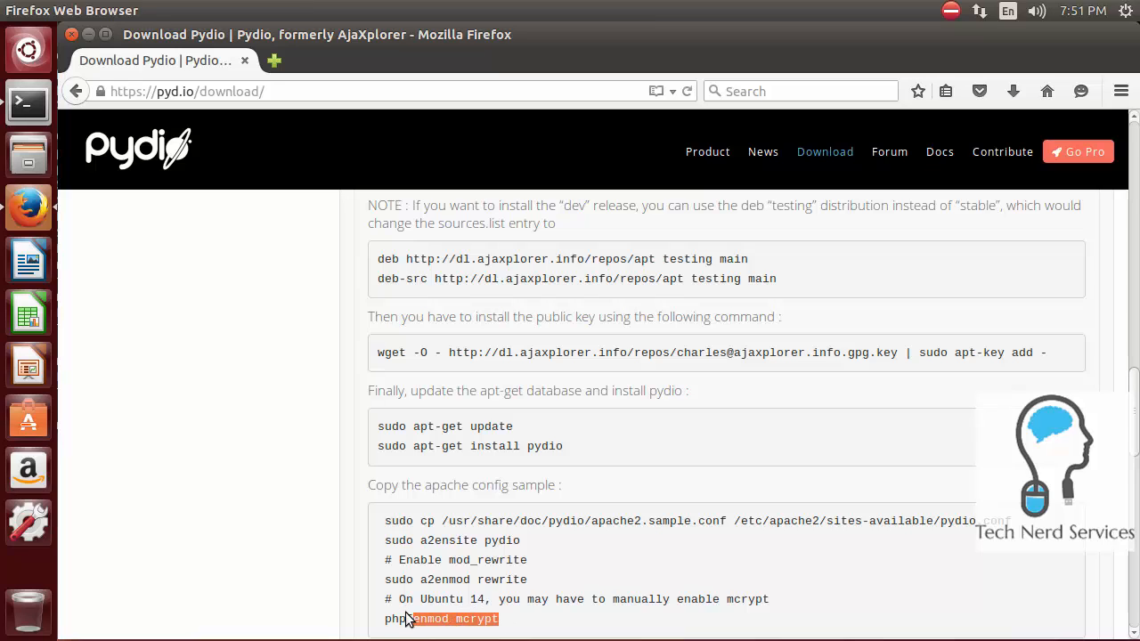
Step: Copy php5enmod mcrypt from the page and paste it after sudo in Terminal
{"action": "double_click", "coordinate": [400, 619]}
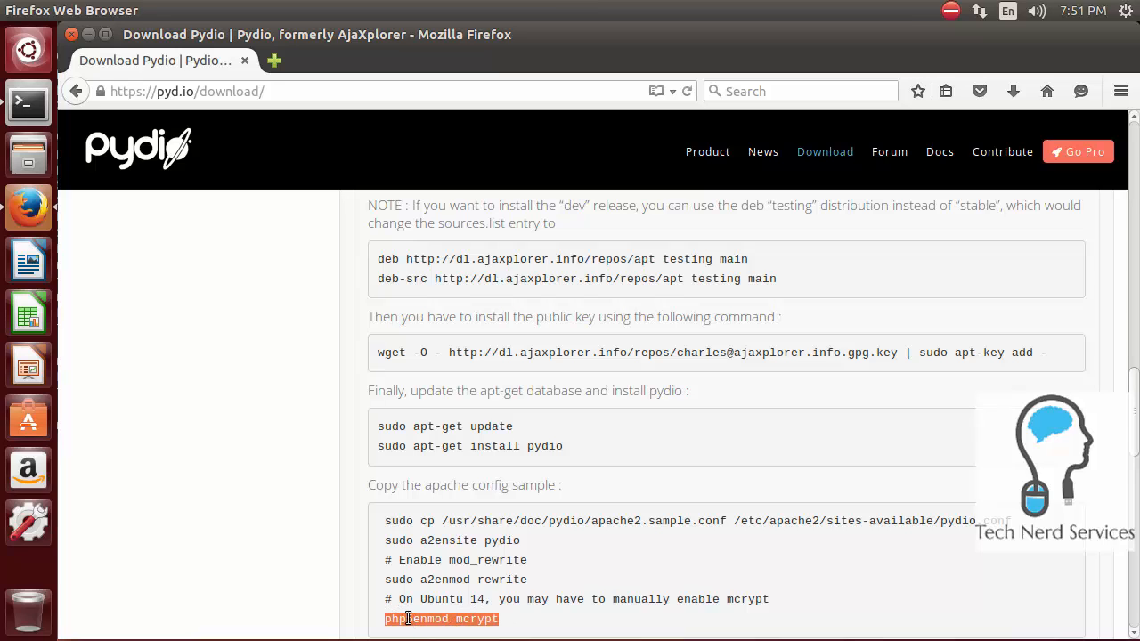
{"action": "right_click", "coordinate": [441, 619]}
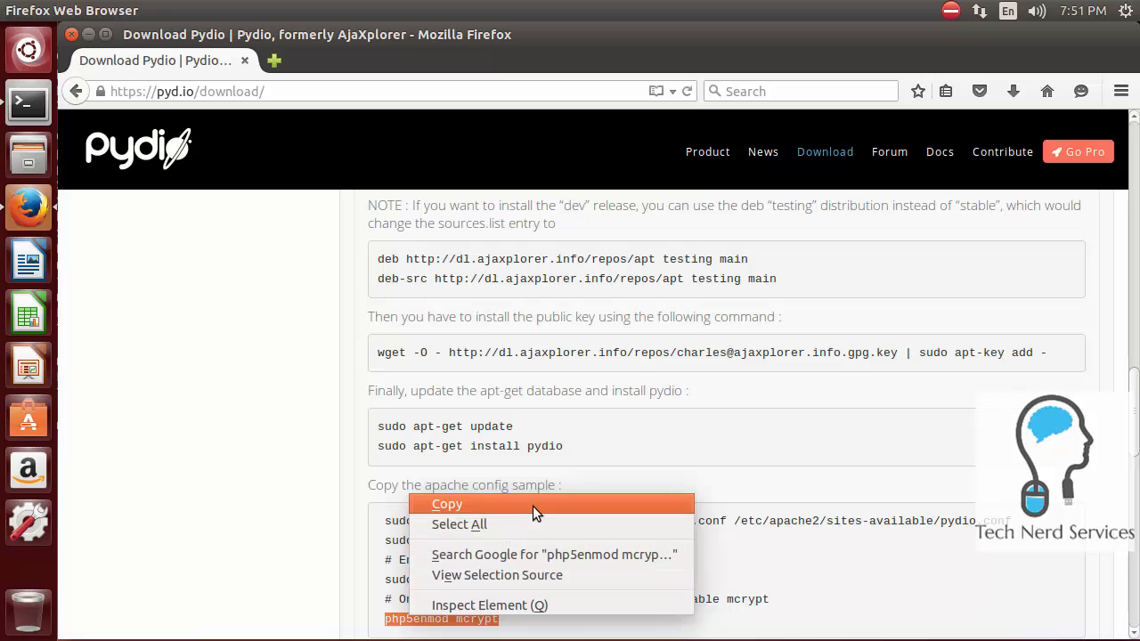
{"action": "left_click", "coordinate": [447, 504]}
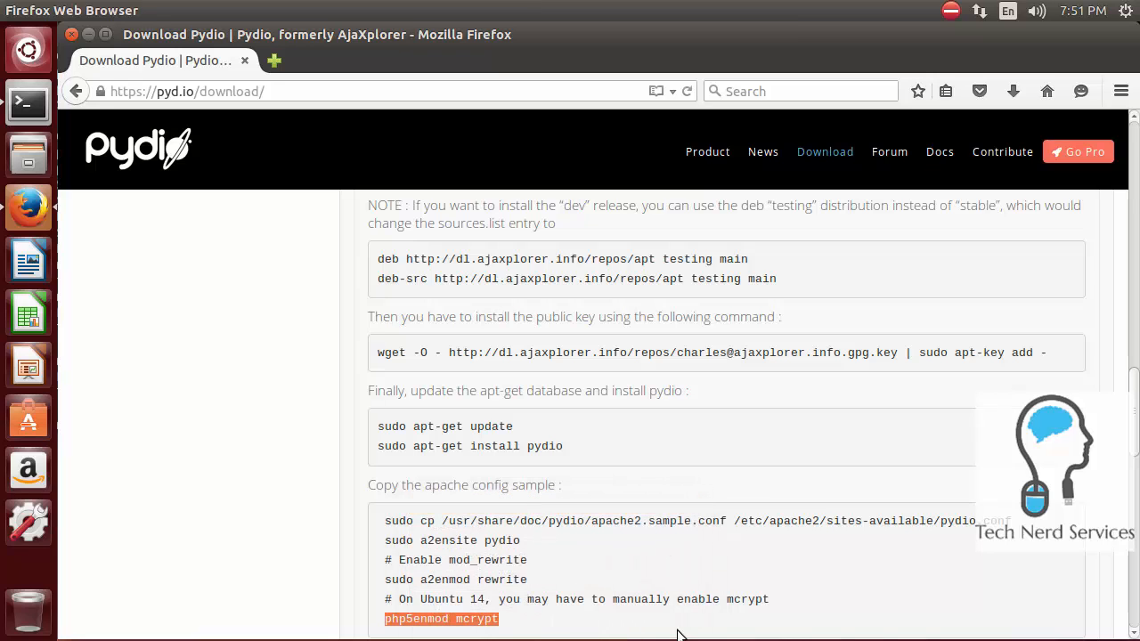
{"action": "mouse_move", "coordinate": [58, 140]}
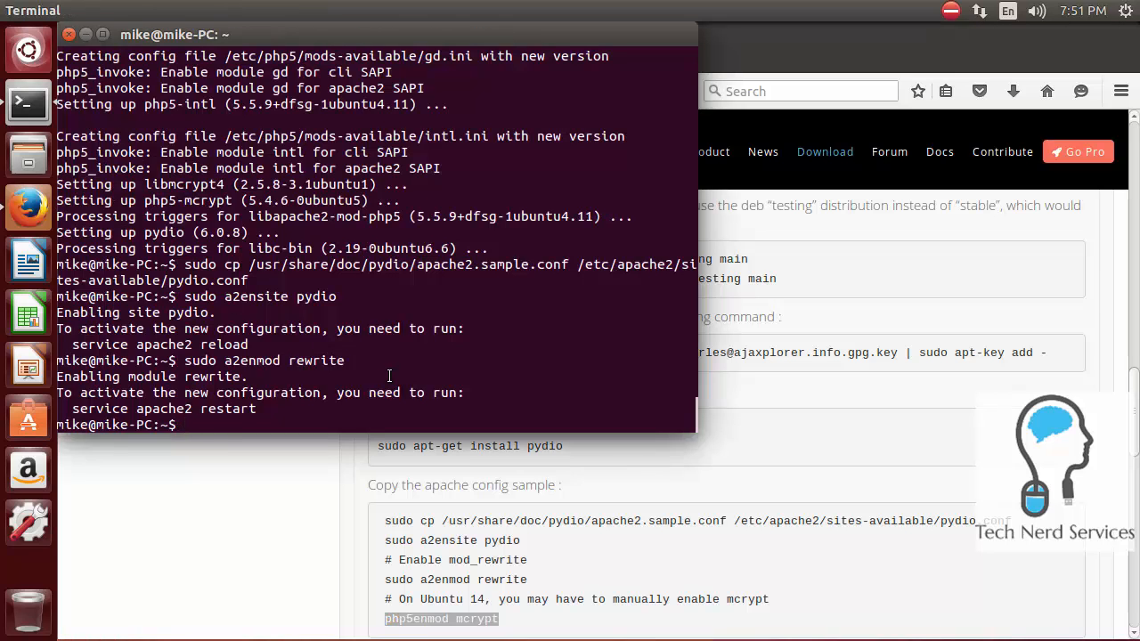
{"action": "type", "text": "sudo"}
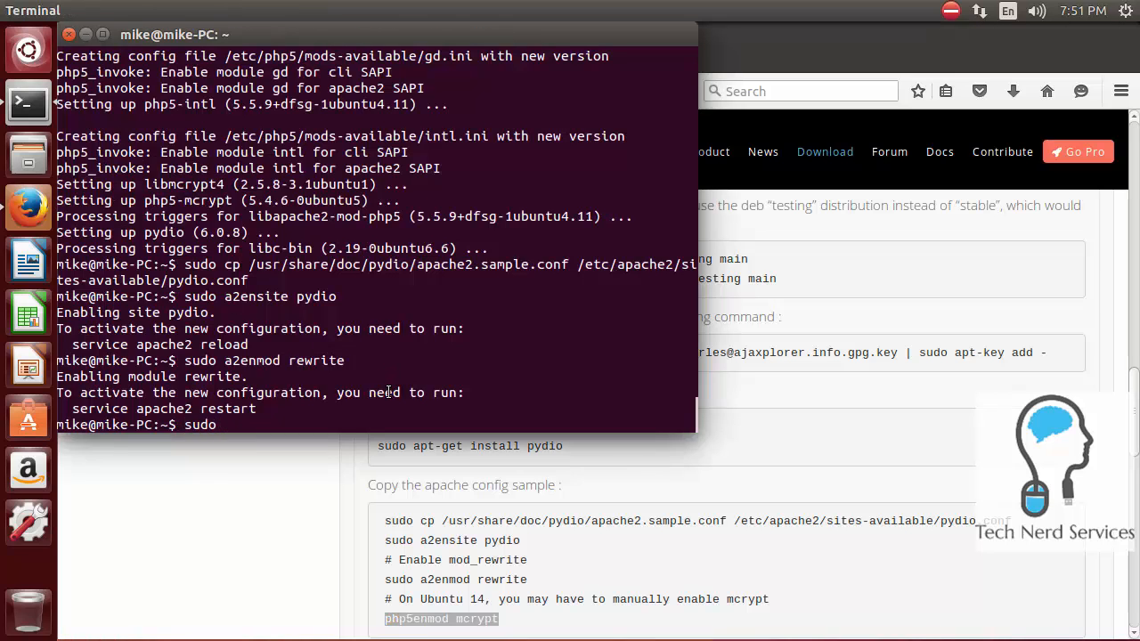
{"action": "right_click", "coordinate": [389, 392]}
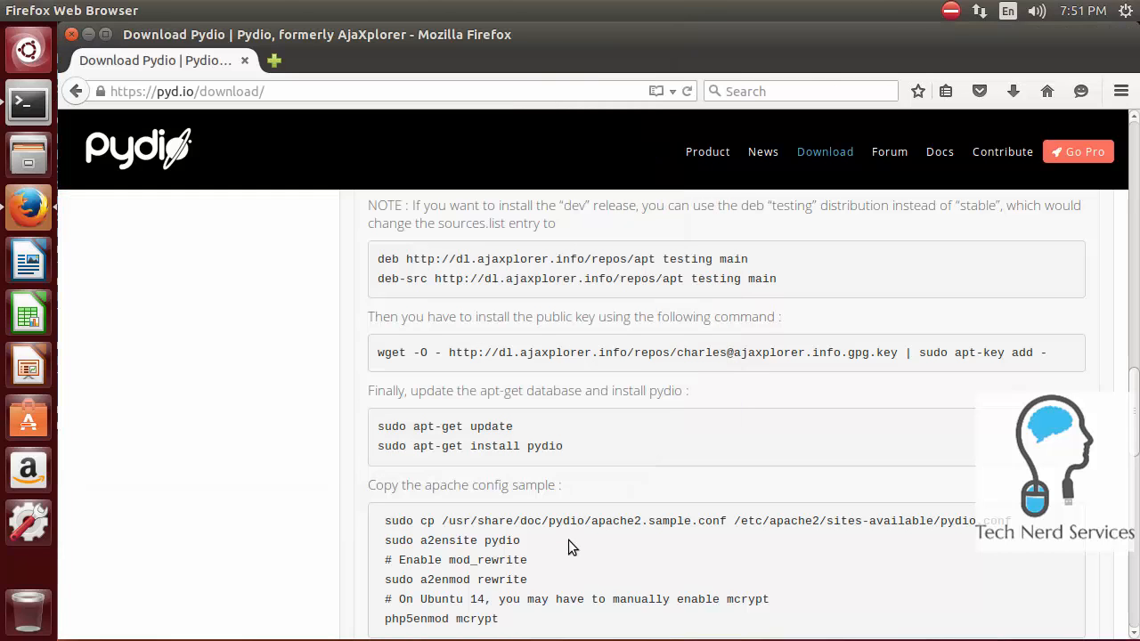
Step: Restart the Apache web server with 'sudo service apache2 restart' in Terminal
{"action": "scroll", "scroll_direction": "down", "scroll_amount": 3}
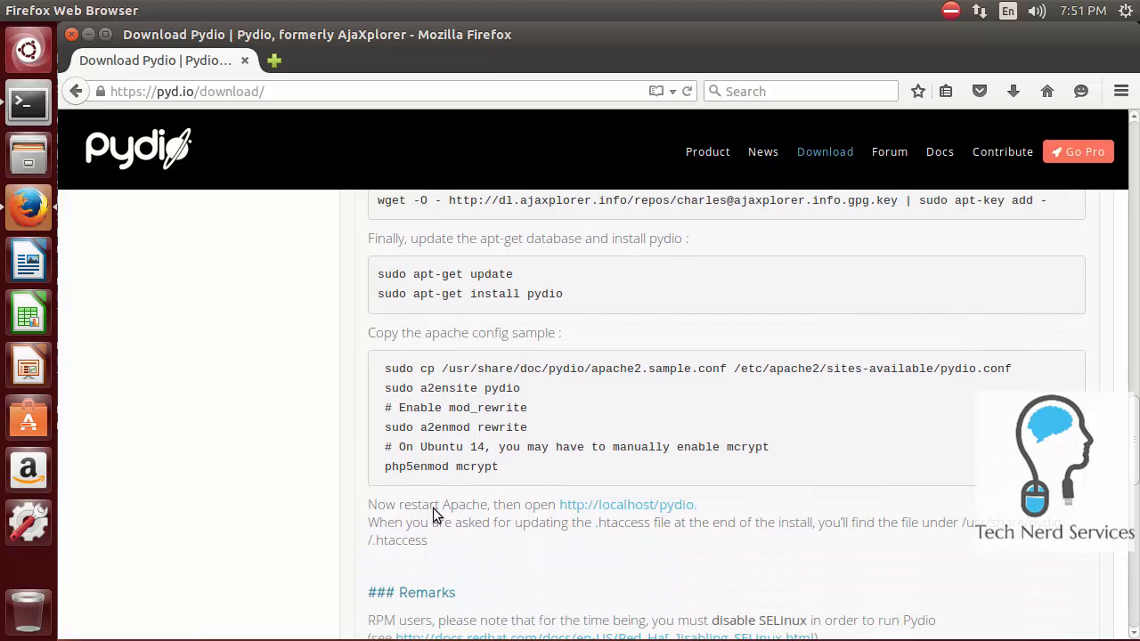
{"action": "mouse_move", "coordinate": [718, 530]}
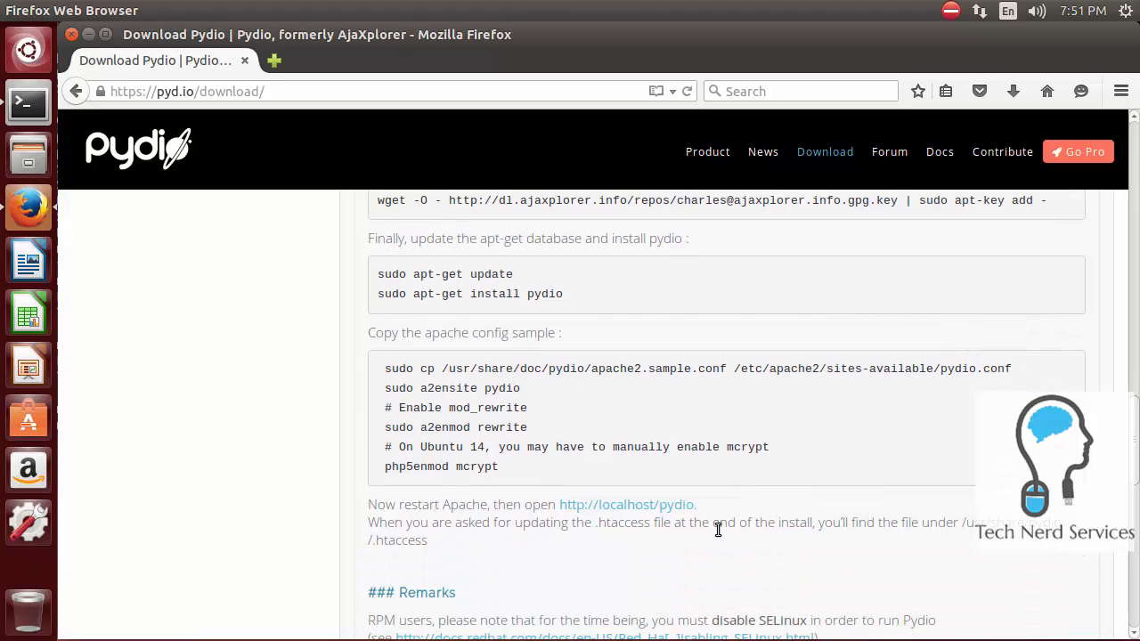
{"action": "mouse_move", "coordinate": [732, 526]}
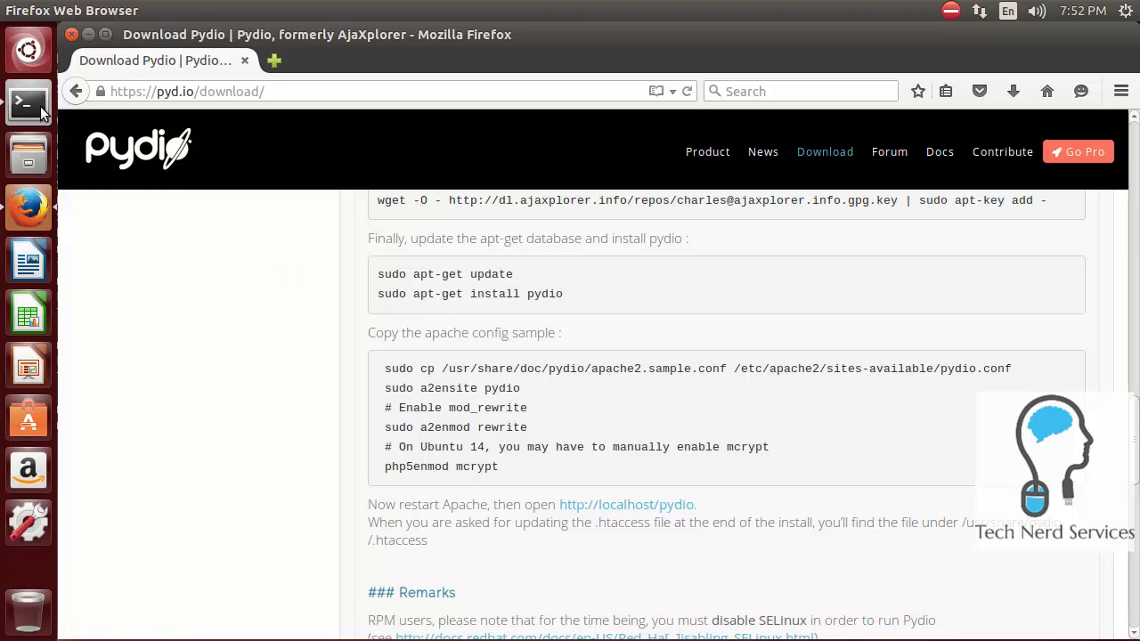
{"action": "left_click", "coordinate": [27, 102]}
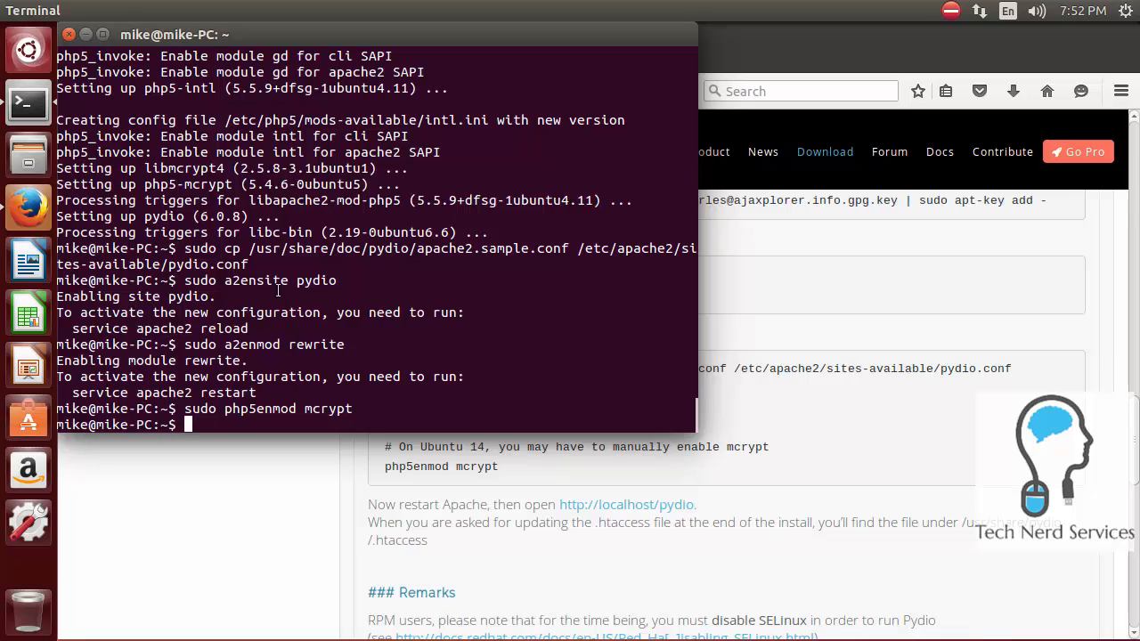
{"action": "type", "text": "sudo service apache2"}
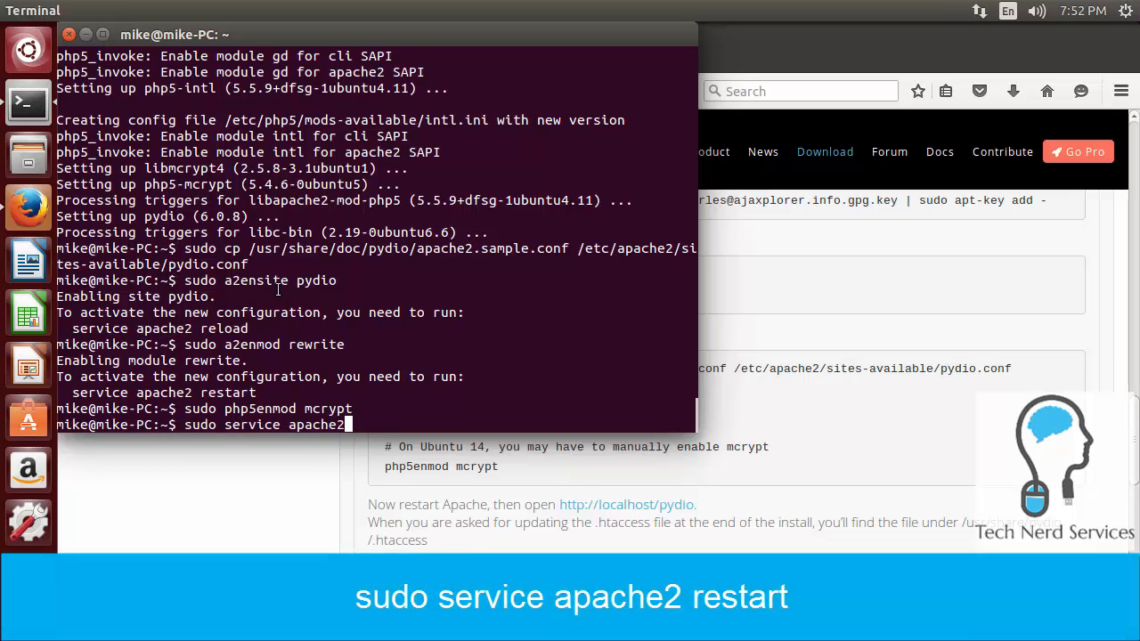
{"action": "type", "text": "restart"}
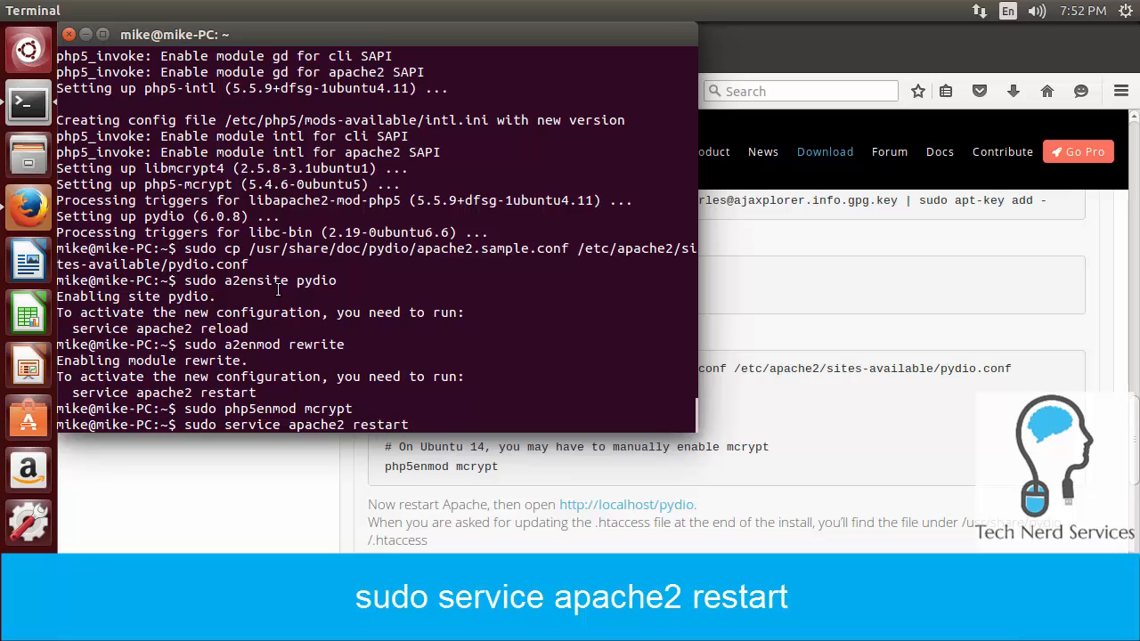
{"action": "key", "text": "Return"}
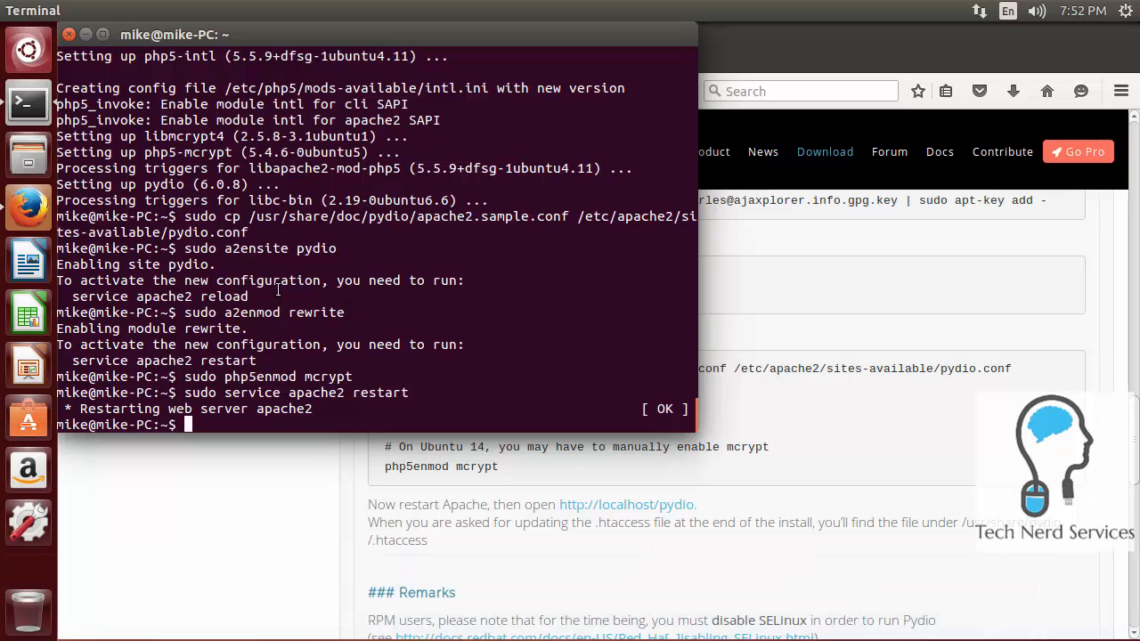
{"action": "mouse_move", "coordinate": [294, 478]}
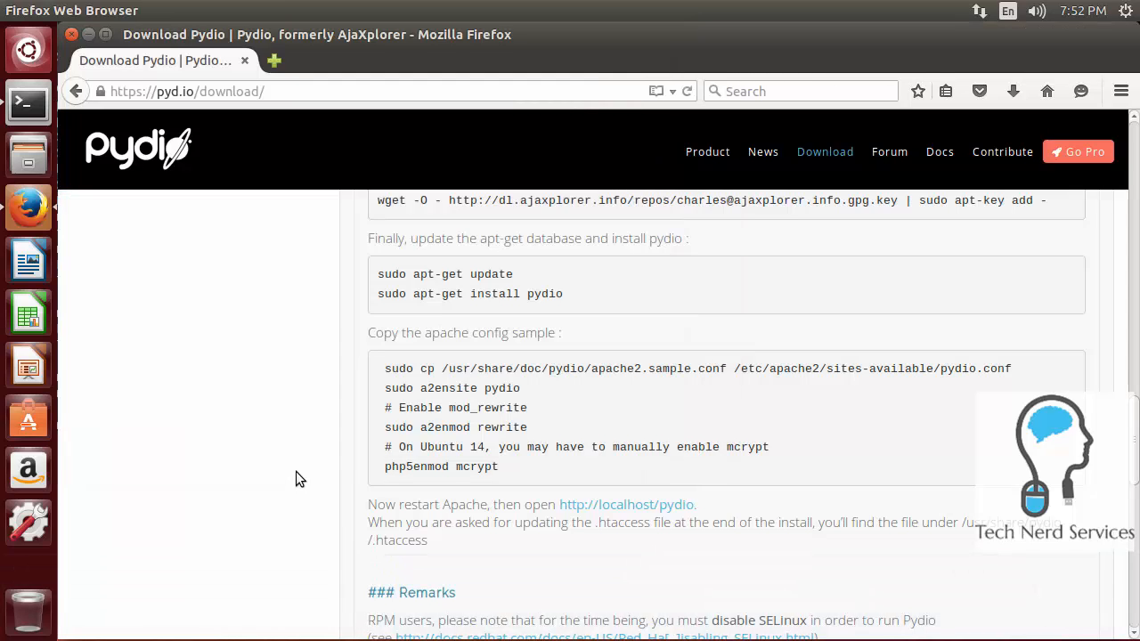
Step: Load the server's /pydio/ address in a new Firefox tab to see the Diagnostic Tool warnings
{"action": "left_click", "coordinate": [274, 61]}
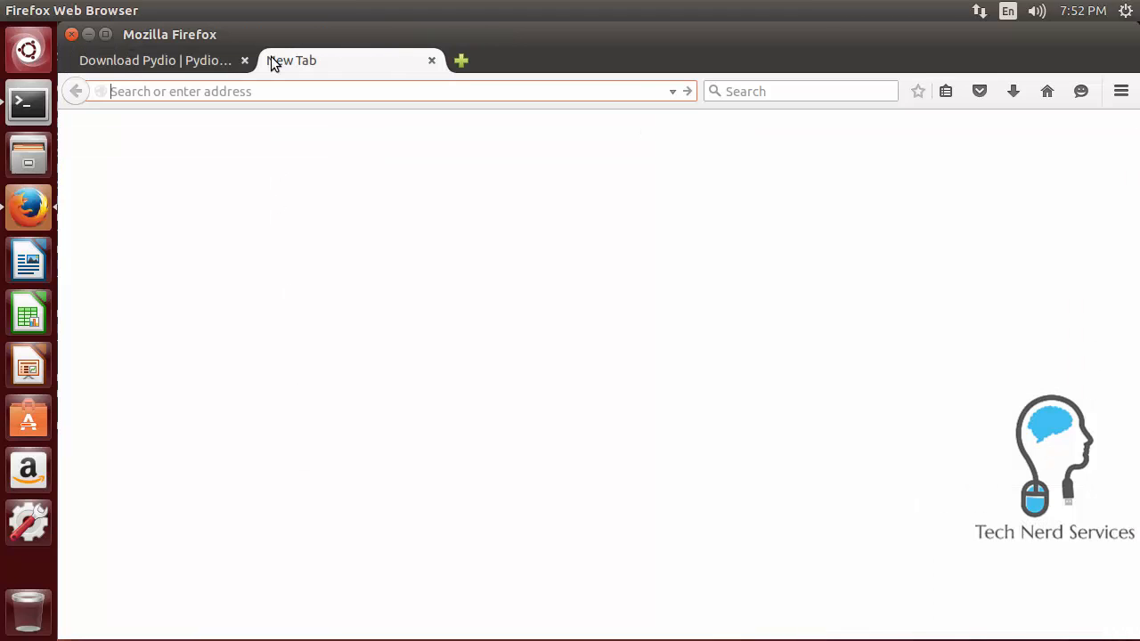
{"action": "type", "text": "technerdservices.ddns.net/pydio/"}
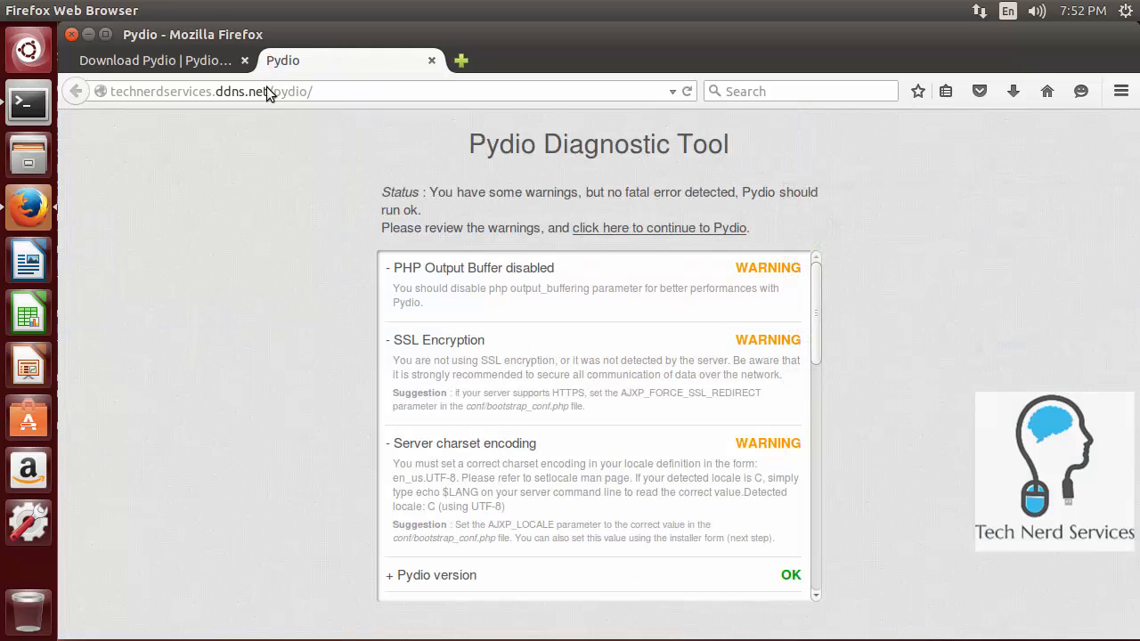
{"action": "mouse_move", "coordinate": [462, 315]}
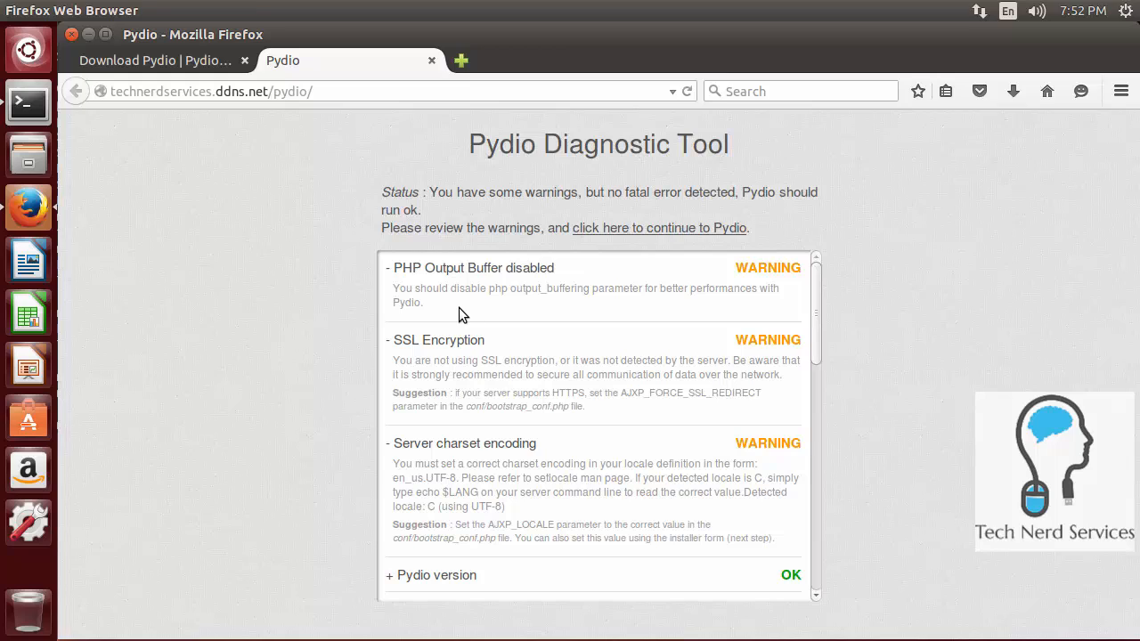
{"action": "mouse_move", "coordinate": [519, 363]}
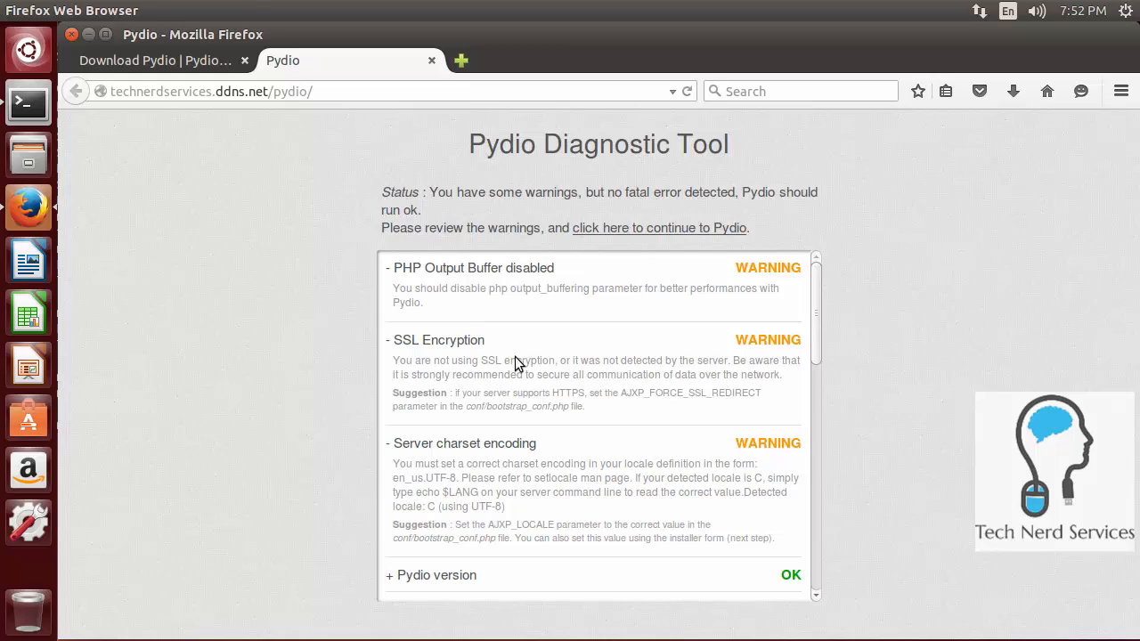
{"action": "mouse_move", "coordinate": [619, 403]}
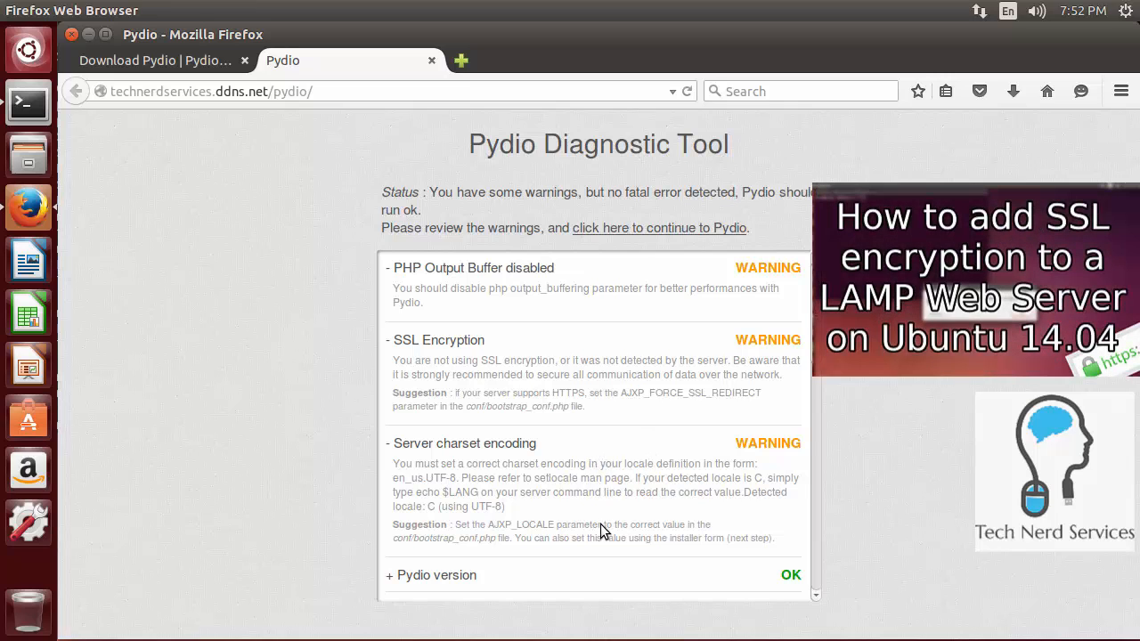
{"action": "mouse_move", "coordinate": [695, 549]}
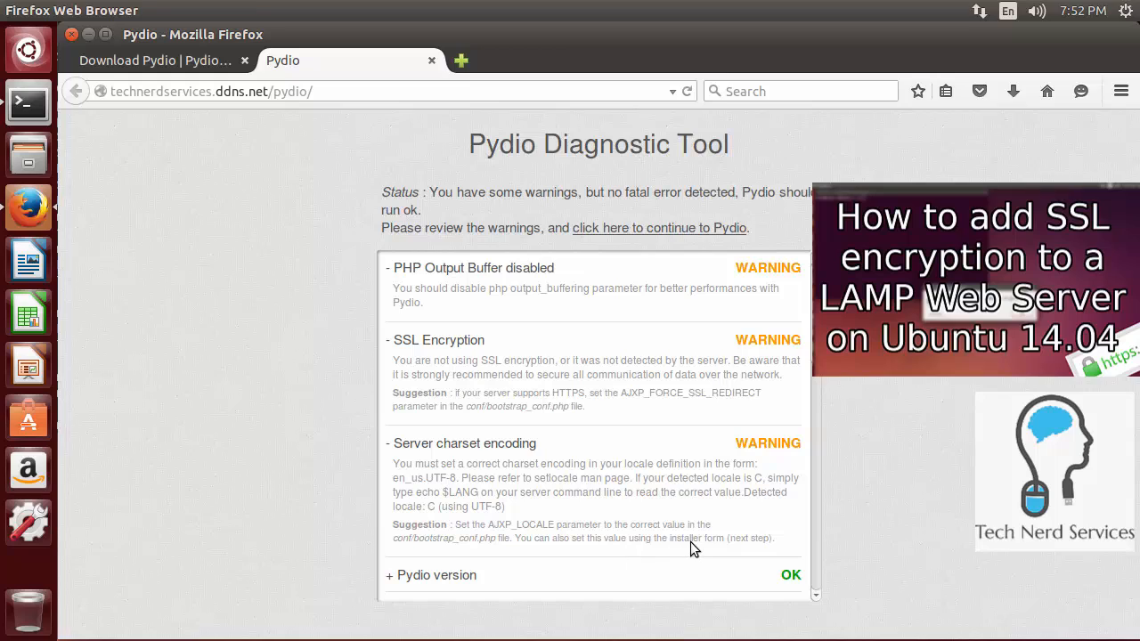
{"action": "mouse_move", "coordinate": [499, 309]}
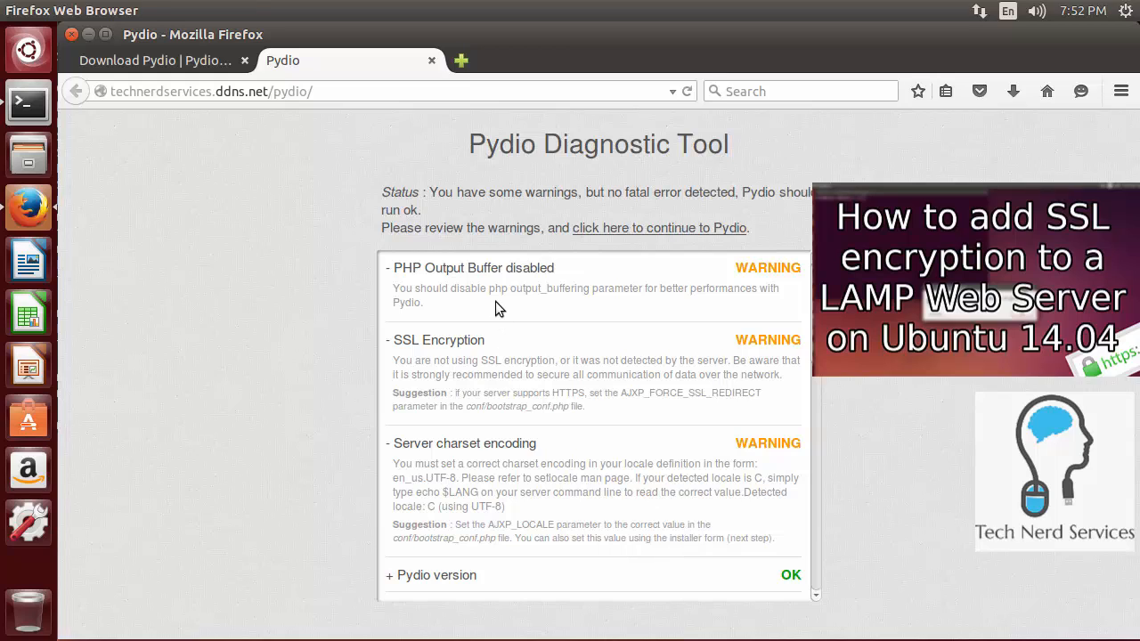
{"action": "mouse_move", "coordinate": [107, 188]}
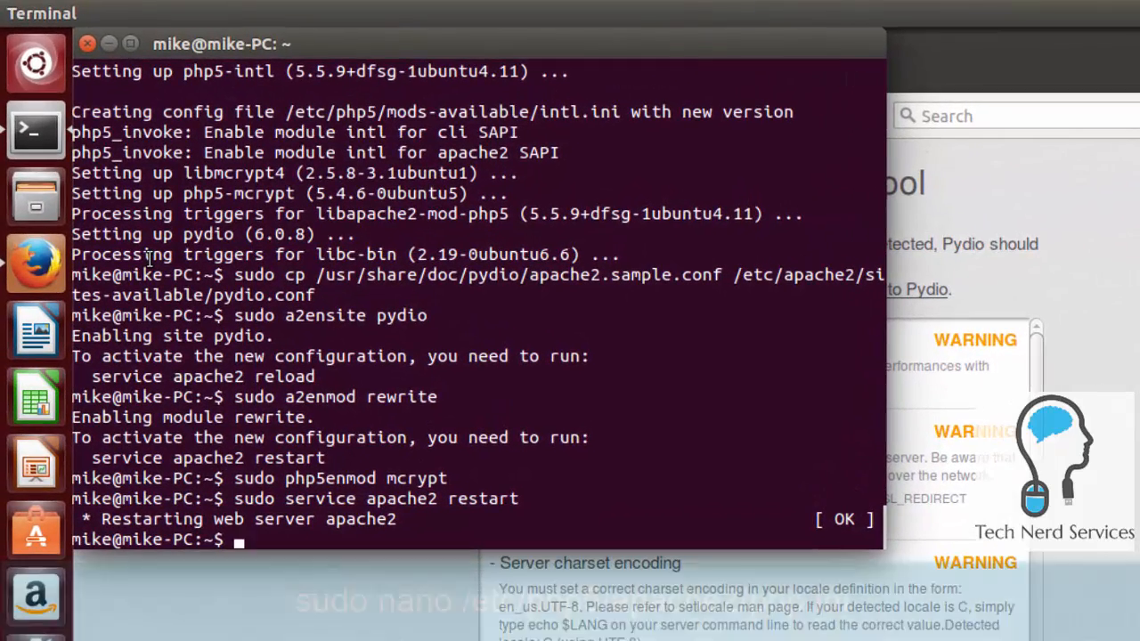
Step: Edit /etc/php5/apache2/php.ini in nano using sudo
{"action": "type", "text": "sudo na"}
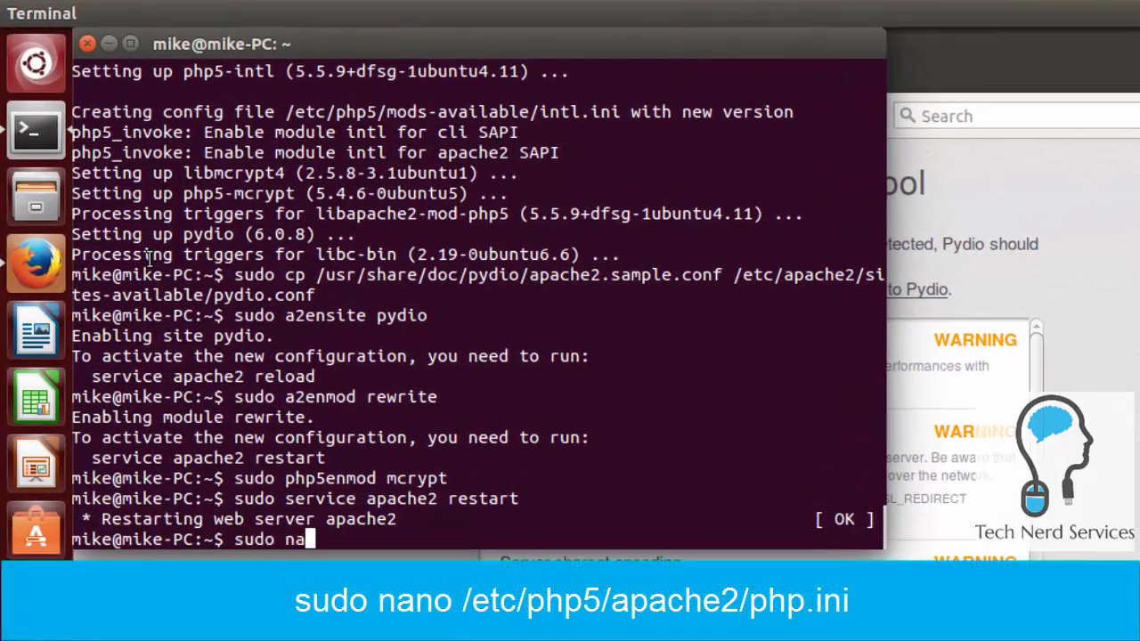
{"action": "type", "text": "no"}
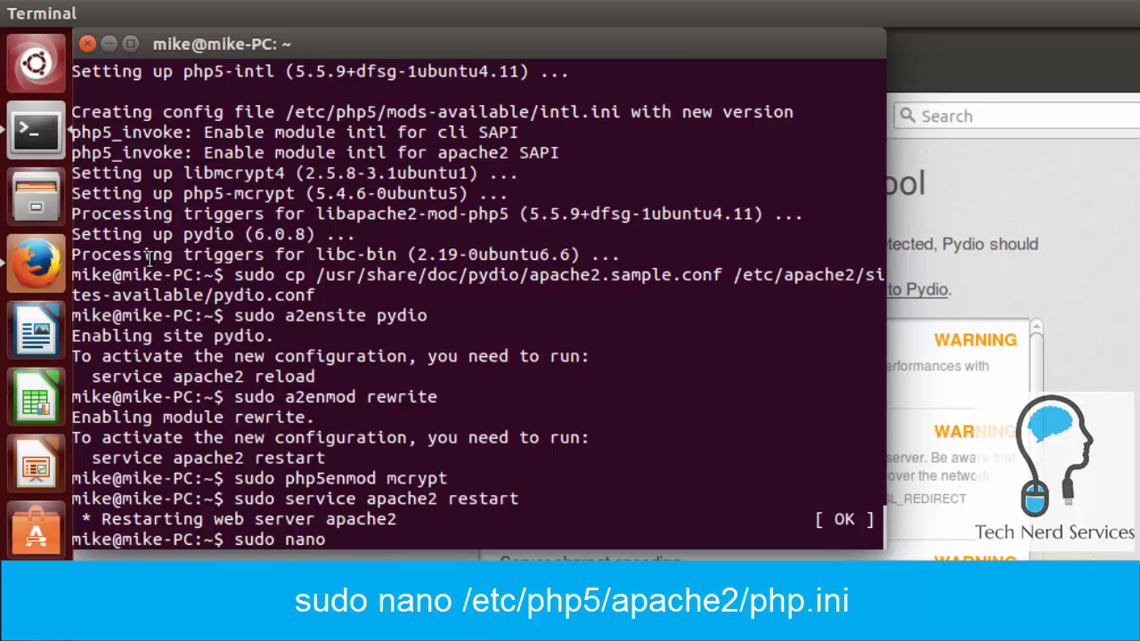
{"action": "type", "text": "/etc"}
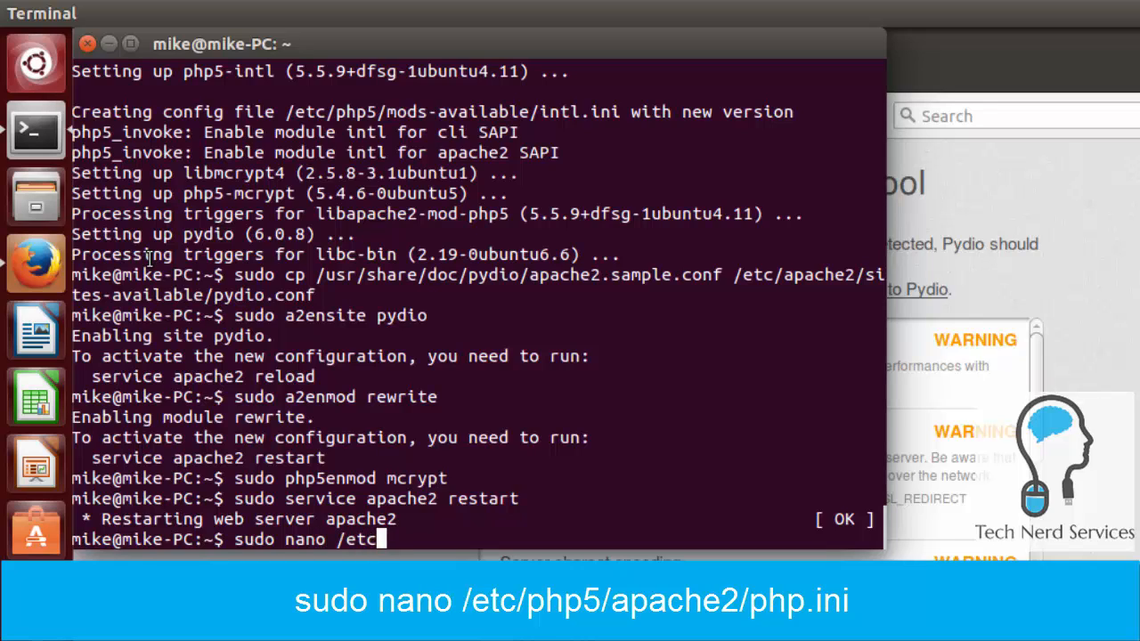
{"action": "type", "text": "p"}
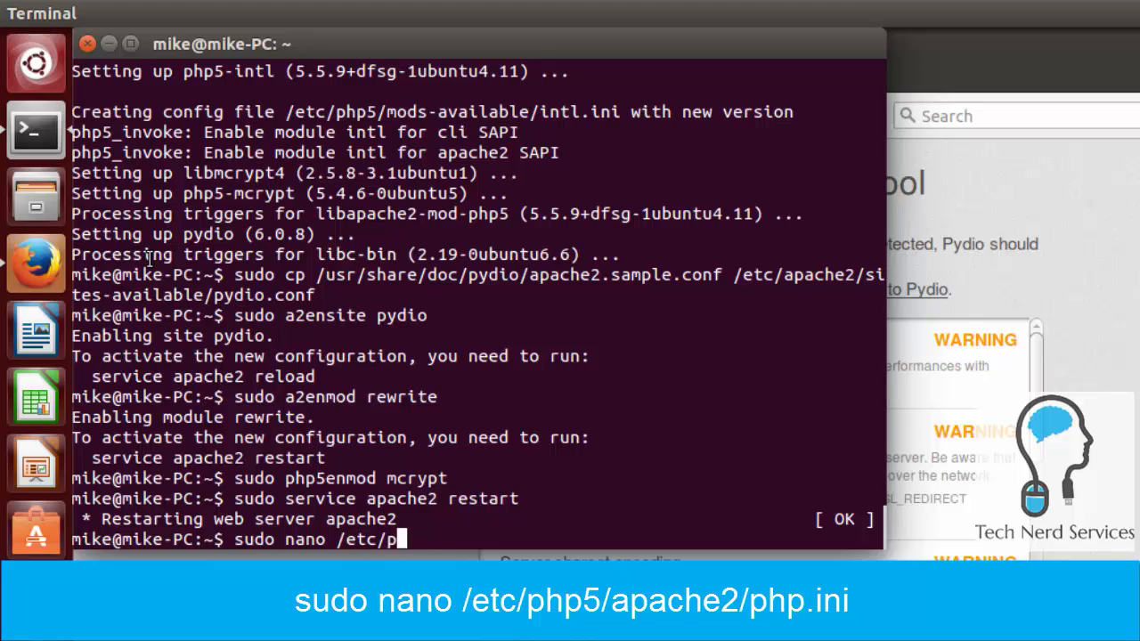
{"action": "type", "text": "hp5/apach"}
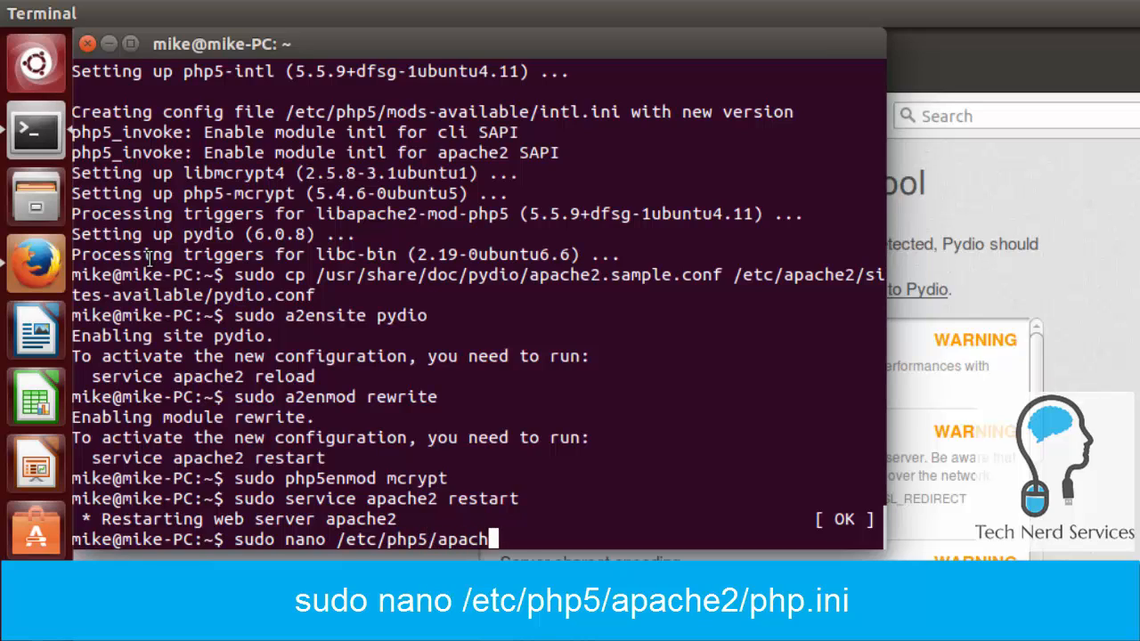
{"action": "type", "text": "e2/php."}
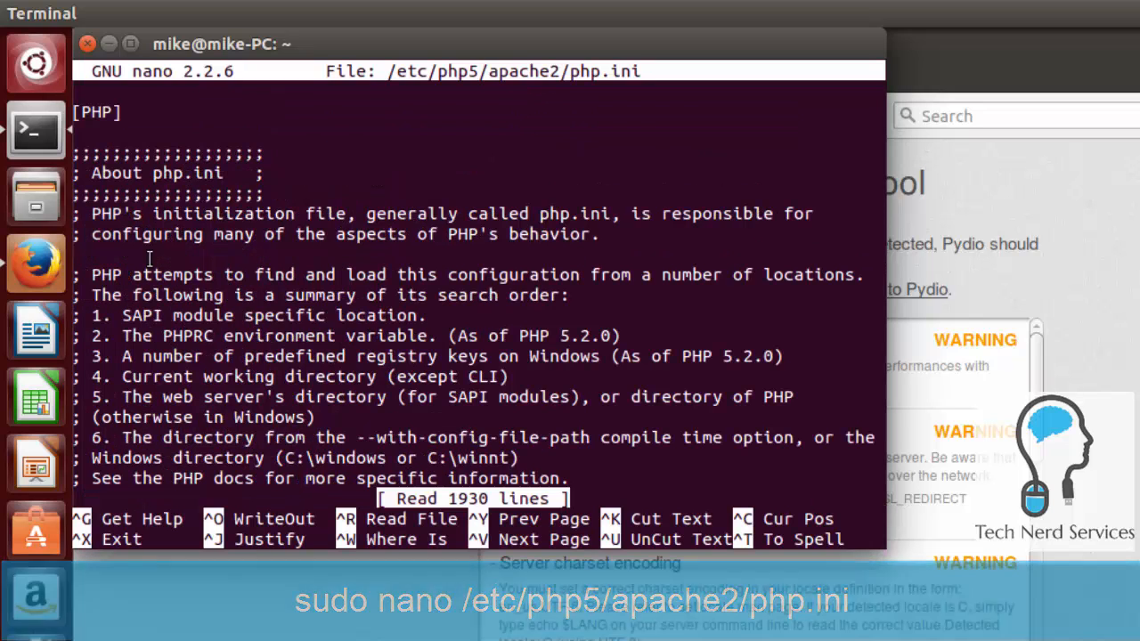
Step: Change output_buffering from 4096 to off in php.ini, save, and exit nano
{"action": "scroll", "scroll_direction": "down", "scroll_amount": 3}
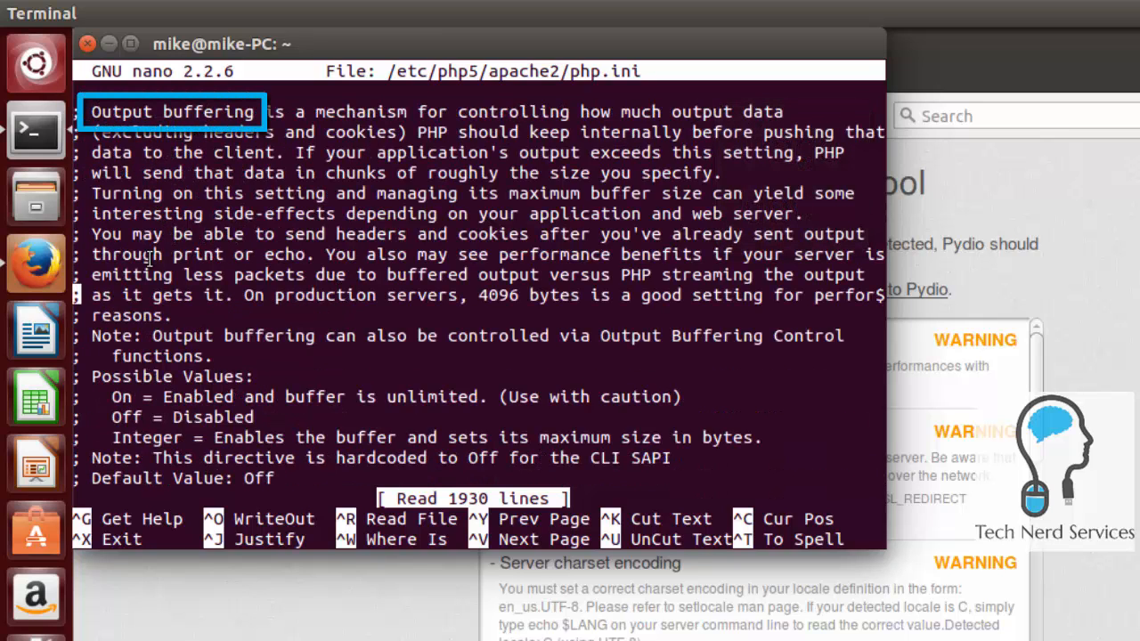
{"action": "scroll", "scroll_direction": "down", "scroll_amount": 3}
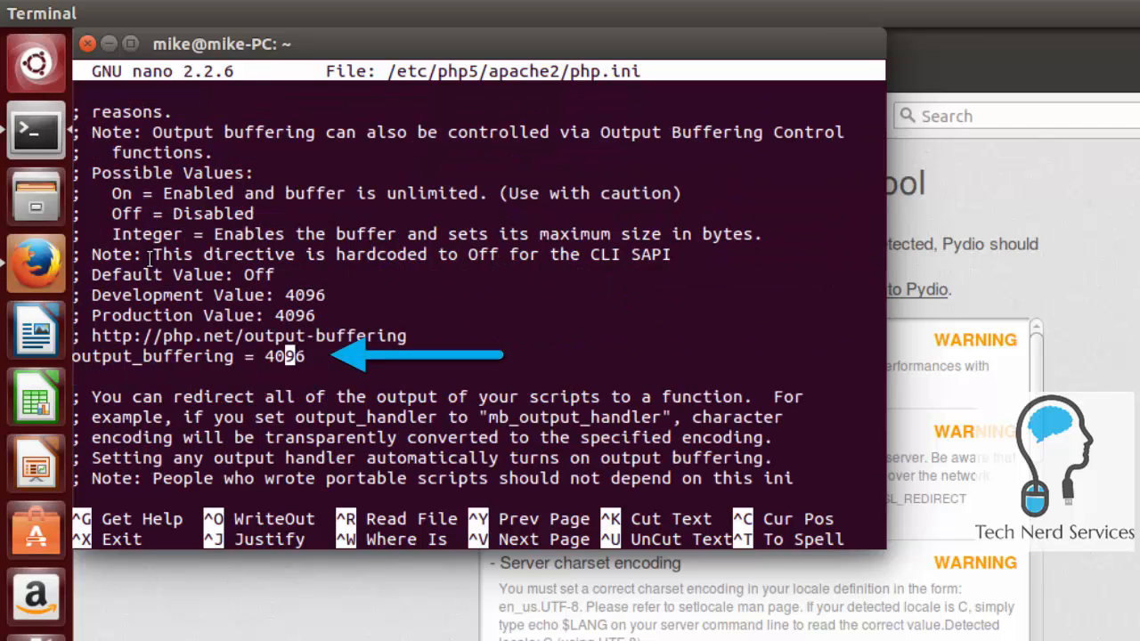
{"action": "key", "text": "BackSpace"}
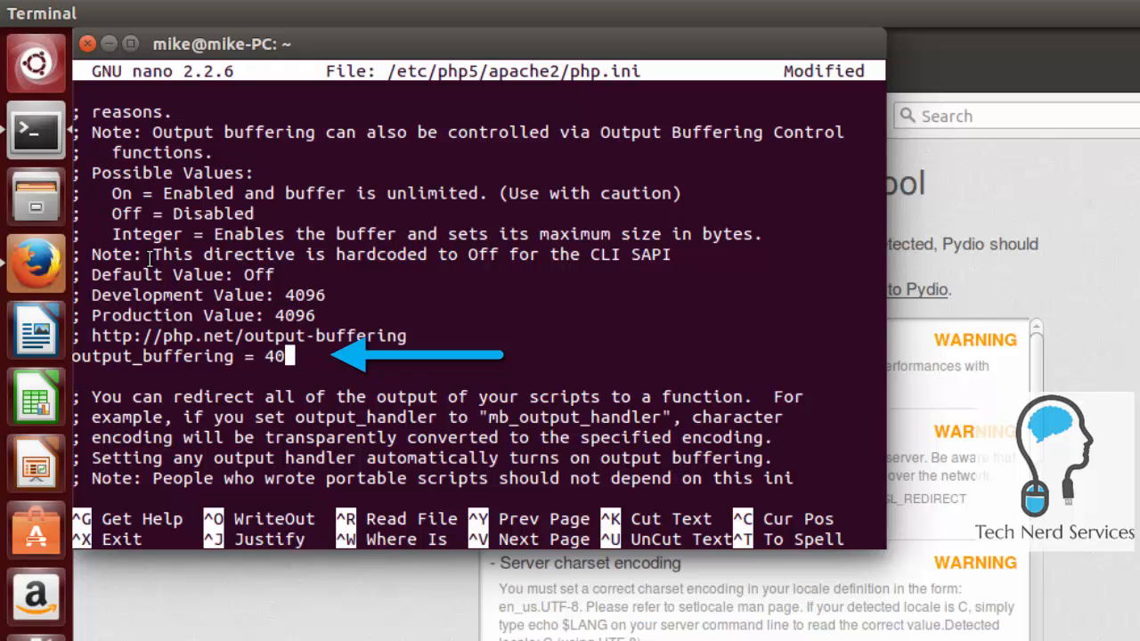
{"action": "type", "text": "ff"}
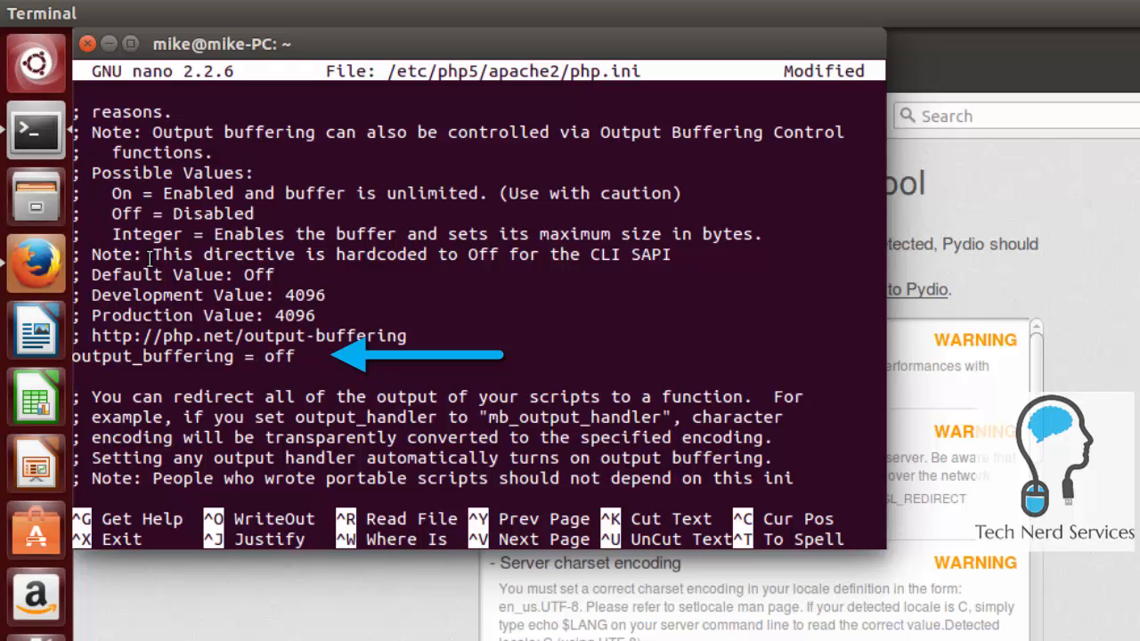
{"action": "key", "text": "ctrl+o"}
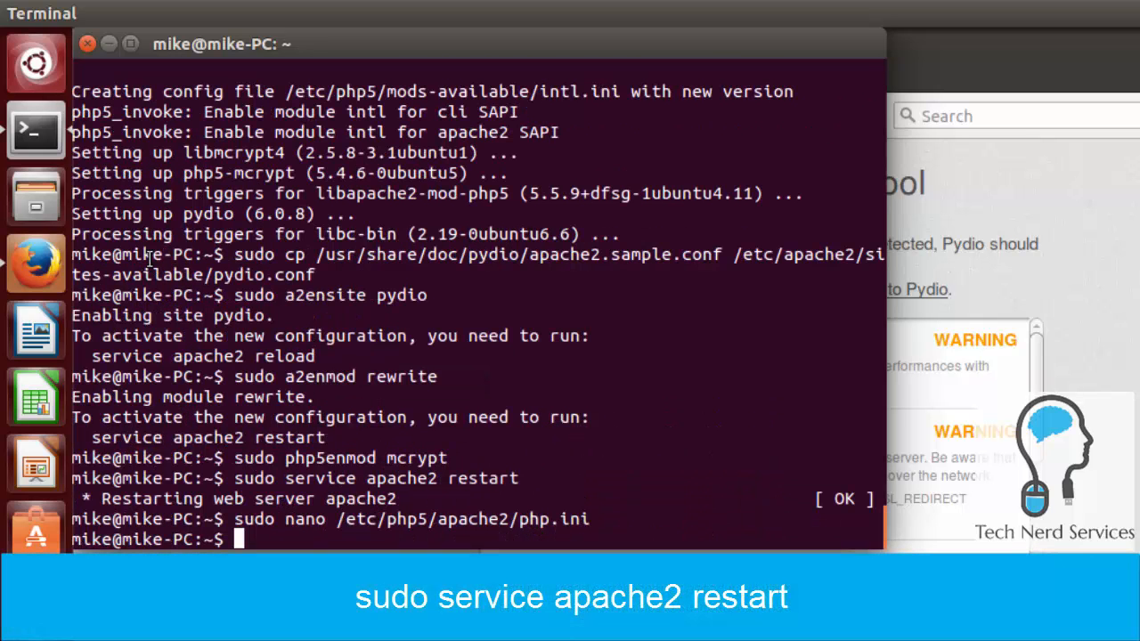
Step: Run 'sudo service apache2 restart' again to apply the php.ini change
{"action": "type", "text": "sudo"}
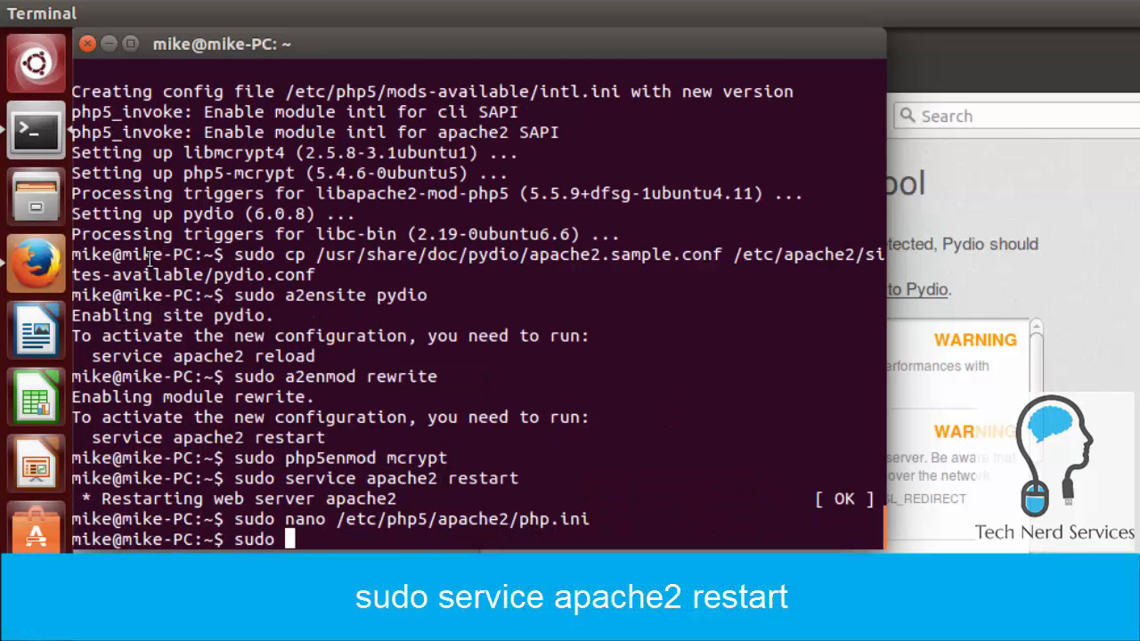
{"action": "type", "text": "service a"}
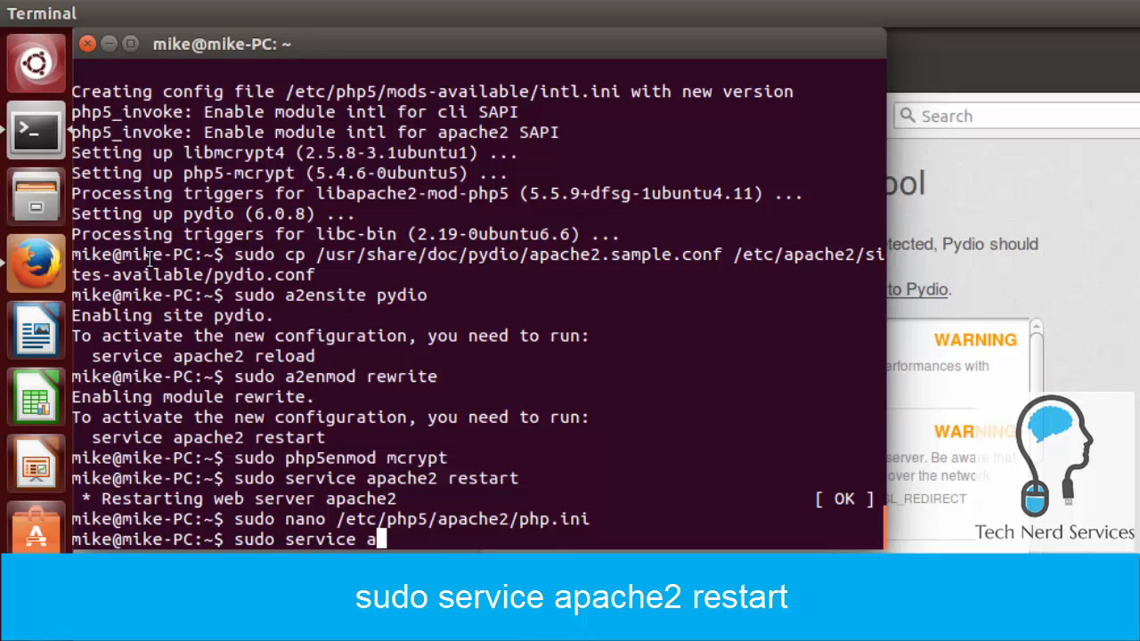
{"action": "type", "text": "pache2 restart"}
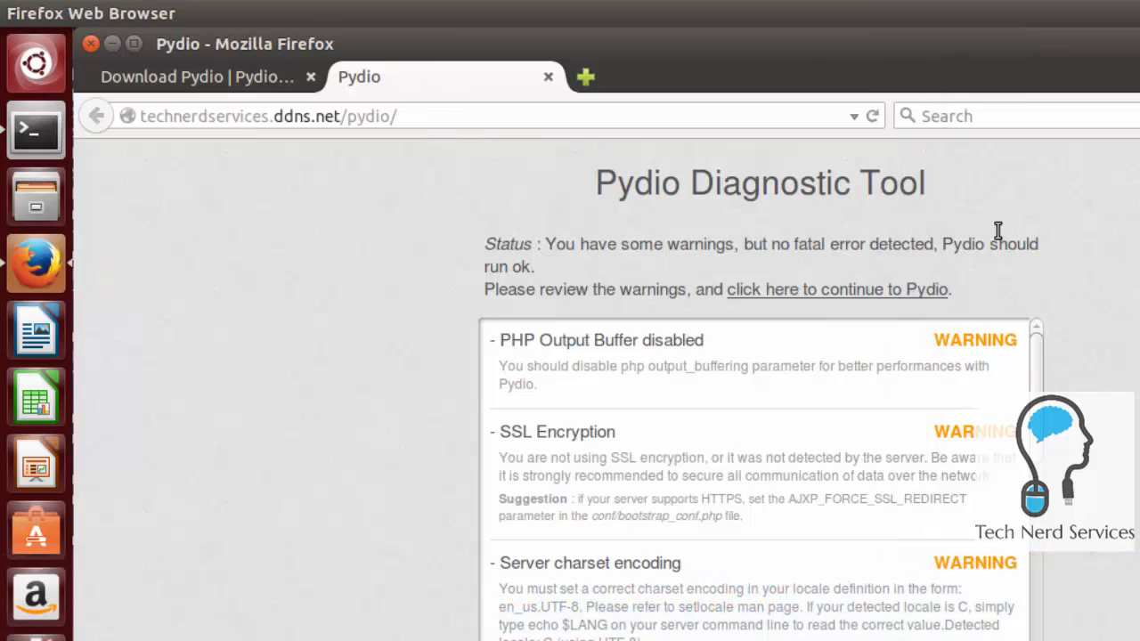
Step: Reload the diagnostics to confirm the buffering warning is gone, then continue into Pydio
{"action": "left_click", "coordinate": [872, 115]}
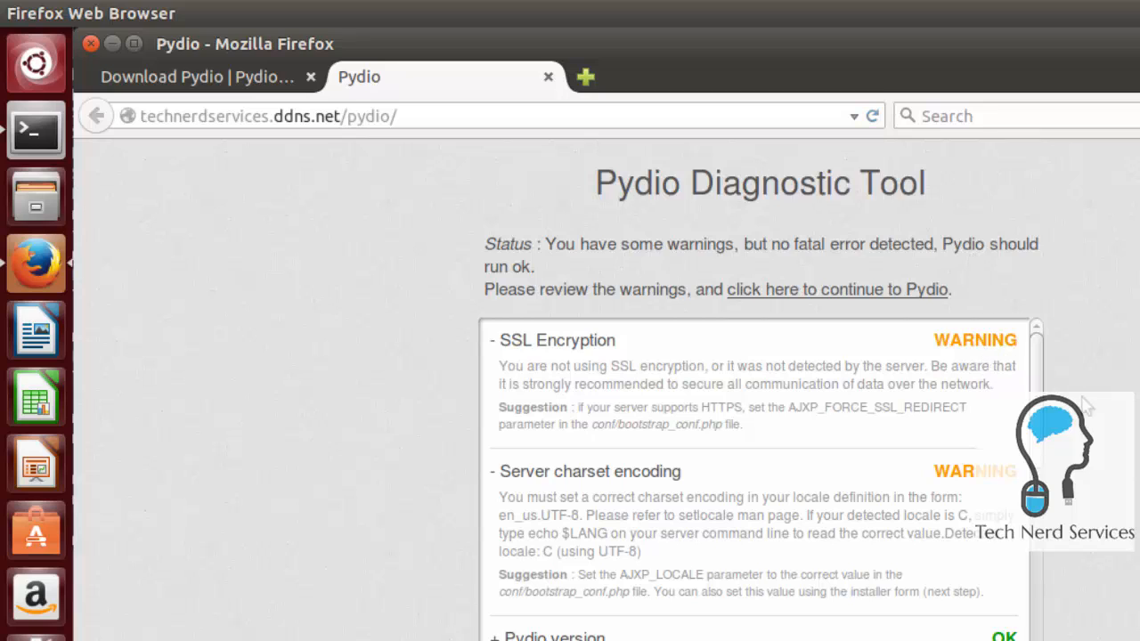
{"action": "mouse_move", "coordinate": [897, 283]}
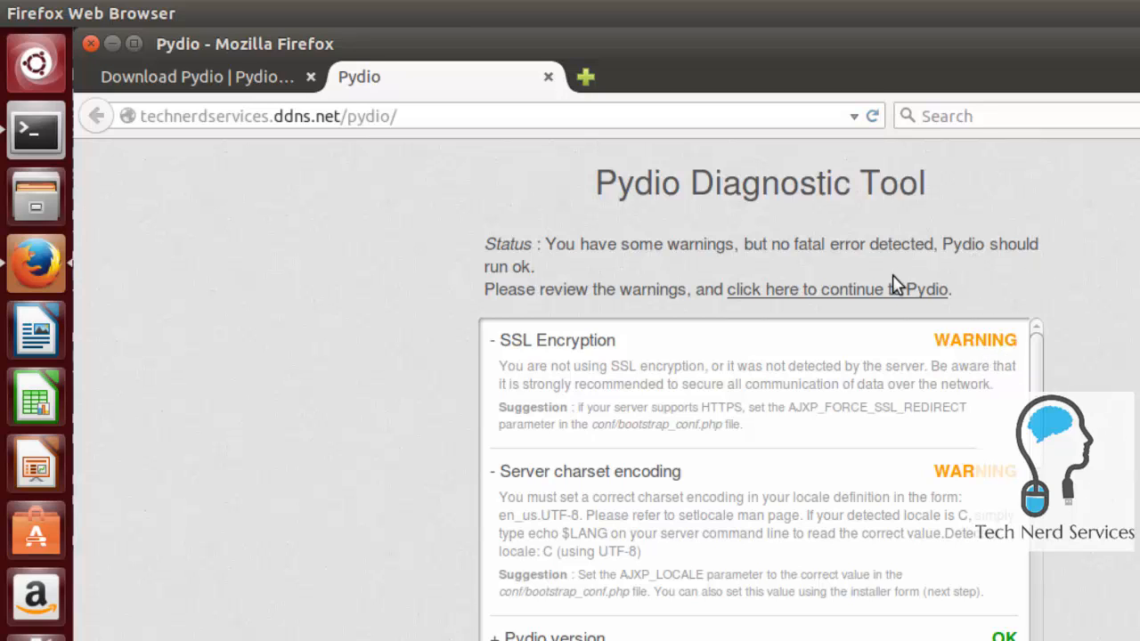
{"action": "left_click", "coordinate": [837, 290]}
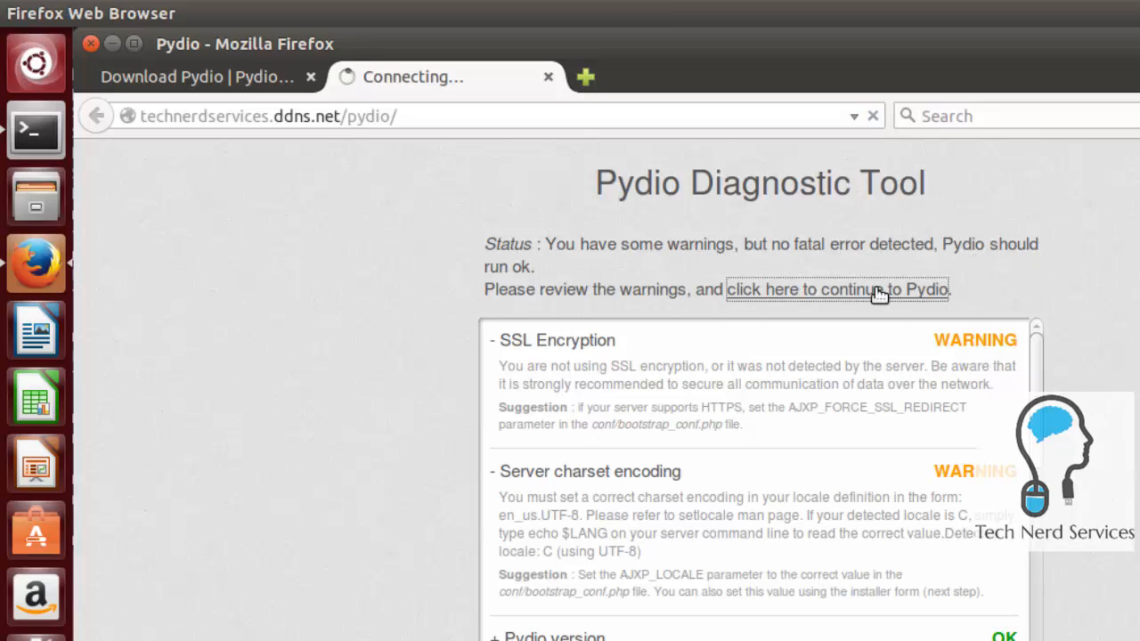
{"action": "left_click", "coordinate": [838, 290]}
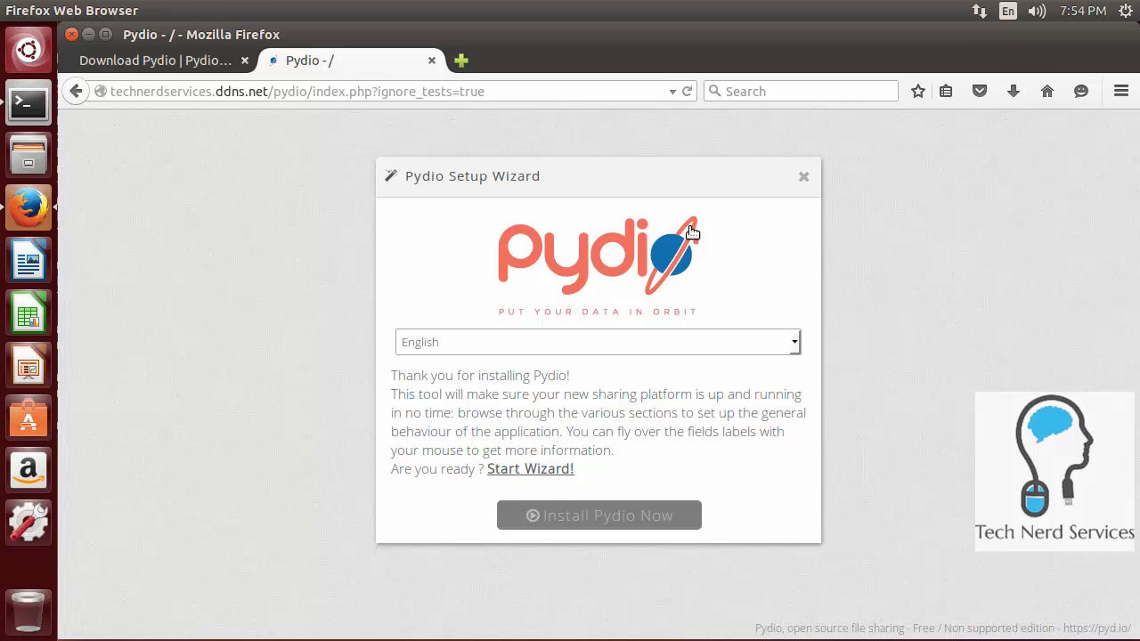
{"action": "mouse_move", "coordinate": [560, 475]}
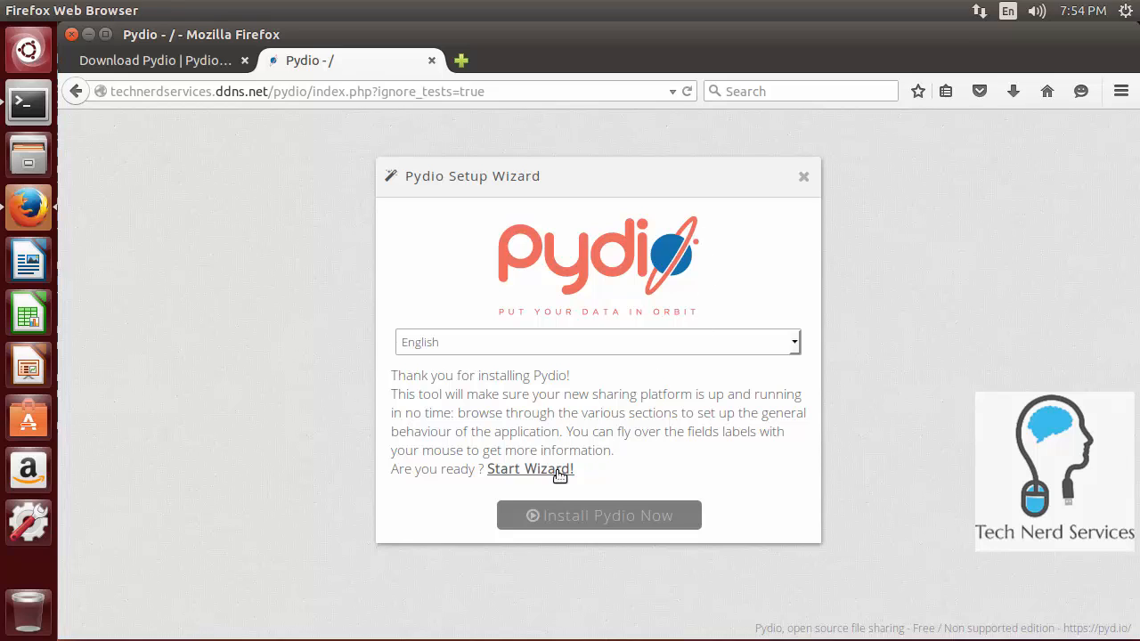
Step: Start the wizard and set admin access to login 'admin', display name 'admin', strong password
{"action": "left_click", "coordinate": [529, 469]}
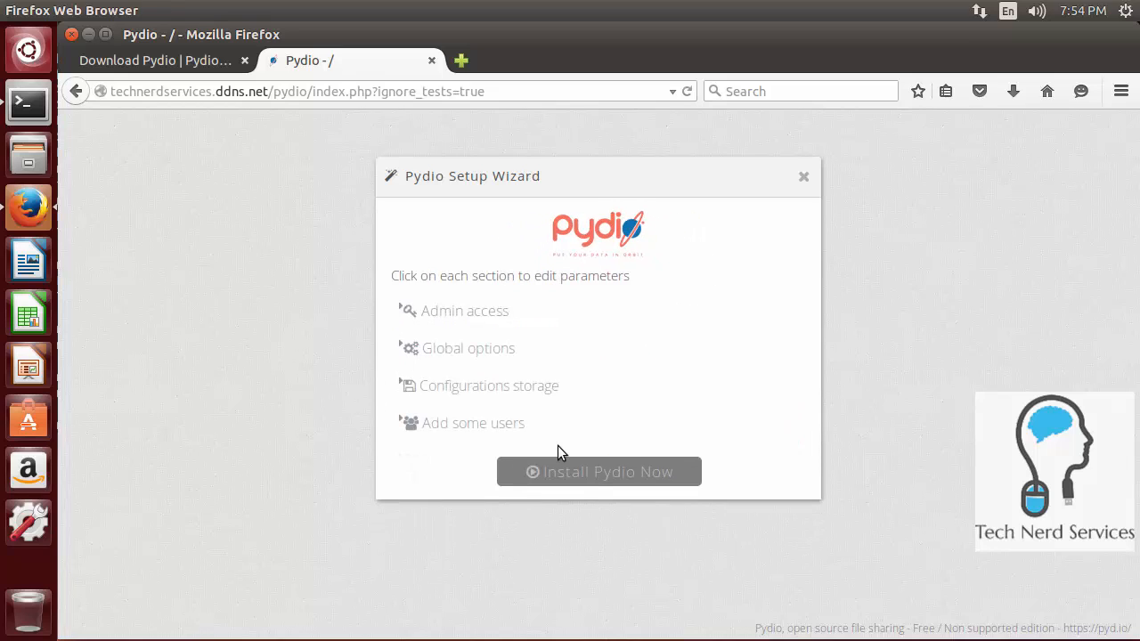
{"action": "left_click", "coordinate": [464, 310]}
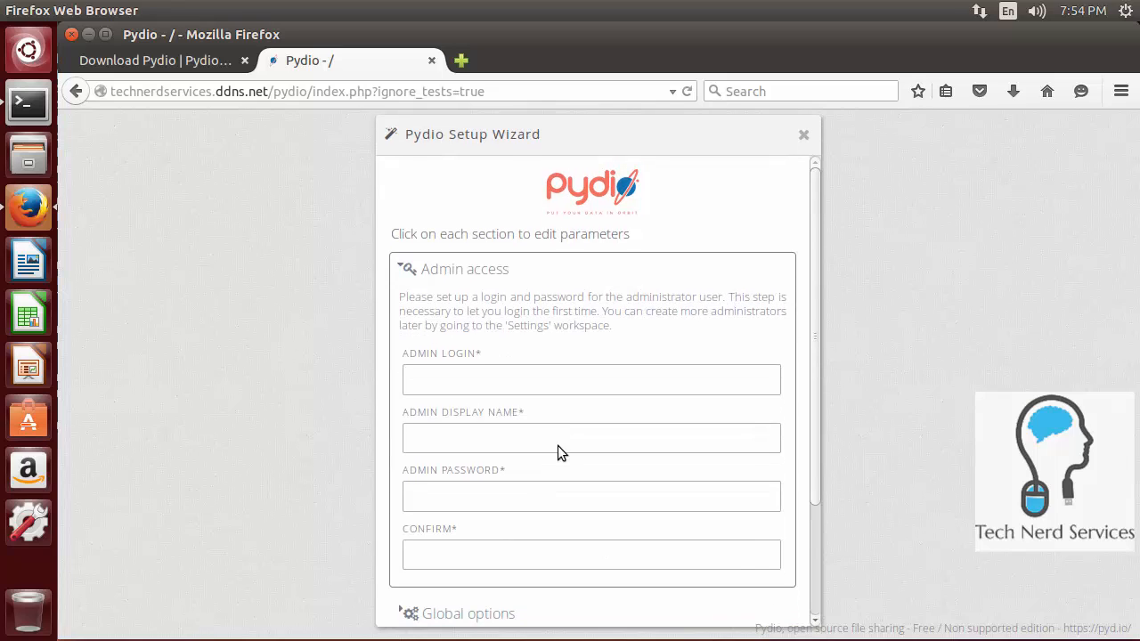
{"action": "left_click", "coordinate": [591, 380]}
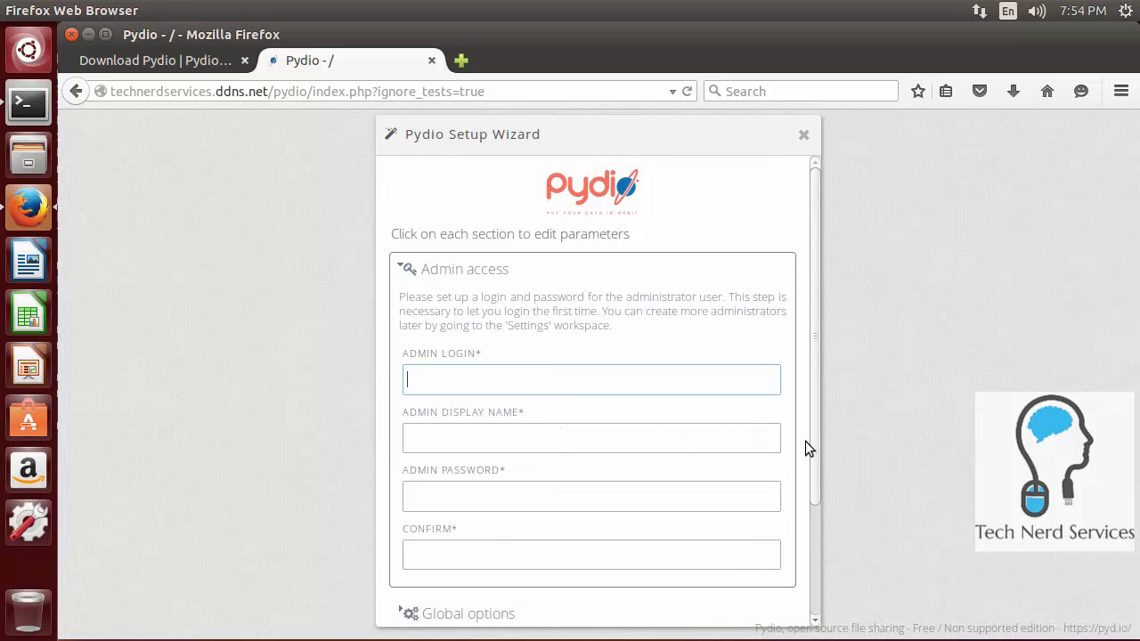
{"action": "type", "text": "admin"}
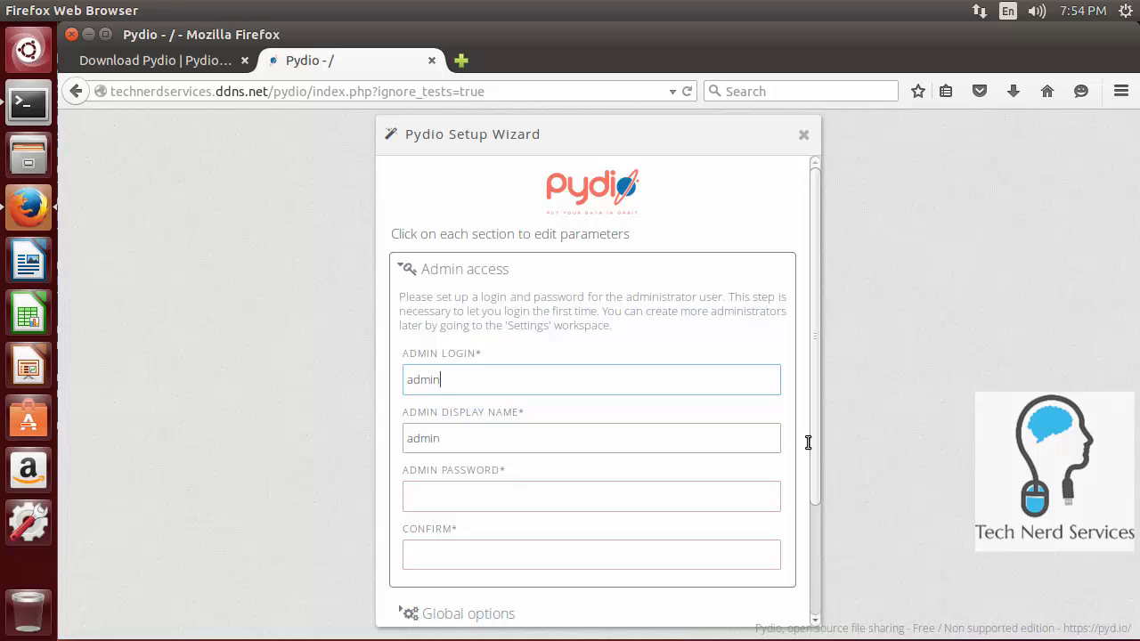
{"action": "type", "text": "•"}
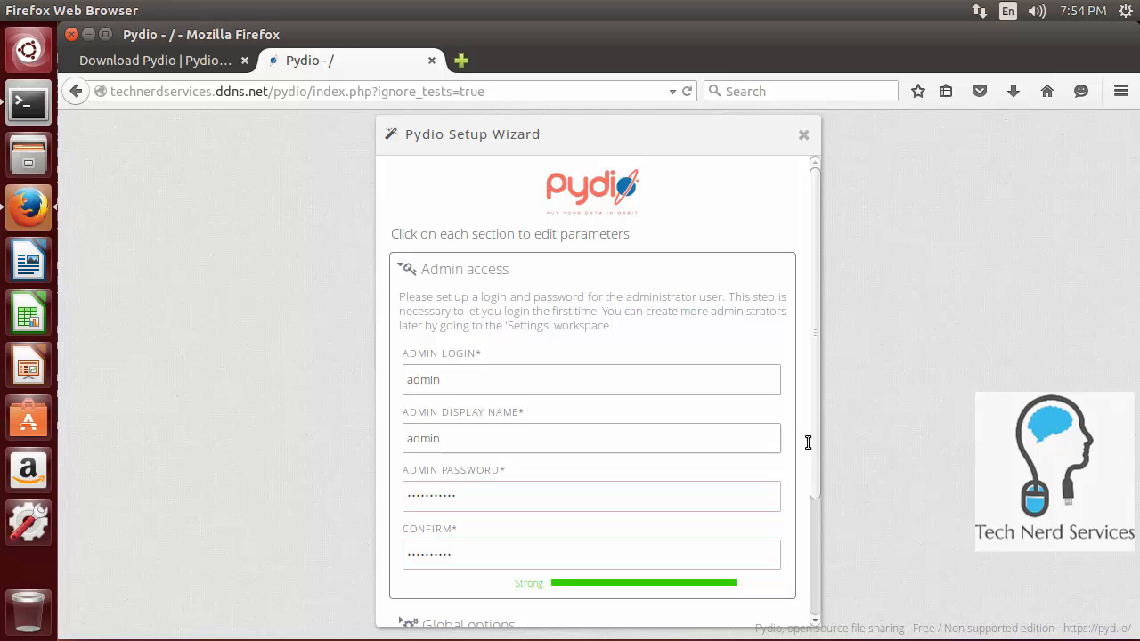
{"action": "scroll", "scroll_direction": "down", "scroll_amount": 3}
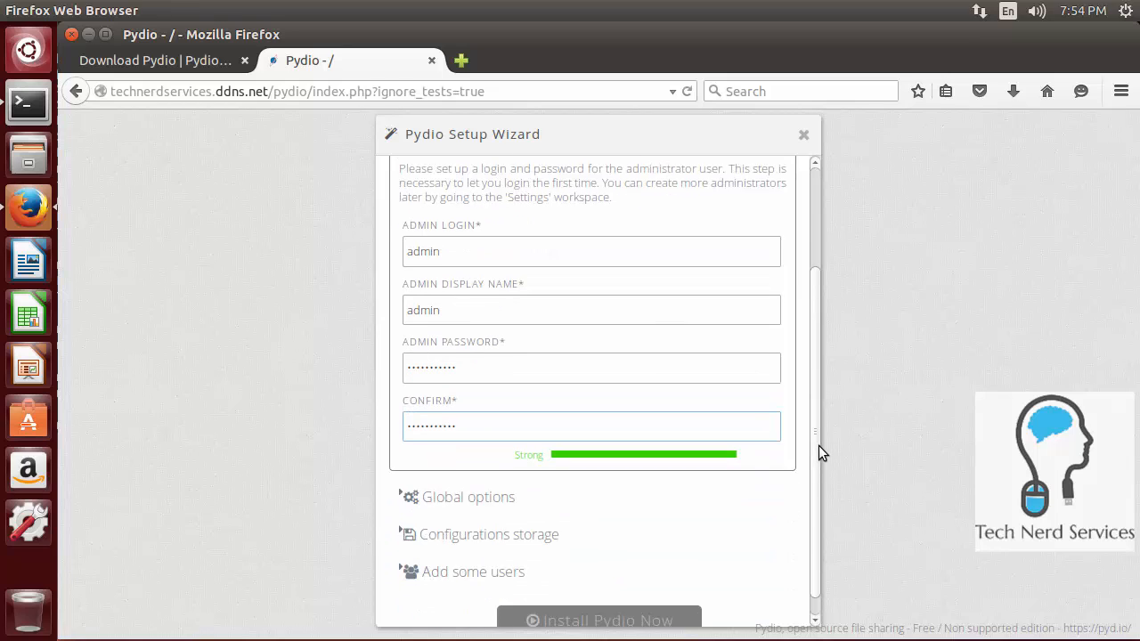
{"action": "scroll", "scroll_direction": "down", "scroll_amount": 3}
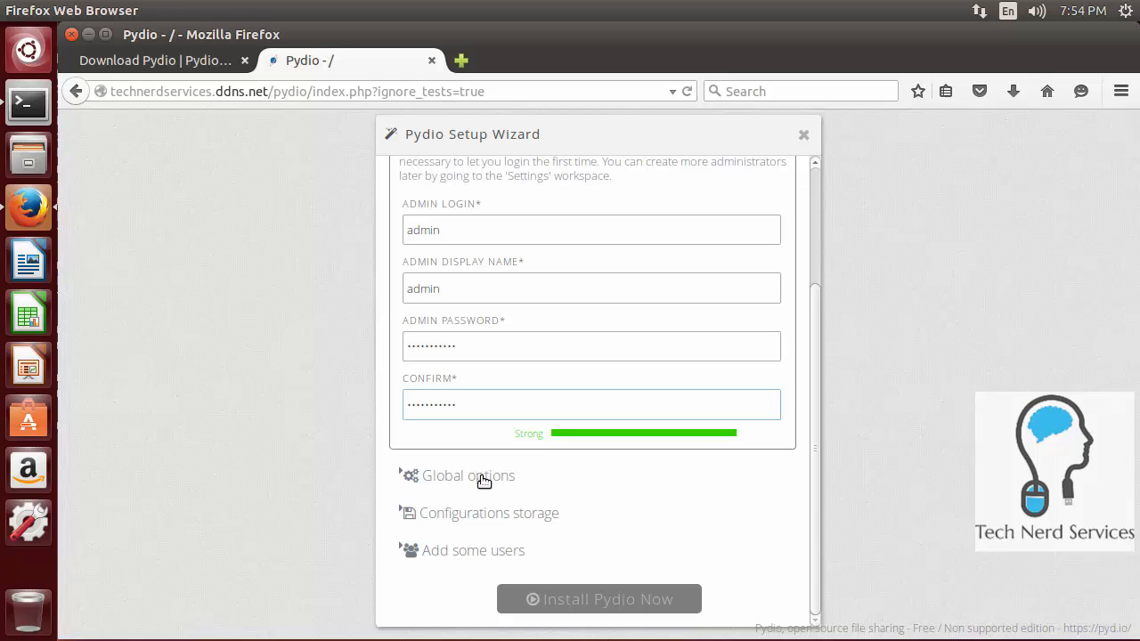
Step: Review Global options (UTF-8, /pydio, English) and set Enable Emails to No
{"action": "left_click", "coordinate": [468, 476]}
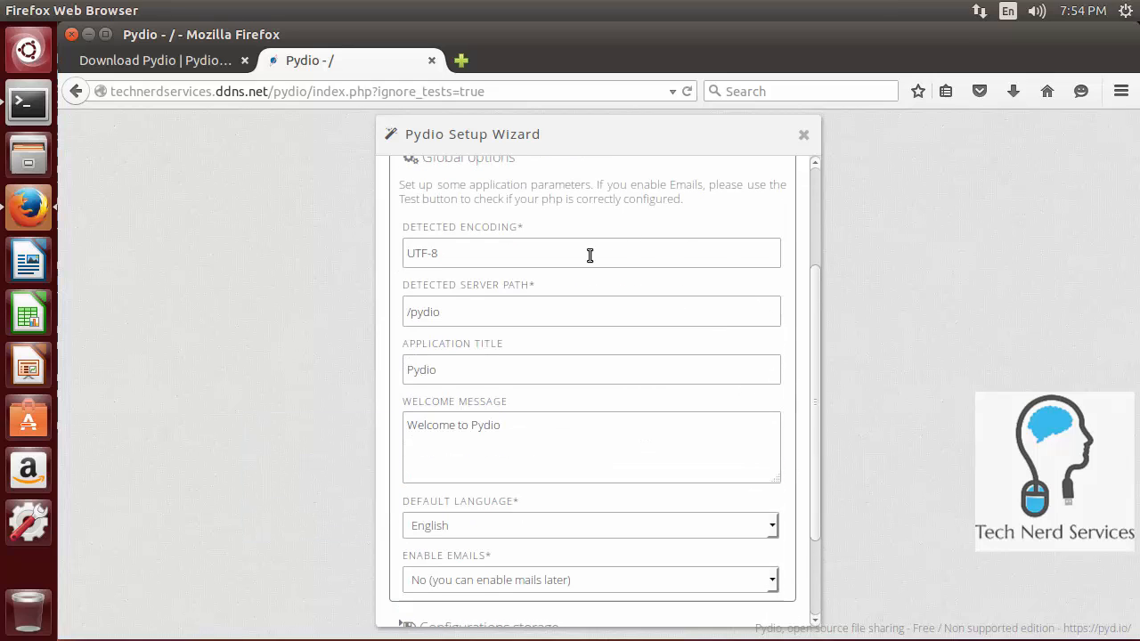
{"action": "mouse_move", "coordinate": [562, 377]}
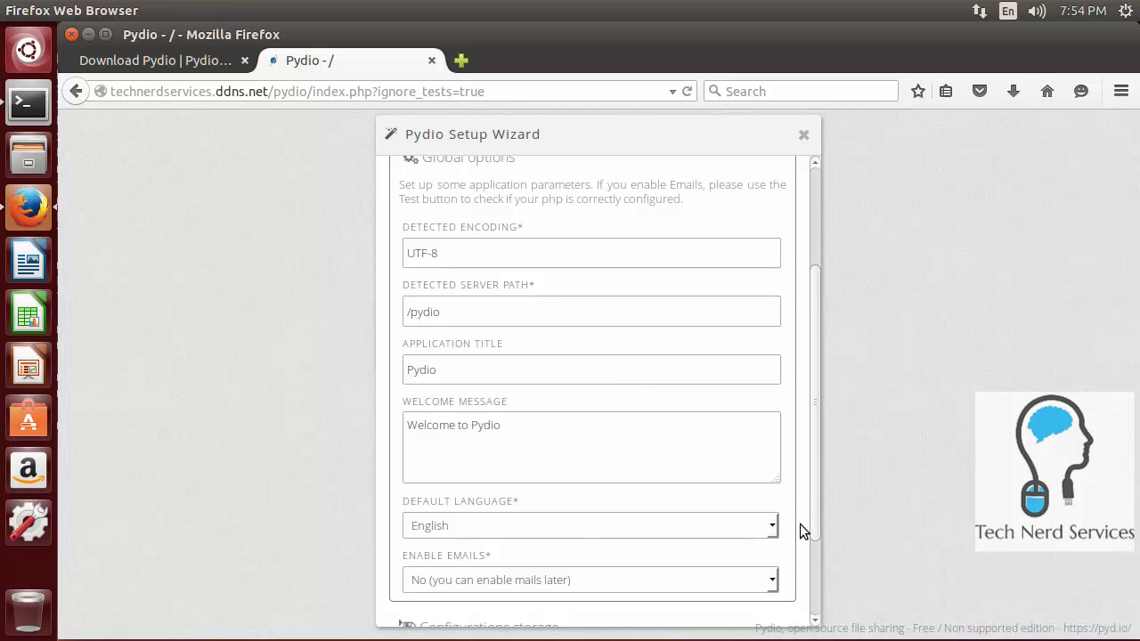
{"action": "scroll", "scroll_direction": "down", "scroll_amount": 3}
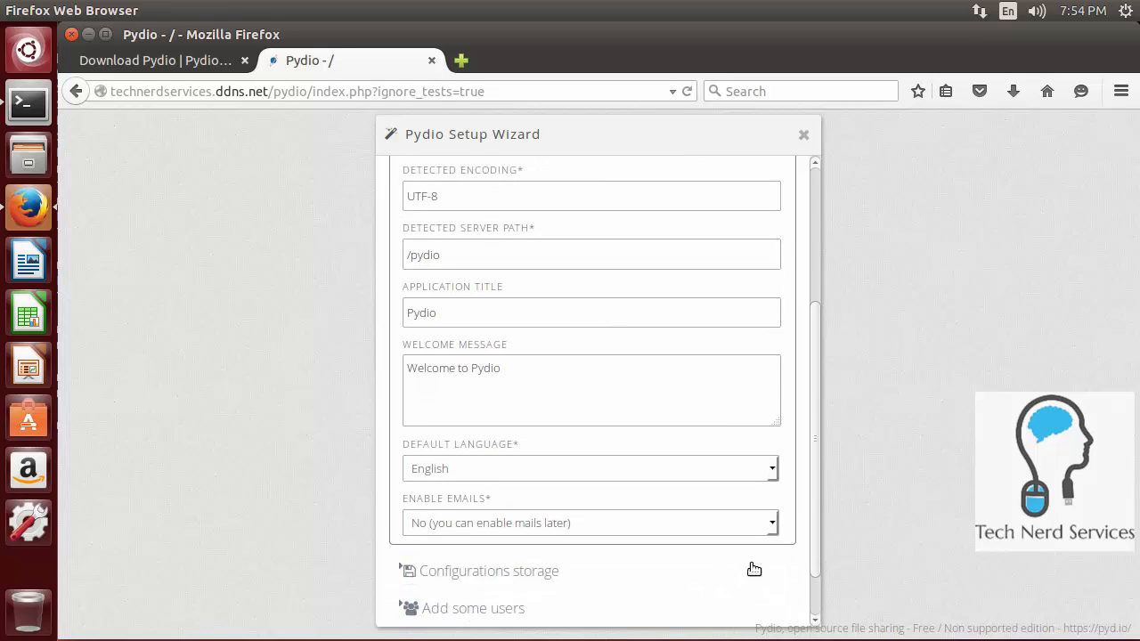
{"action": "left_click", "coordinate": [590, 523]}
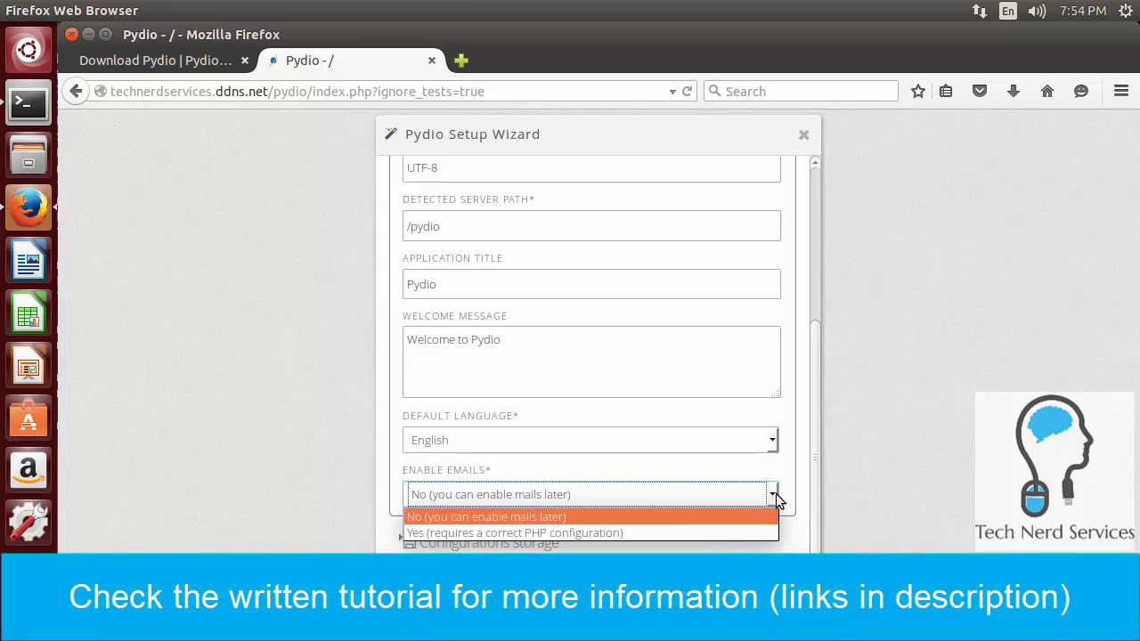
{"action": "left_click", "coordinate": [485, 516]}
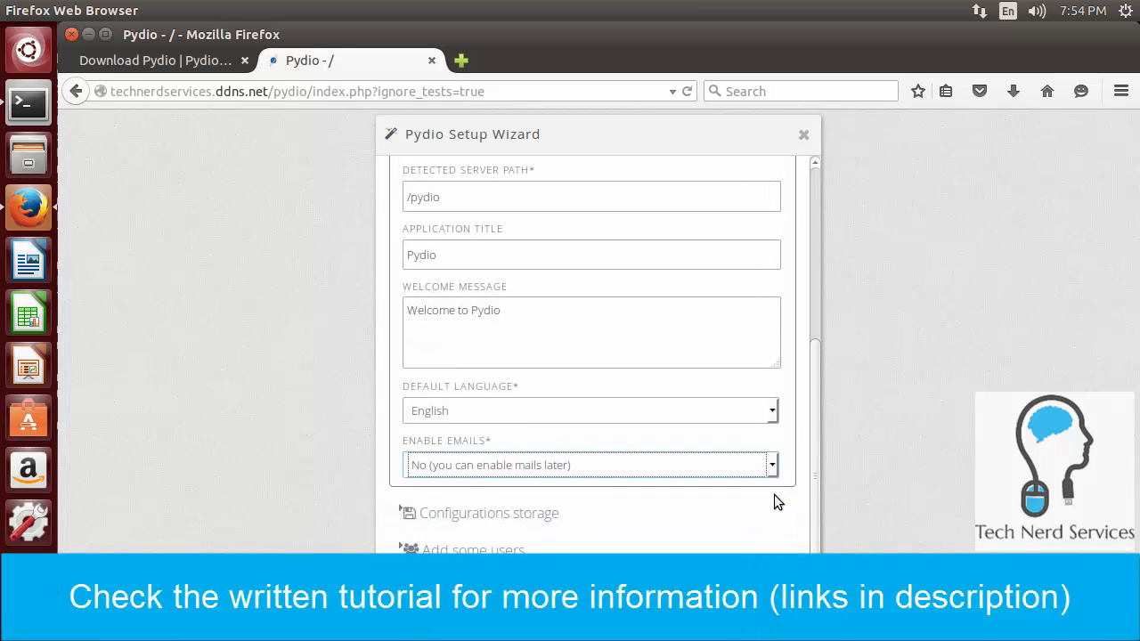
{"action": "left_click", "coordinate": [489, 512]}
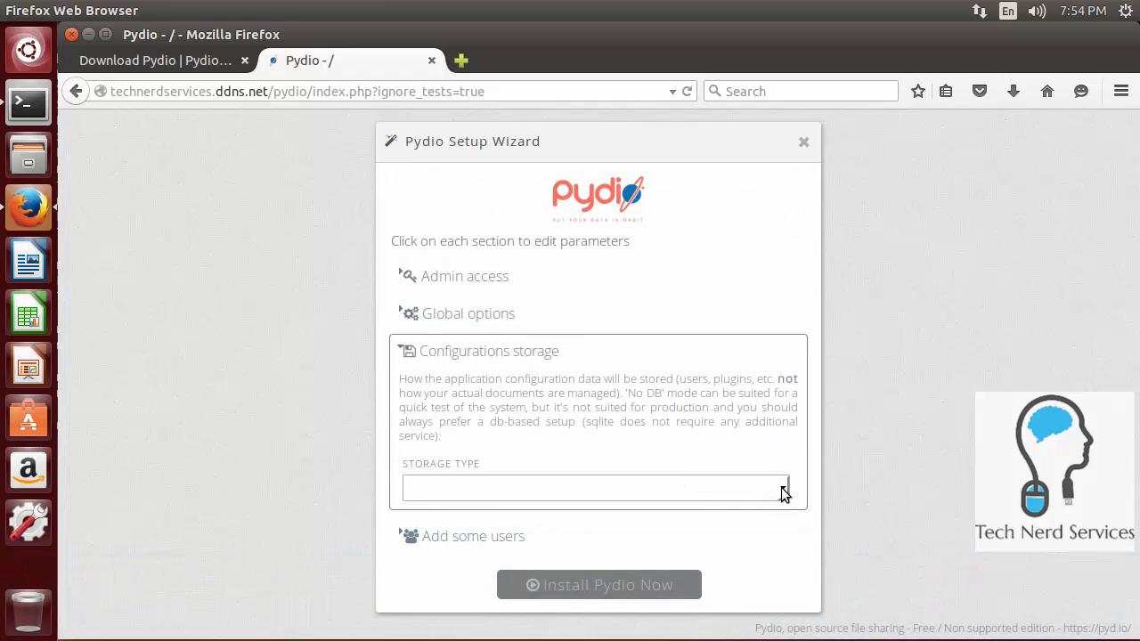
Step: Set the configuration storage type to Database using MySQL
{"action": "left_click", "coordinate": [595, 488]}
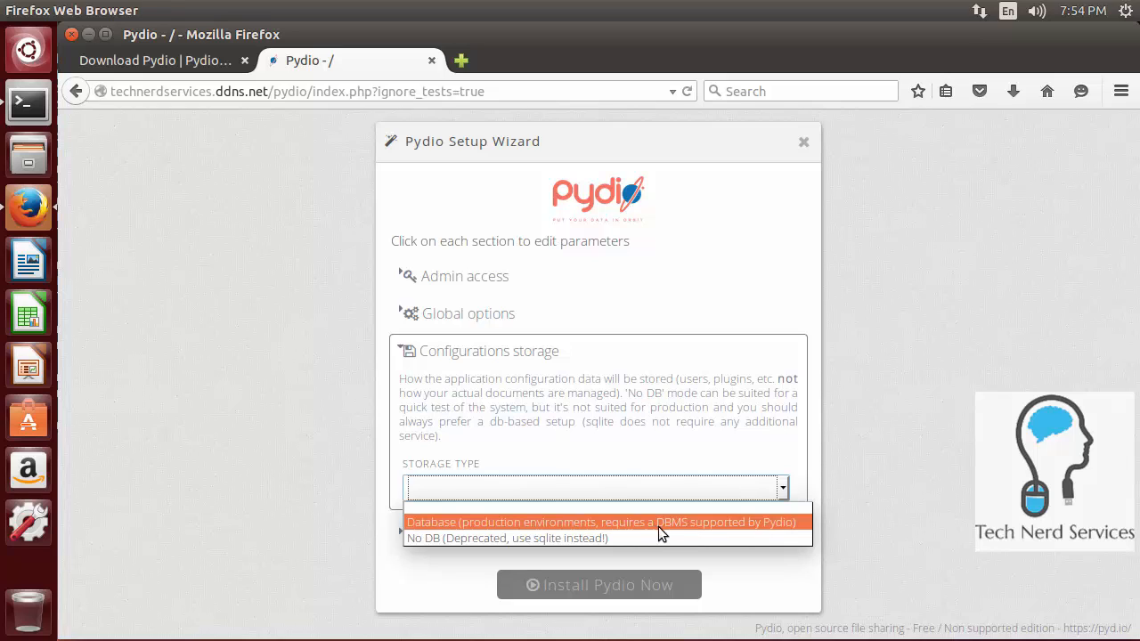
{"action": "left_click", "coordinate": [599, 522]}
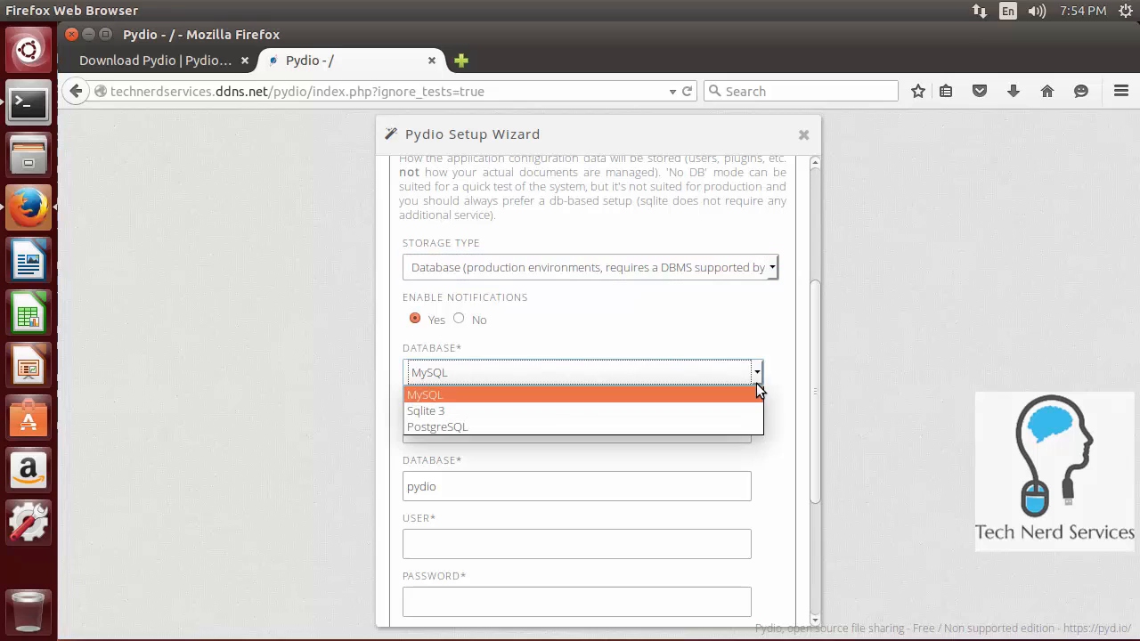
{"action": "left_click", "coordinate": [425, 395]}
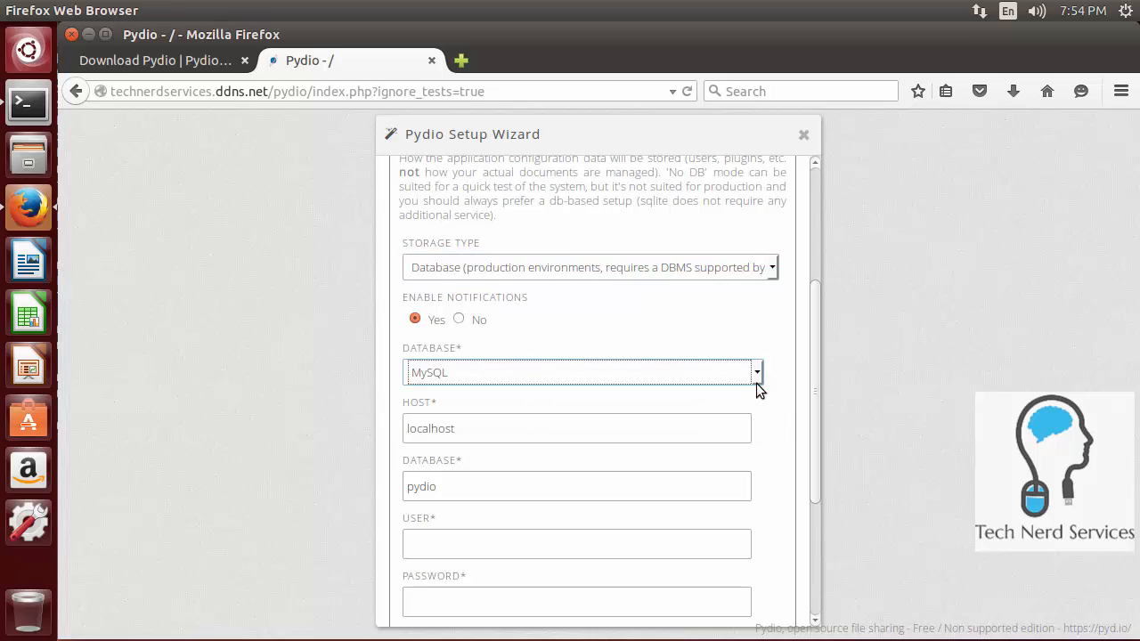
{"action": "mouse_move", "coordinate": [759, 400]}
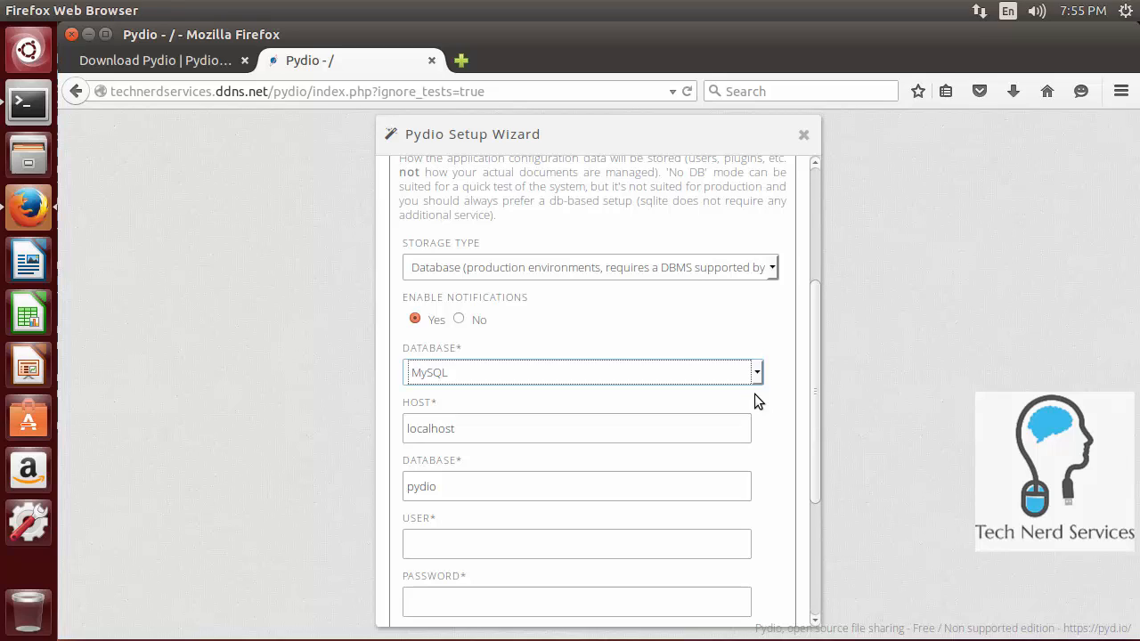
{"action": "mouse_move", "coordinate": [435, 506]}
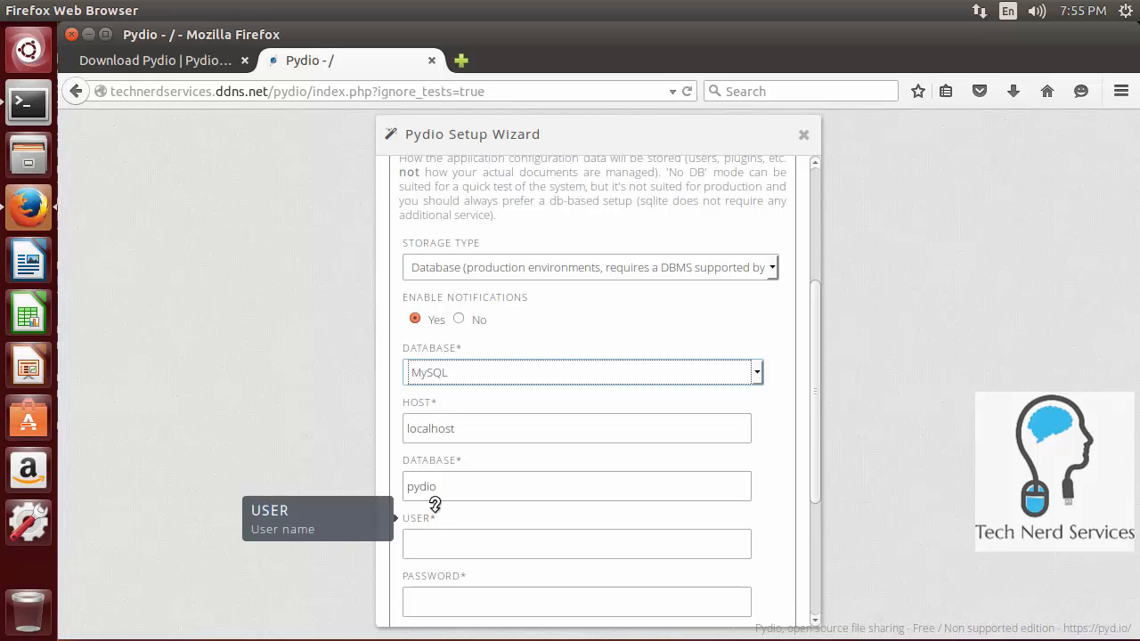
Step: Enter database user root with its password and test the connection, failing with Unknown database 'pydio'
{"action": "scroll", "scroll_direction": "down", "scroll_amount": 3}
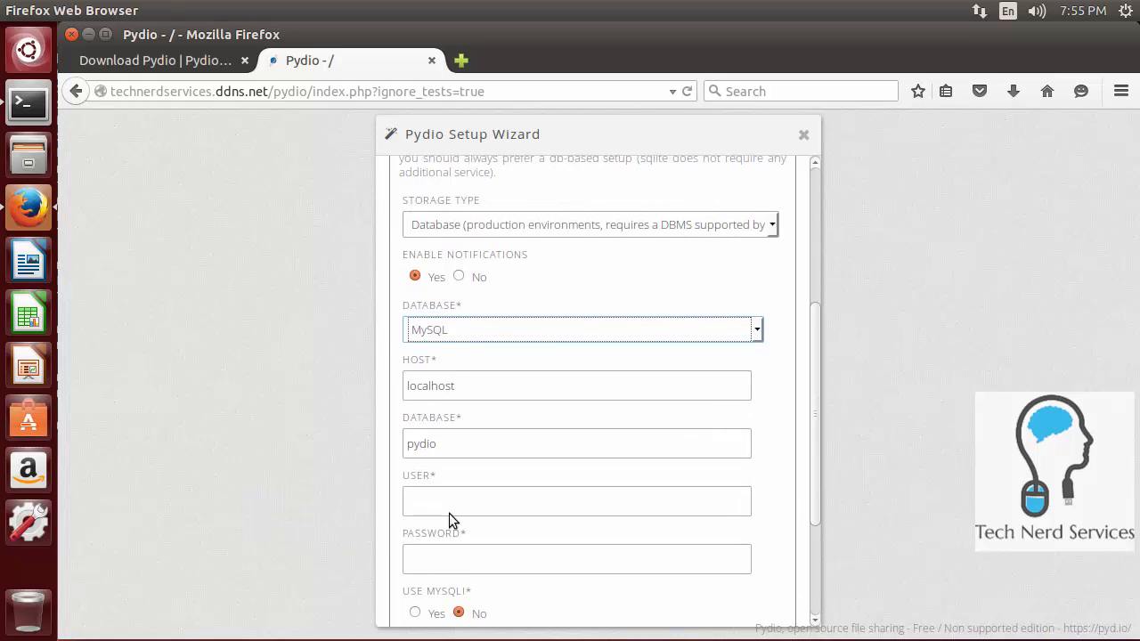
{"action": "left_click", "coordinate": [577, 558]}
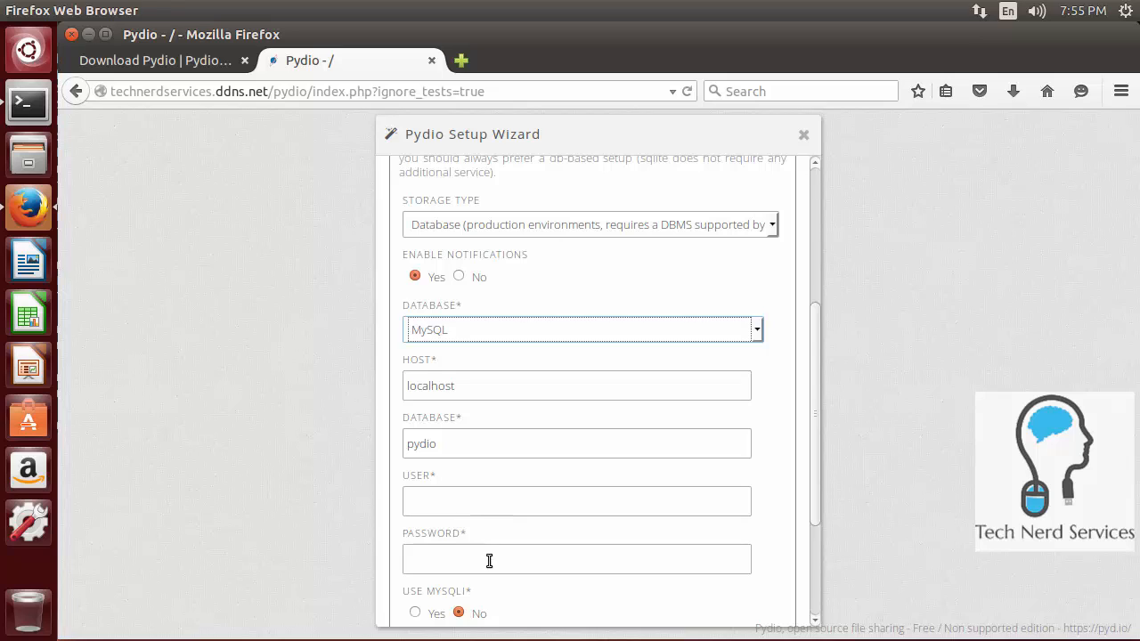
{"action": "left_click", "coordinate": [576, 500]}
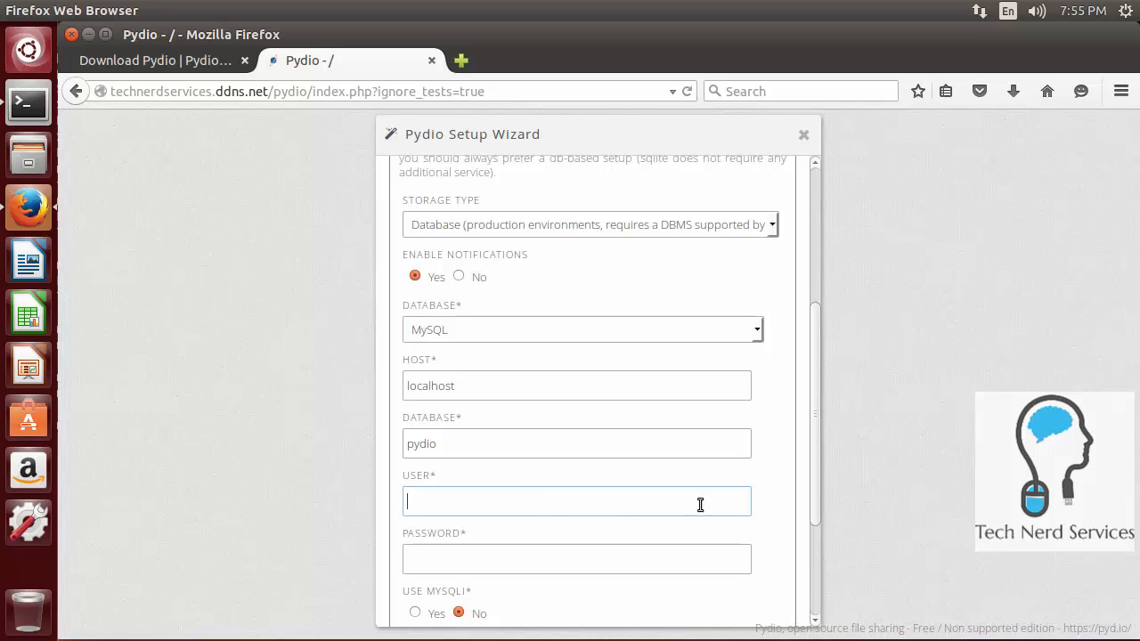
{"action": "mouse_move", "coordinate": [855, 502]}
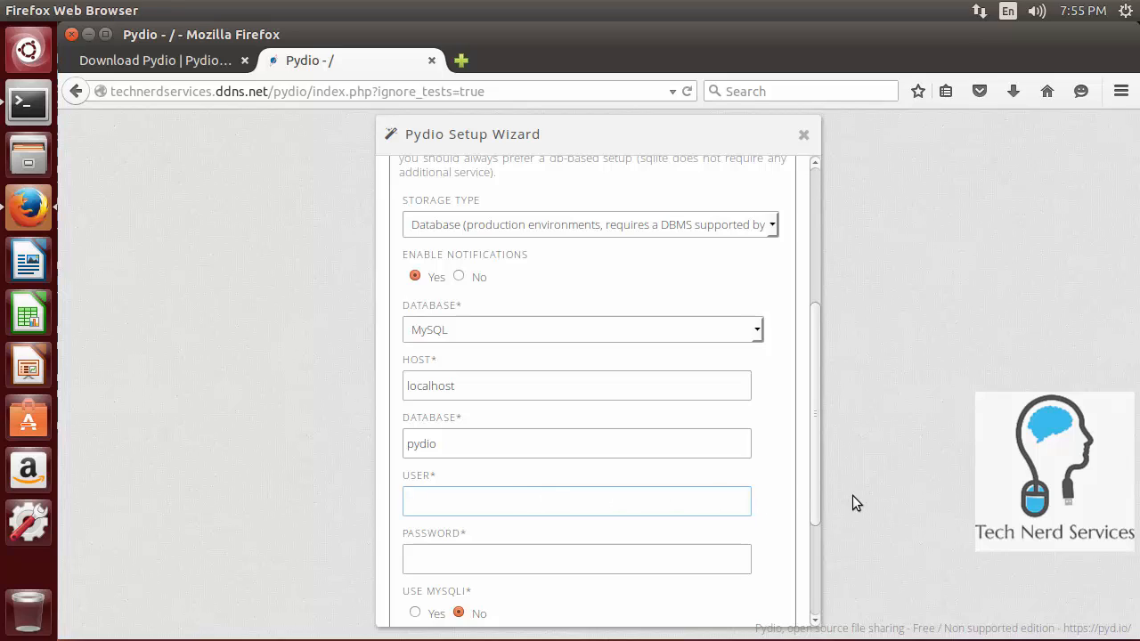
{"action": "type", "text": "root"}
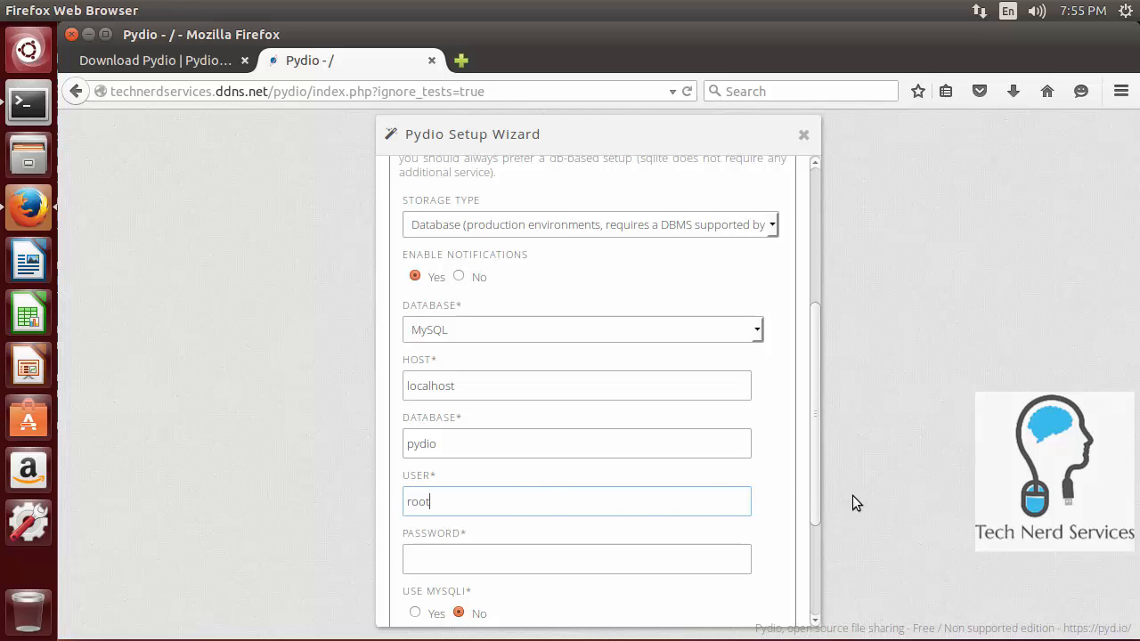
{"action": "left_click", "coordinate": [577, 559]}
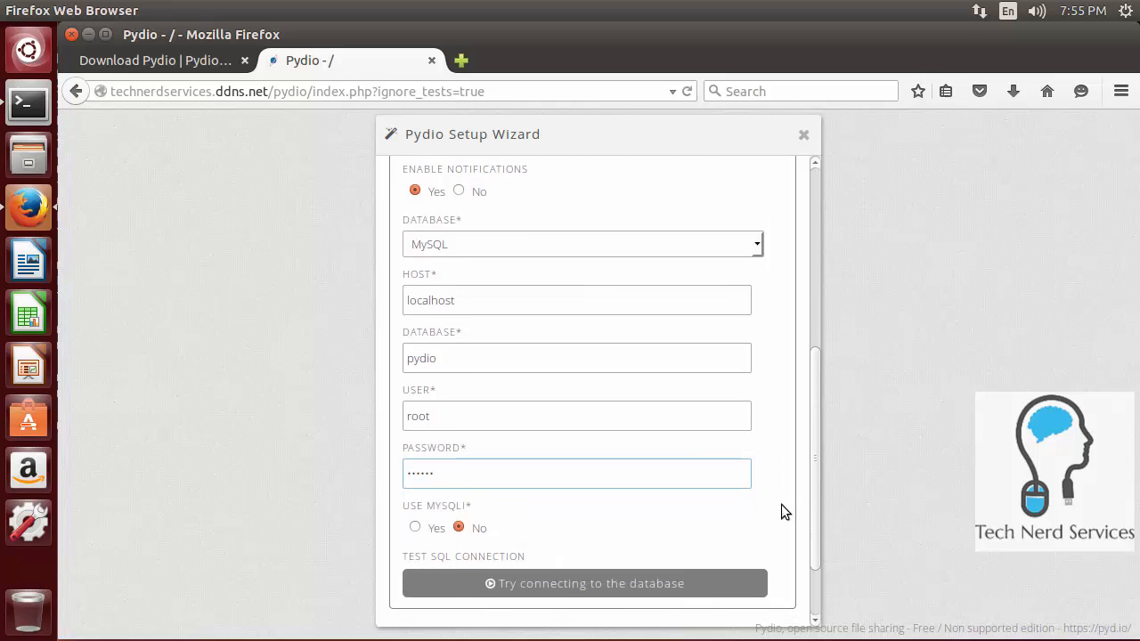
{"action": "scroll", "scroll_direction": "down", "scroll_amount": 3}
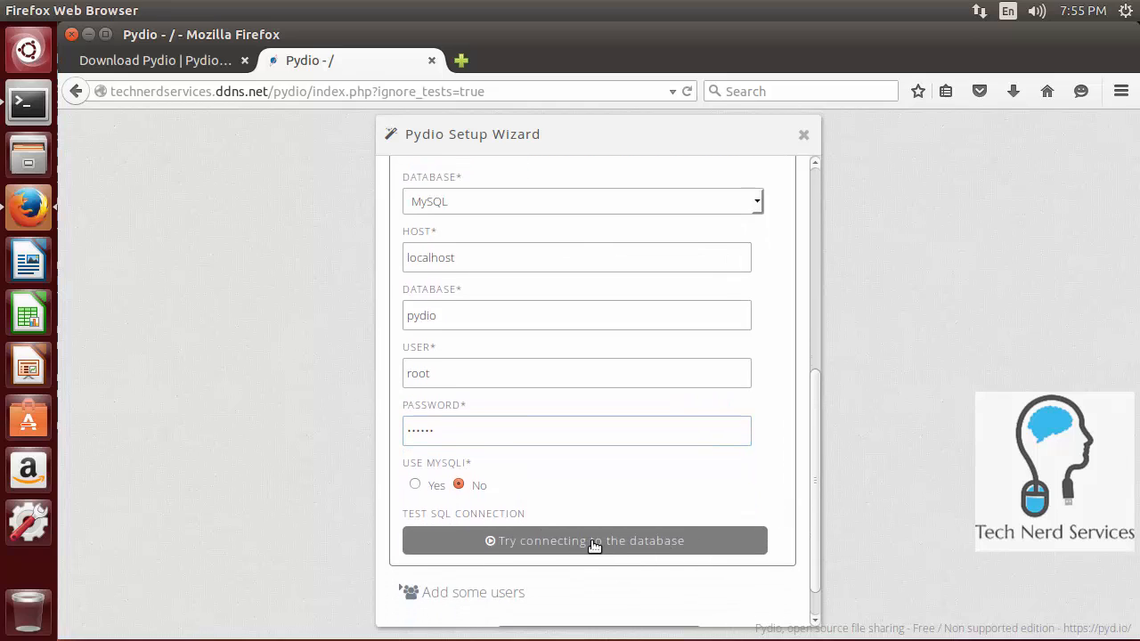
{"action": "left_click", "coordinate": [585, 540]}
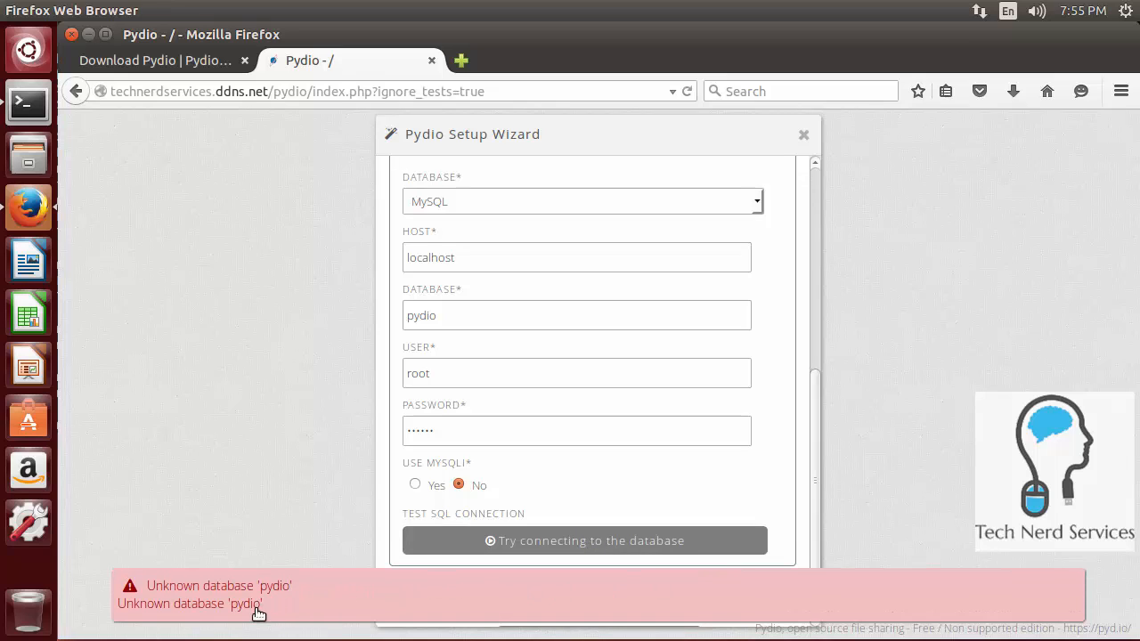
{"action": "mouse_move", "coordinate": [364, 542]}
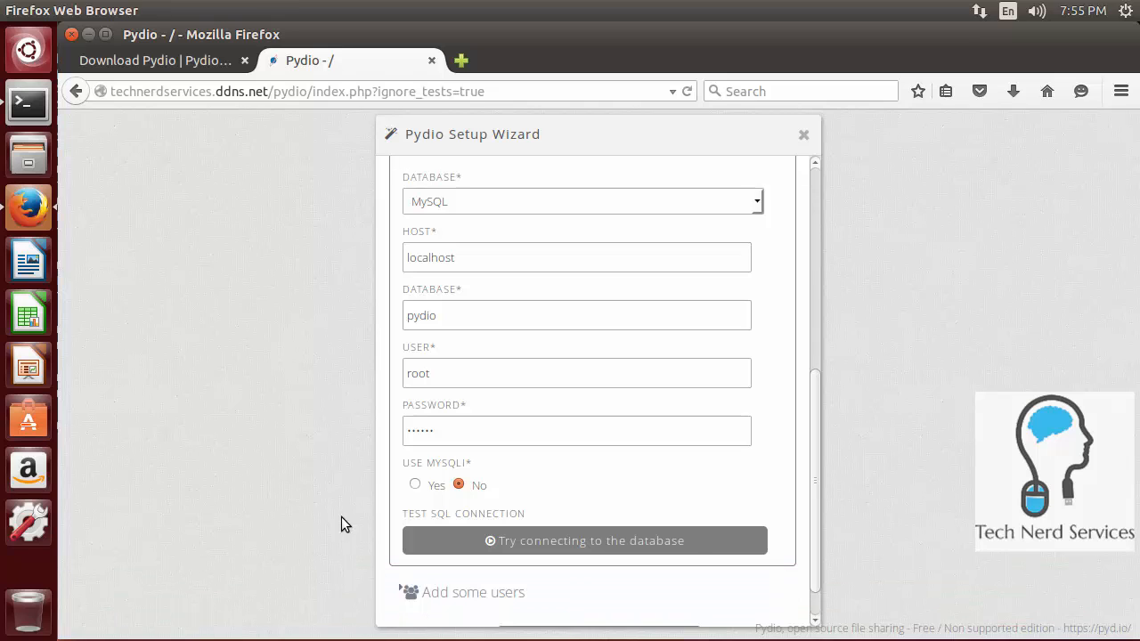
{"action": "left_click", "coordinate": [28, 103]}
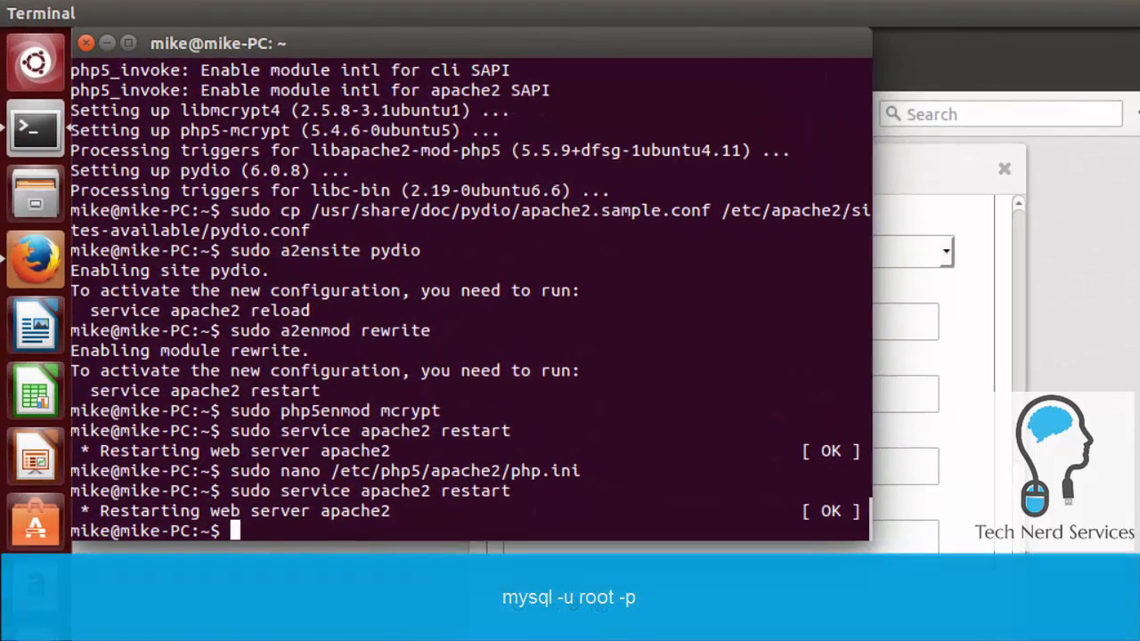
Step: Log into MySQL as root with 'mysql -u root -p'
{"action": "type", "text": "my"}
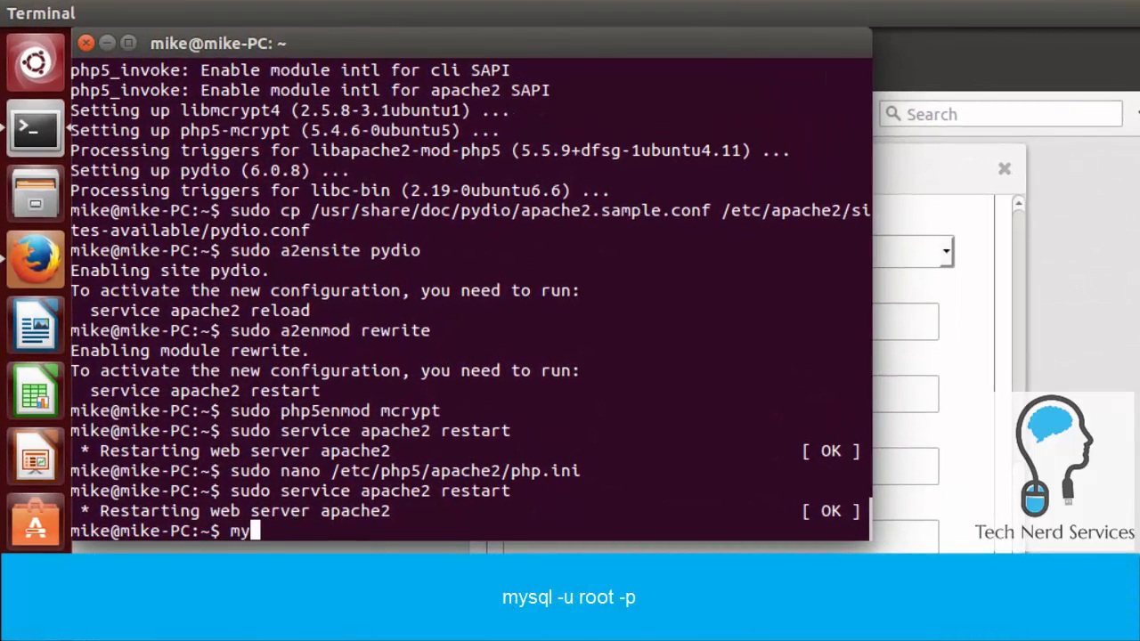
{"action": "type", "text": "ql -u"}
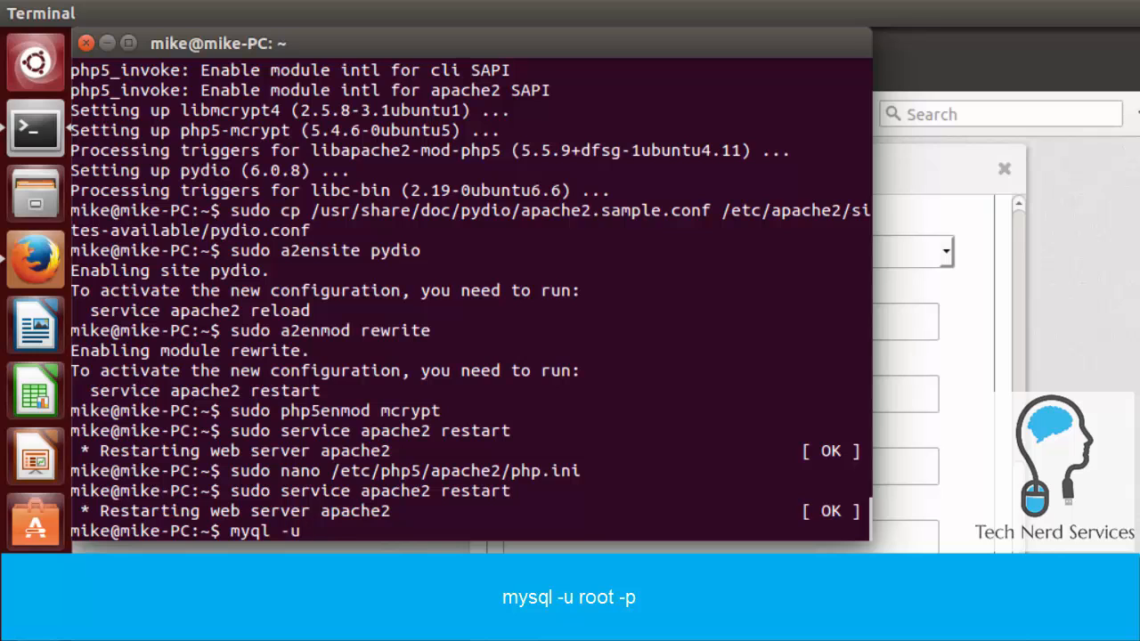
{"action": "type", "text": "root -p"}
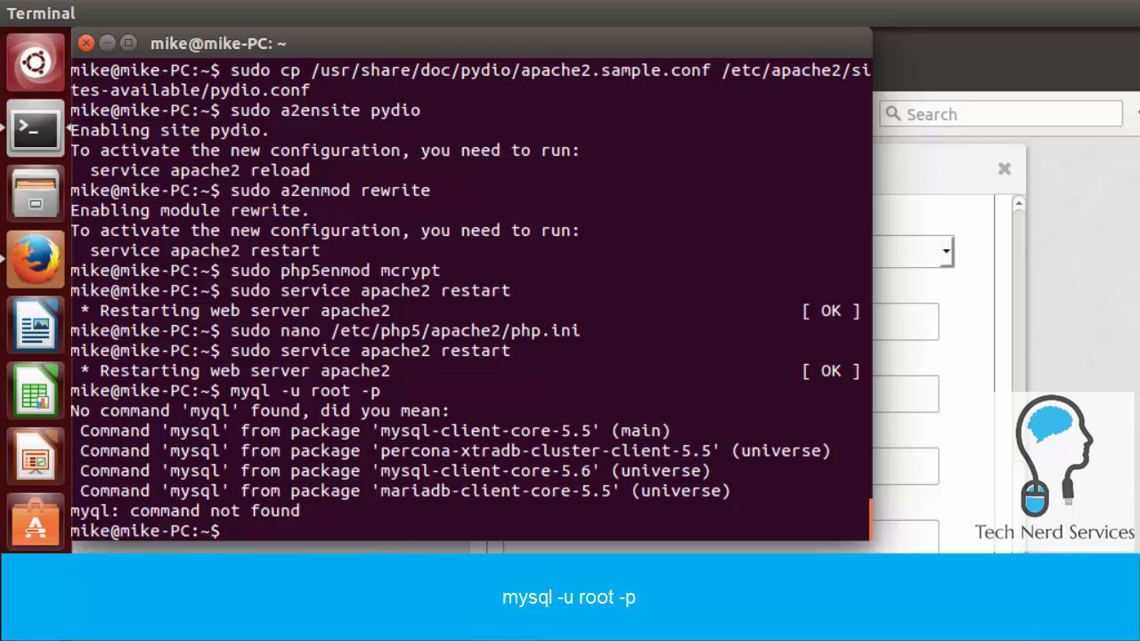
{"action": "type", "text": "myql -u root -p"}
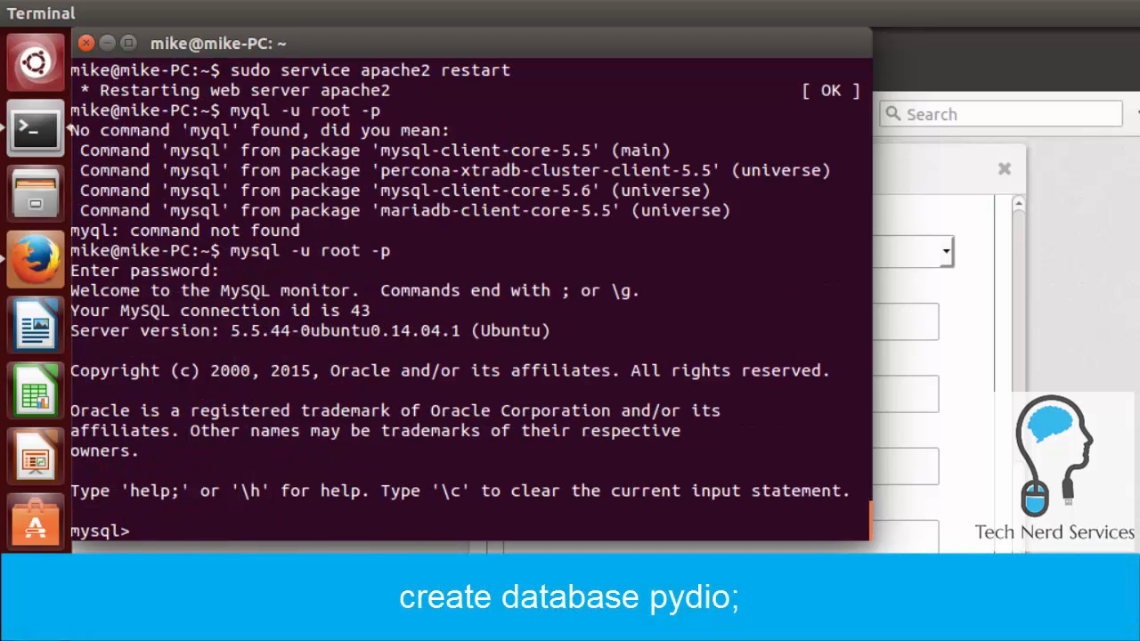
Step: Create the pydio database with 'create database pydio;' and exit the MySQL monitor
{"action": "type", "text": "create"}
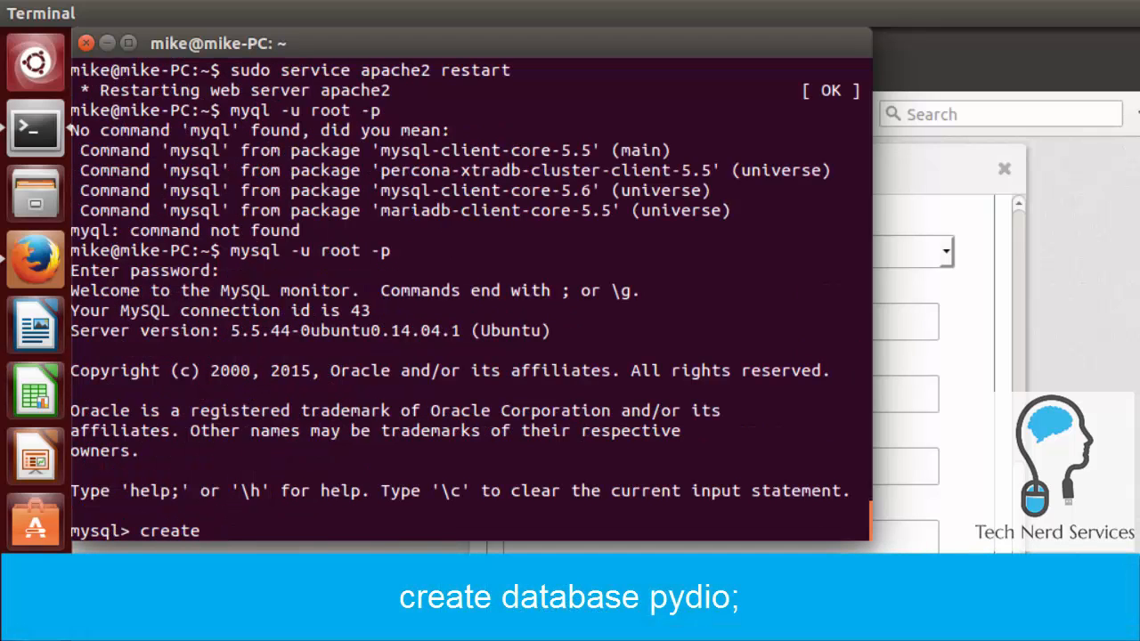
{"action": "type", "text": "database"}
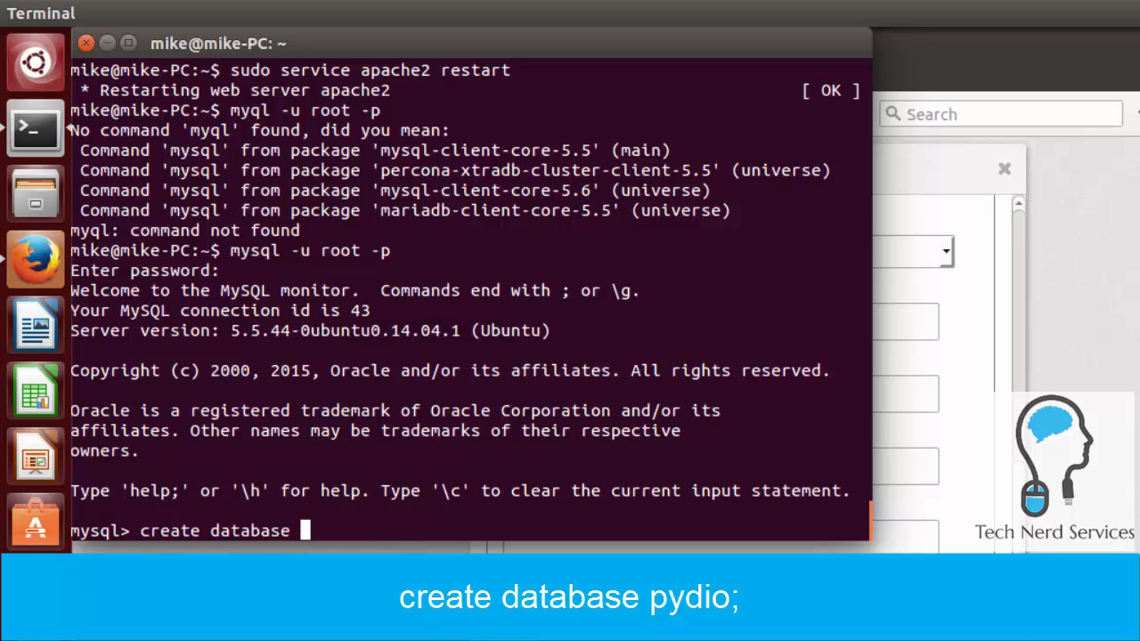
{"action": "type", "text": "pydio;"}
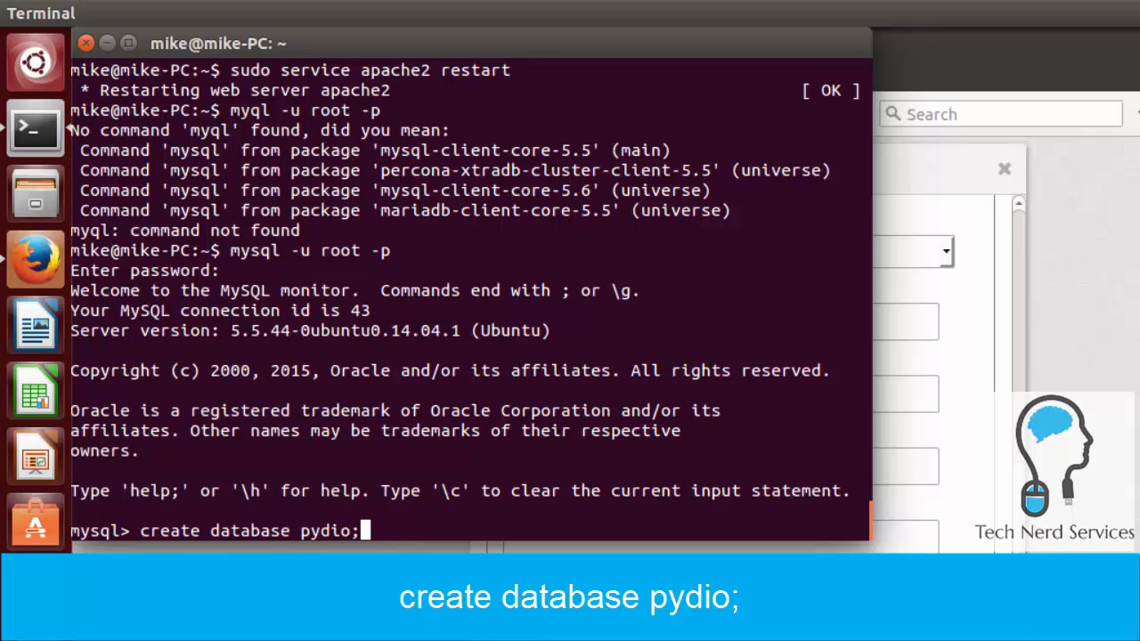
{"action": "key", "text": "Return"}
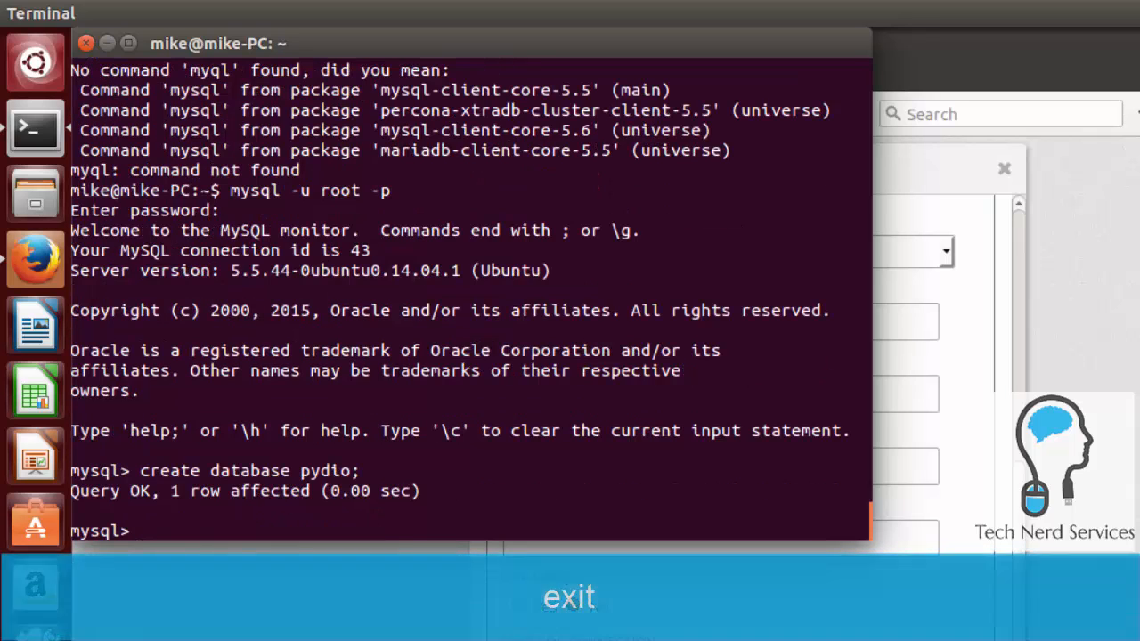
{"action": "type", "text": "exit"}
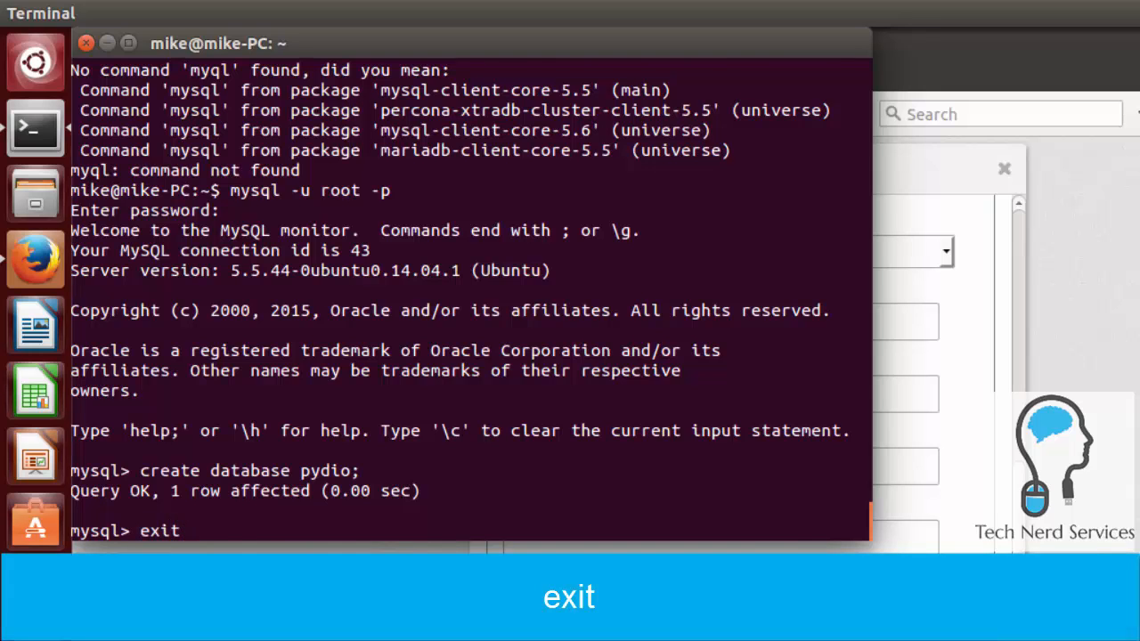
{"action": "key", "text": "Return"}
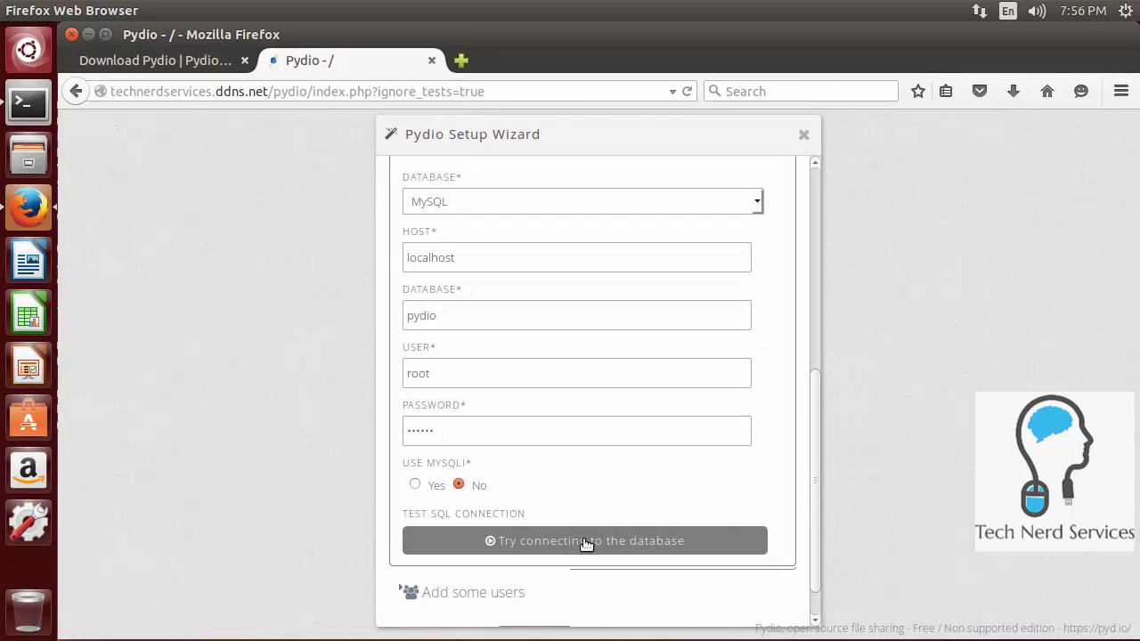
Step: Confirm the MySQL connection succeeds, expand Add some users, and launch the Pydio installation
{"action": "left_click", "coordinate": [585, 541]}
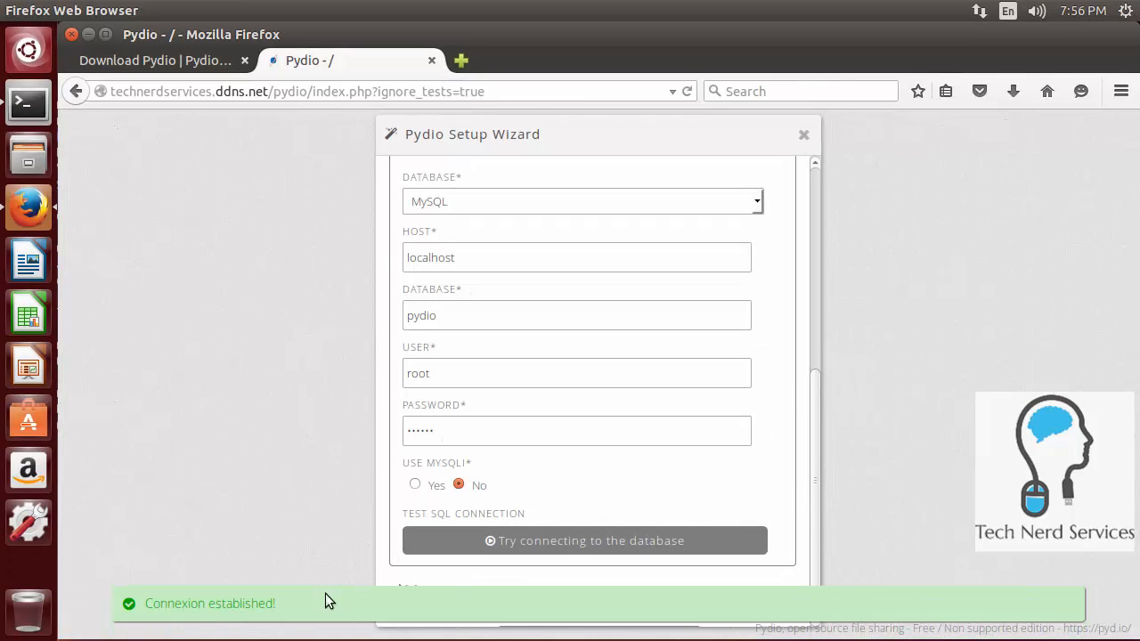
{"action": "mouse_move", "coordinate": [312, 544]}
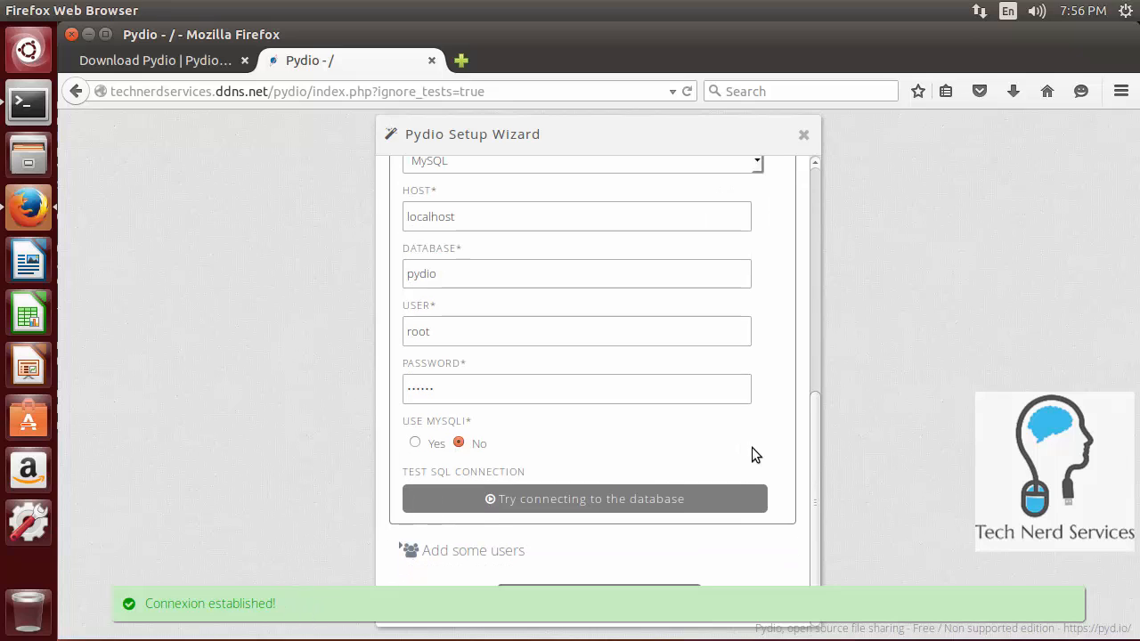
{"action": "left_click", "coordinate": [473, 550]}
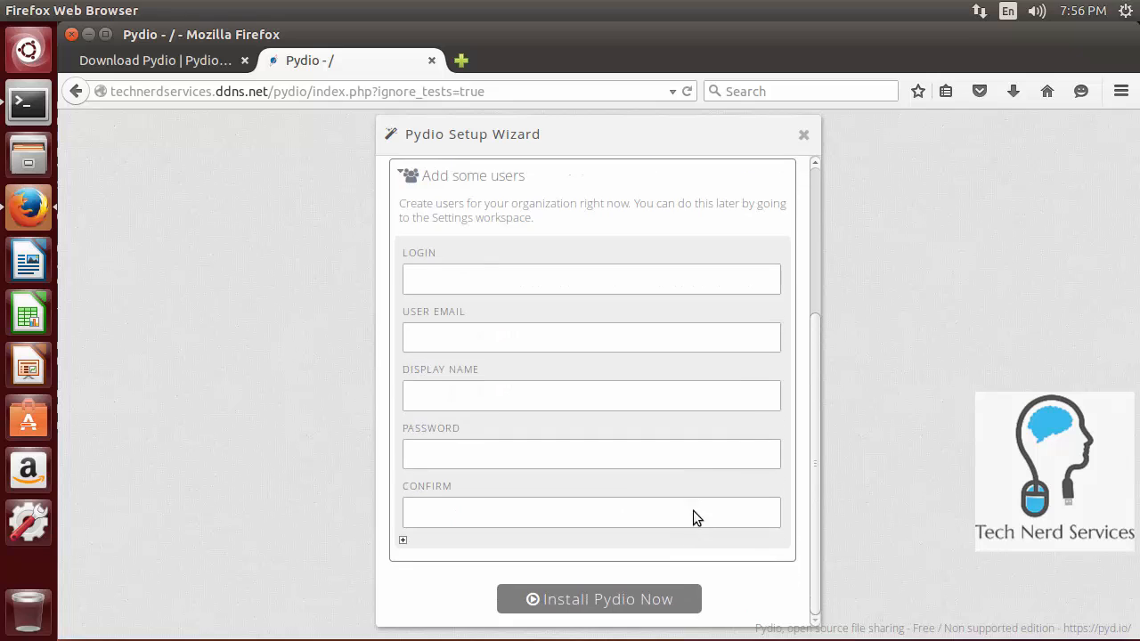
{"action": "mouse_move", "coordinate": [640, 606]}
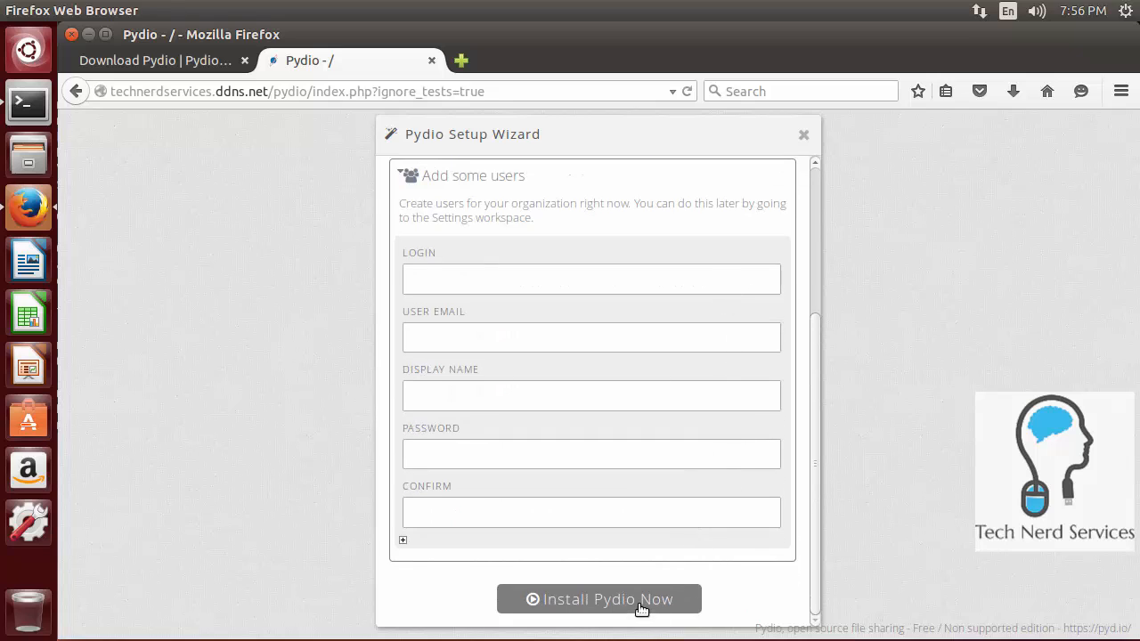
{"action": "left_click", "coordinate": [599, 598]}
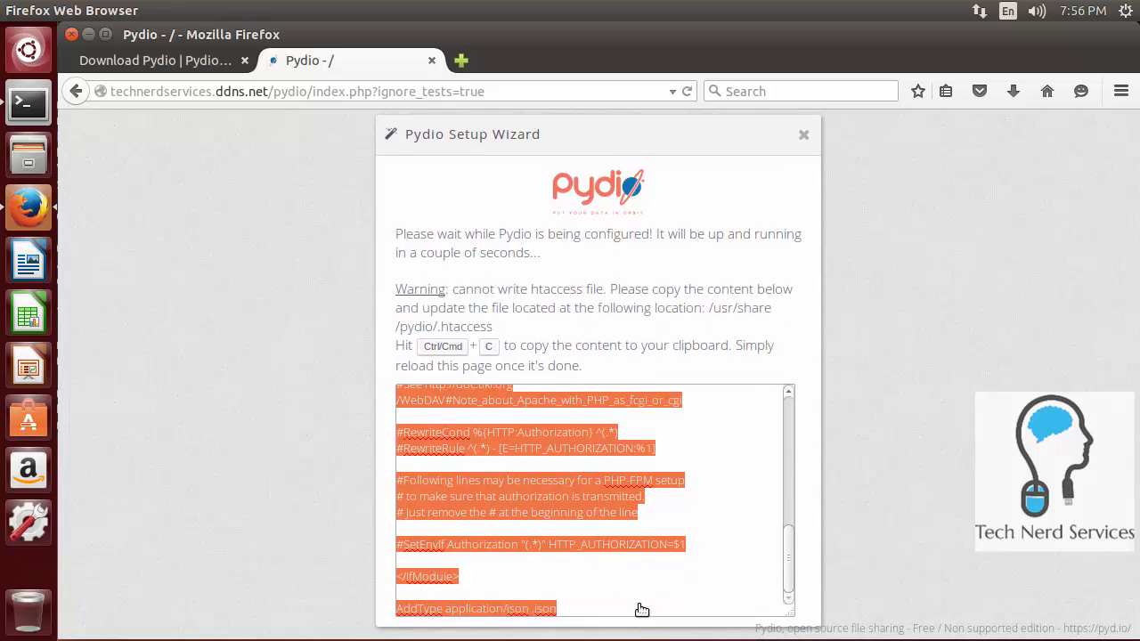
{"action": "mouse_move", "coordinate": [731, 344]}
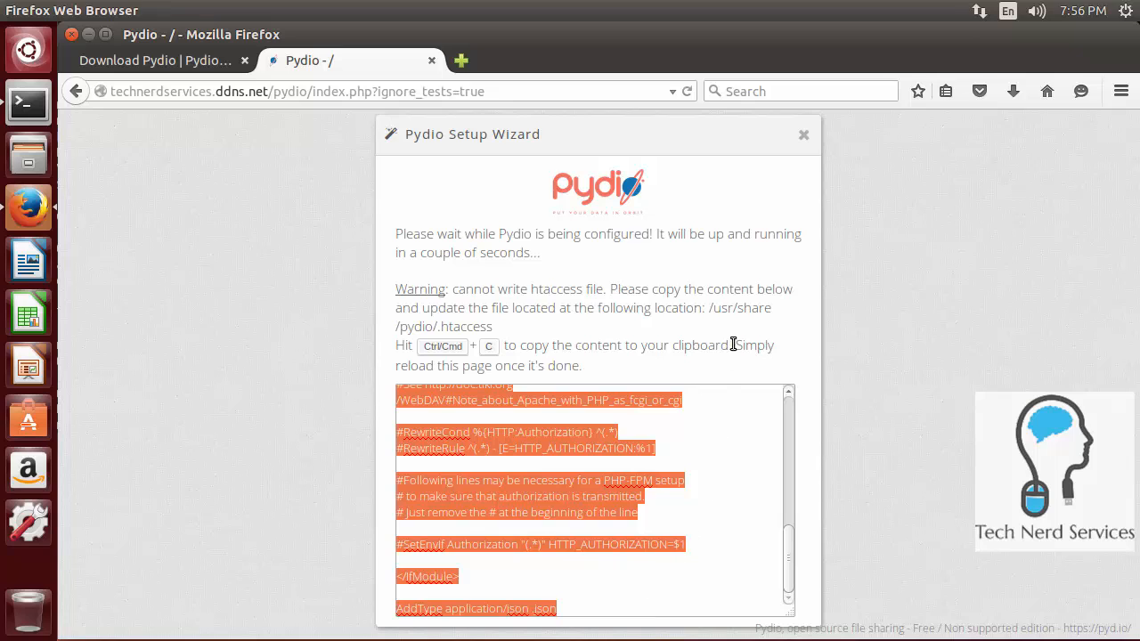
{"action": "mouse_move", "coordinate": [462, 334]}
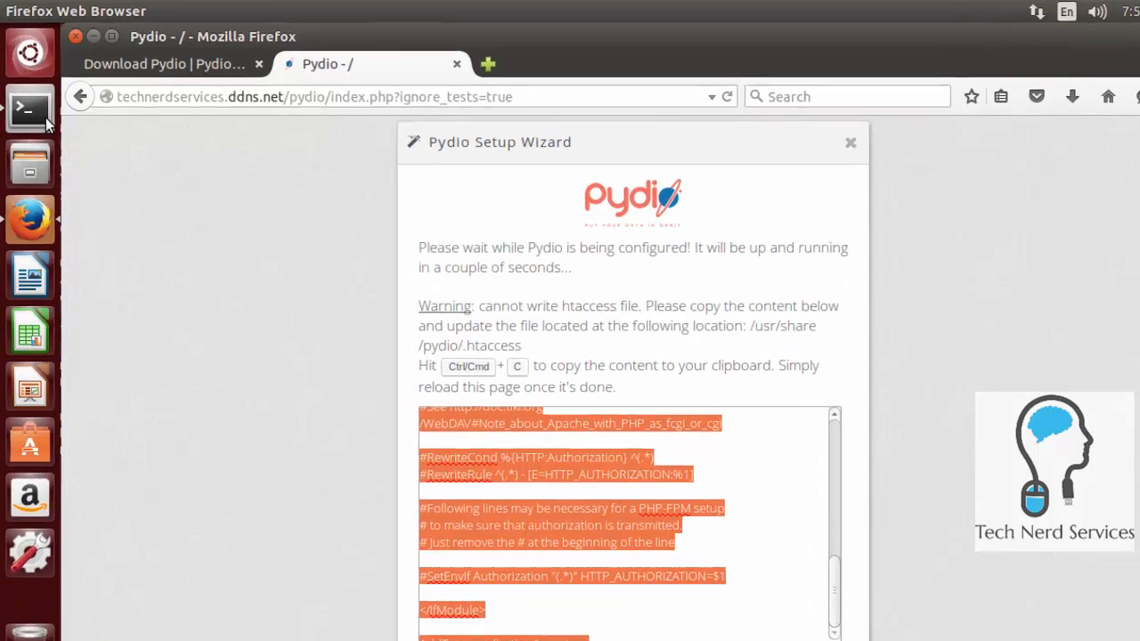
Step: Open /usr/share/pydio/.htaccess with sudo nano, paste the wizard's htaccess rules, and save
{"action": "left_click", "coordinate": [29, 109]}
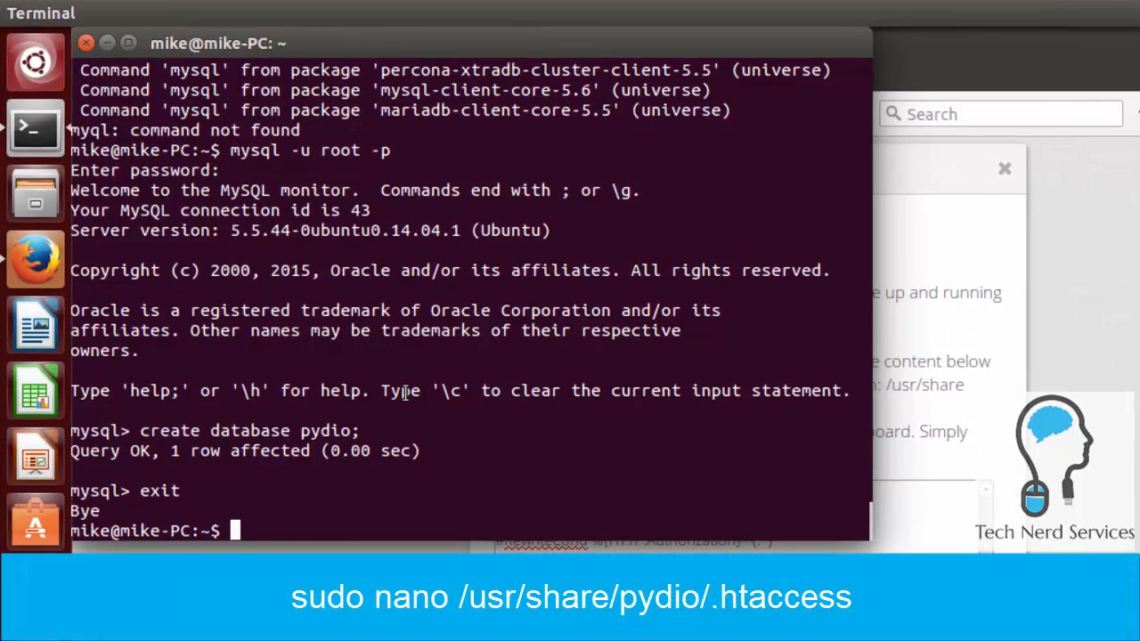
{"action": "type", "text": "sudo nano /"}
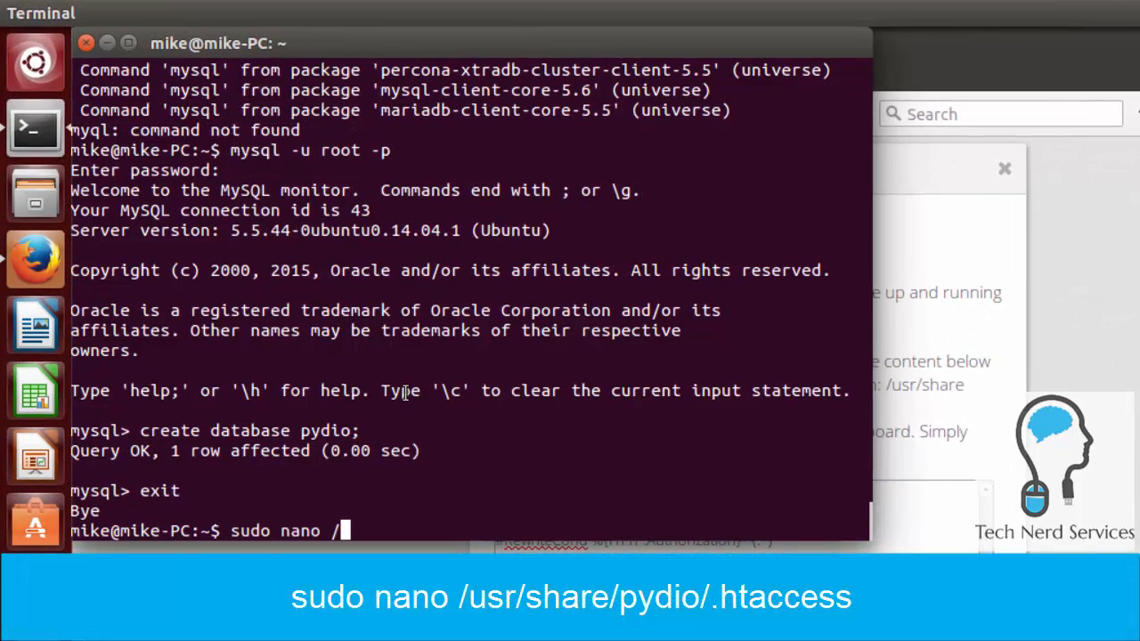
{"action": "type", "text": "usr/share/"}
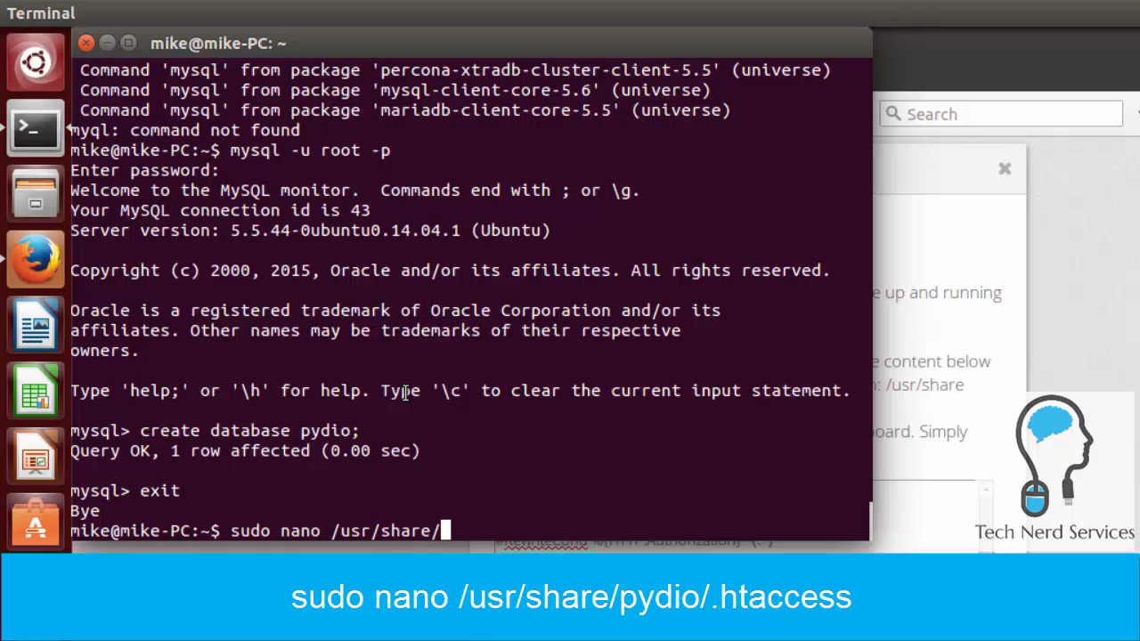
{"action": "type", "text": "pydio/"}
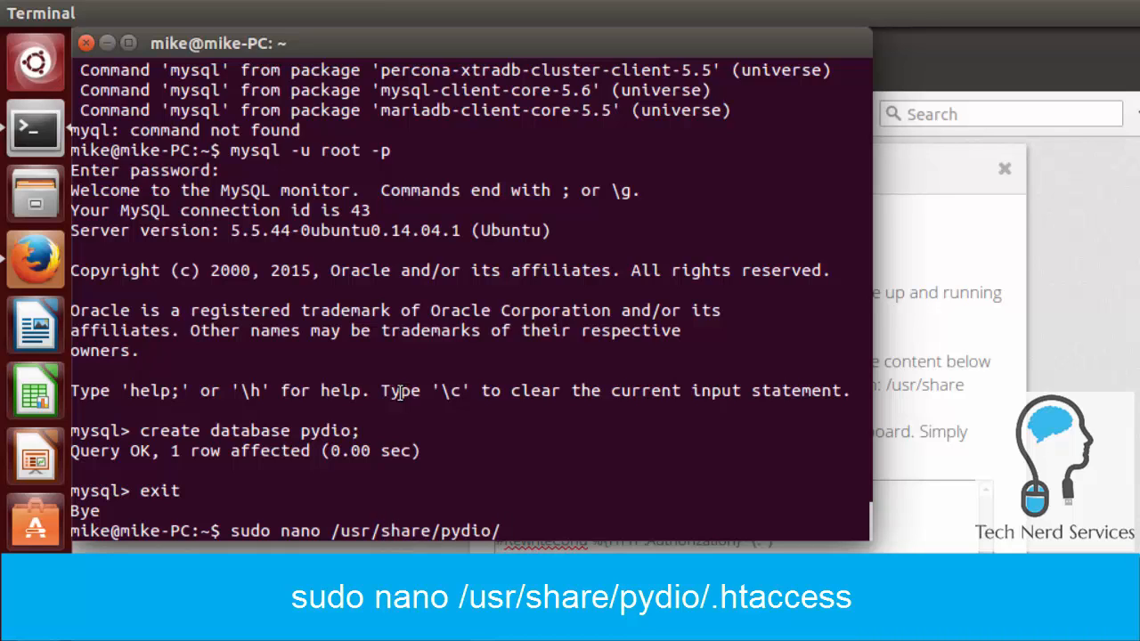
{"action": "type", "text": ".htaccess"}
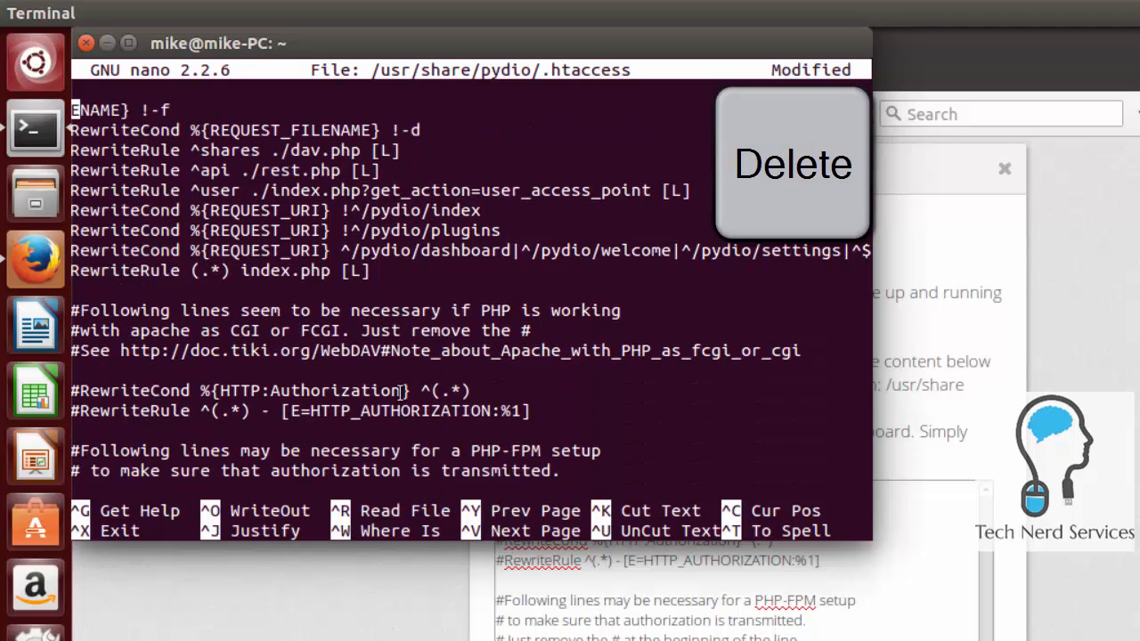
{"action": "scroll", "scroll_direction": "down", "scroll_amount": 3}
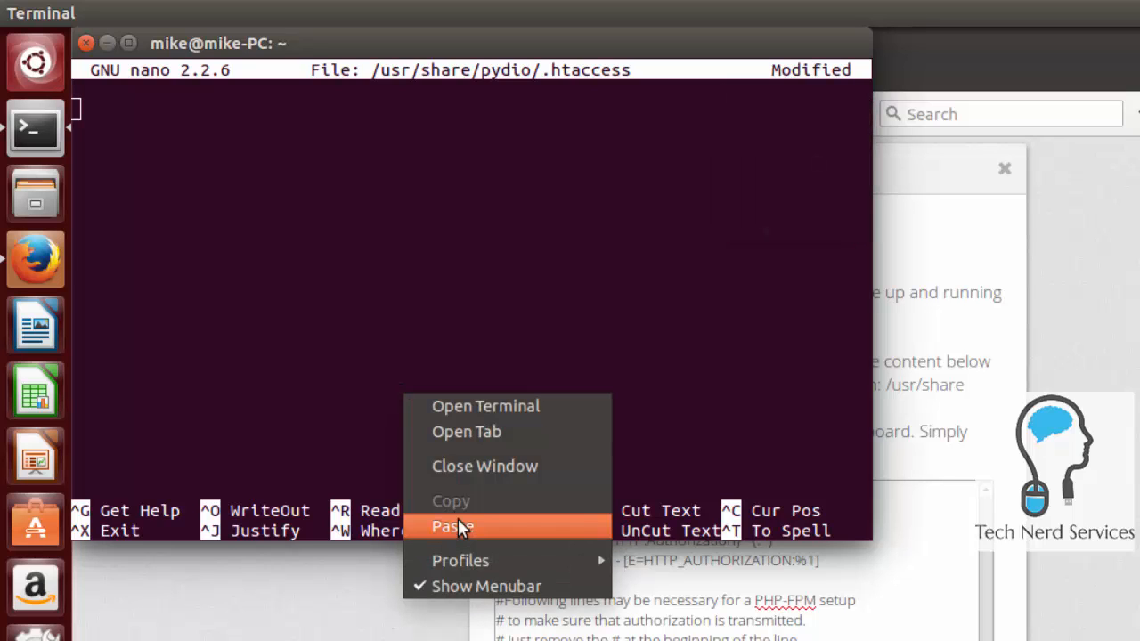
{"action": "left_click", "coordinate": [454, 526]}
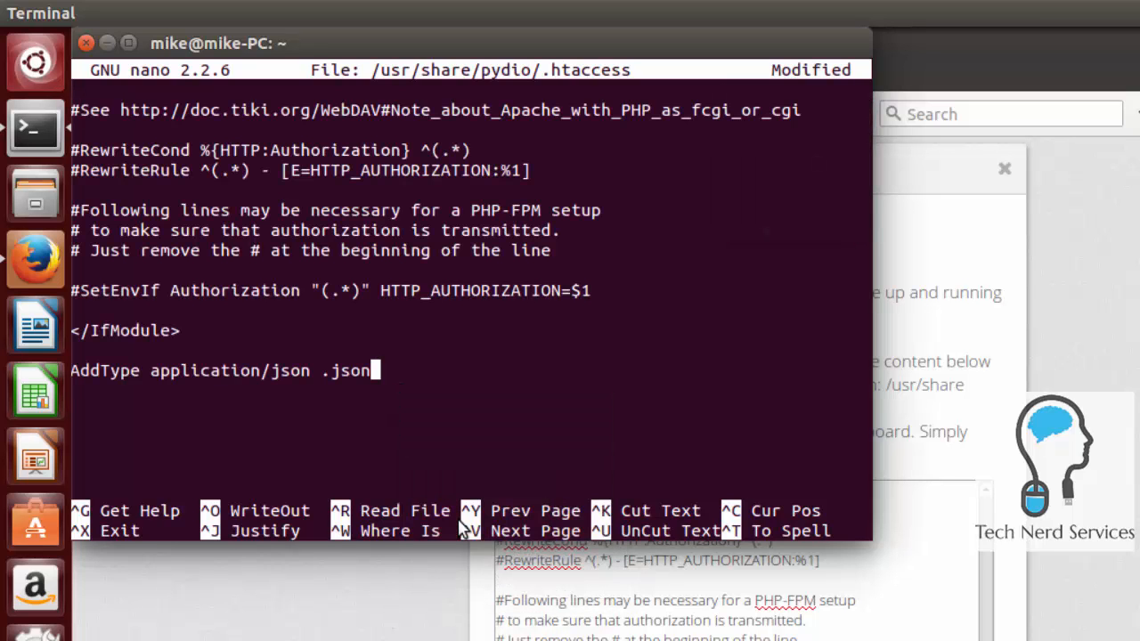
{"action": "key", "text": "ctrl+o"}
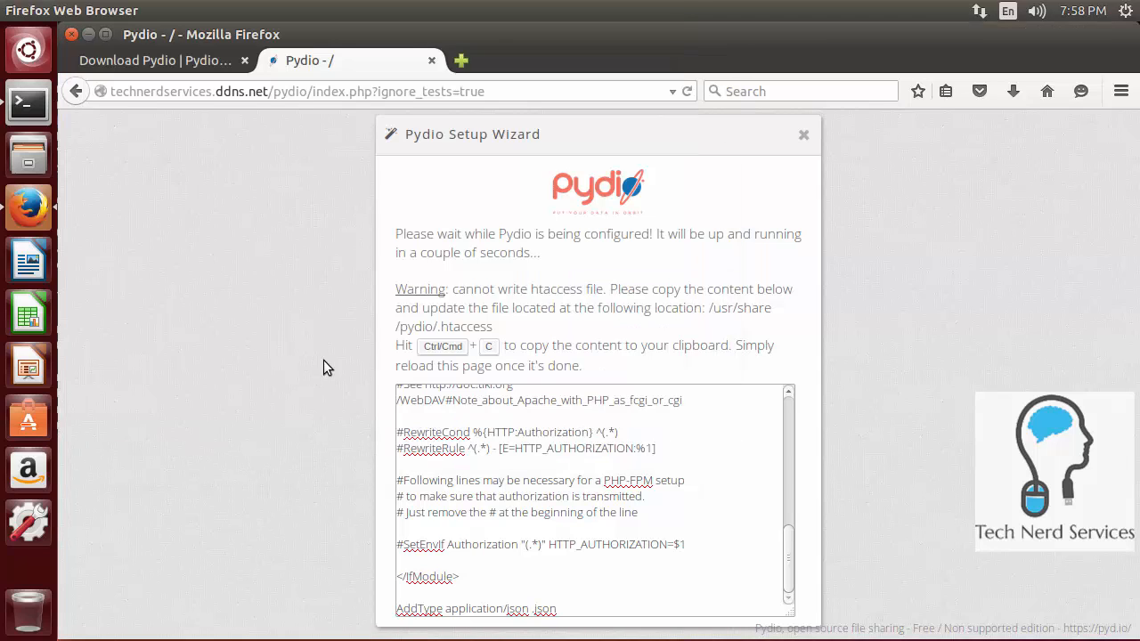
{"action": "mouse_move", "coordinate": [711, 97]}
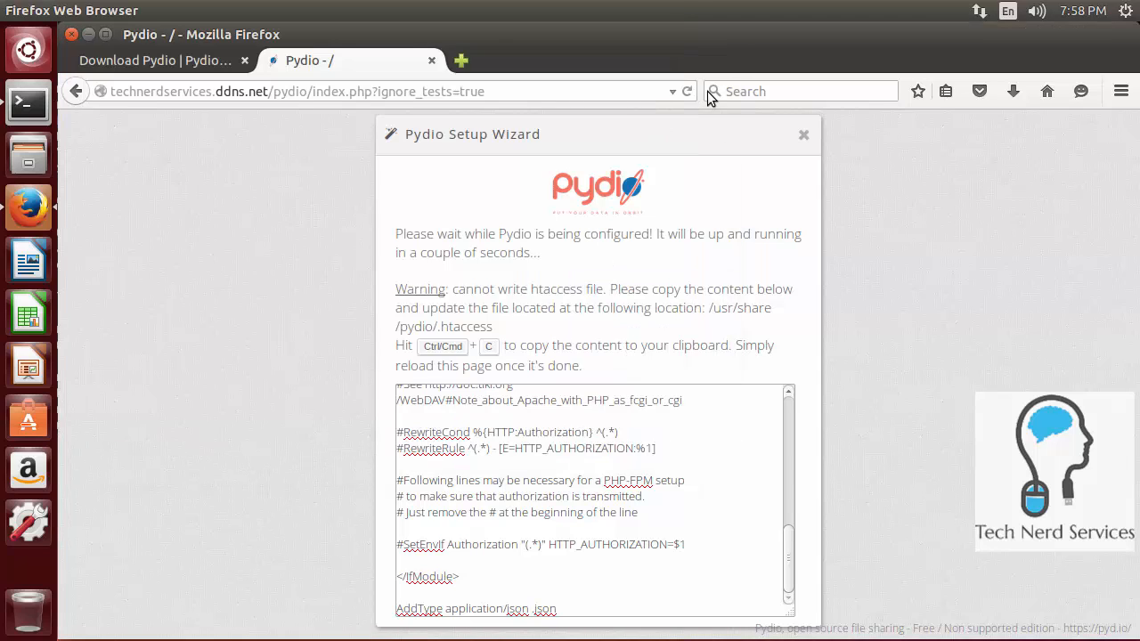
Step: Reload the setup page and sign in to Pydio as admin
{"action": "left_click", "coordinate": [686, 91]}
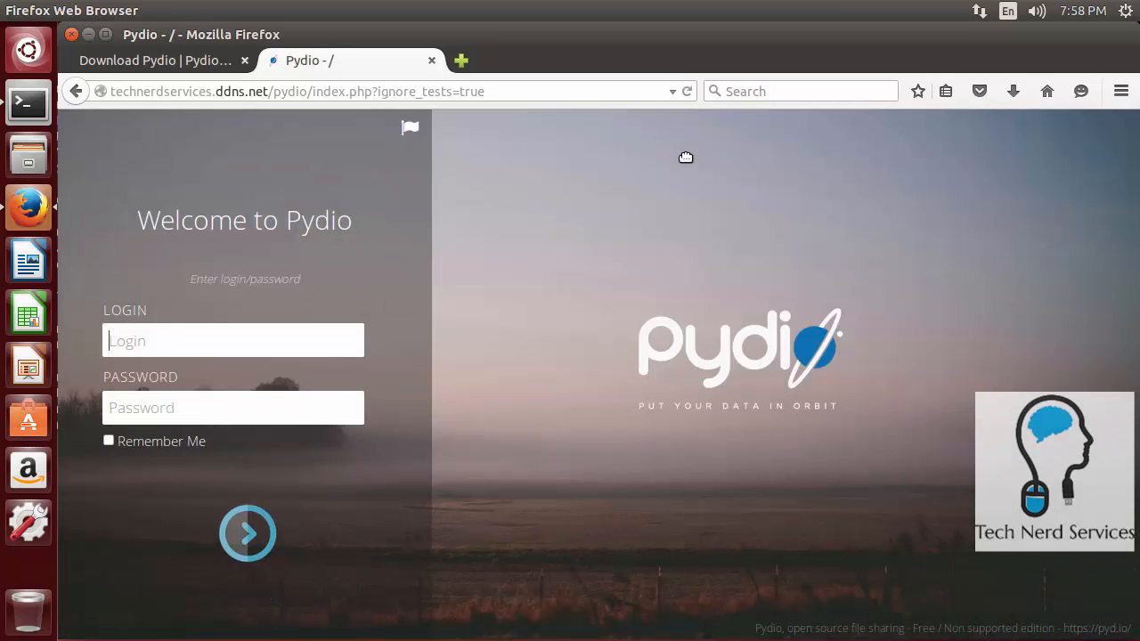
{"action": "type", "text": "admin"}
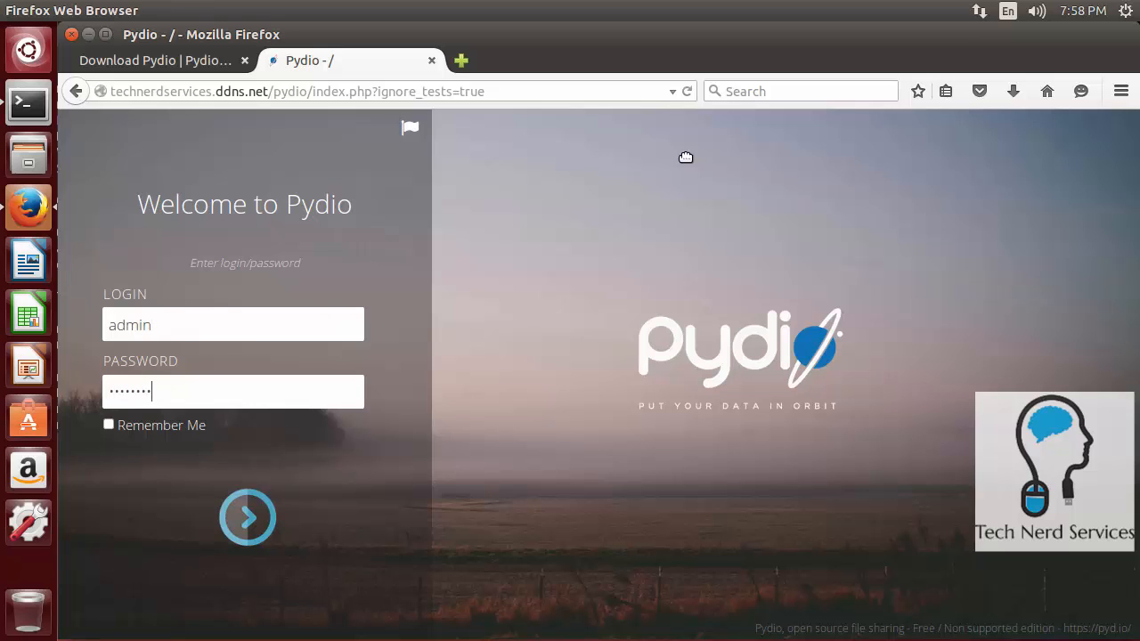
{"action": "left_click", "coordinate": [246, 517]}
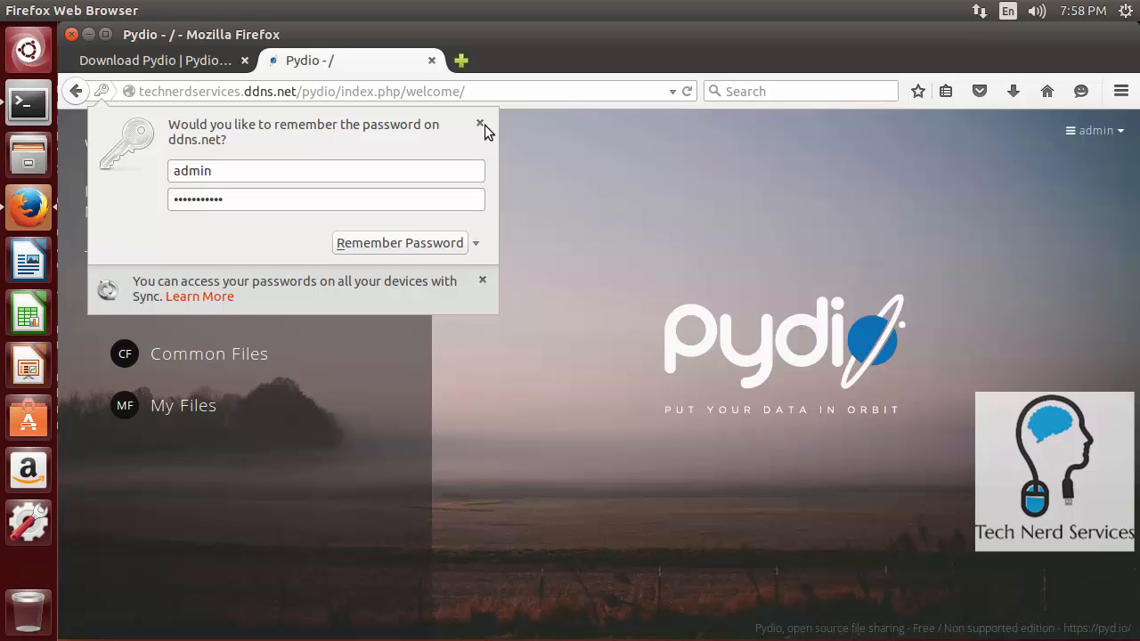
Step: Dismiss the remember-password popup, enter My Files, then open the All Settings page
{"action": "left_click", "coordinate": [480, 123]}
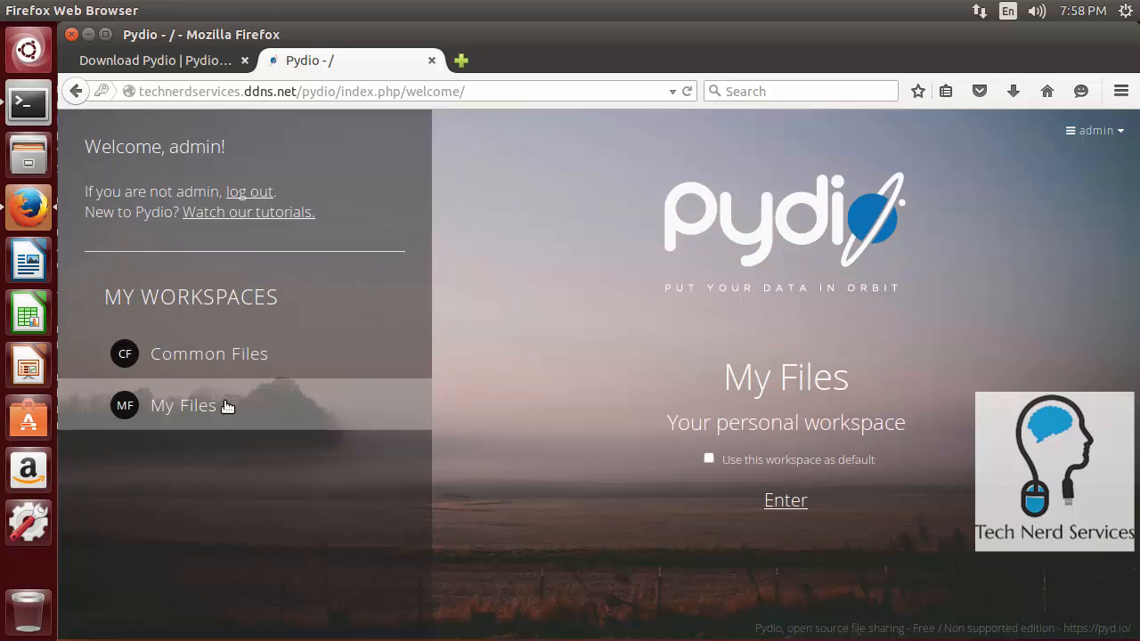
{"action": "left_click", "coordinate": [182, 405]}
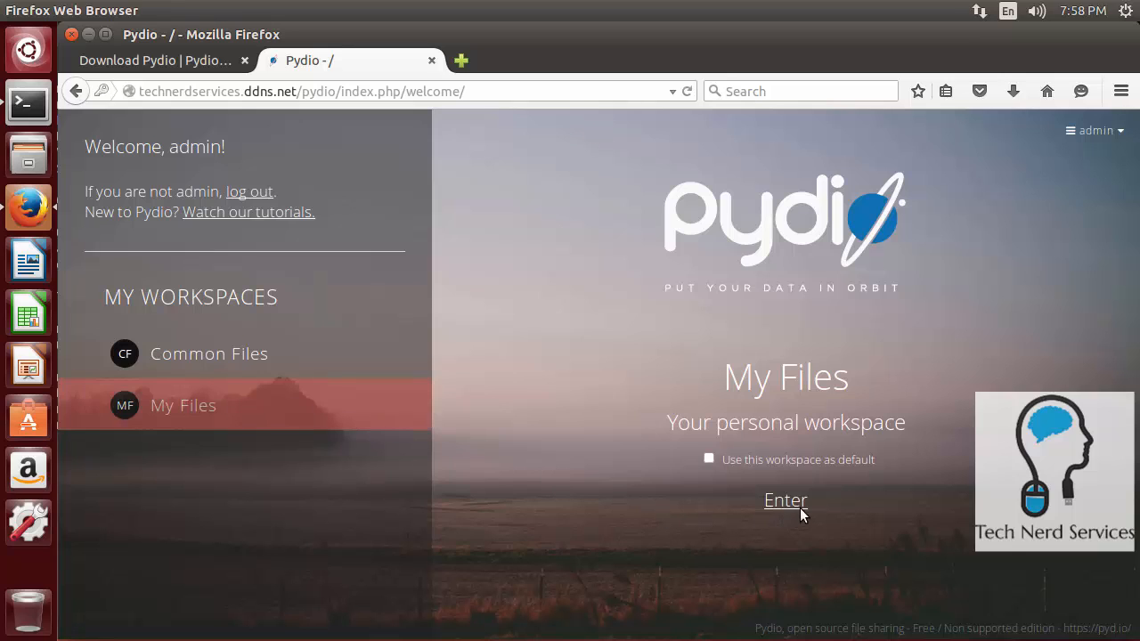
{"action": "left_click", "coordinate": [786, 500]}
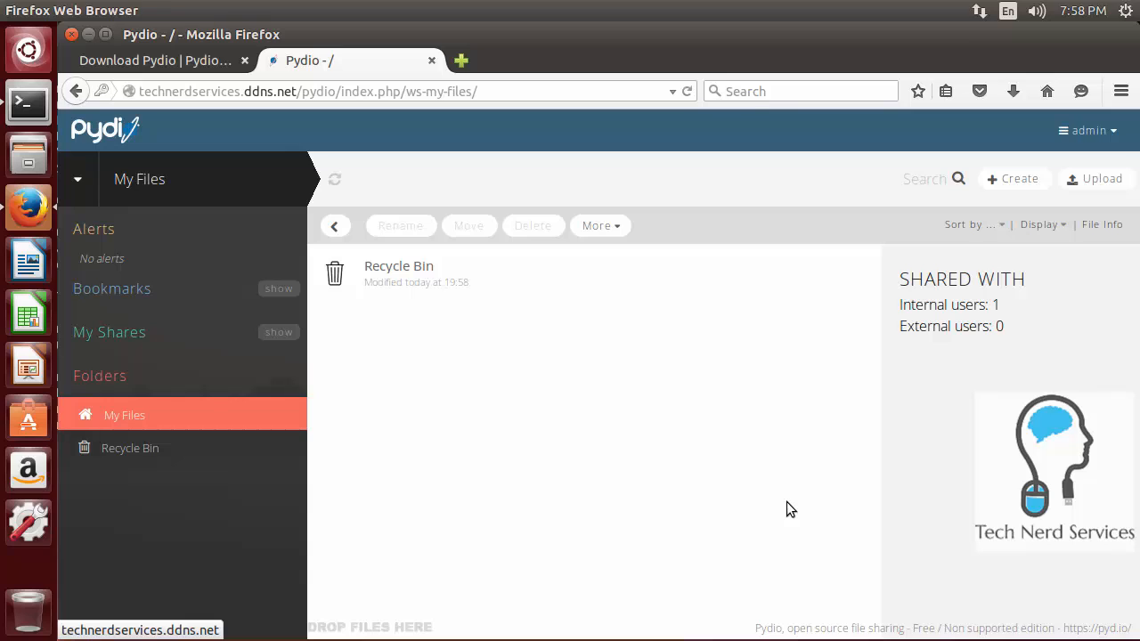
{"action": "mouse_move", "coordinate": [1068, 237]}
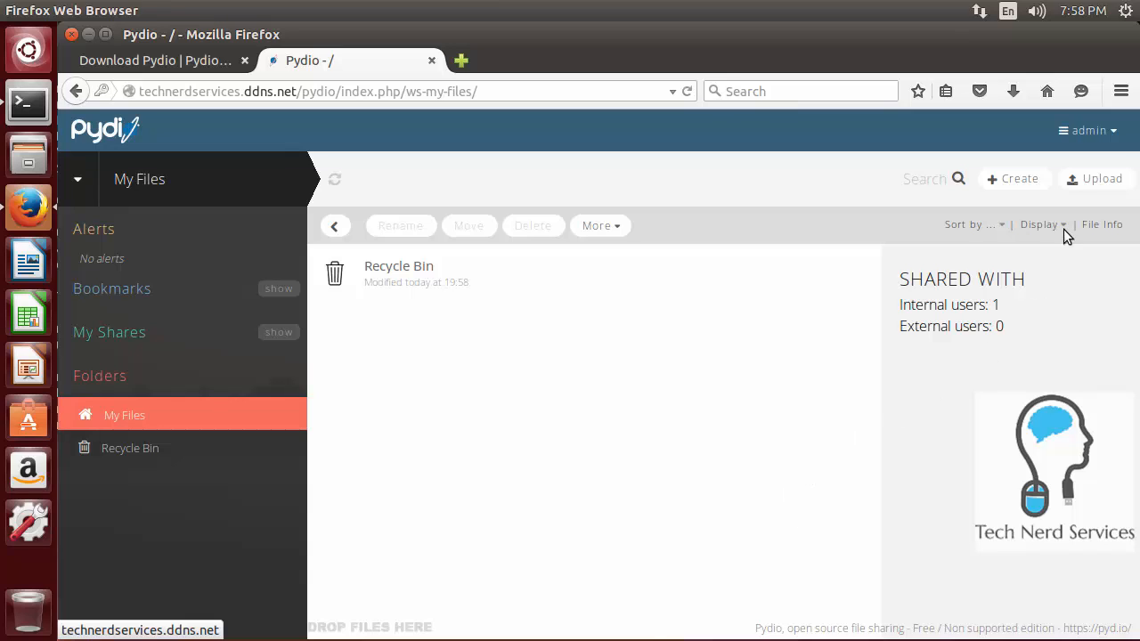
{"action": "mouse_move", "coordinate": [1012, 193]}
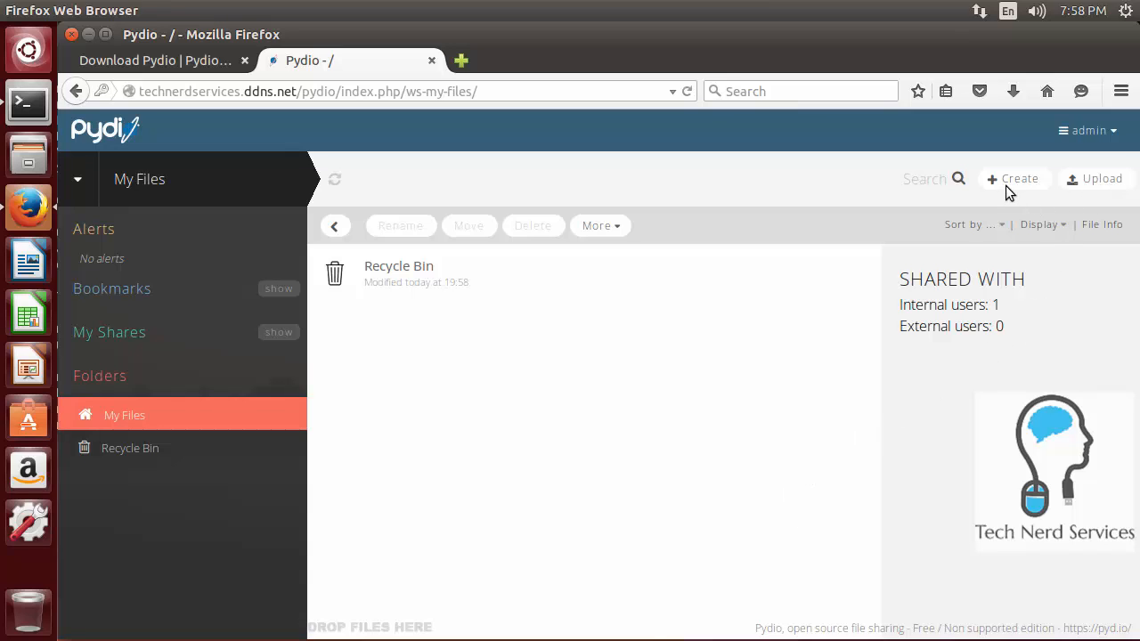
{"action": "mouse_move", "coordinate": [1013, 178]}
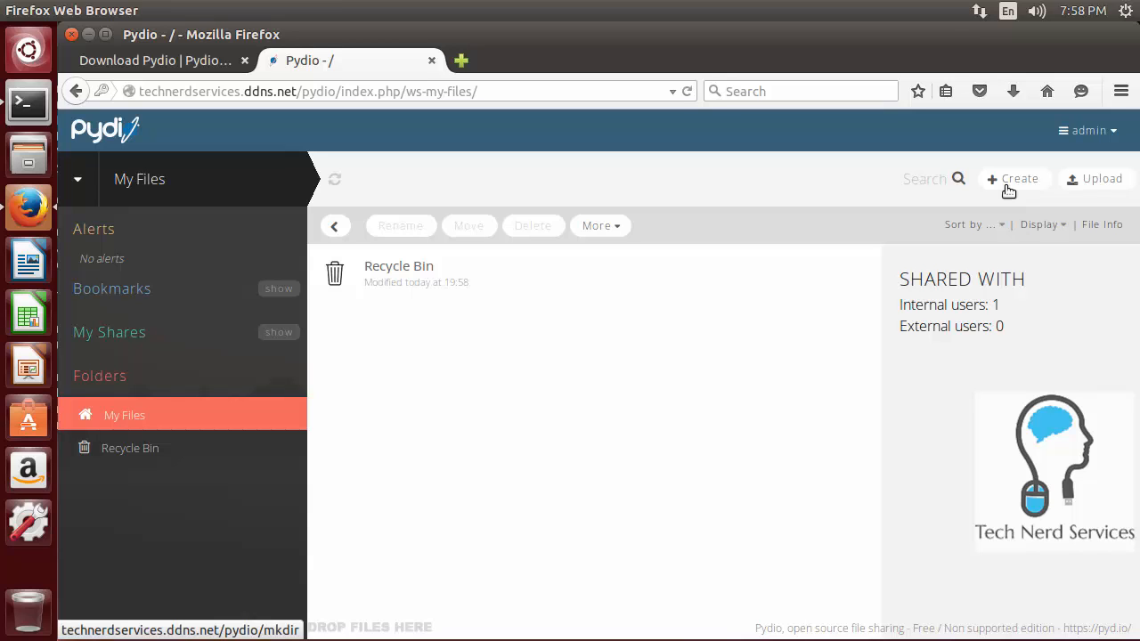
{"action": "left_click", "coordinate": [1014, 178]}
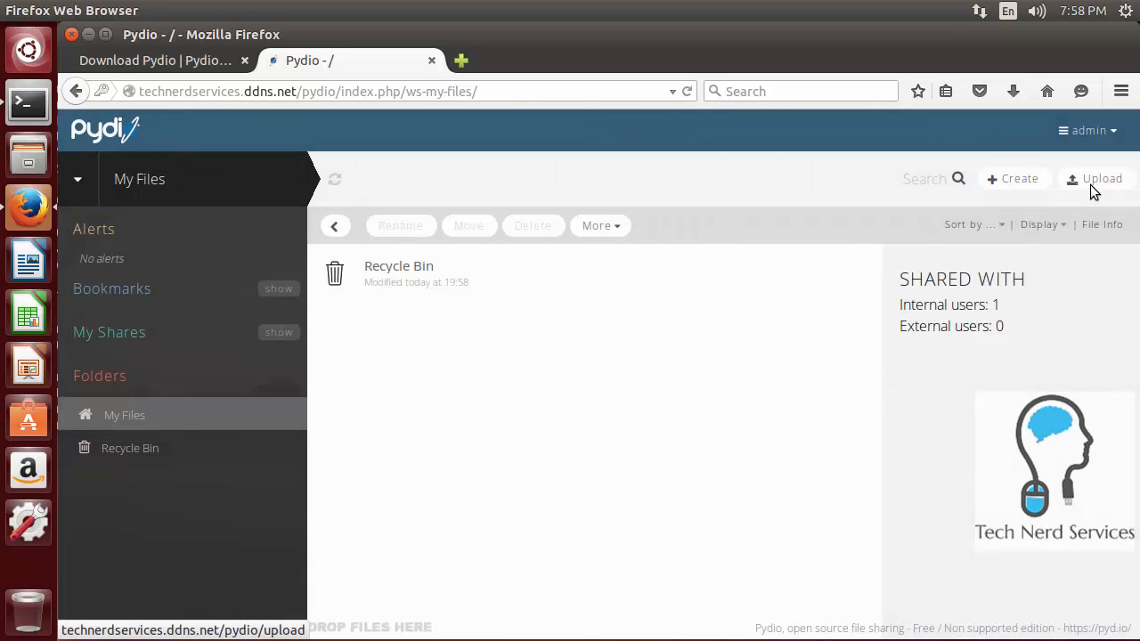
{"action": "left_click", "coordinate": [1088, 130]}
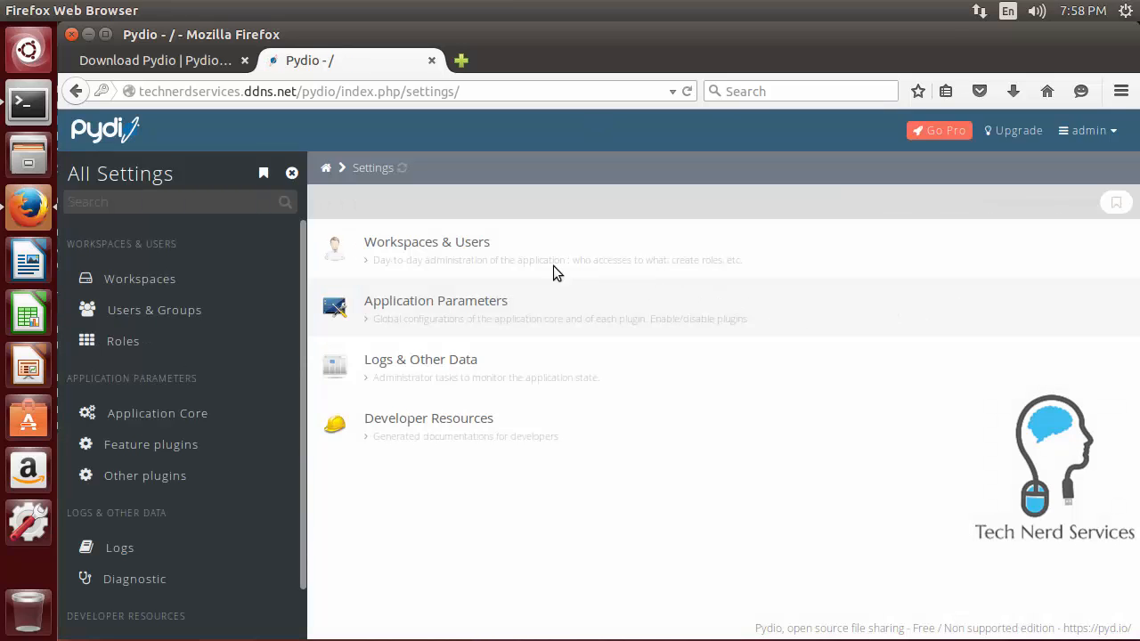
{"action": "mouse_move", "coordinate": [646, 453]}
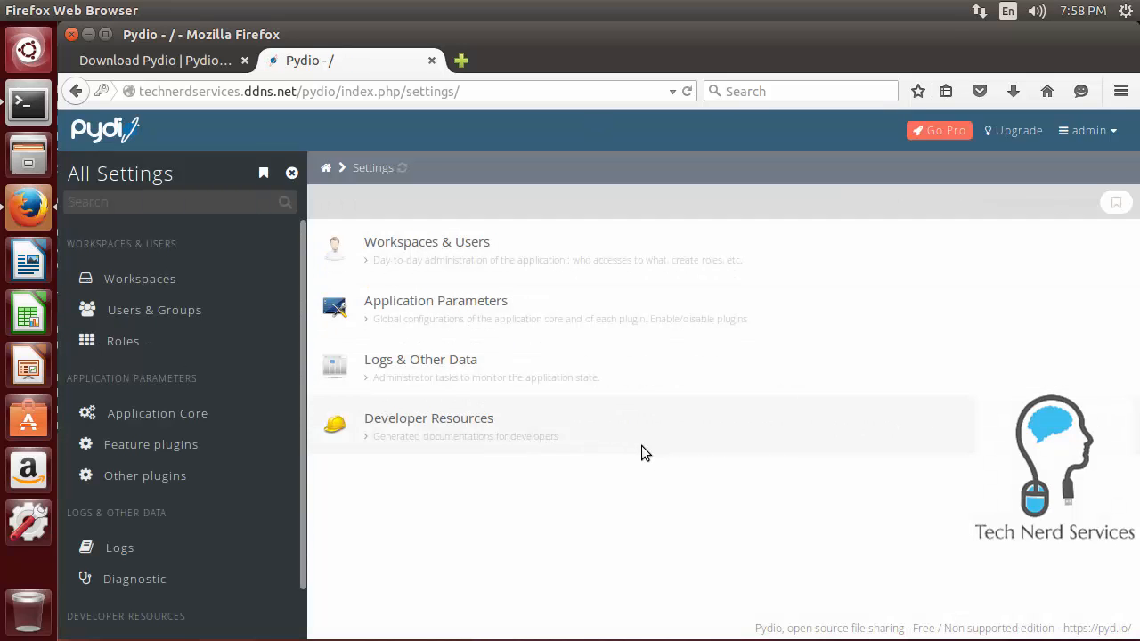